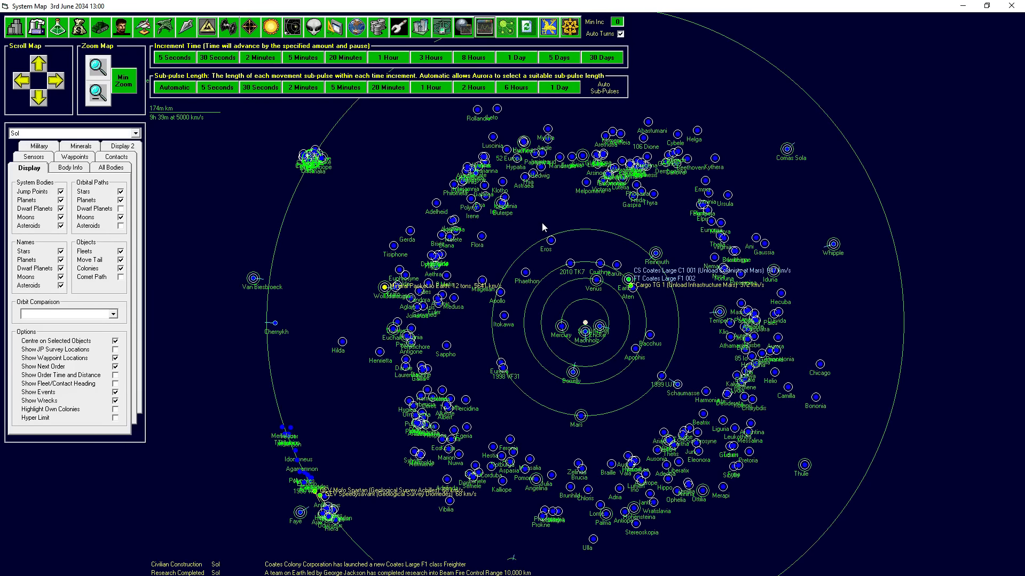
mouse_move(575, 240)
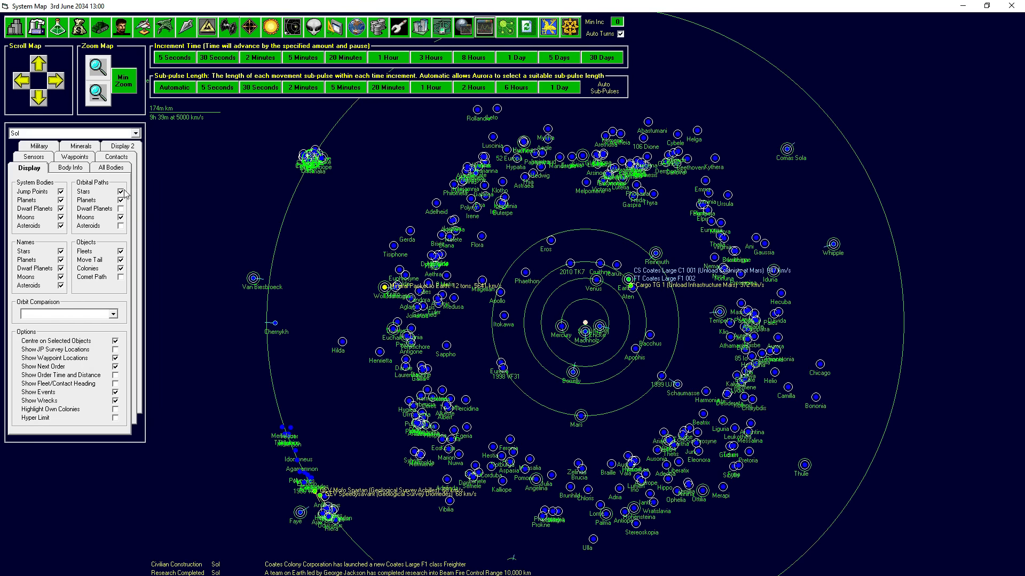
- Show only asteroids with colonies via the Display 2 map options
click(62, 226)
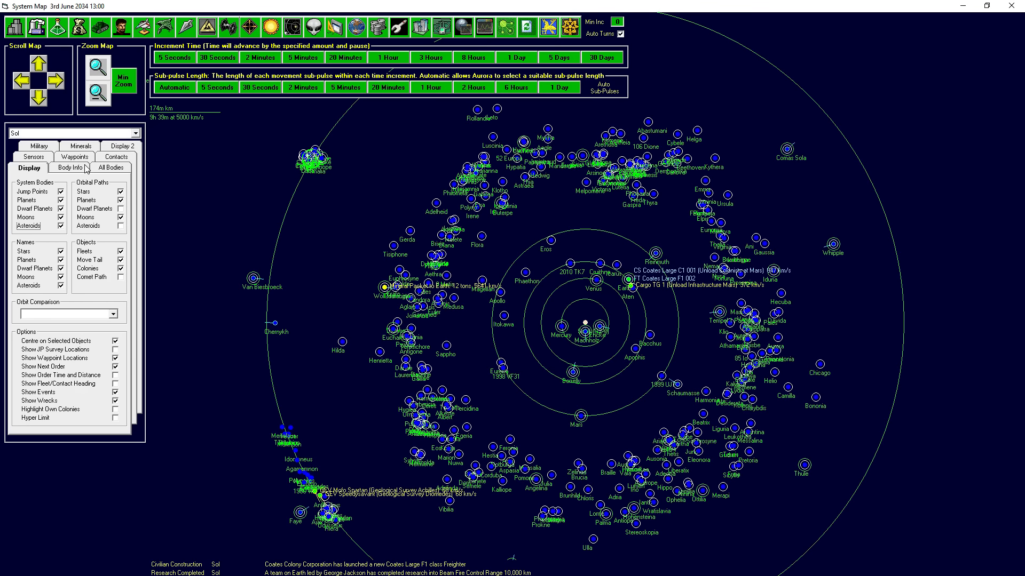
click(109, 168)
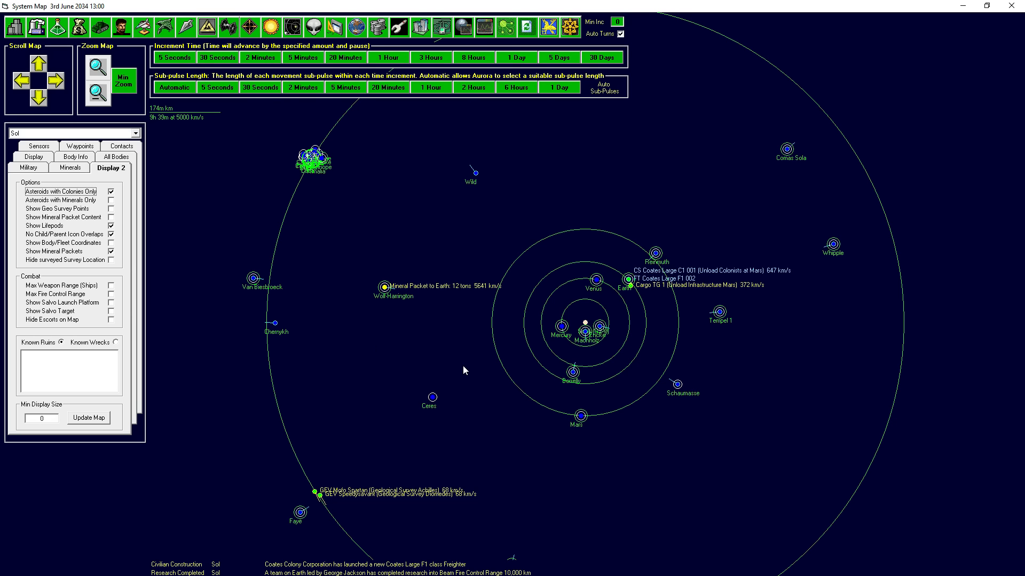
mouse_move(678, 188)
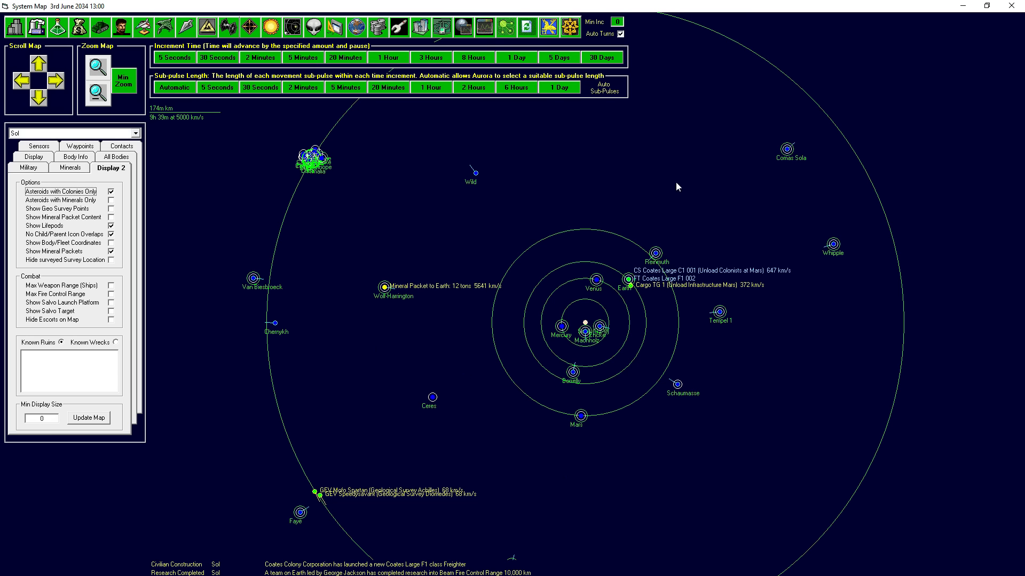
mouse_move(371, 163)
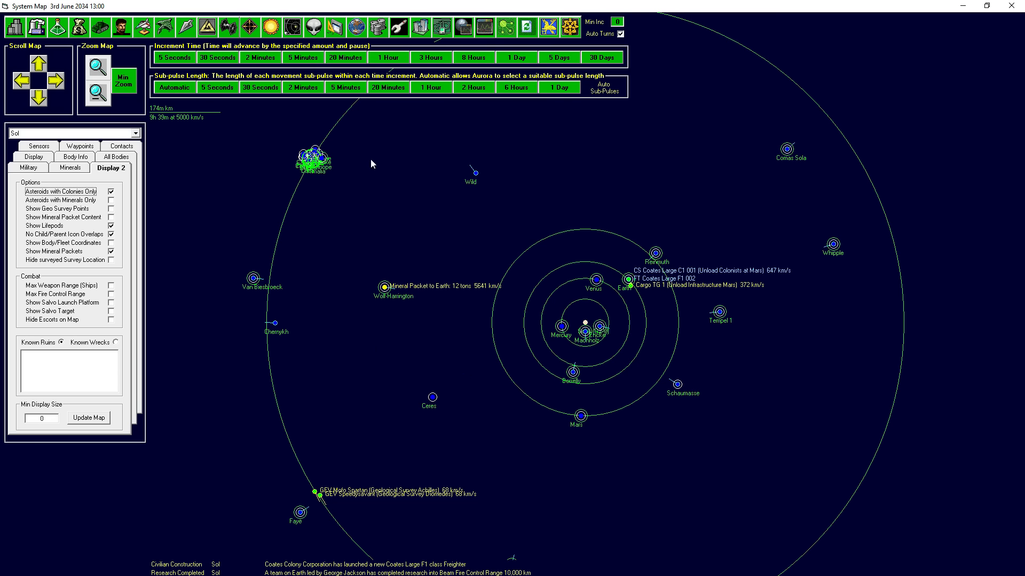
mouse_move(427, 330)
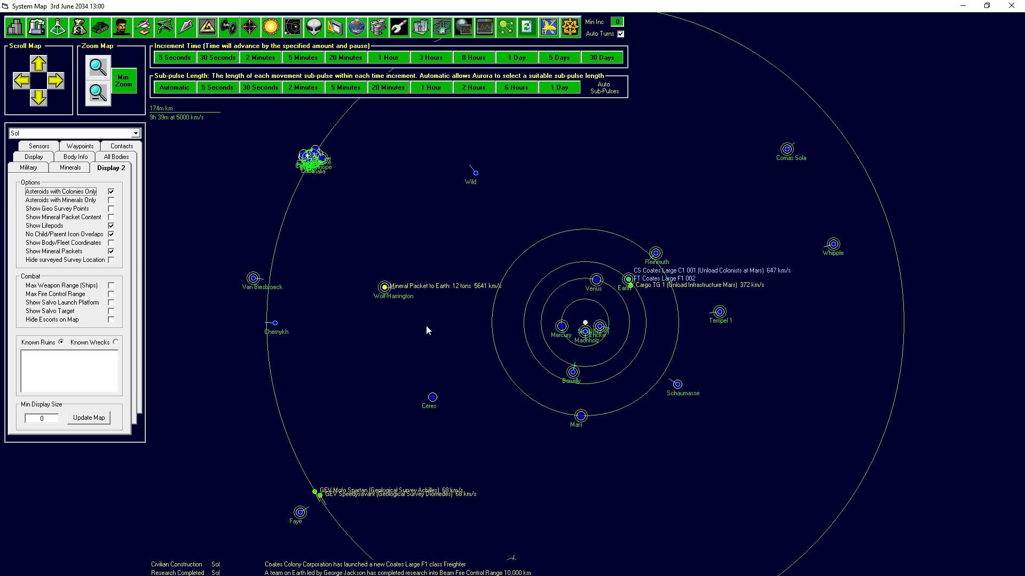
mouse_move(380, 287)
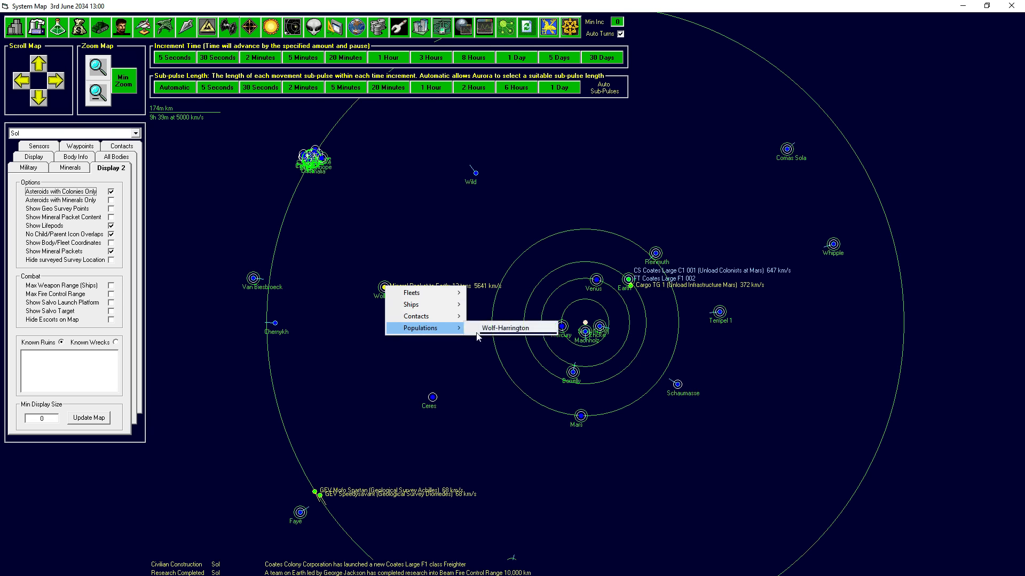
click(511, 328)
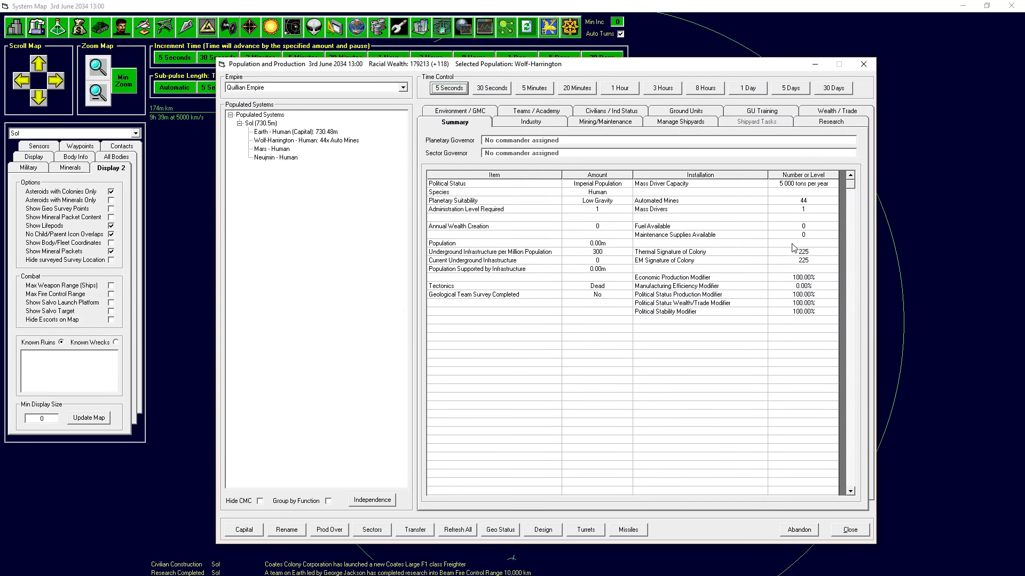
mouse_move(784, 206)
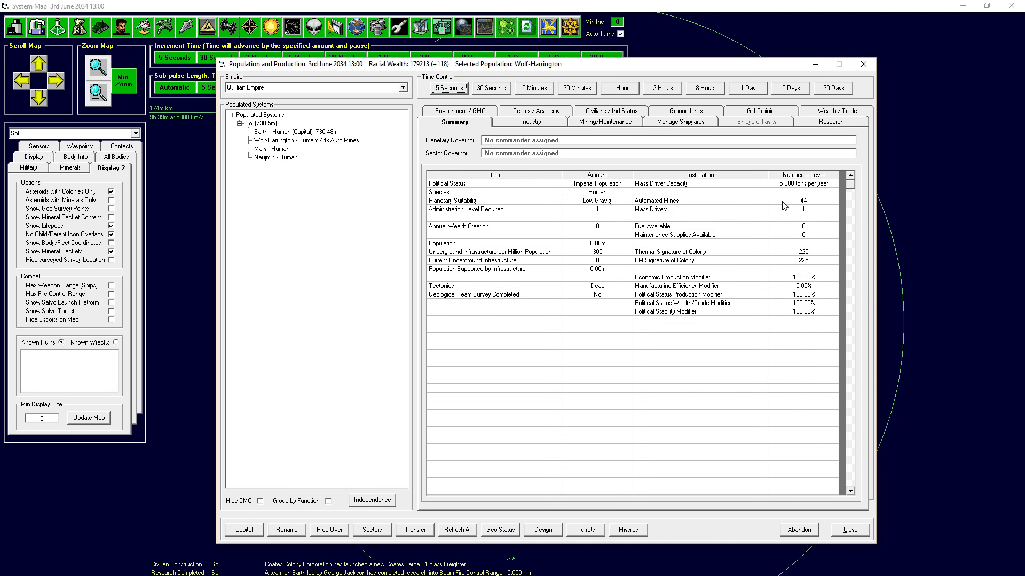
mouse_move(840, 277)
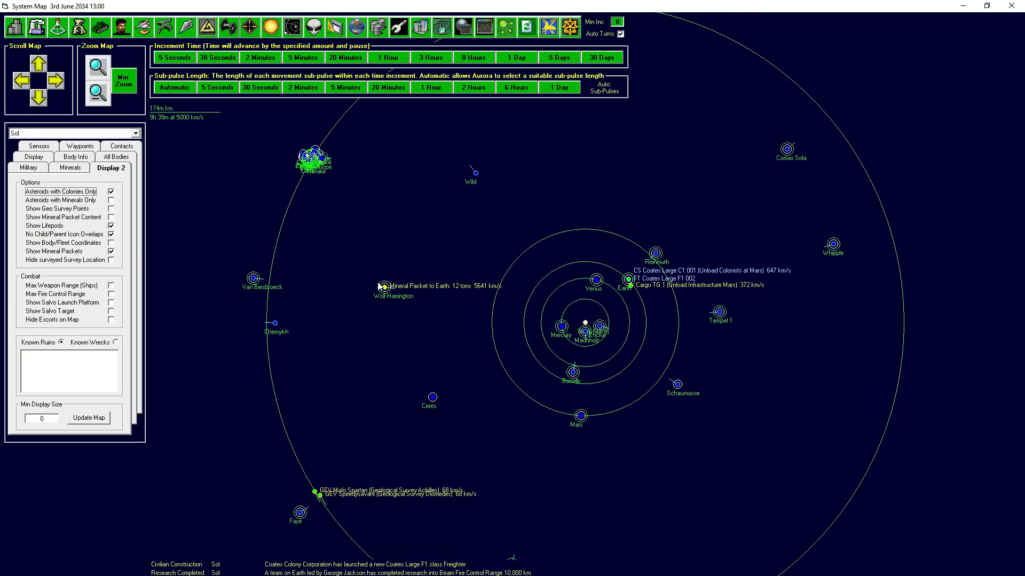
mouse_move(310, 226)
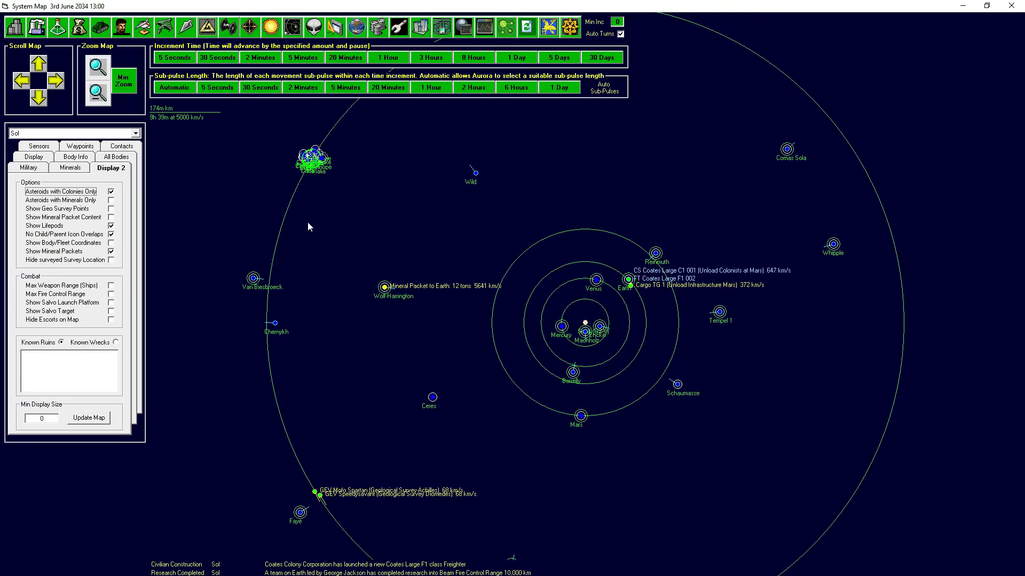
mouse_move(659, 368)
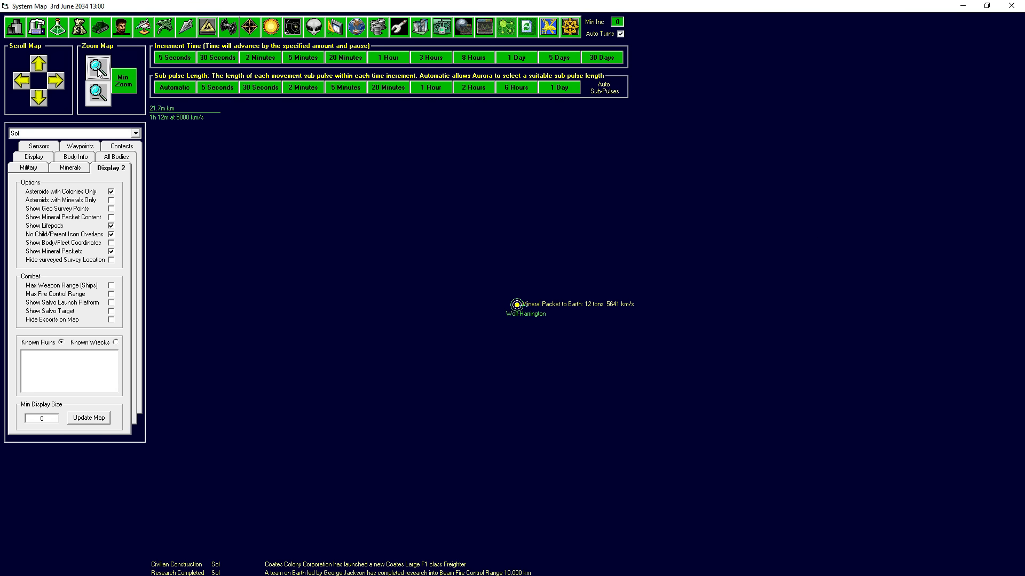
click(96, 92)
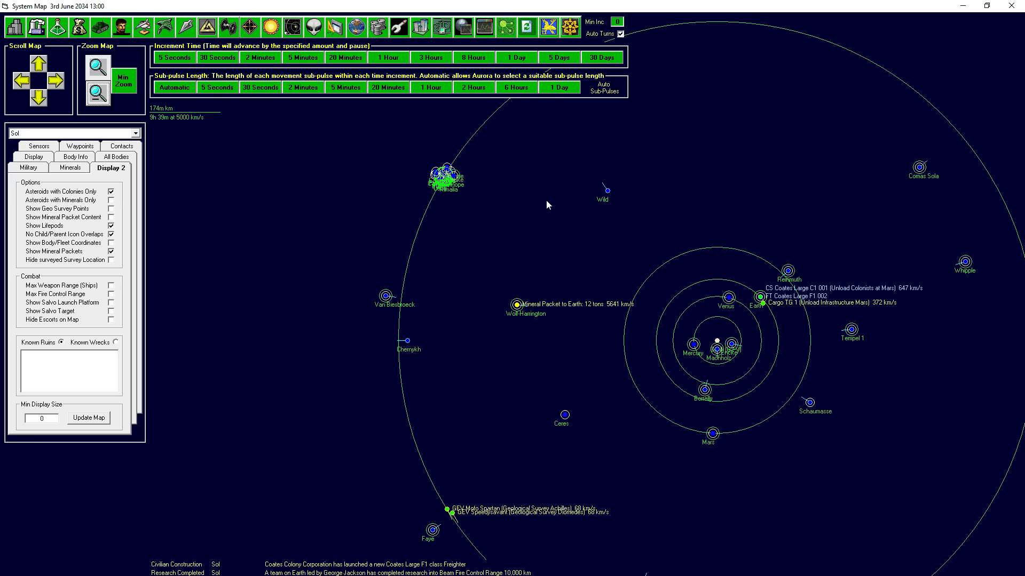
mouse_move(526, 306)
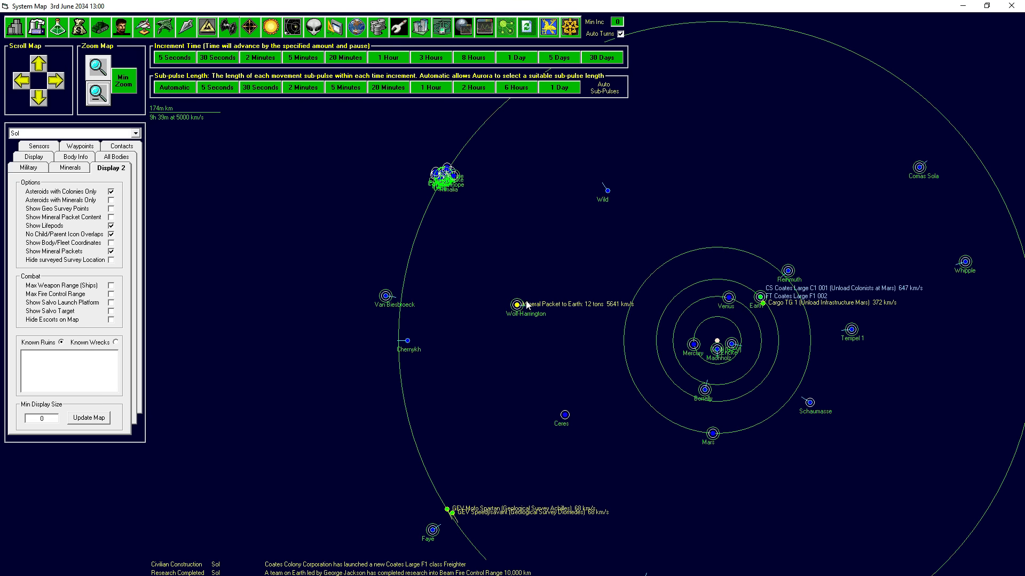
mouse_move(594, 315)
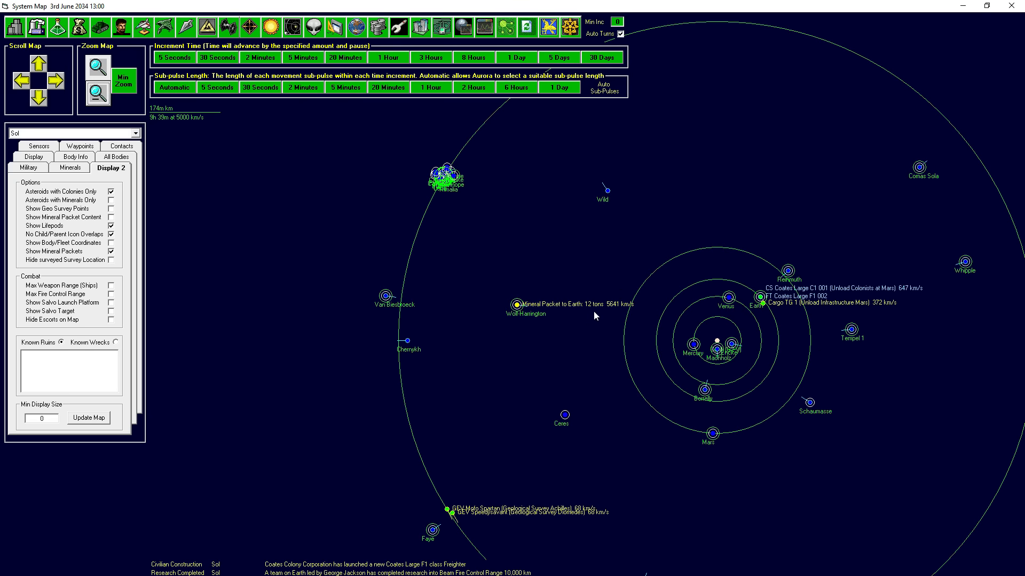
mouse_move(608, 309)
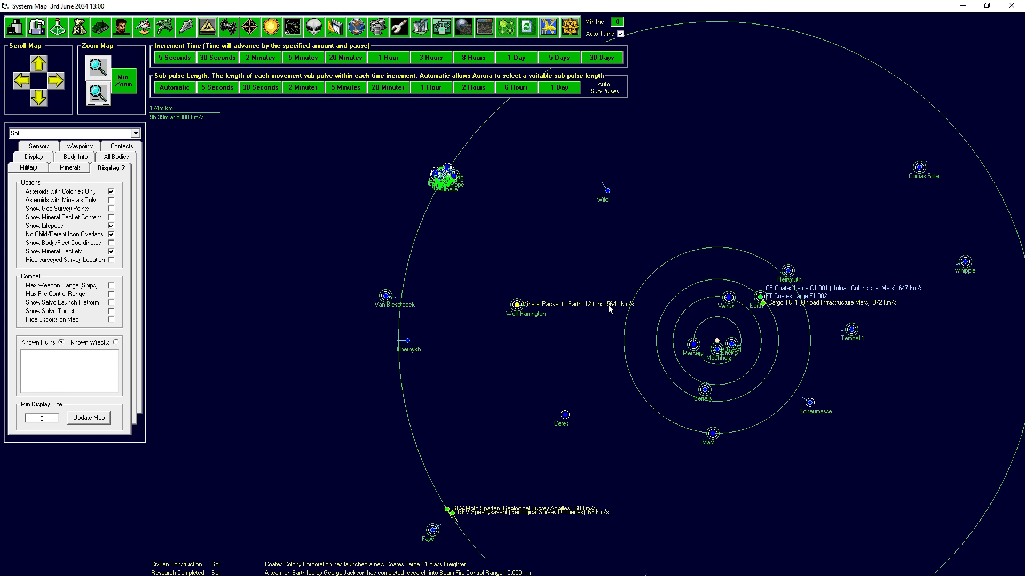
mouse_move(486, 302)
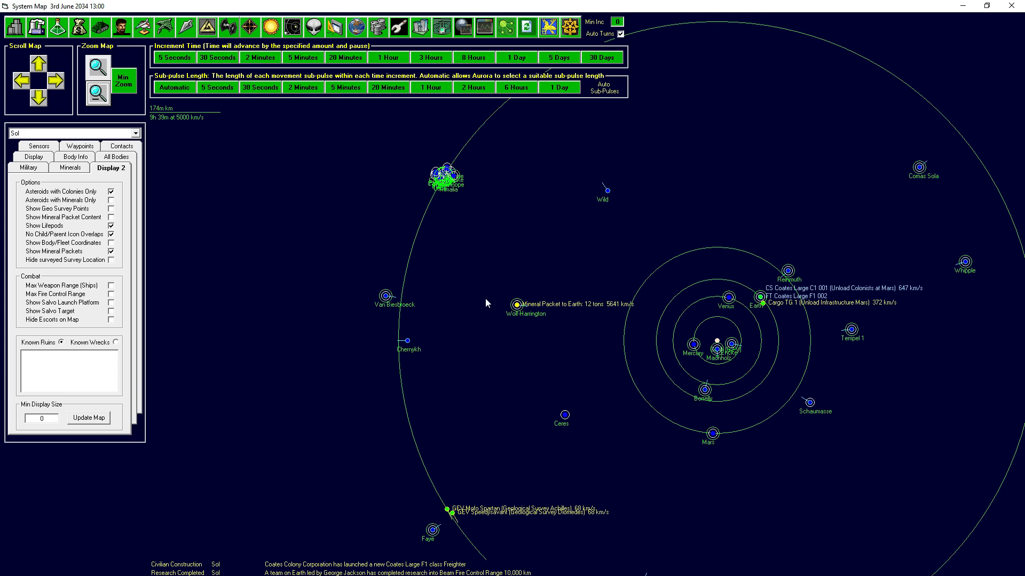
mouse_move(58, 26)
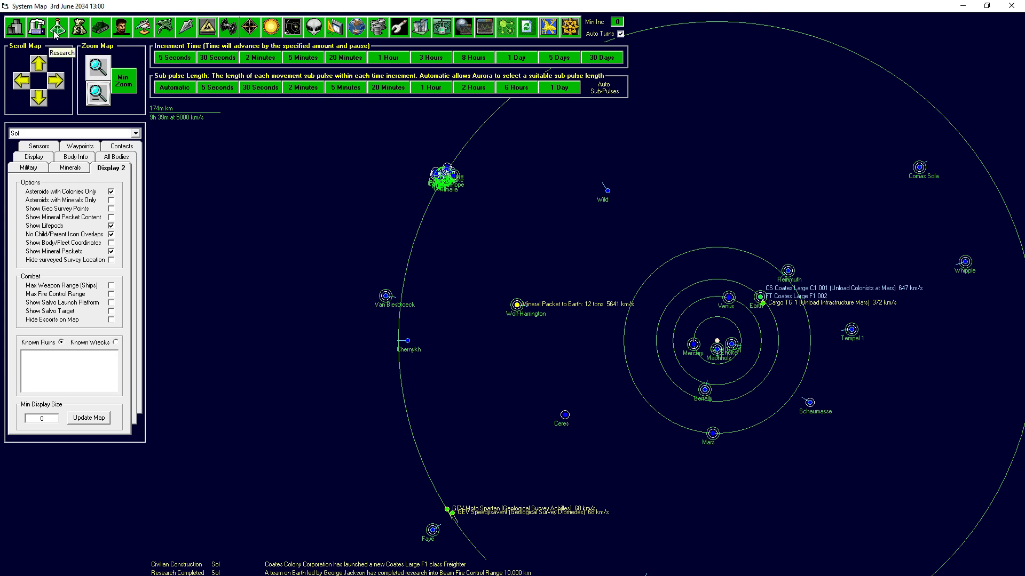
right_click(523, 305)
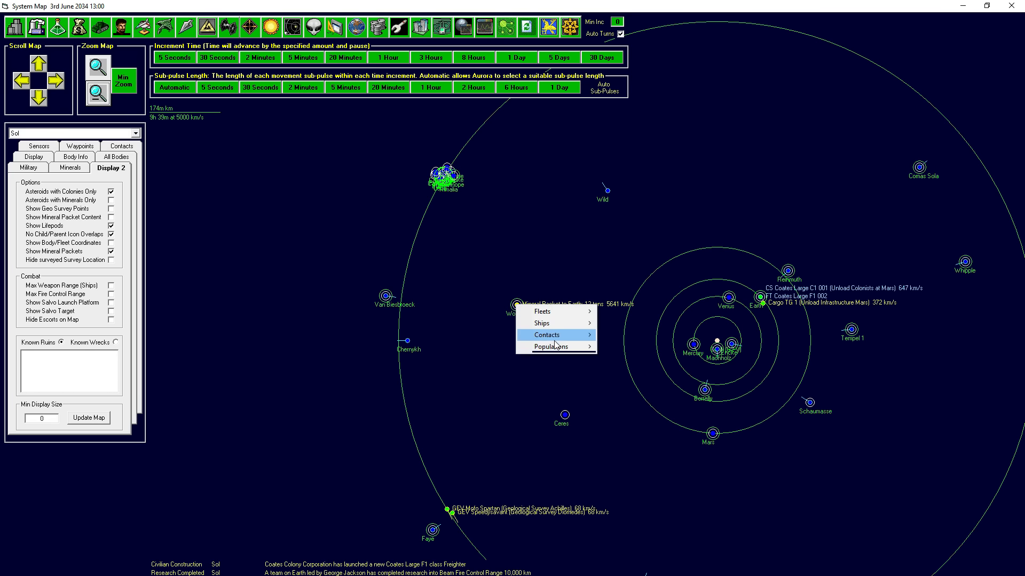
click(548, 346)
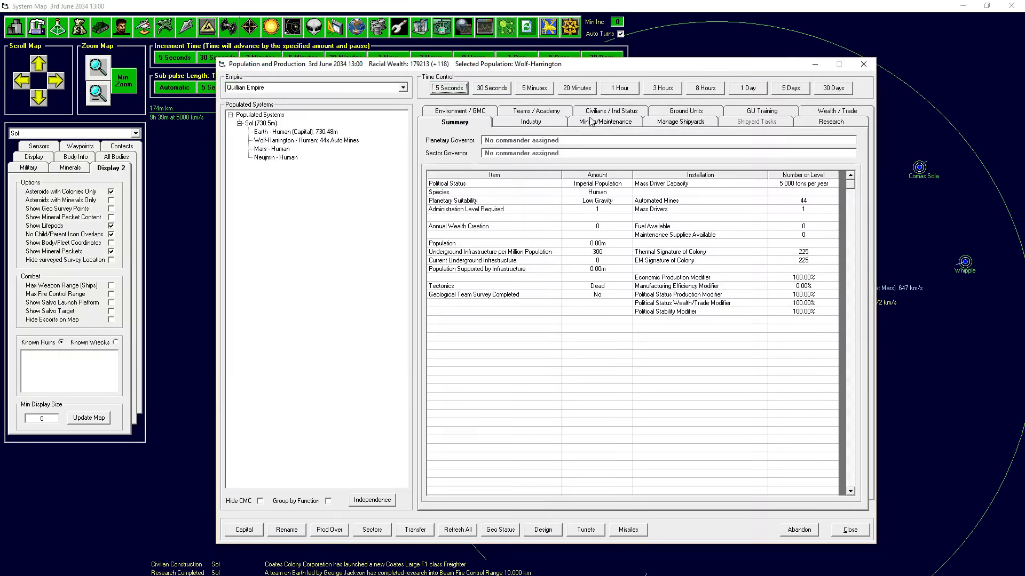
click(604, 121)
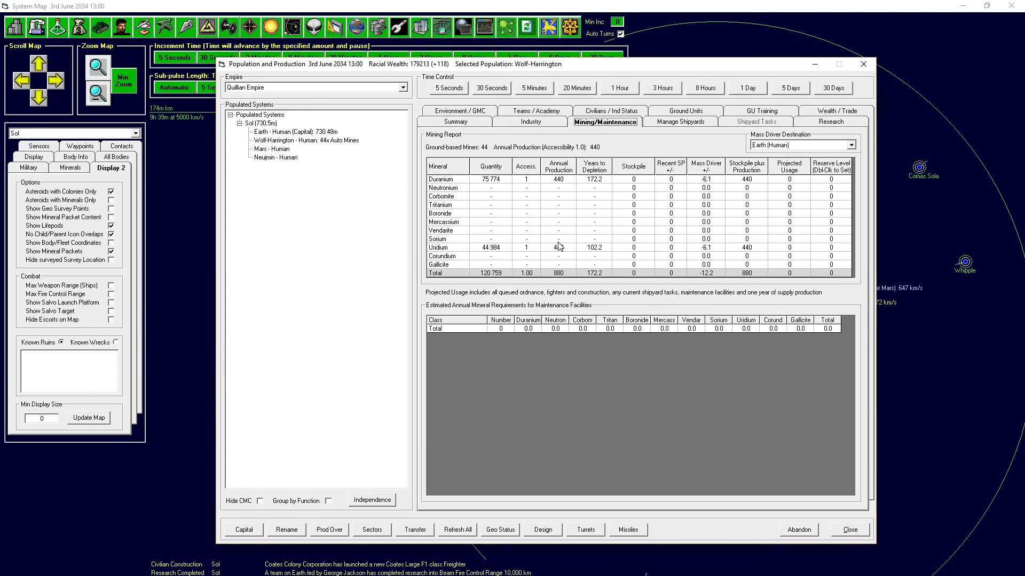
mouse_move(430, 251)
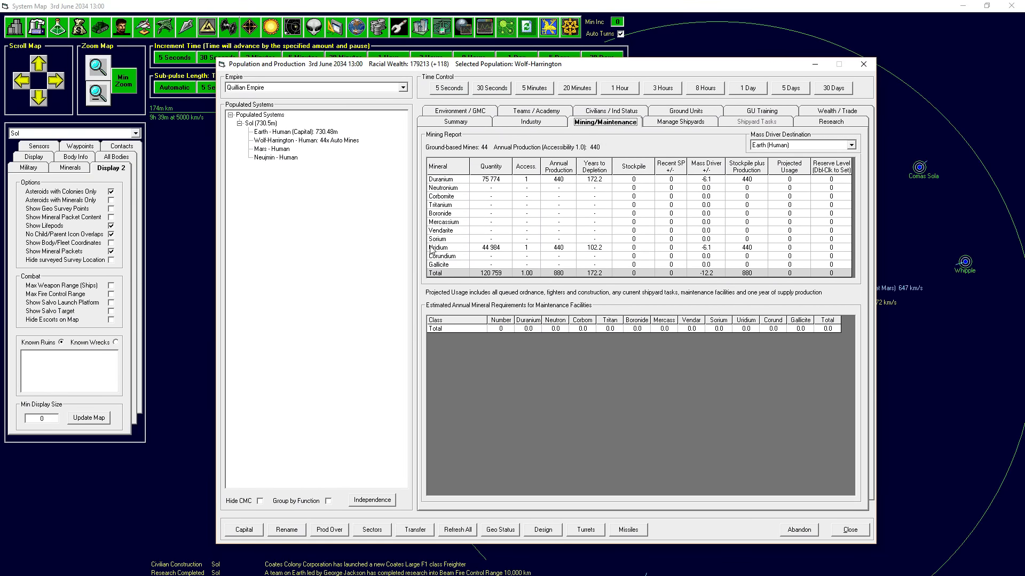
mouse_move(641, 219)
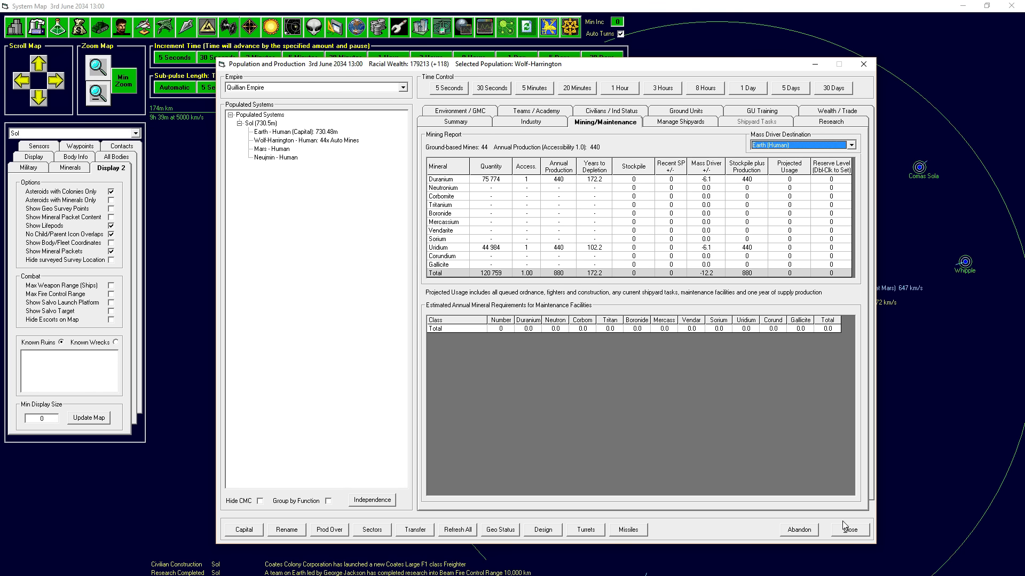
click(852, 529)
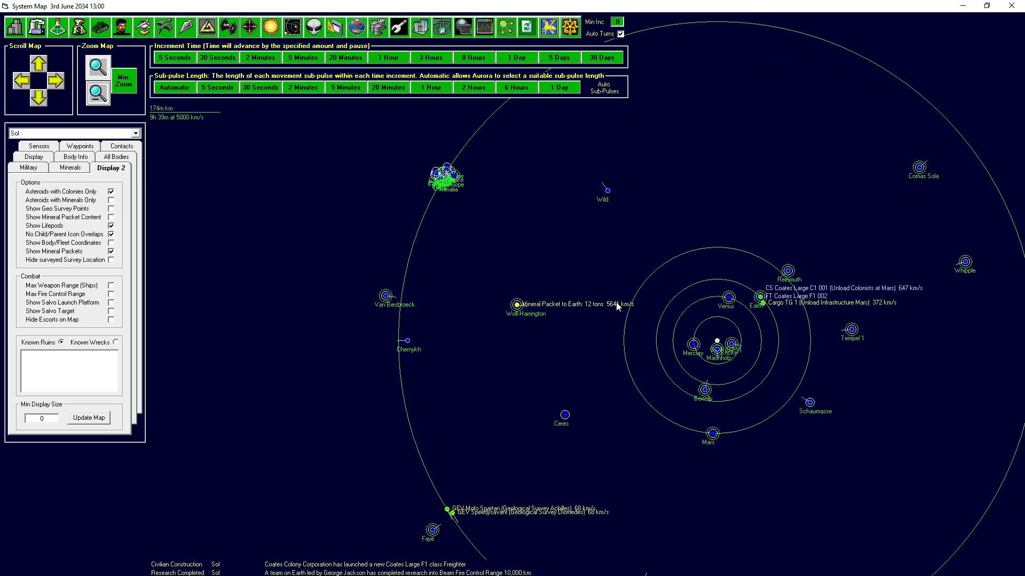
mouse_move(529, 277)
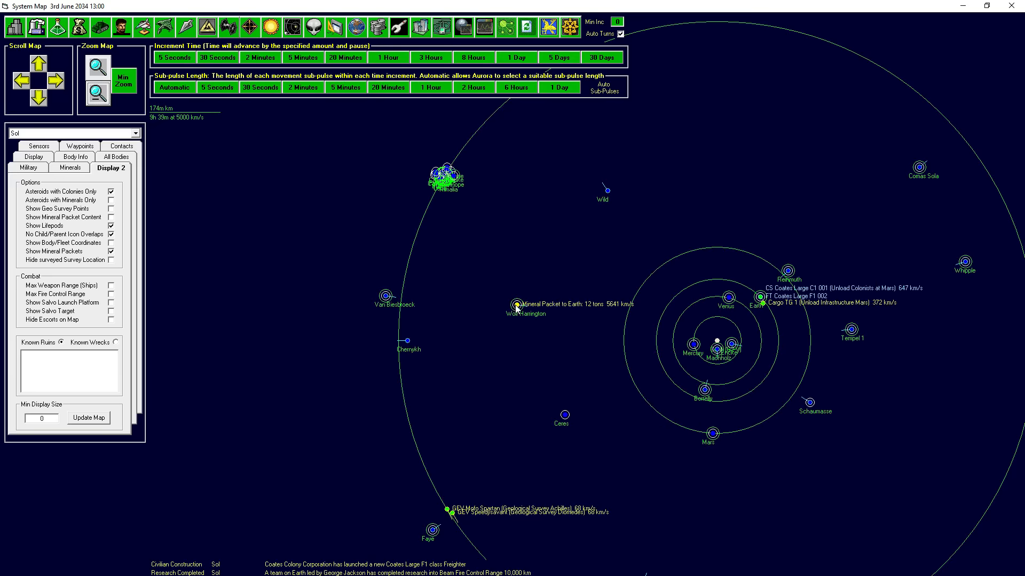
mouse_move(750, 342)
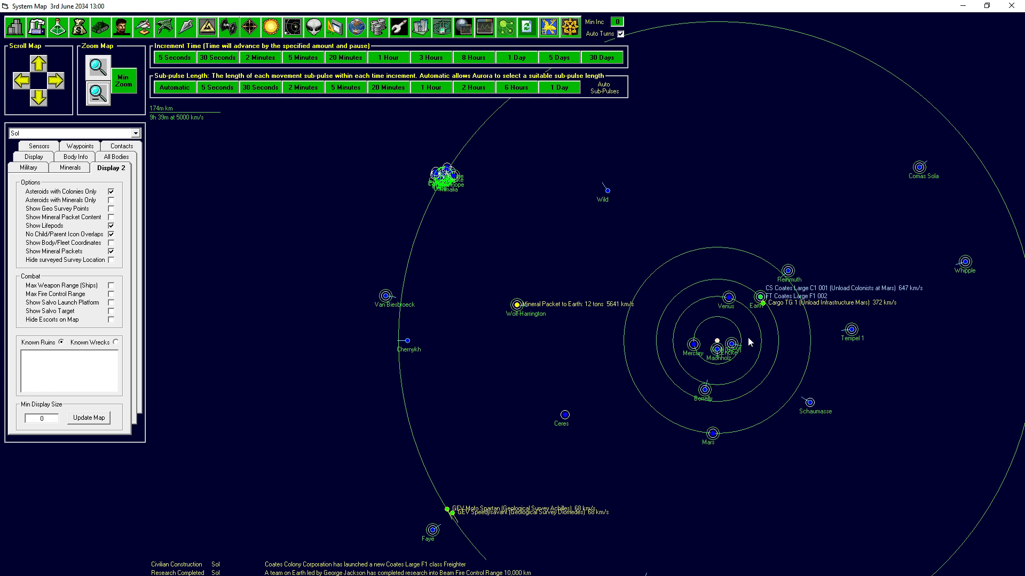
mouse_move(519, 305)
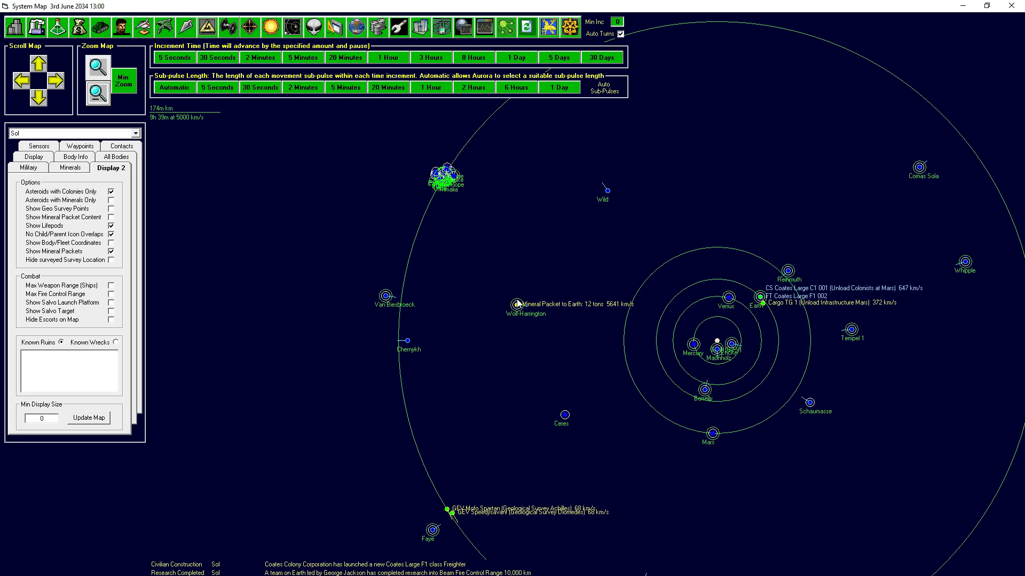
mouse_move(534, 295)
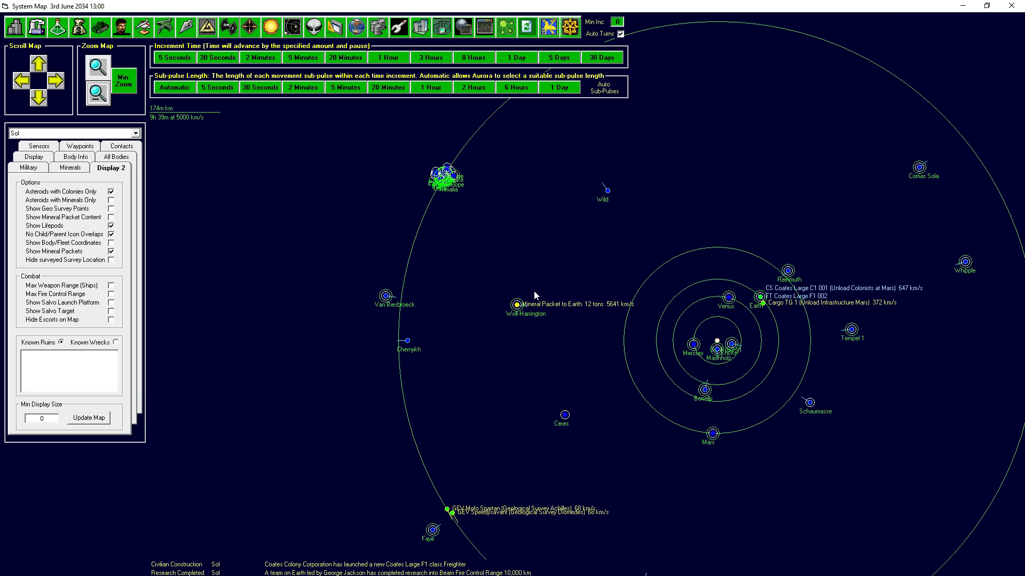
mouse_move(519, 310)
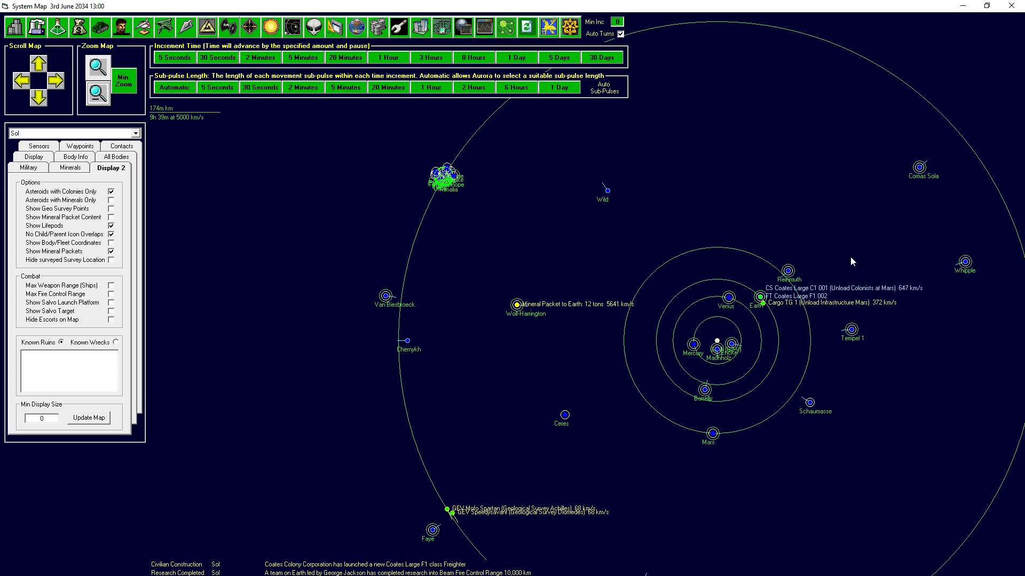
mouse_move(768, 364)
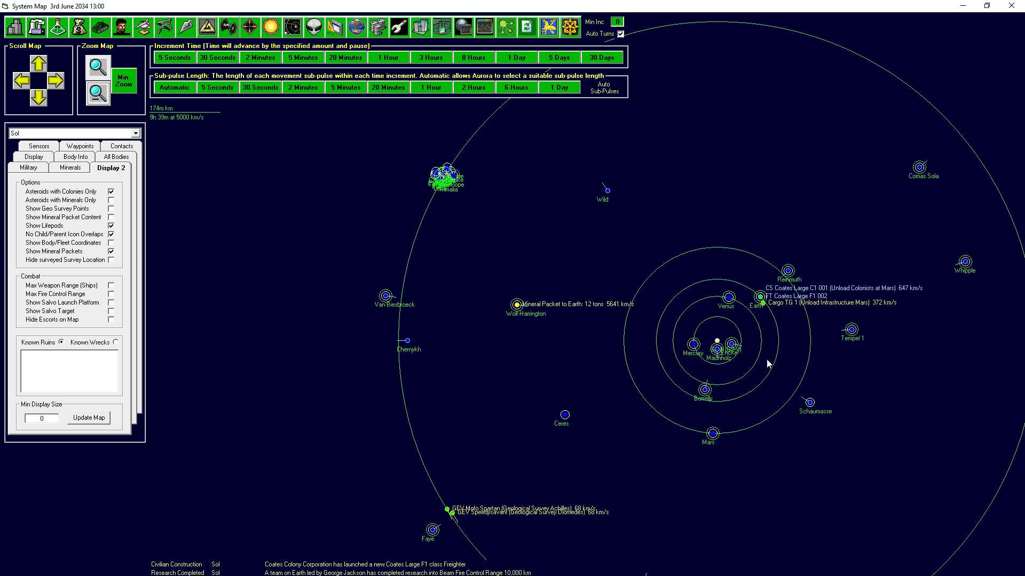
mouse_move(727, 389)
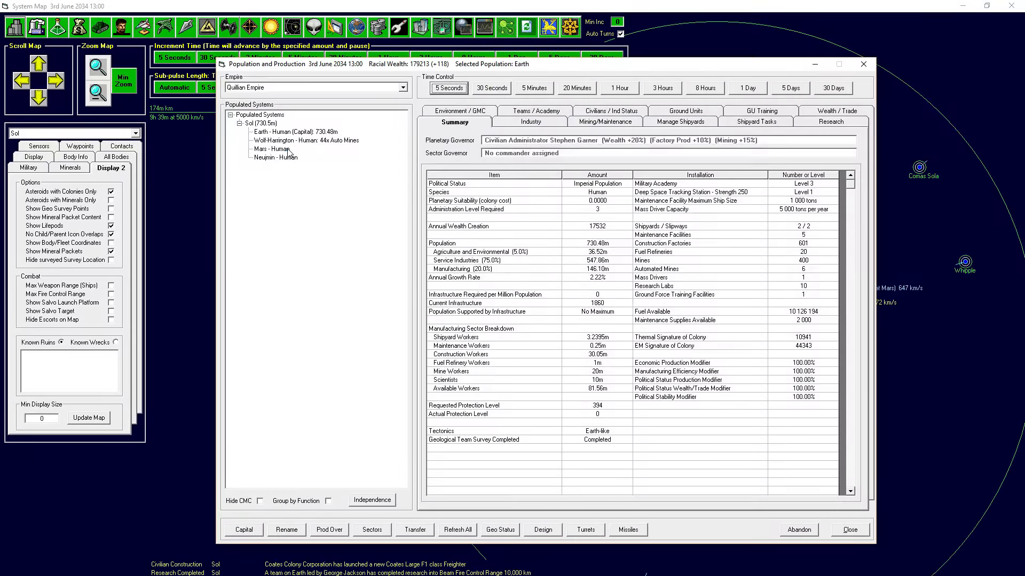
- Select Mars - Human in the Populated Systems tree to show its summary
click(270, 149)
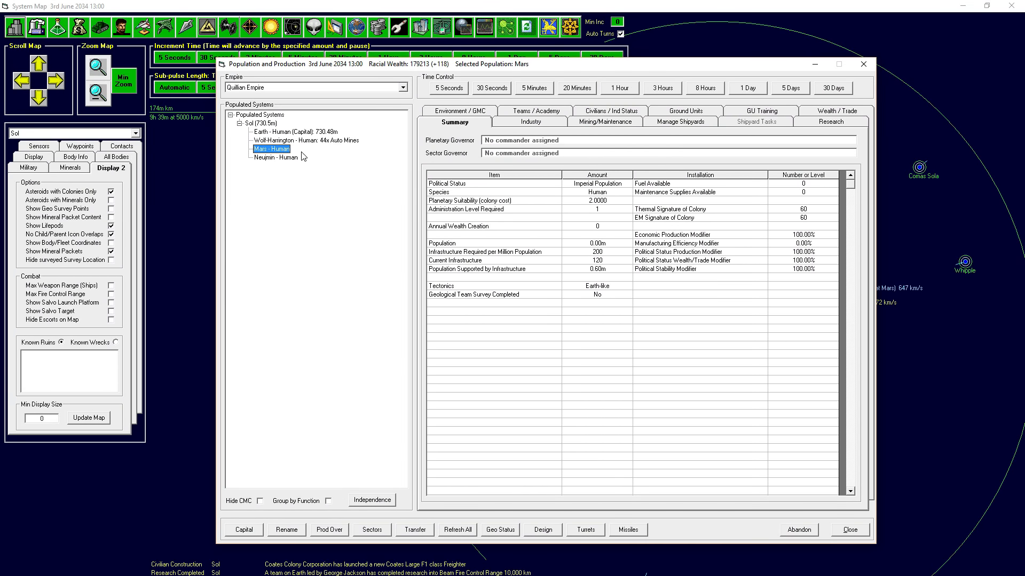
mouse_move(582, 187)
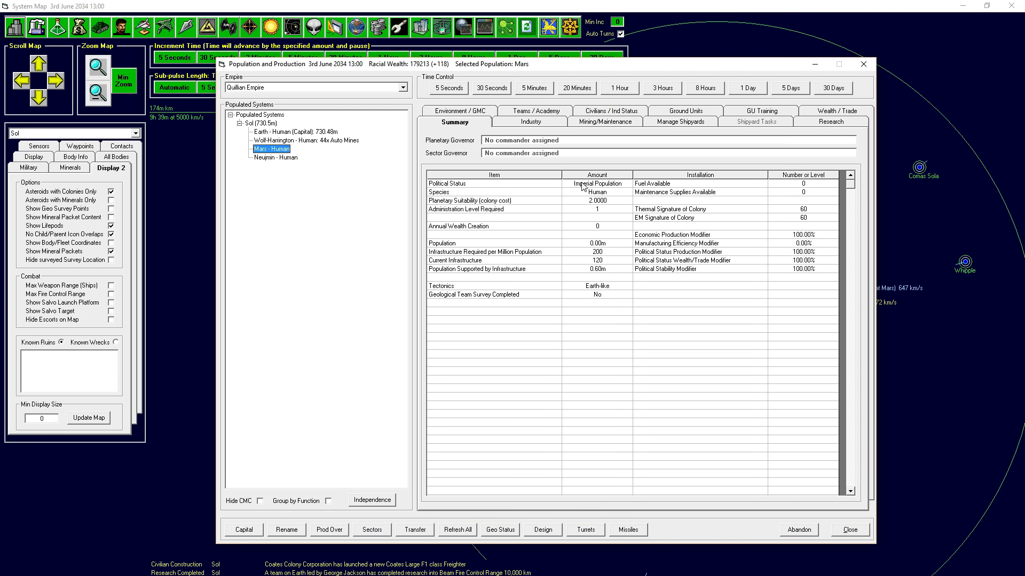
mouse_move(594, 247)
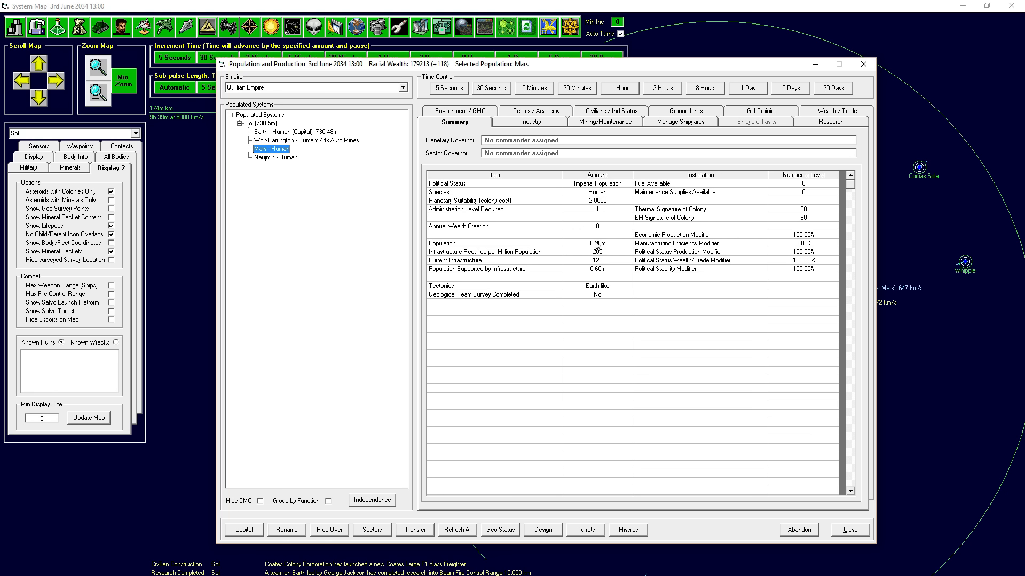
mouse_move(593, 264)
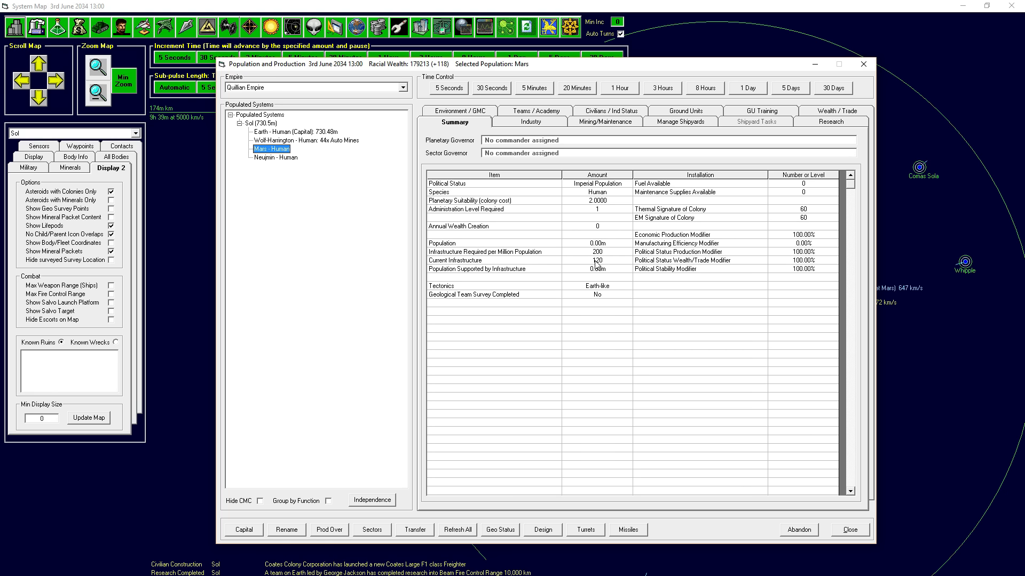
mouse_move(595, 271)
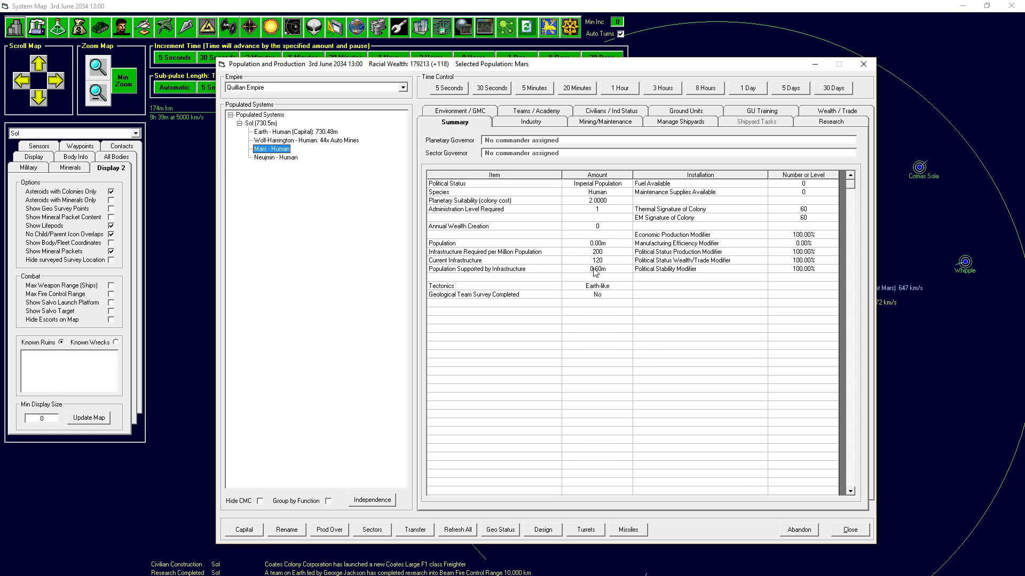
mouse_move(599, 273)
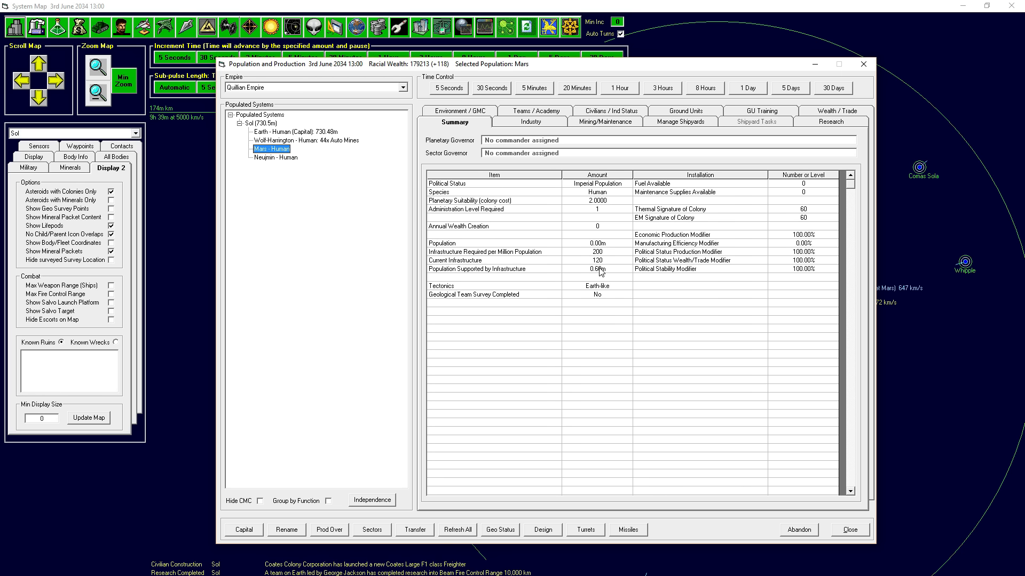
mouse_move(604, 257)
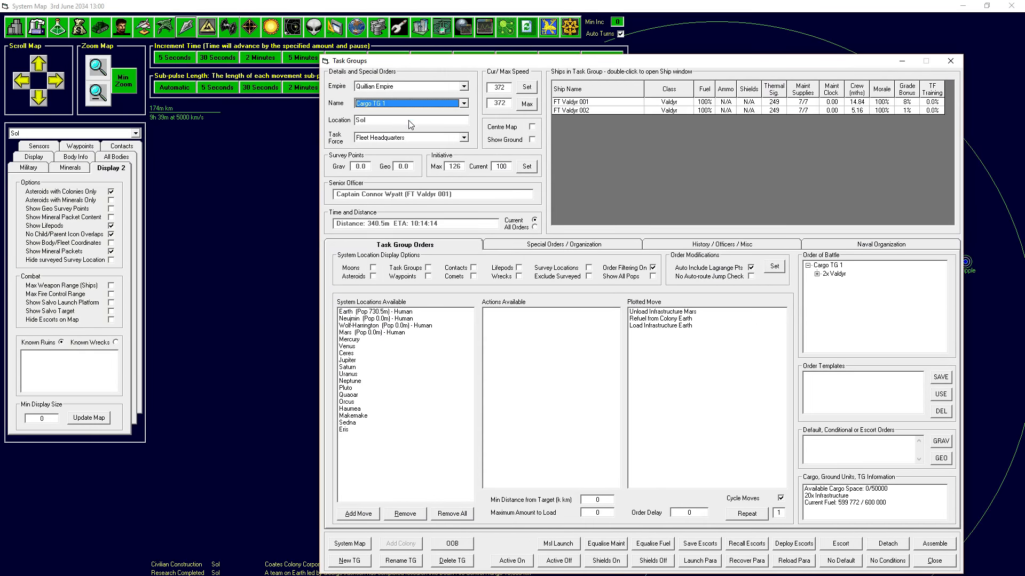
mouse_move(501, 228)
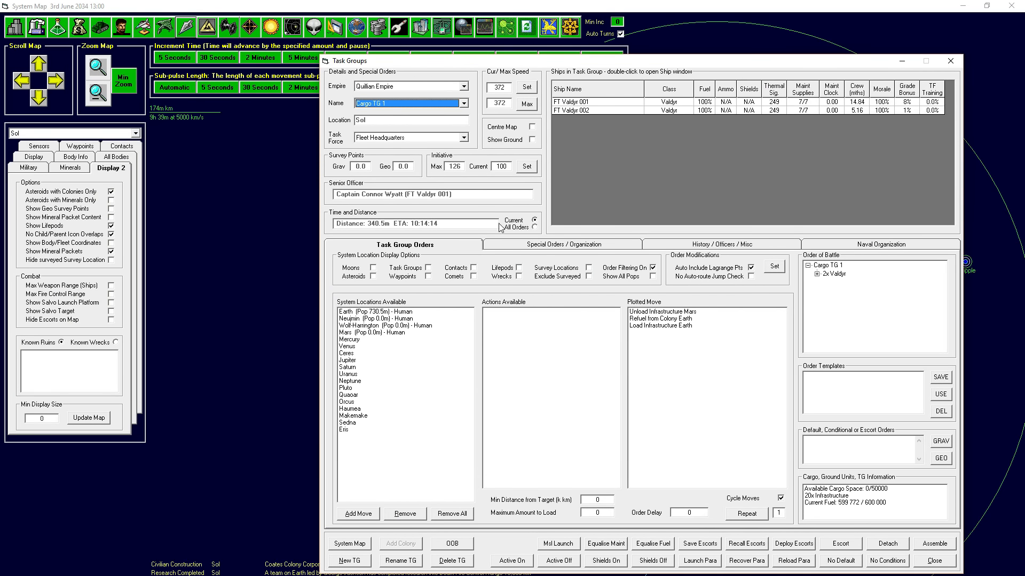
mouse_move(659, 318)
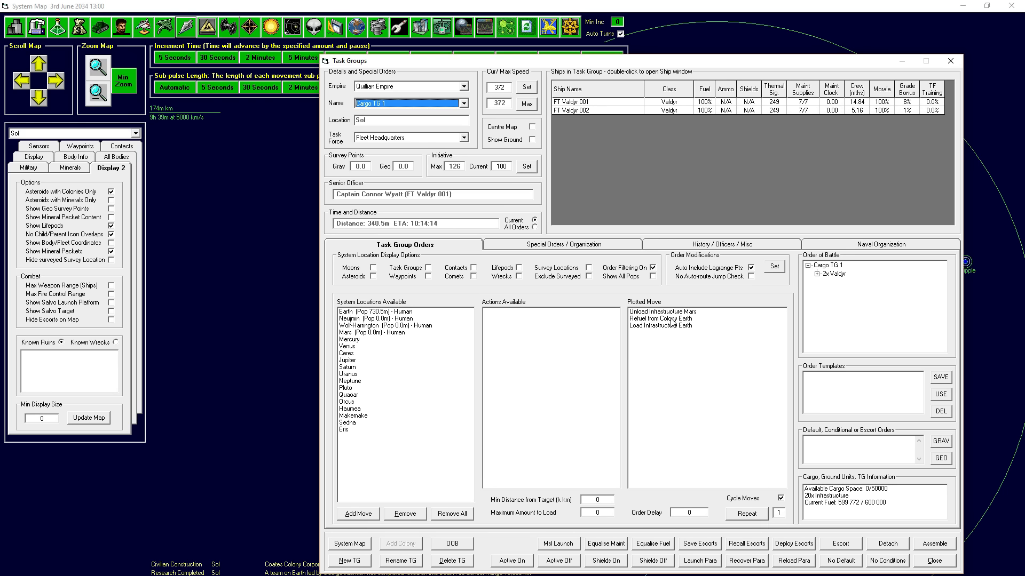
mouse_move(672, 325)
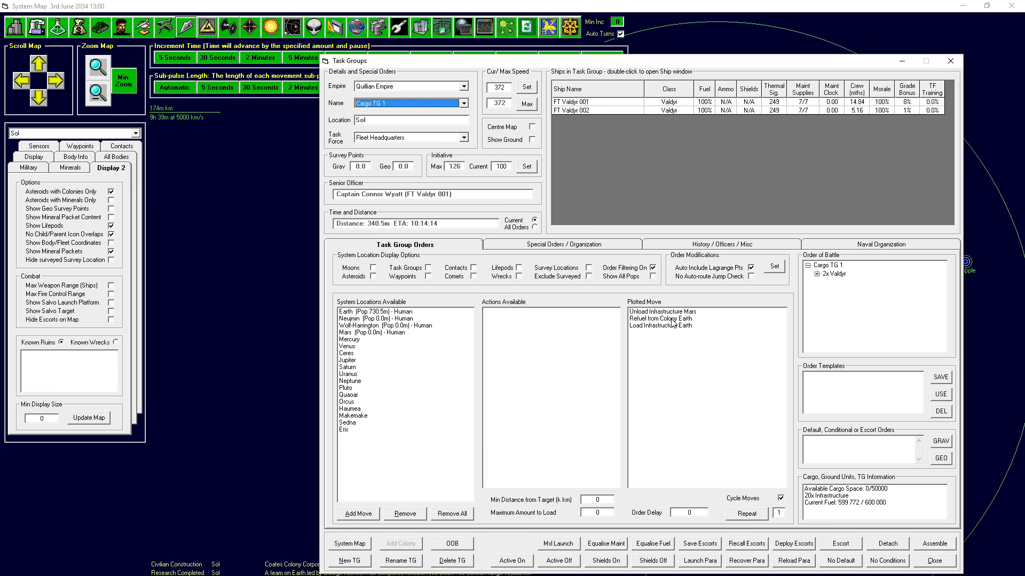
mouse_move(656, 329)
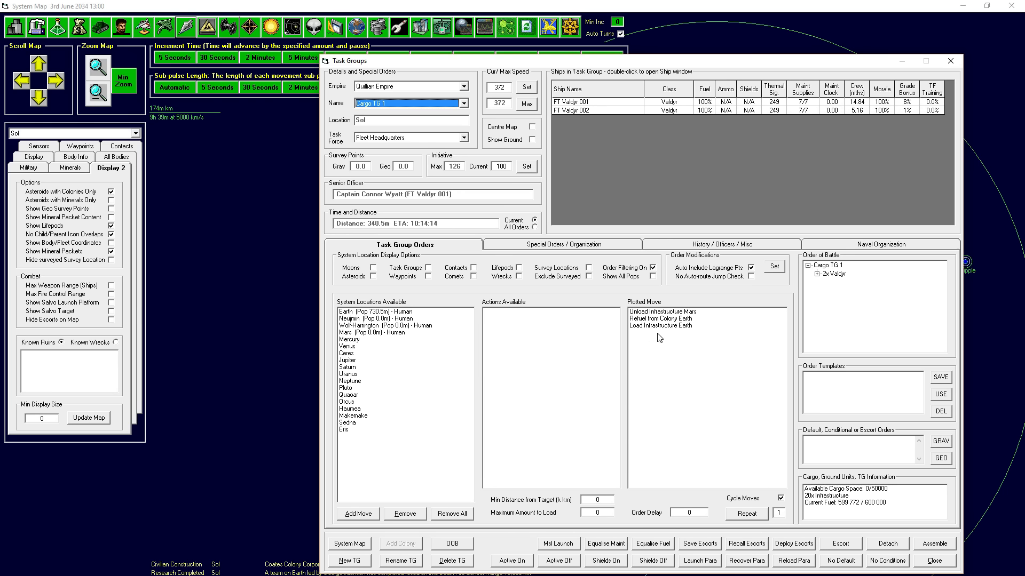
mouse_move(703, 373)
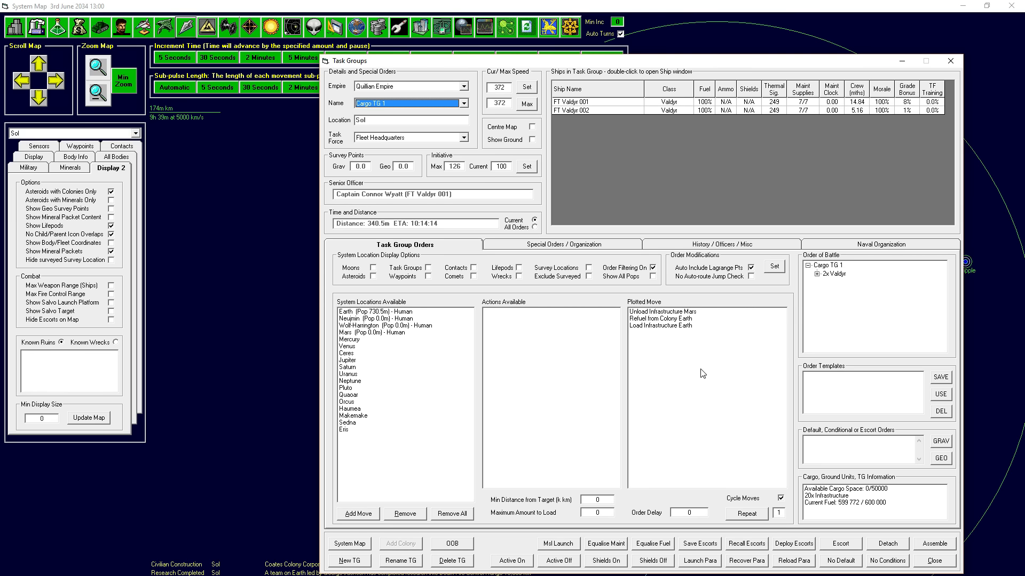
mouse_move(668, 333)
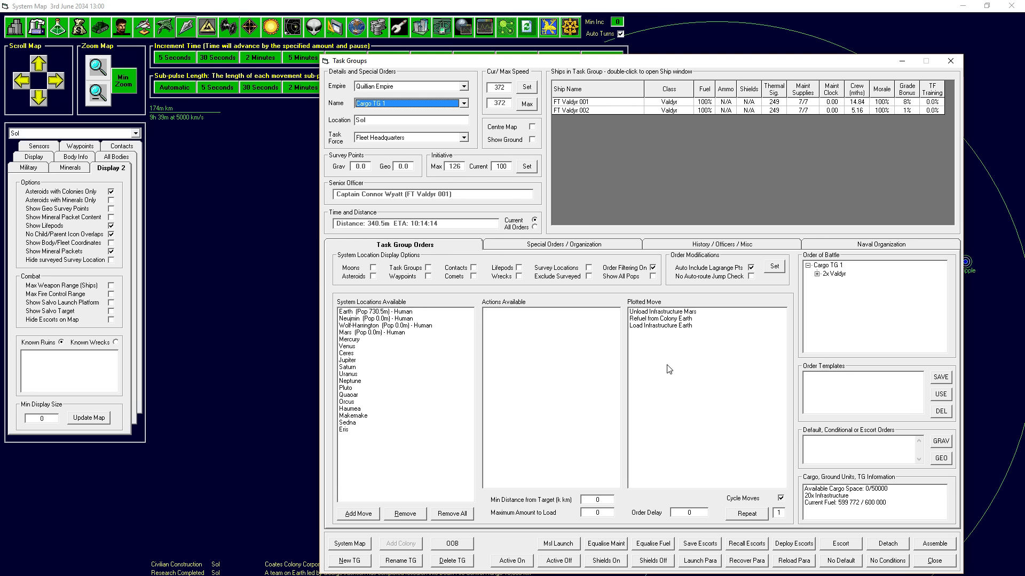
mouse_move(586, 127)
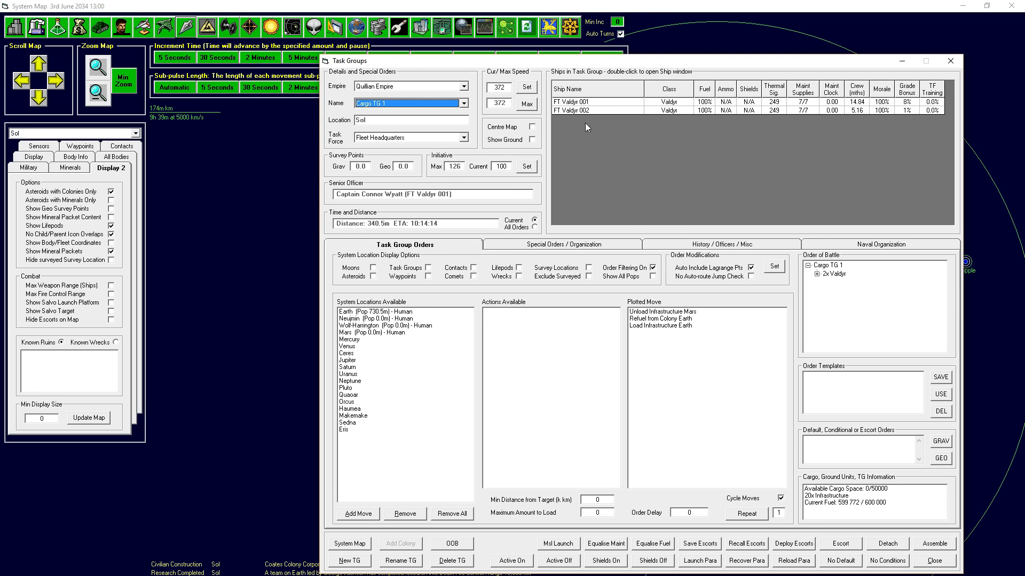
mouse_move(595, 109)
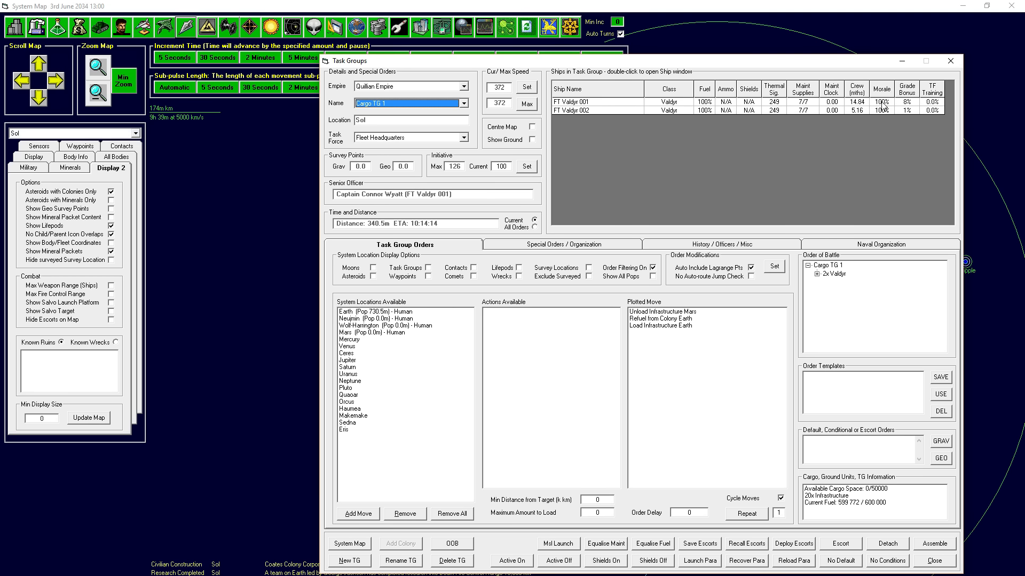
mouse_move(883, 107)
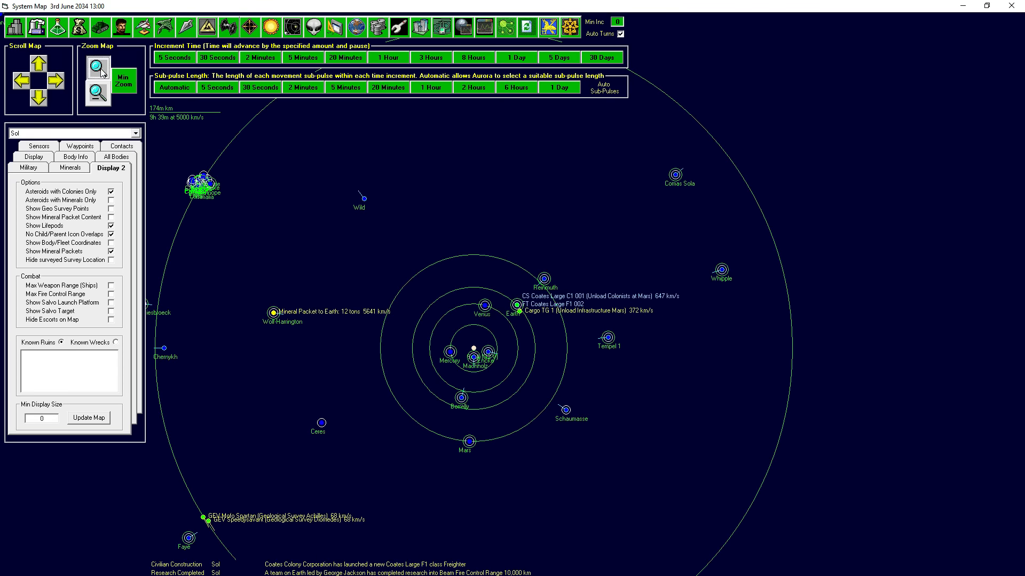
- Zoom on Earth, review the Coates Colony Corporation shipping line, then show Mars's summary
click(95, 68)
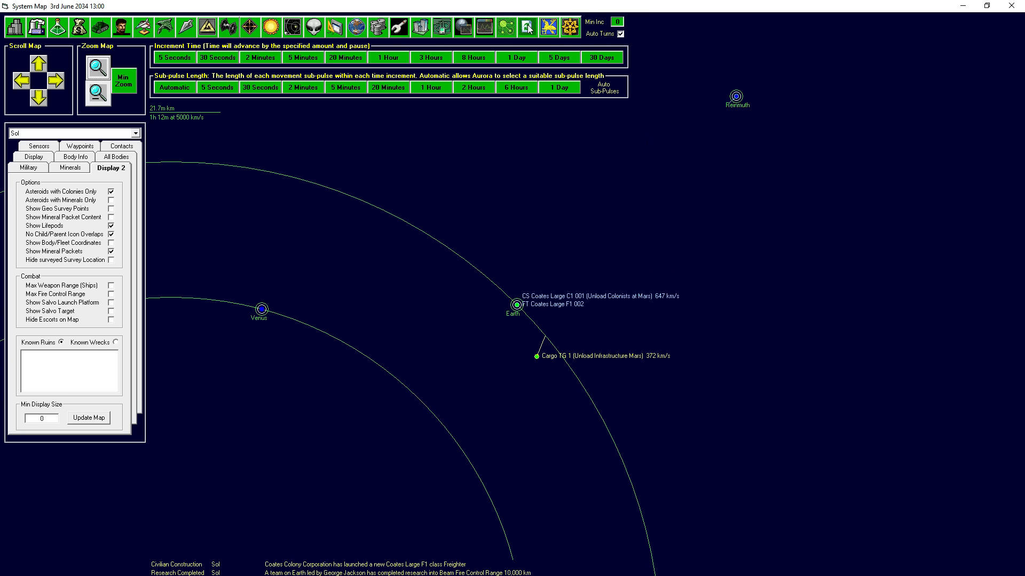
click(482, 26)
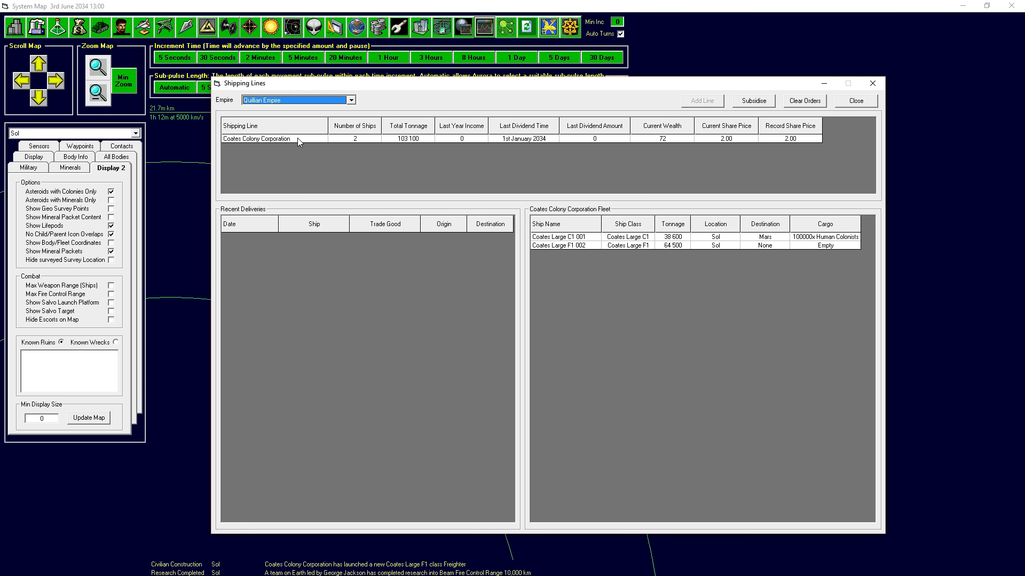
click(261, 139)
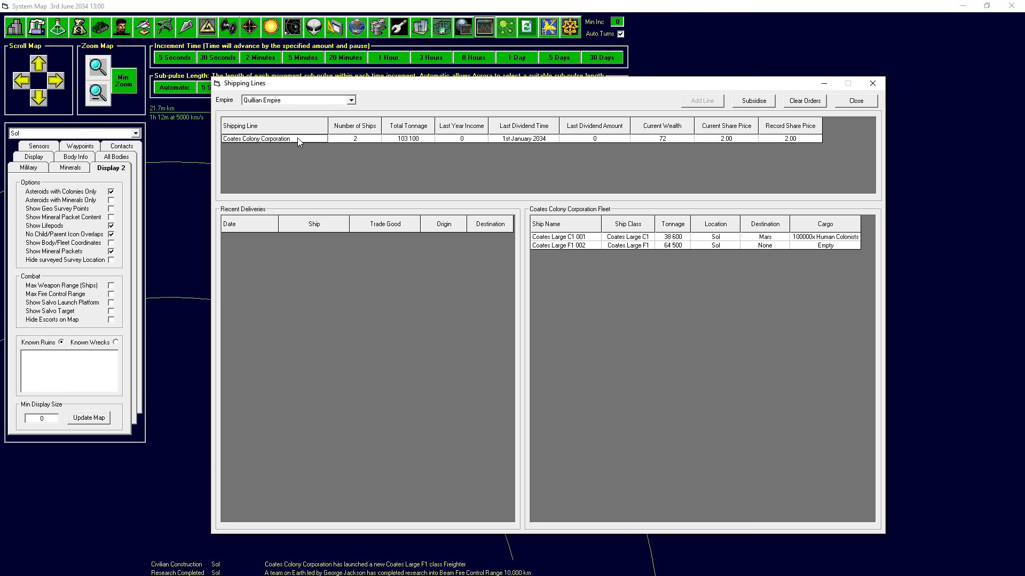
mouse_move(305, 152)
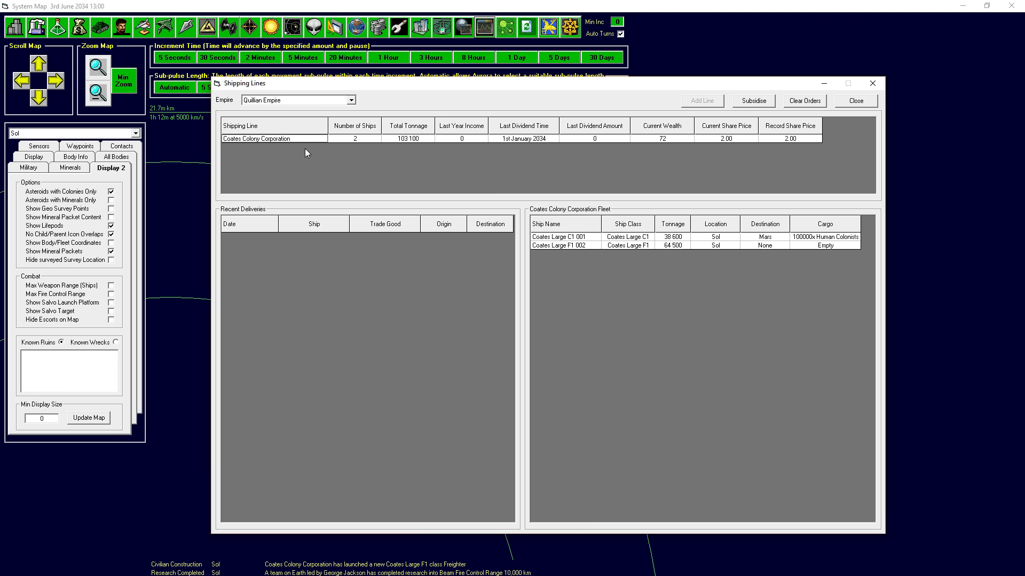
mouse_move(631, 145)
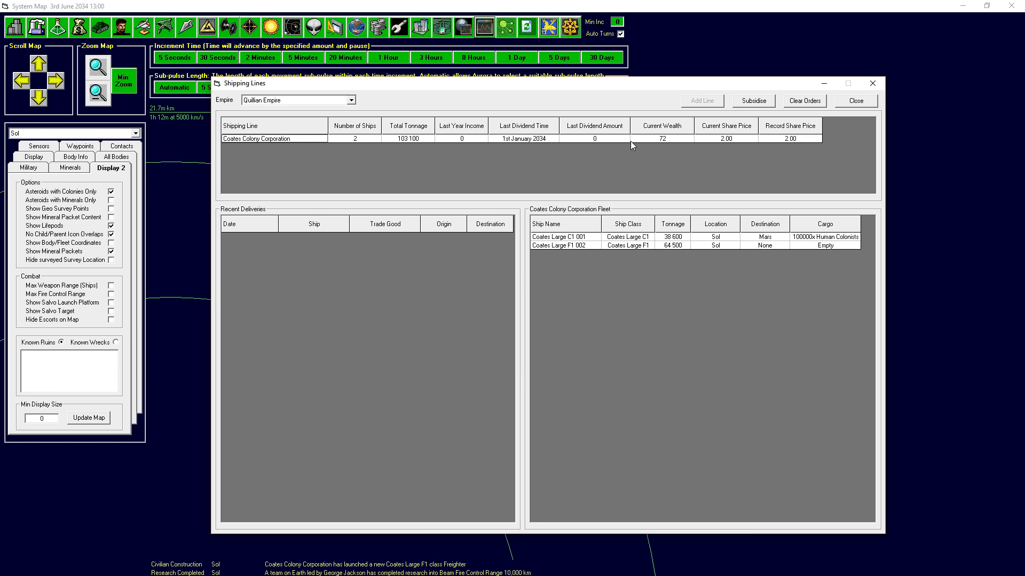
mouse_move(277, 132)
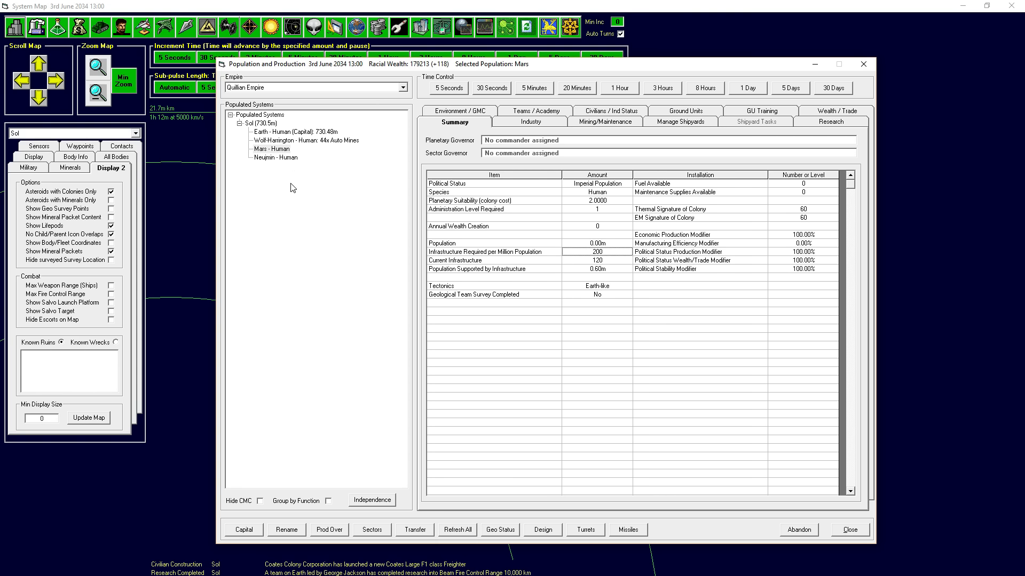
click(273, 149)
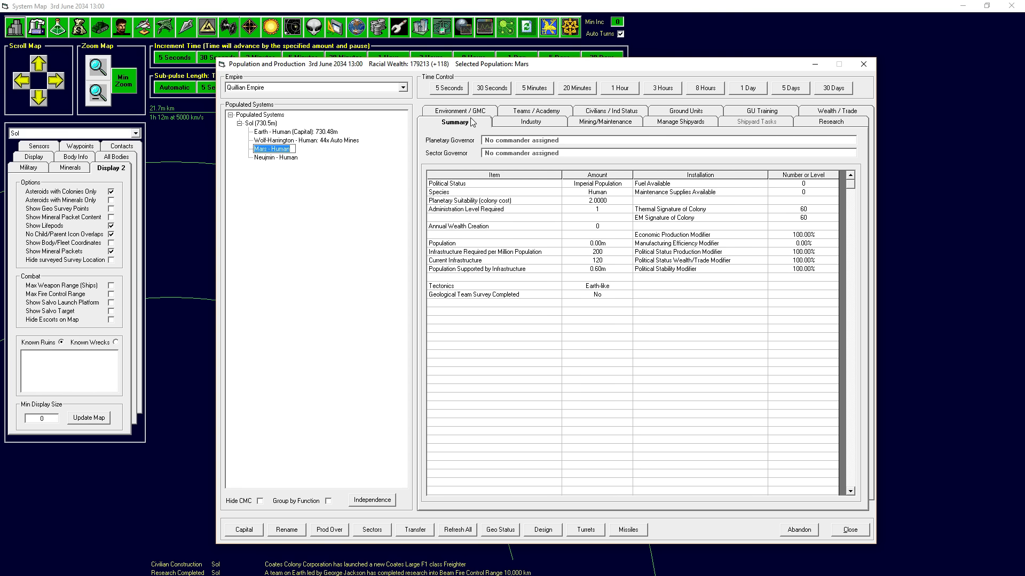
mouse_move(580, 208)
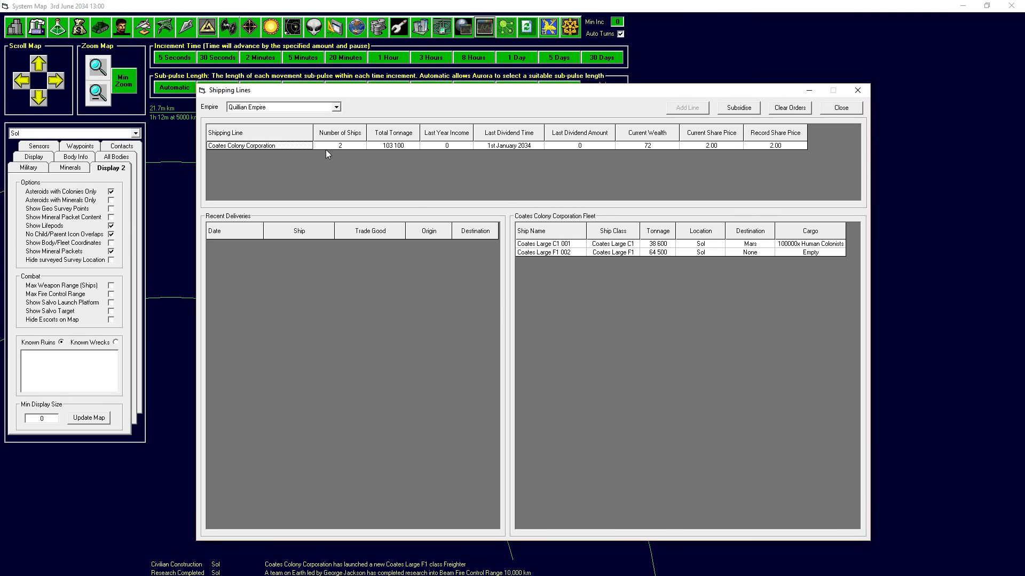
mouse_move(413, 153)
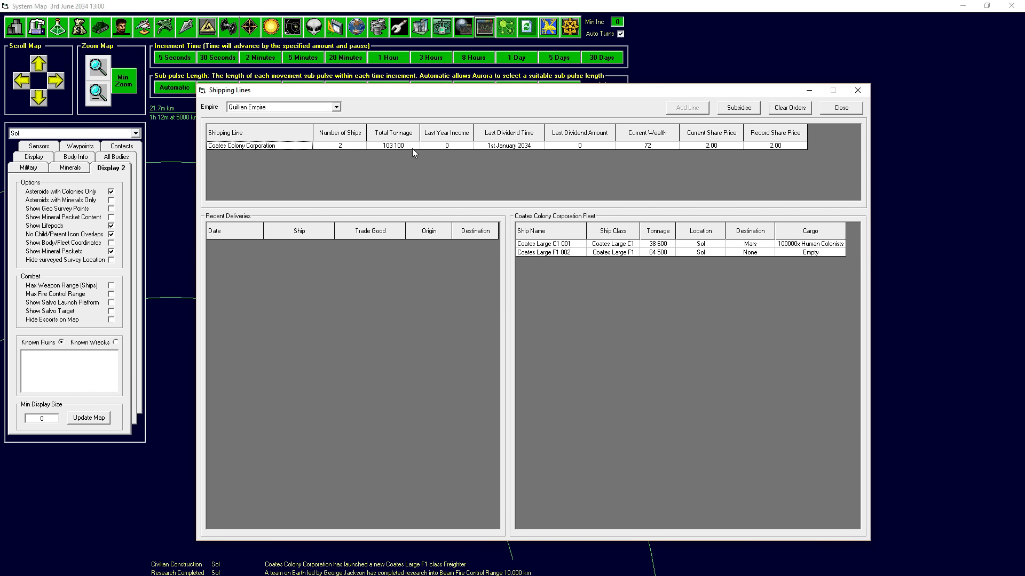
mouse_move(390, 151)
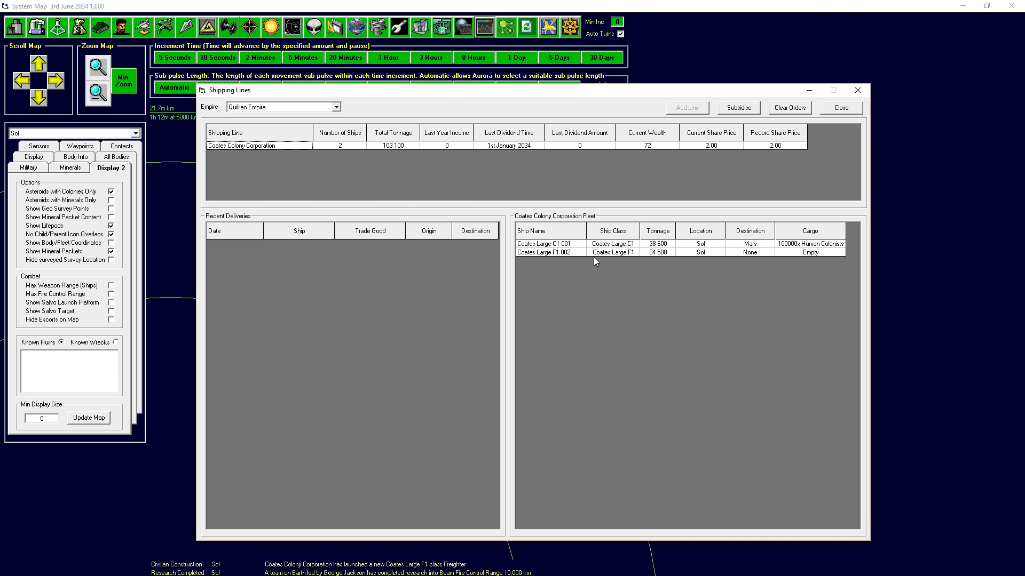
mouse_move(664, 249)
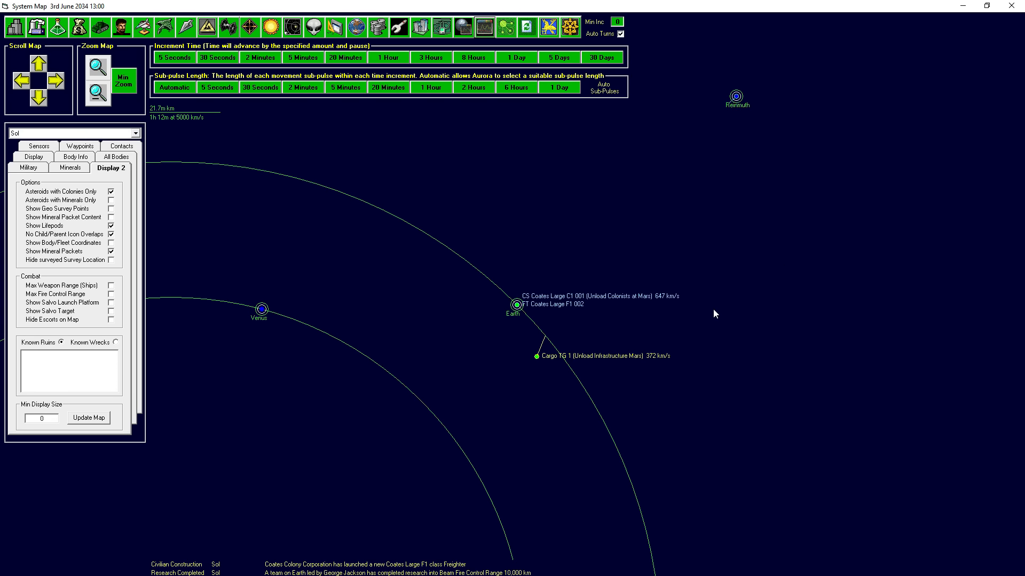
mouse_move(438, 263)
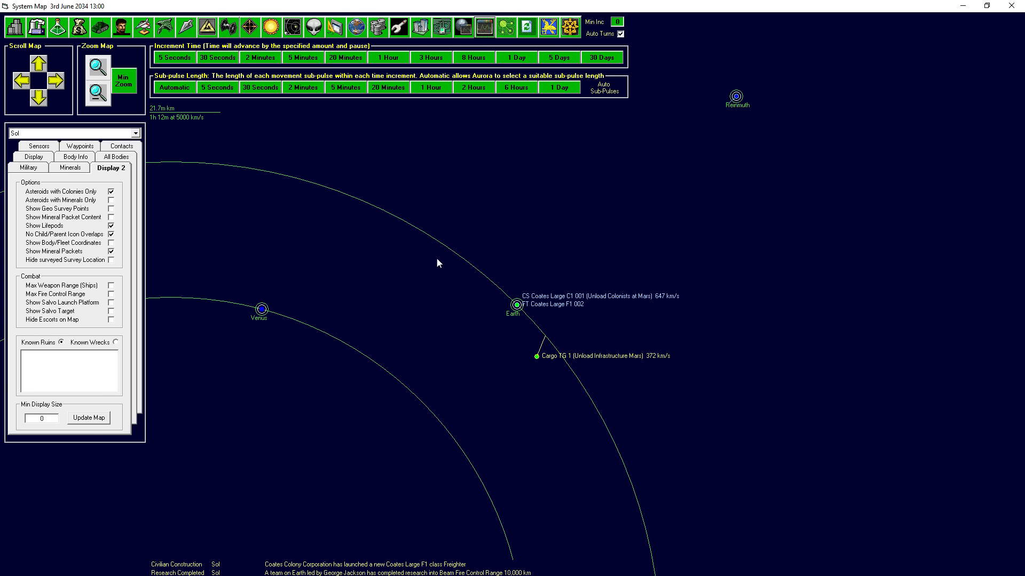
mouse_move(494, 314)
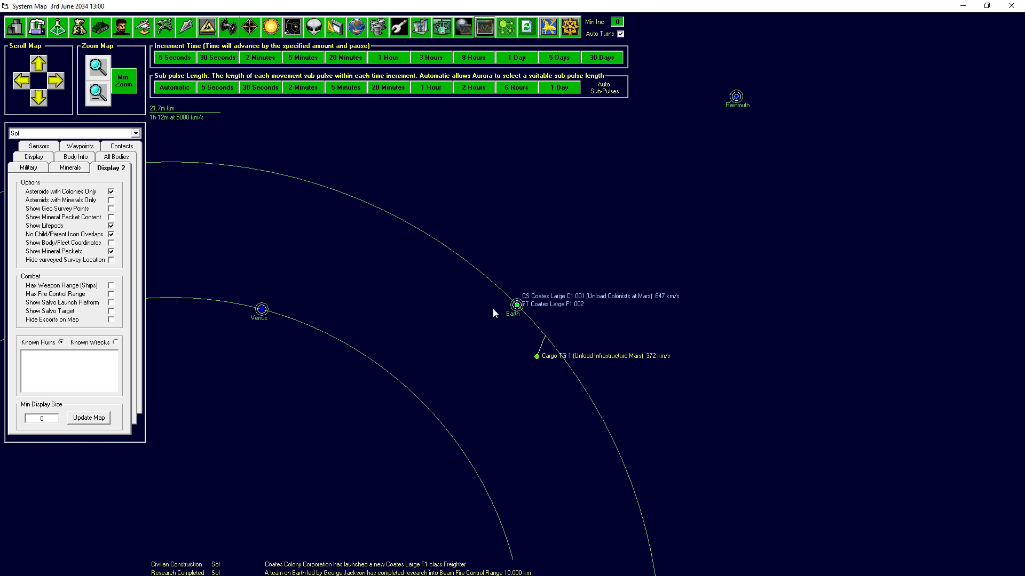
mouse_move(467, 333)
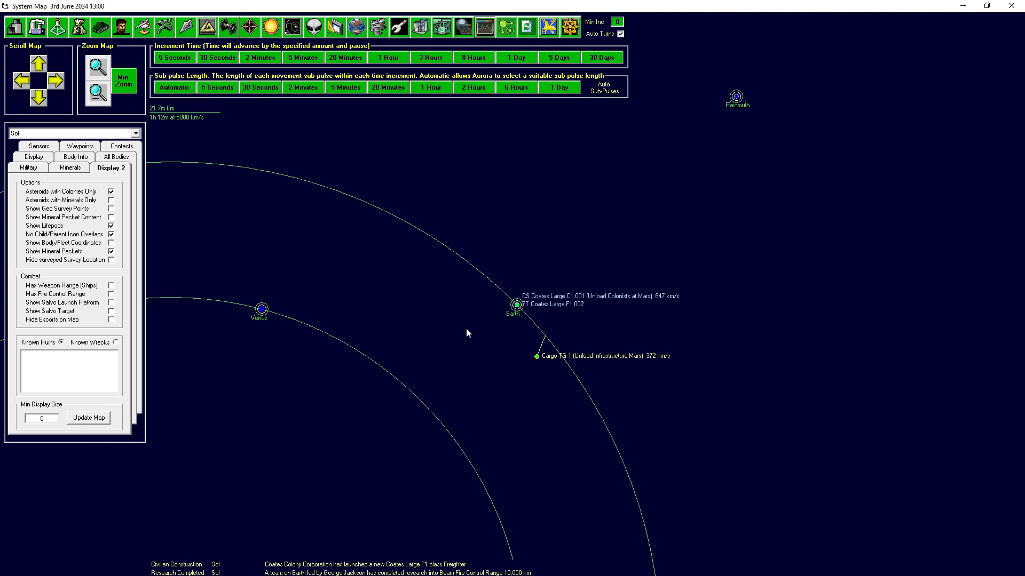
click(98, 96)
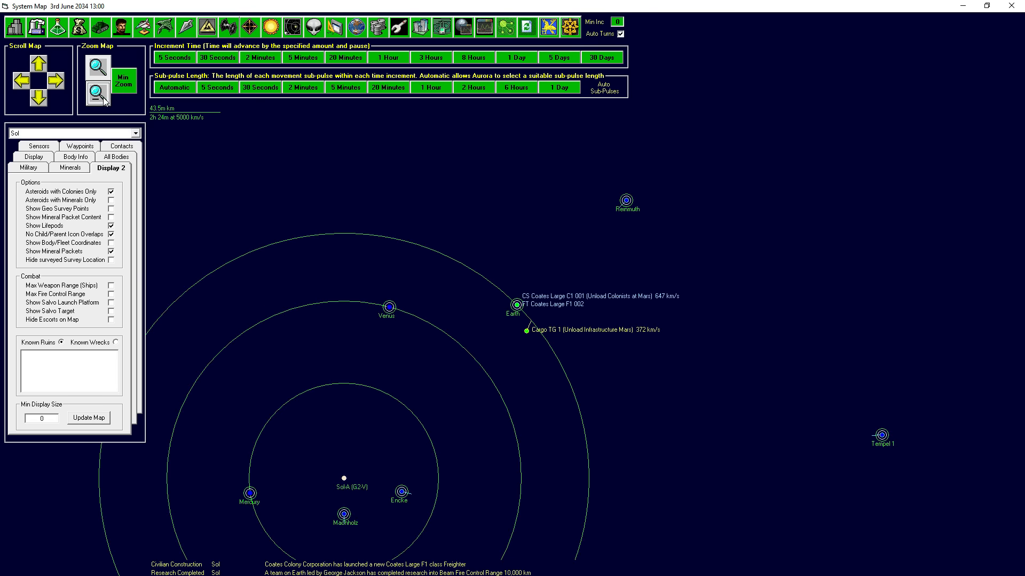
click(58, 27)
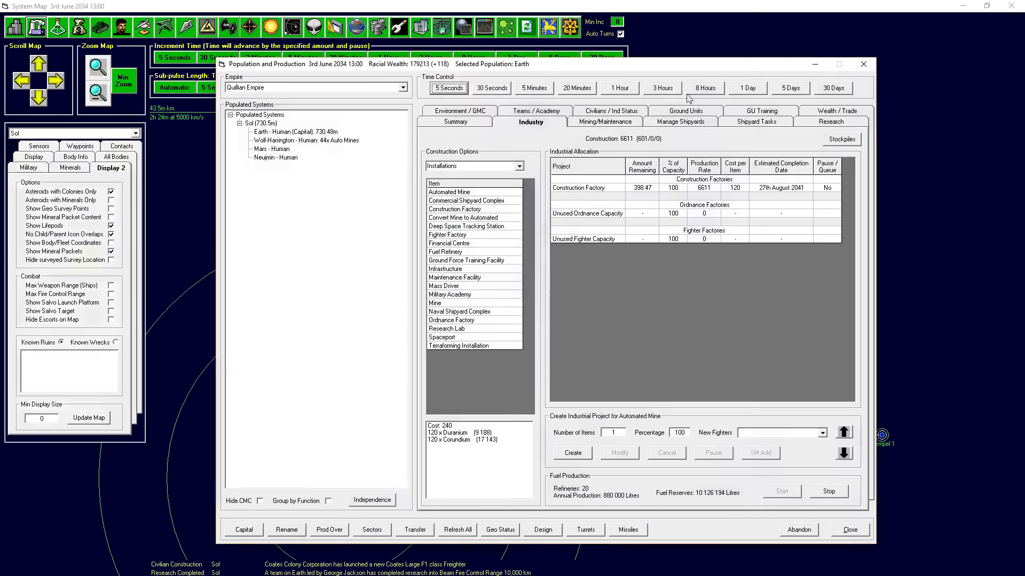
click(756, 121)
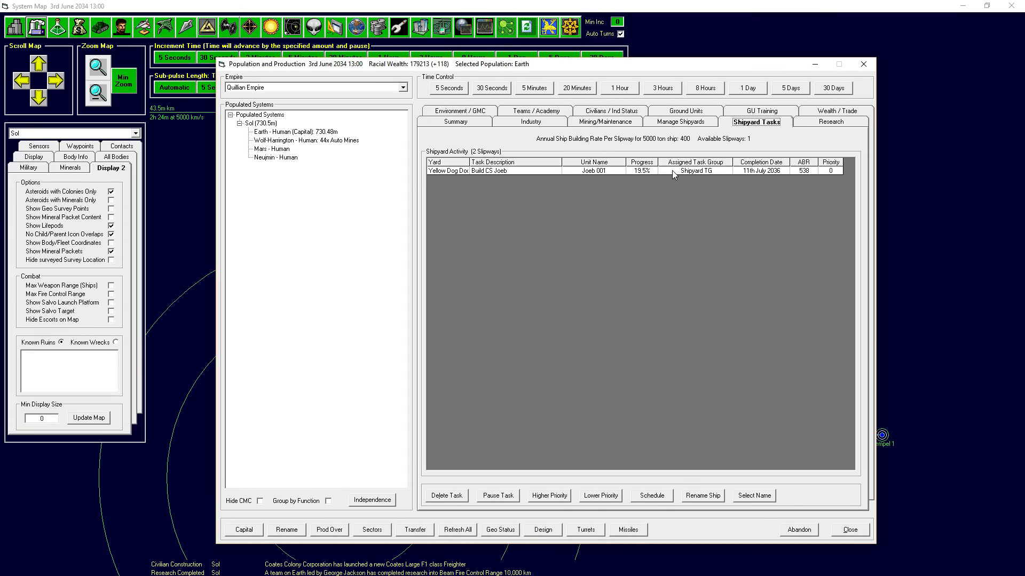
mouse_move(538, 182)
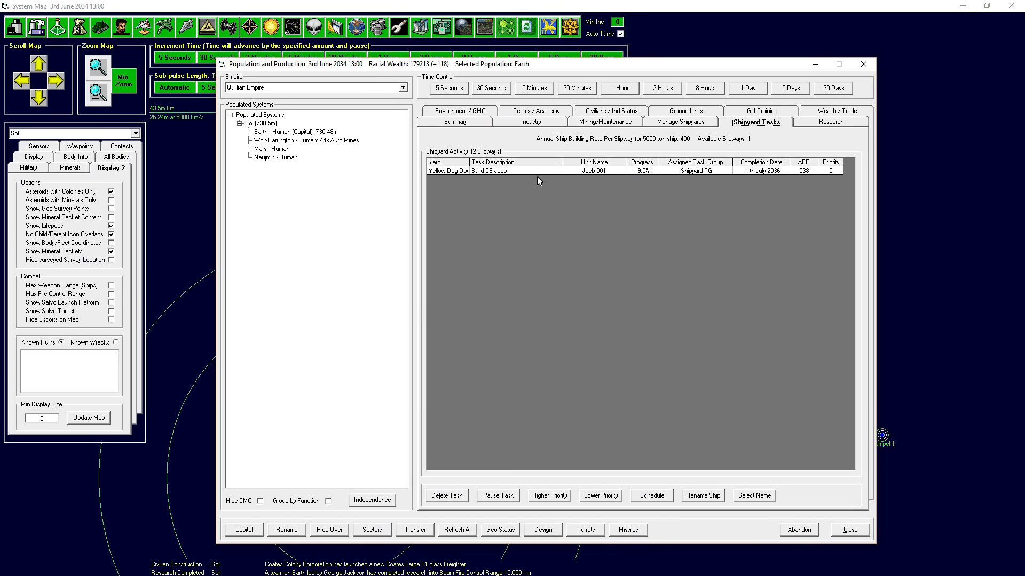
mouse_move(862, 526)
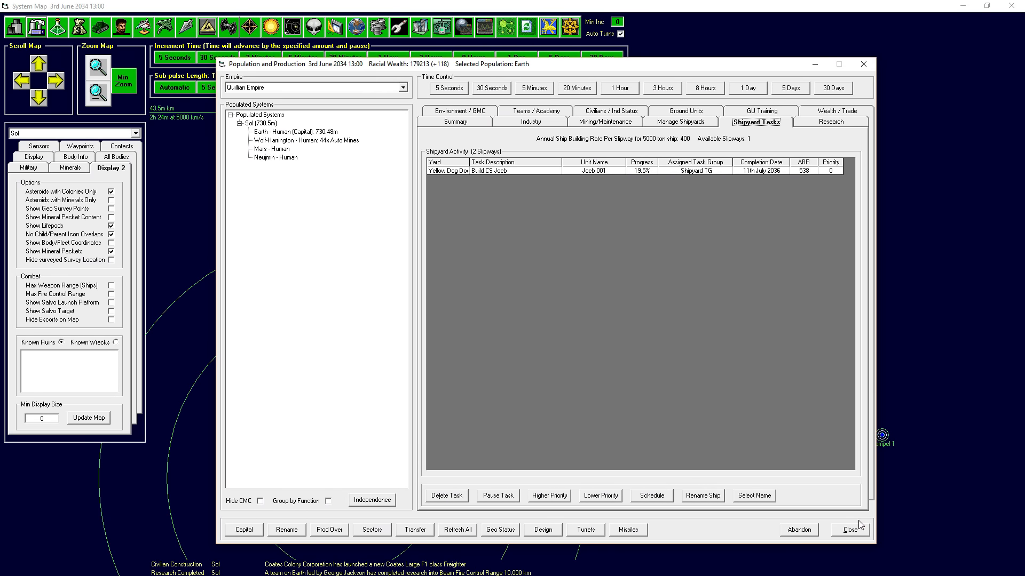
mouse_move(769, 202)
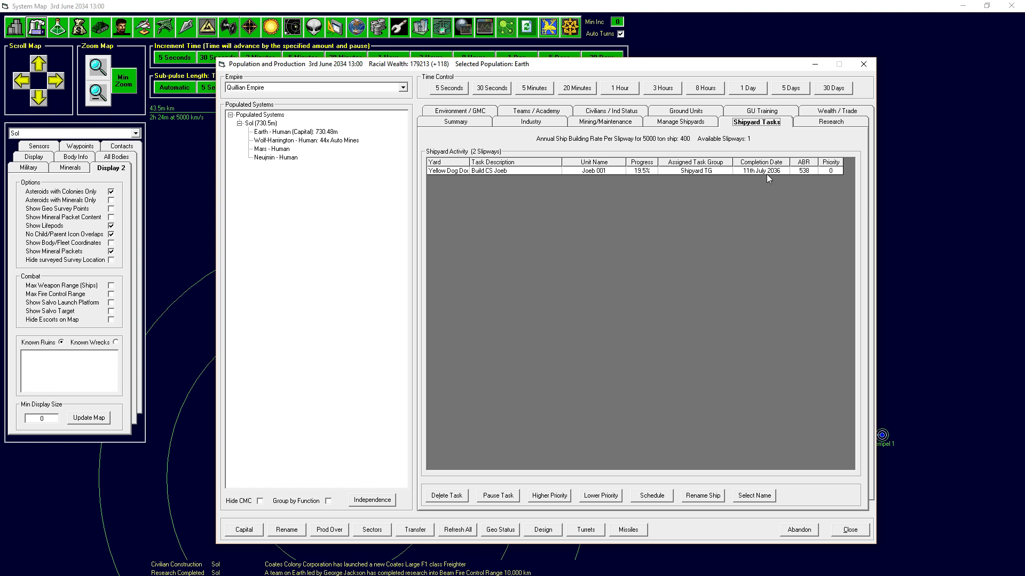
mouse_move(886, 522)
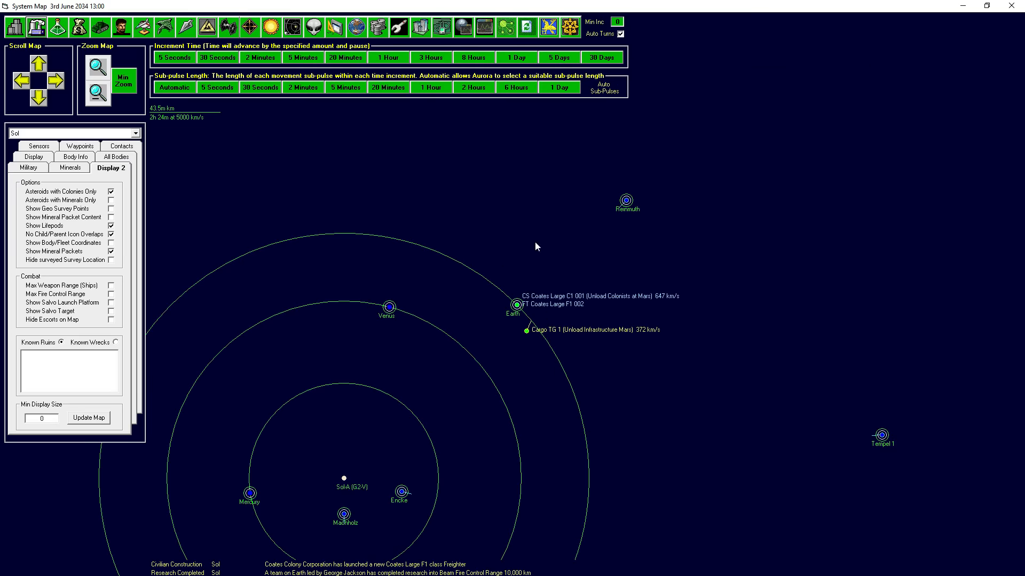
mouse_move(515, 300)
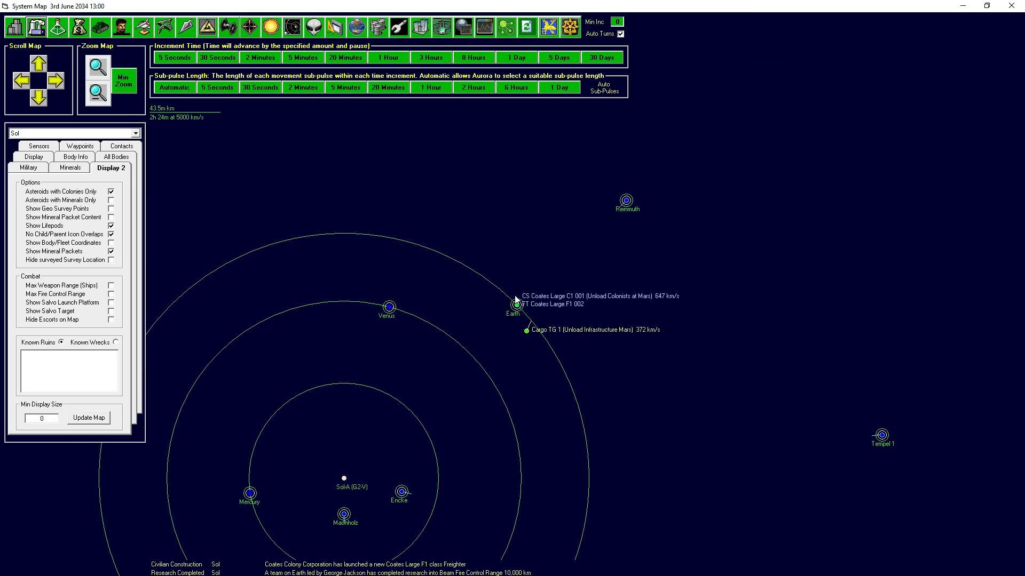
mouse_move(575, 304)
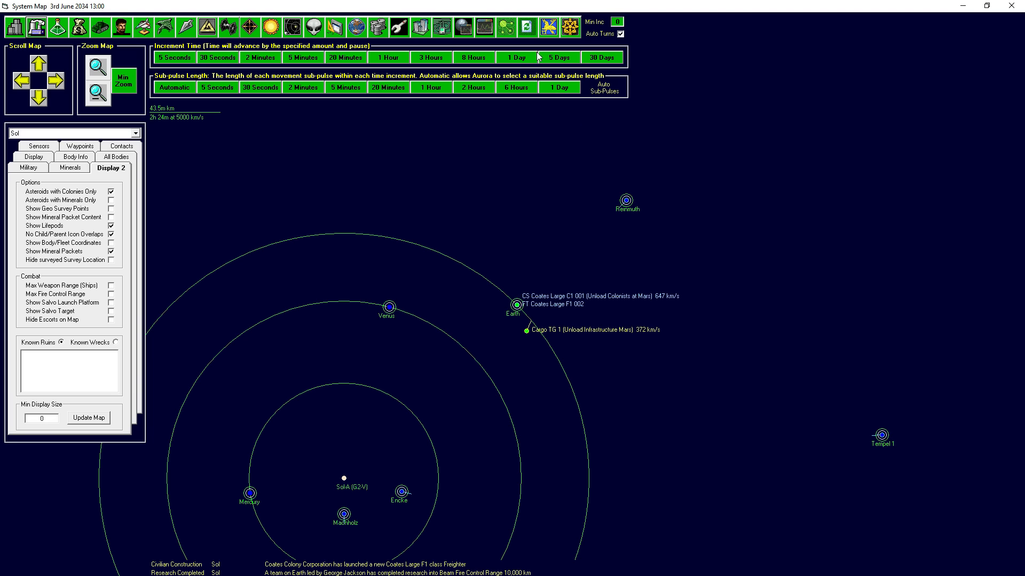
- Advance game time by 5 days, check Research, then run a further increment to 28 June 2034
click(515, 58)
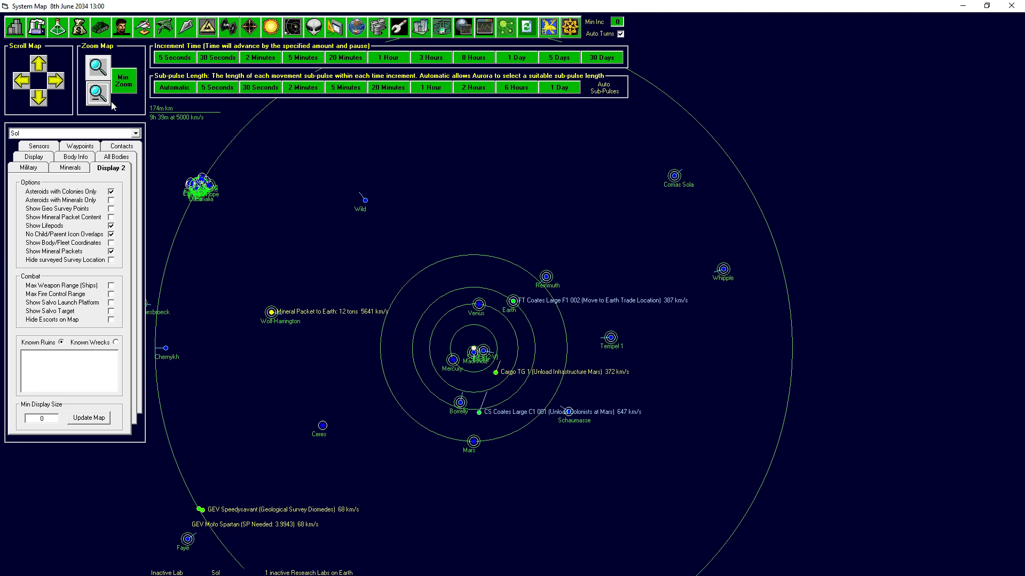
mouse_move(628, 422)
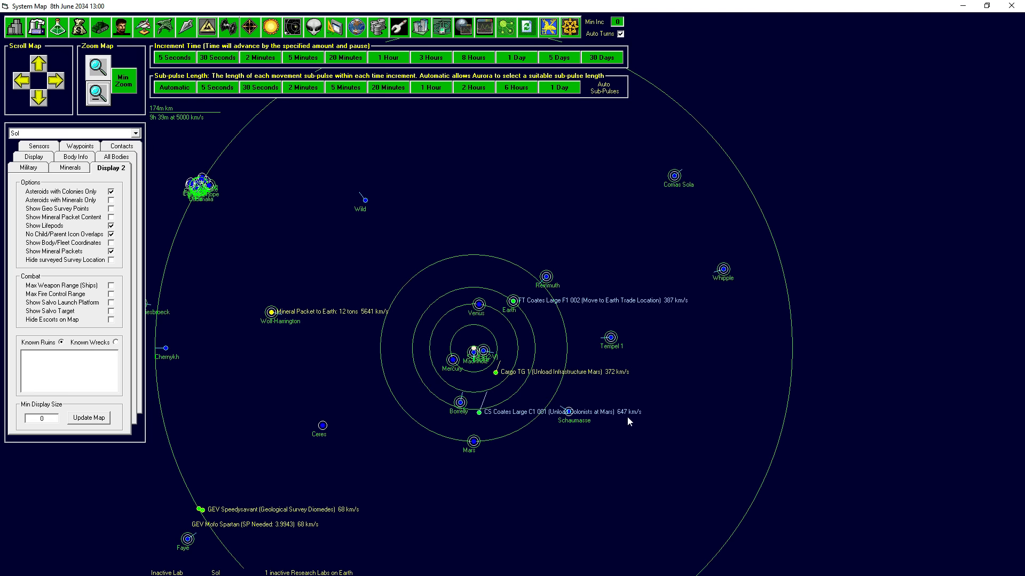
mouse_move(537, 449)
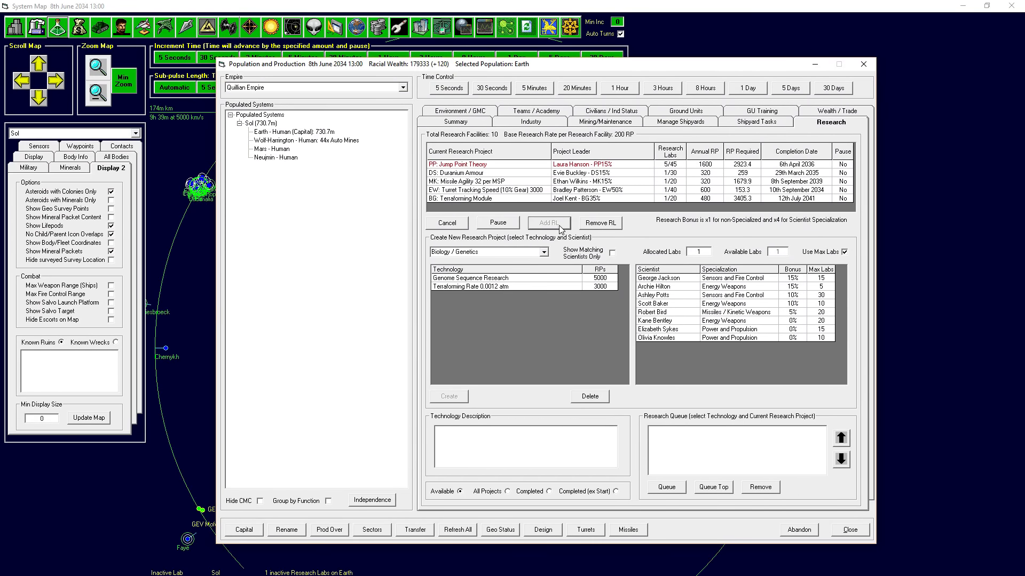
click(549, 223)
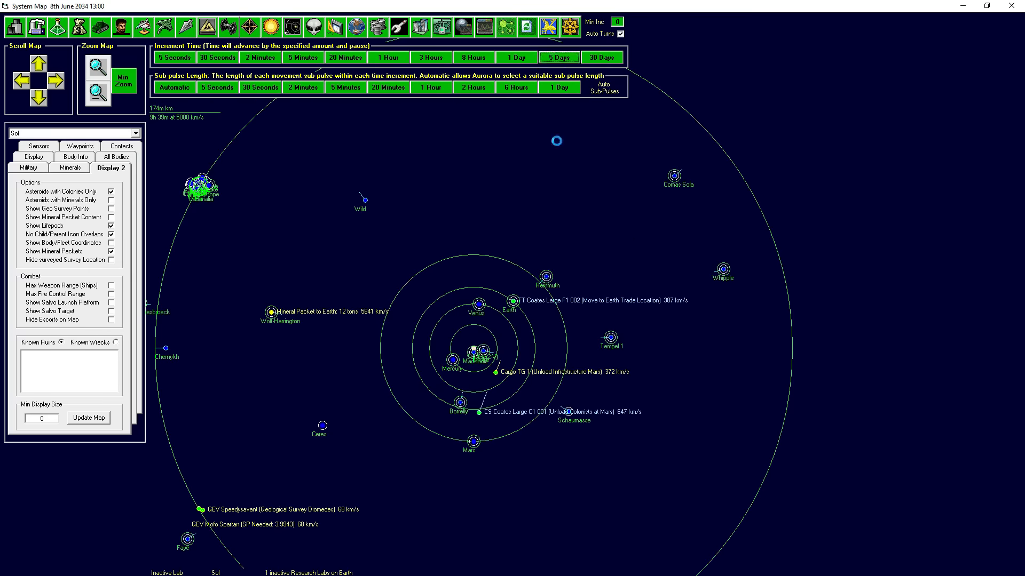
click(558, 58)
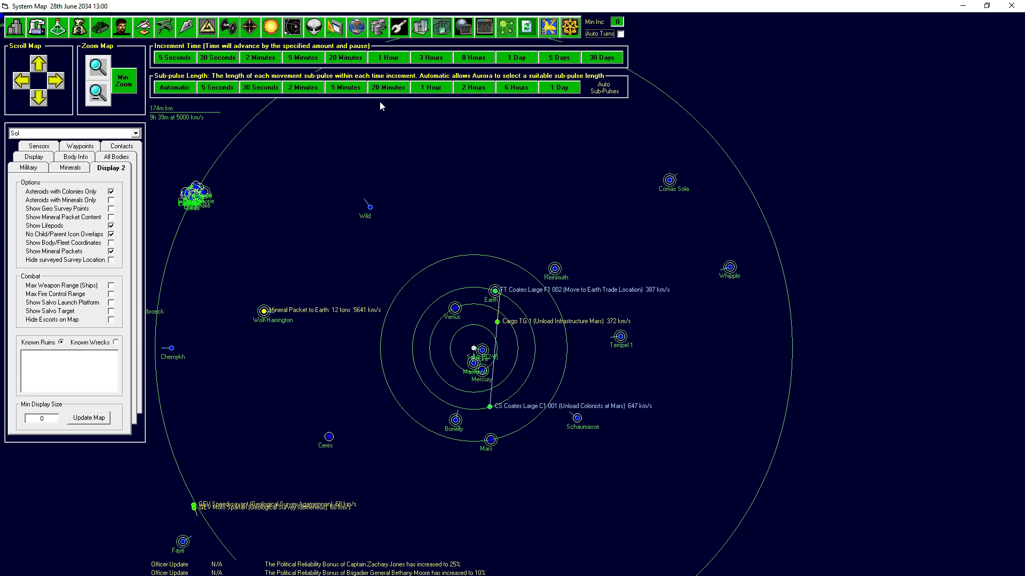
mouse_move(368, 258)
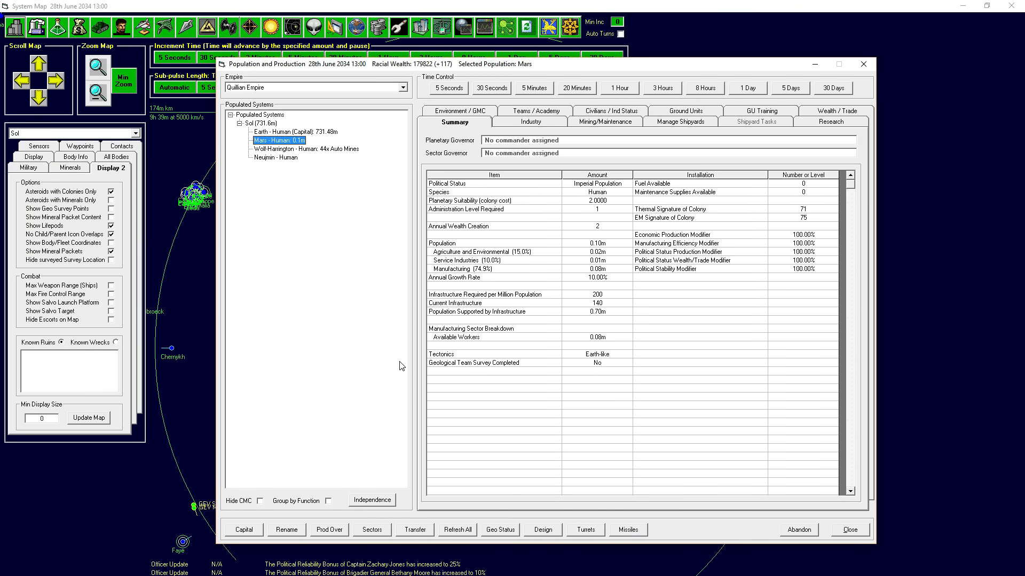
mouse_move(597, 132)
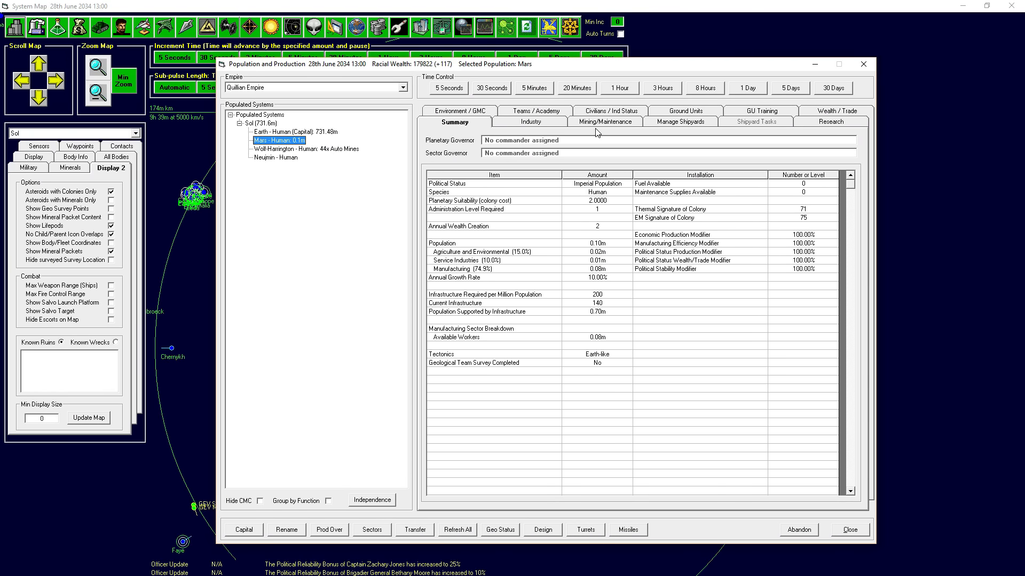
mouse_move(596, 129)
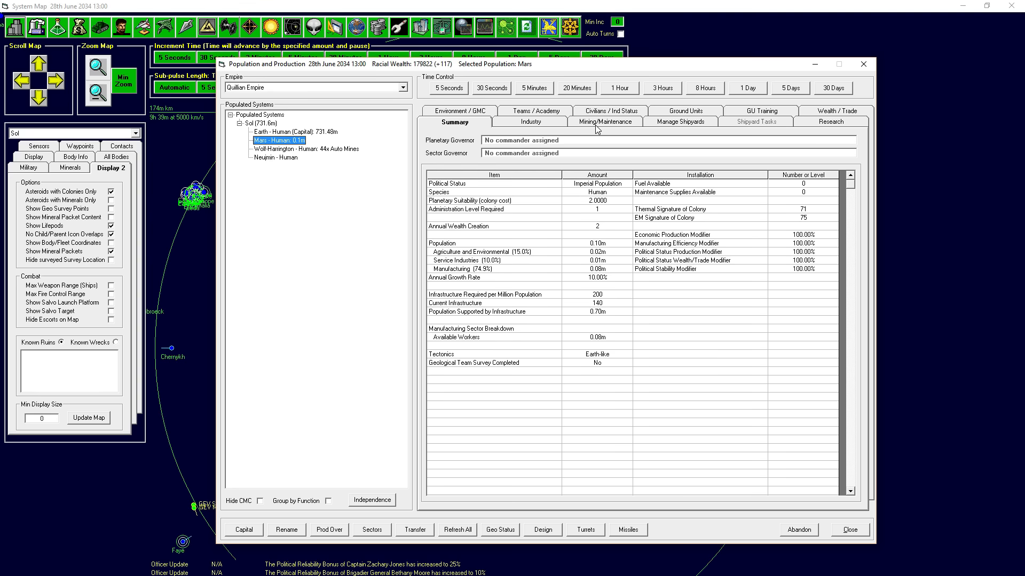
mouse_move(665, 185)
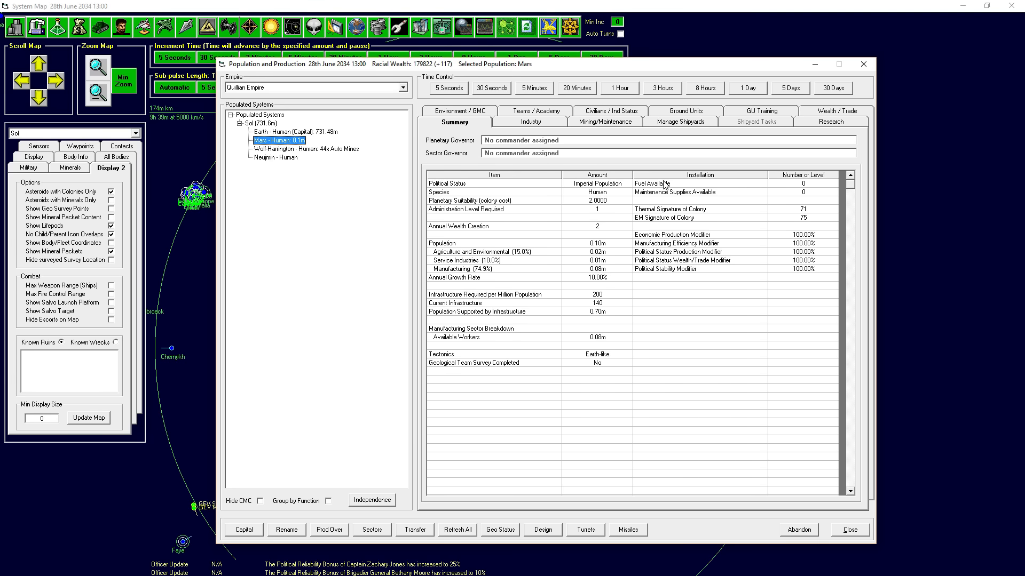
mouse_move(705, 217)
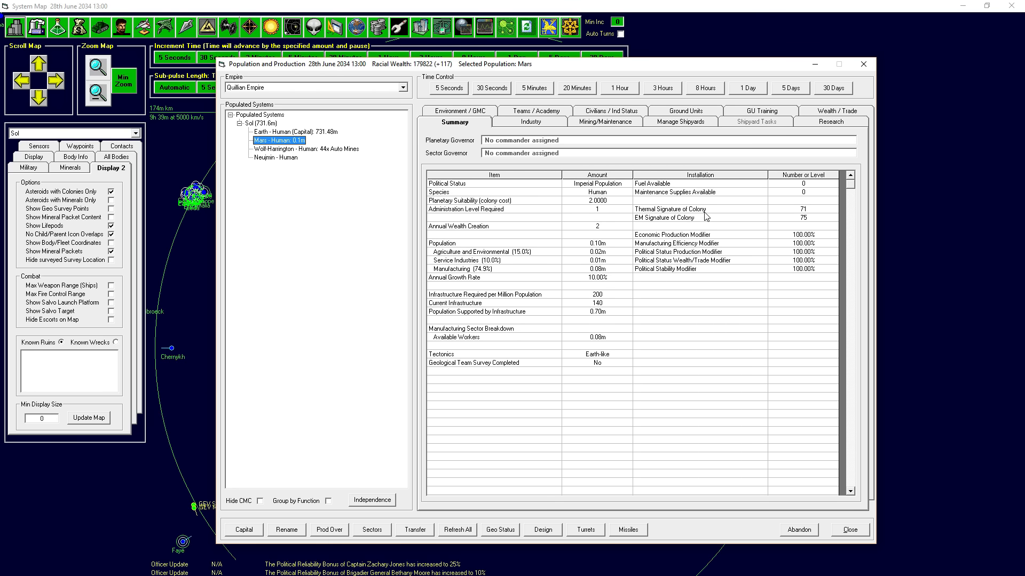
mouse_move(594, 138)
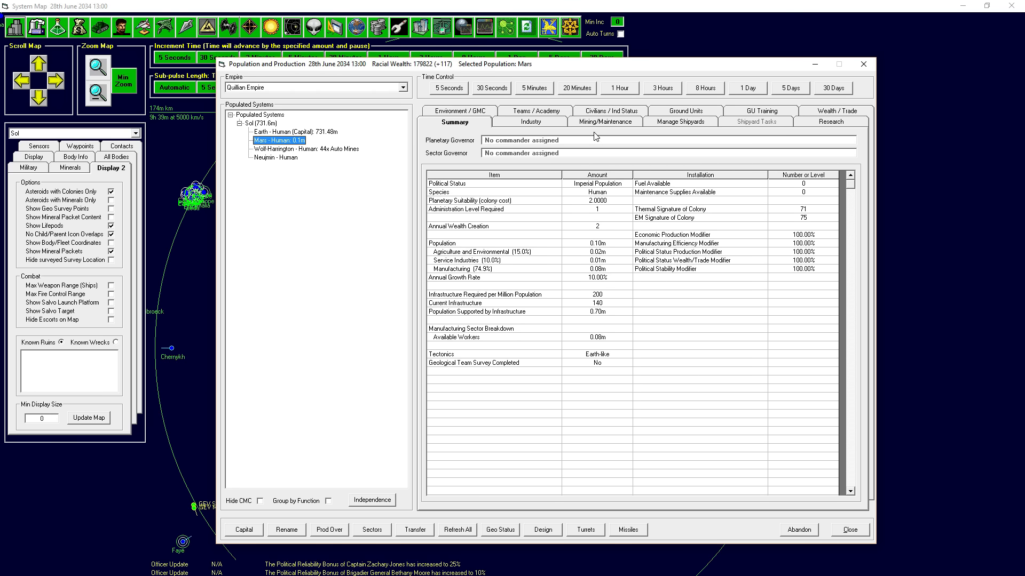
- View Mars's Industry page, check its Mining report, and return to Industry
click(530, 121)
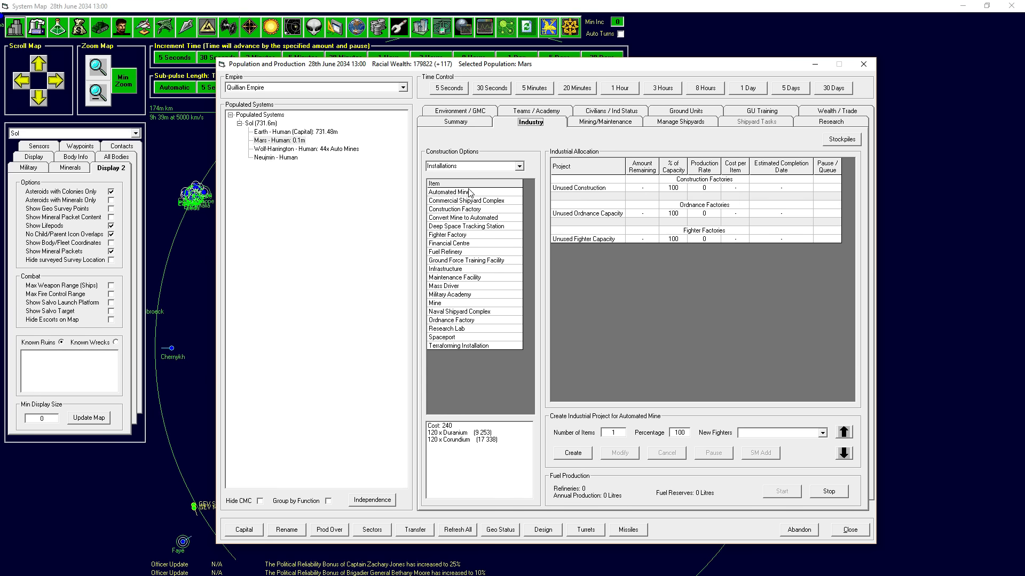
mouse_move(482, 254)
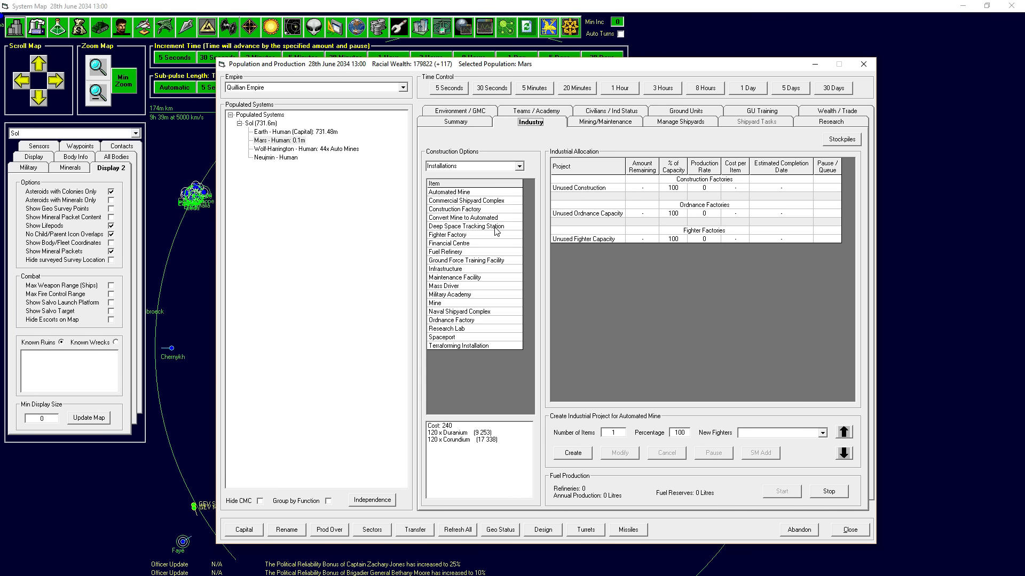
mouse_move(509, 225)
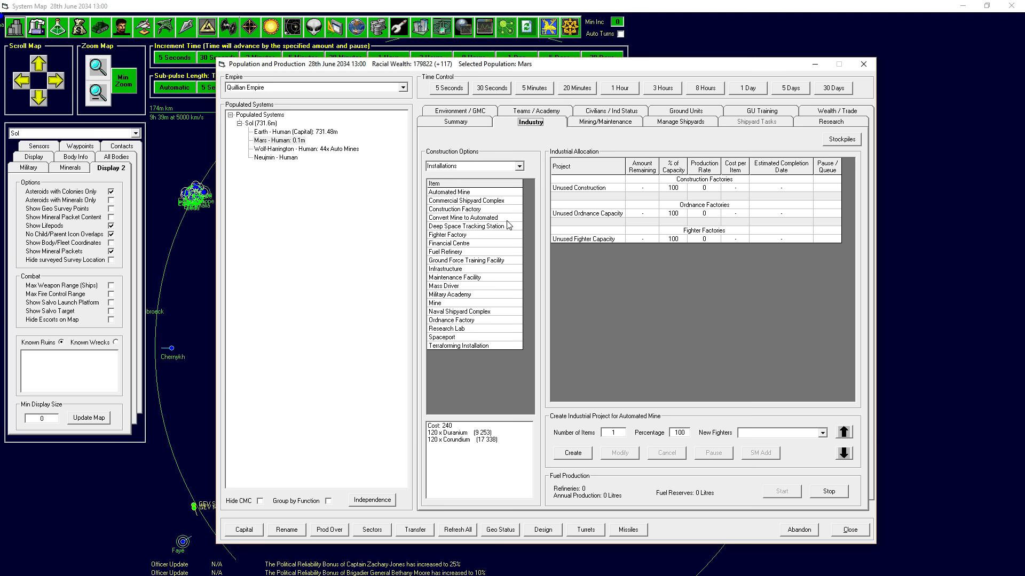
mouse_move(509, 226)
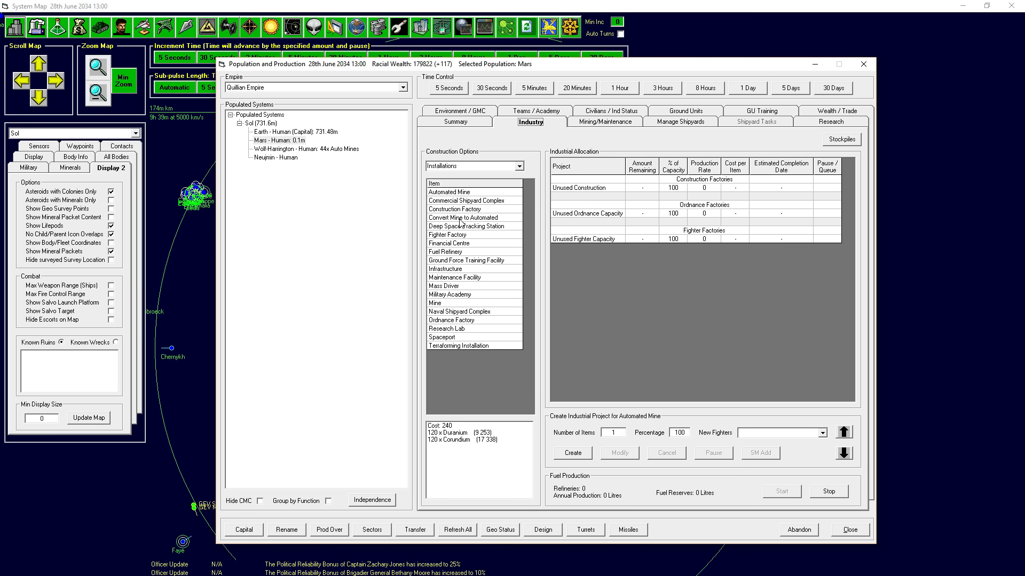
mouse_move(472, 272)
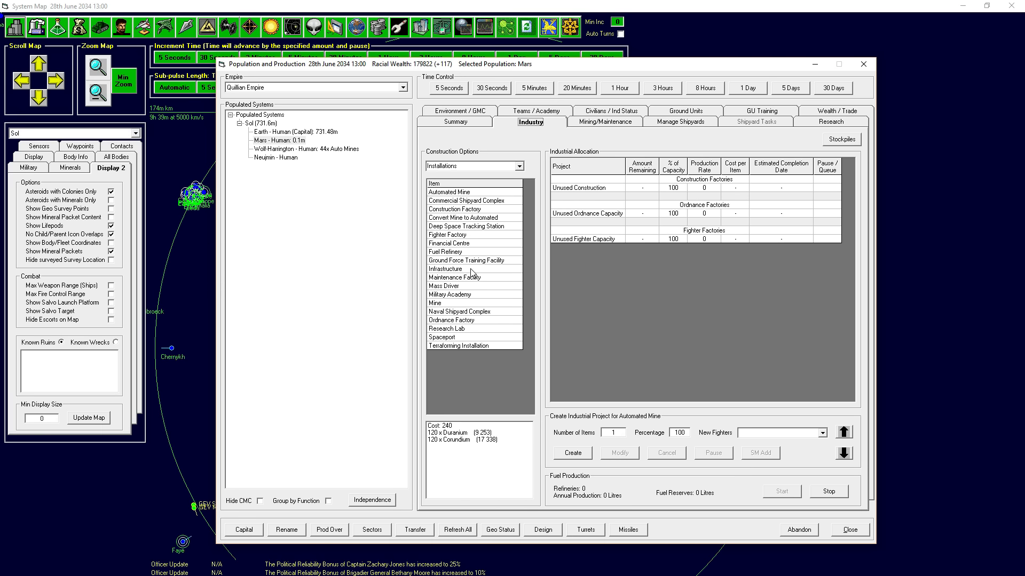
click(604, 121)
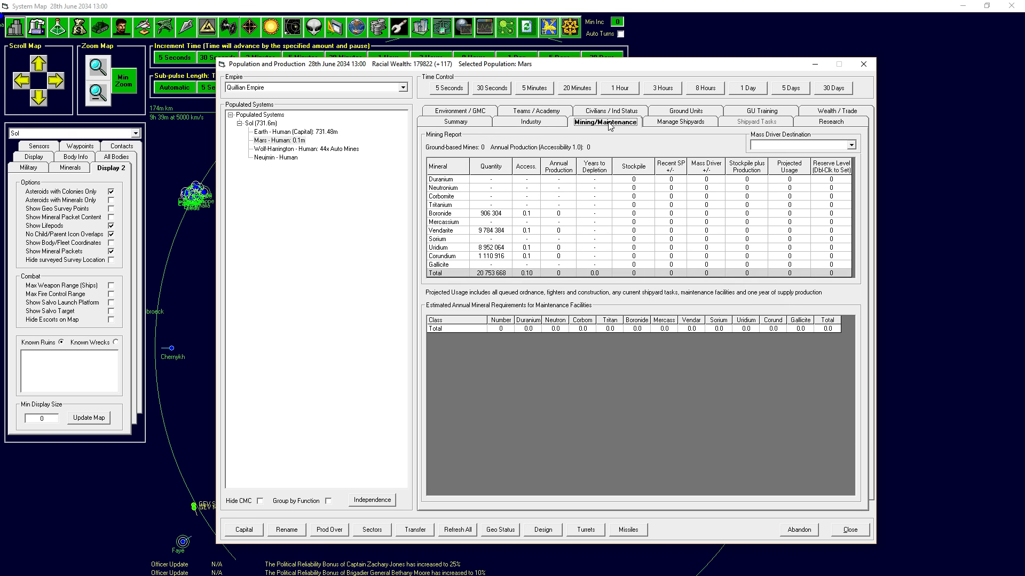
mouse_move(535, 220)
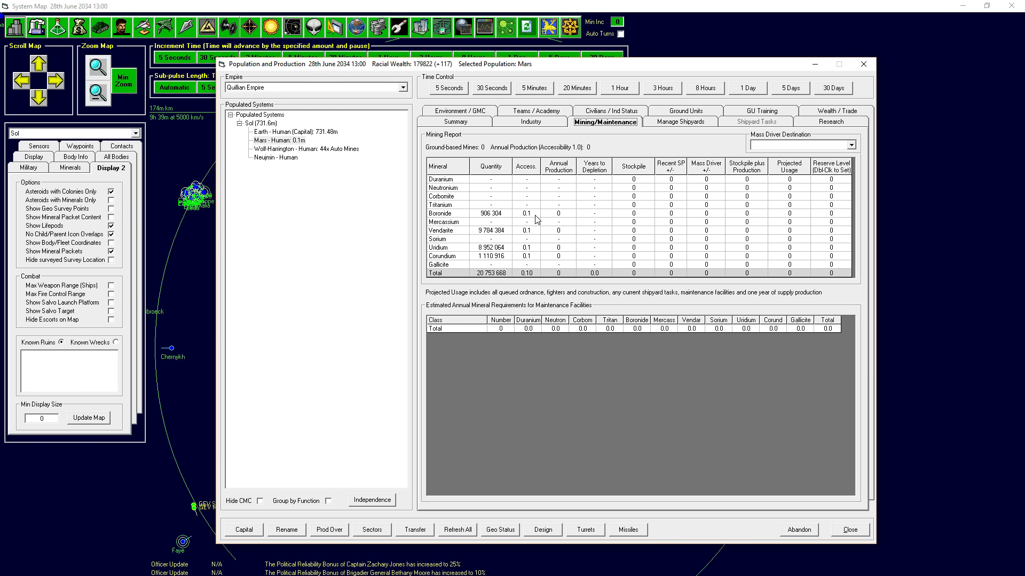
mouse_move(537, 196)
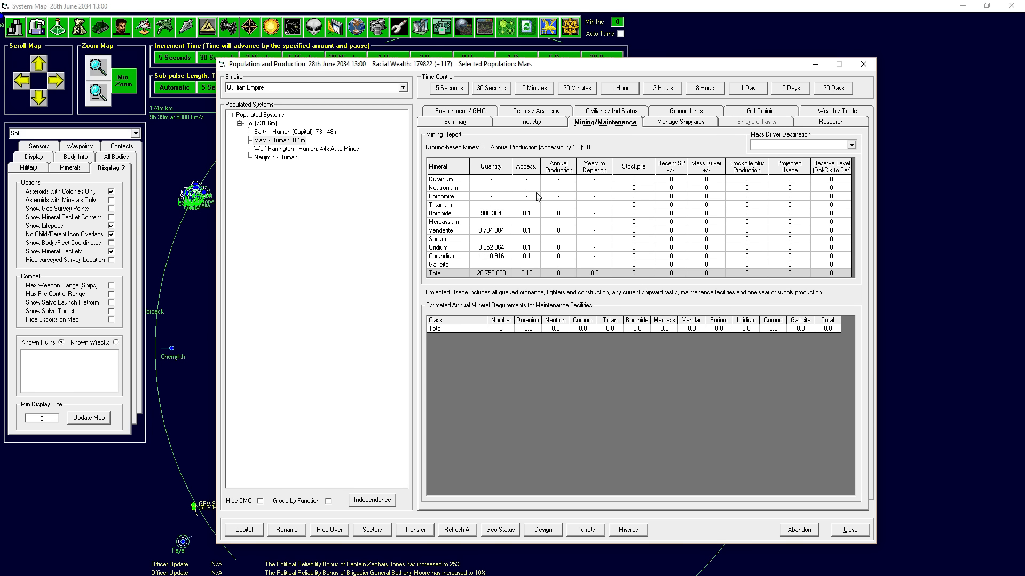
mouse_move(547, 110)
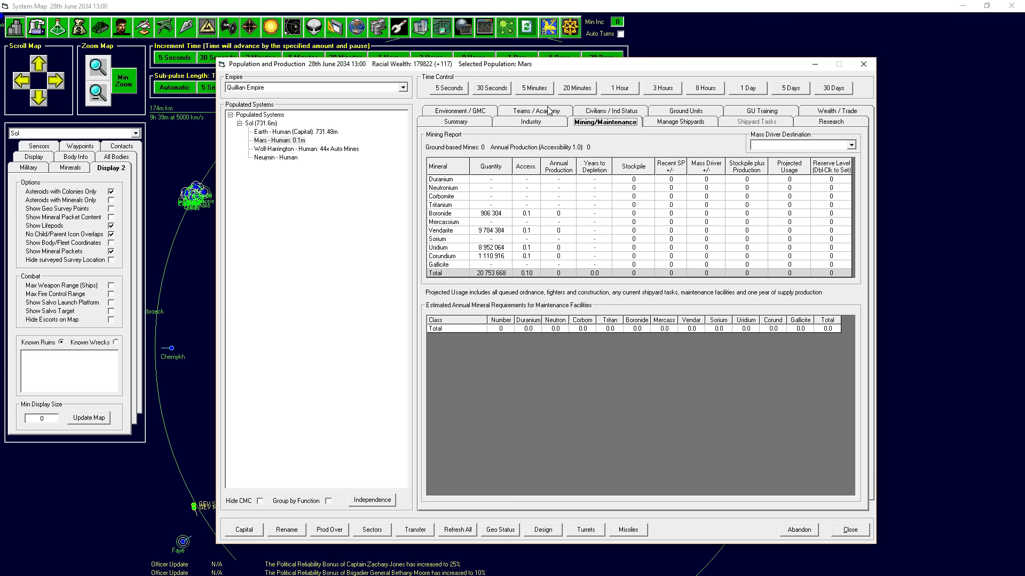
mouse_move(459, 278)
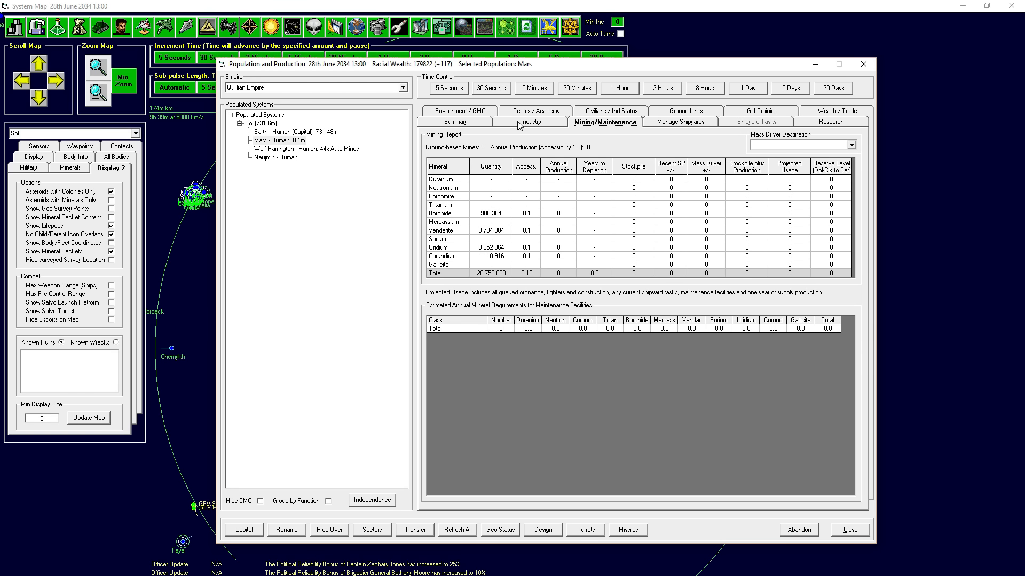
click(531, 122)
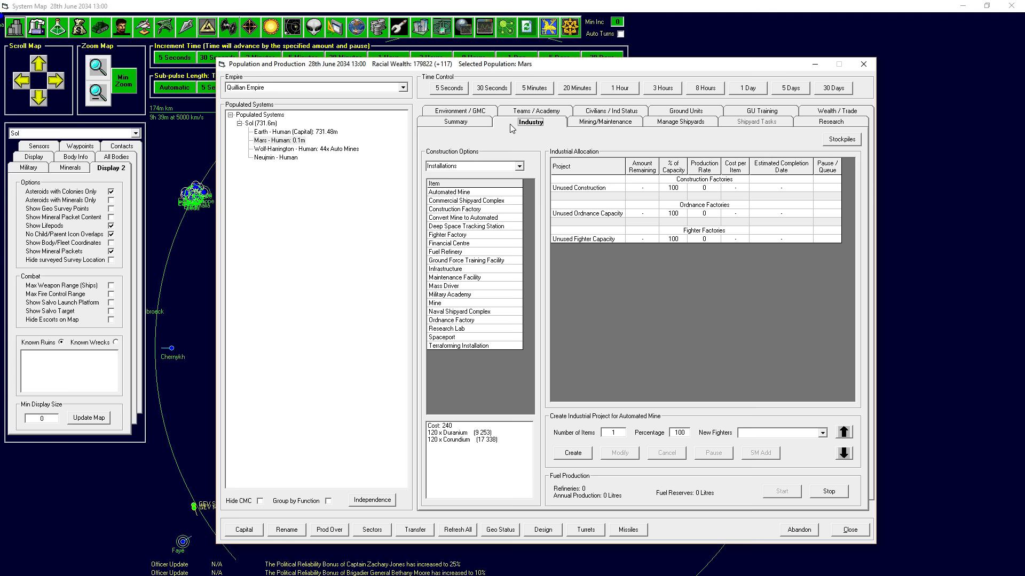
mouse_move(817, 112)
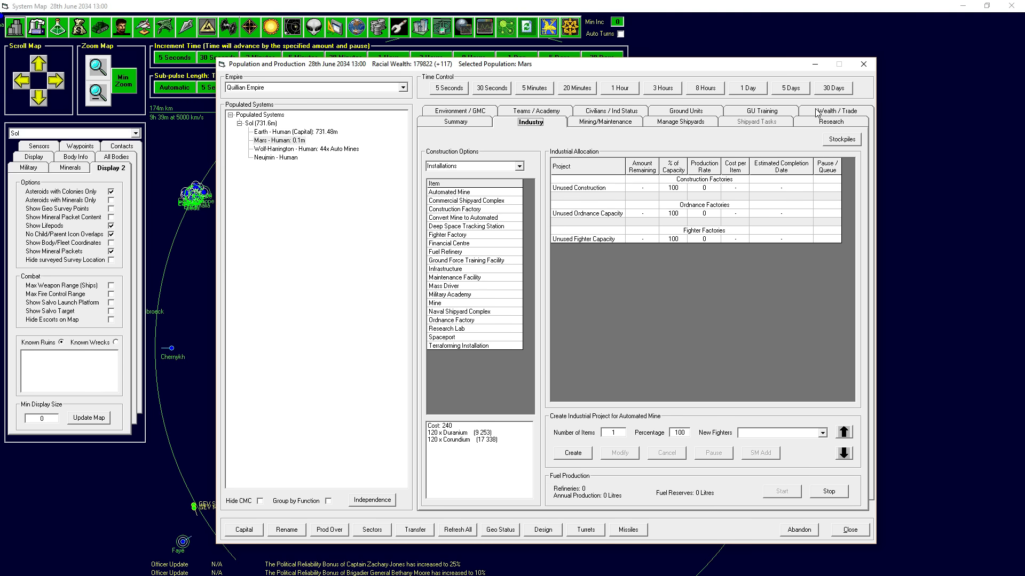
- Show the Wealth / Trade page with empire income, expenditure and trade goods
click(834, 121)
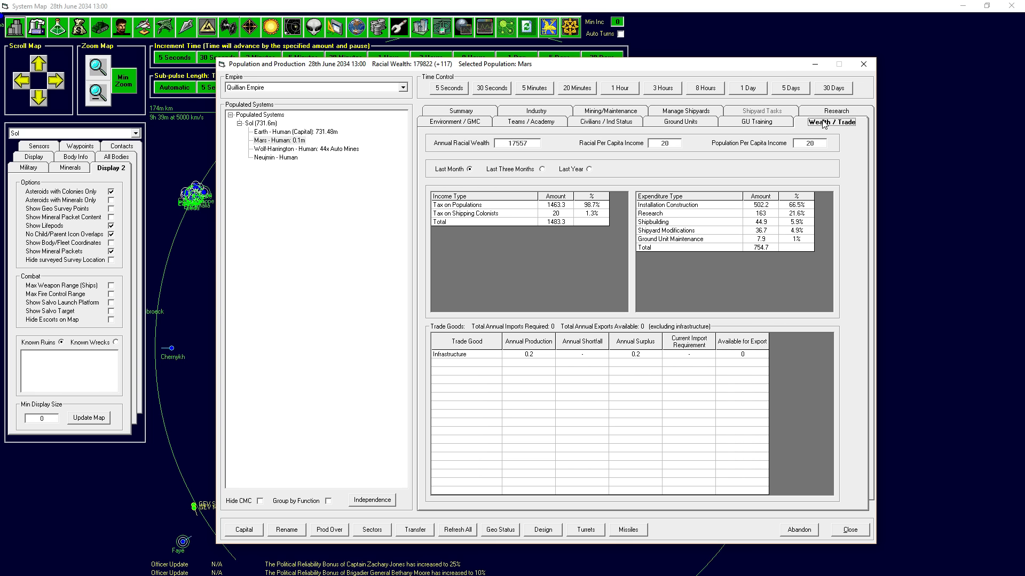
mouse_move(449, 227)
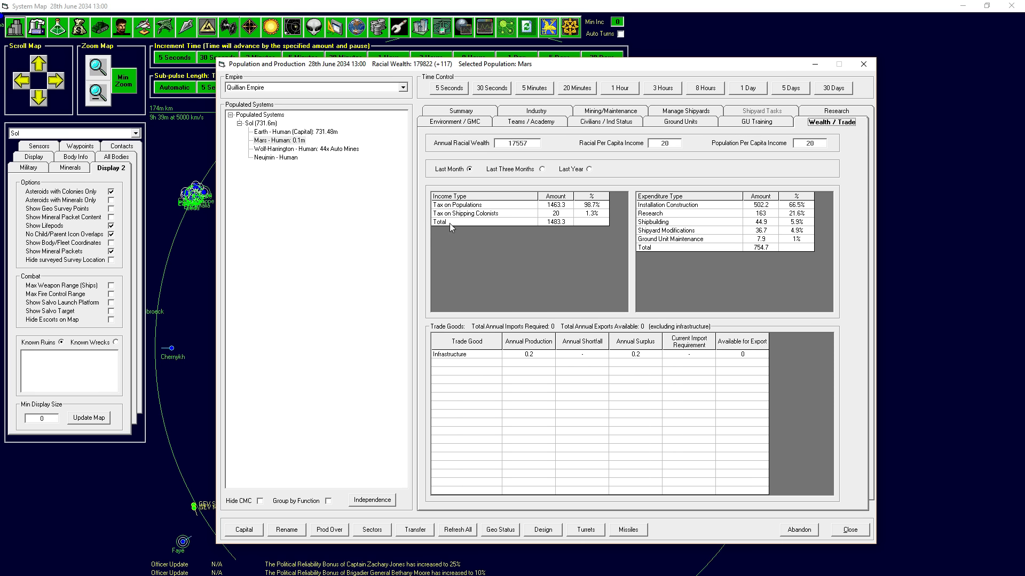
mouse_move(466, 217)
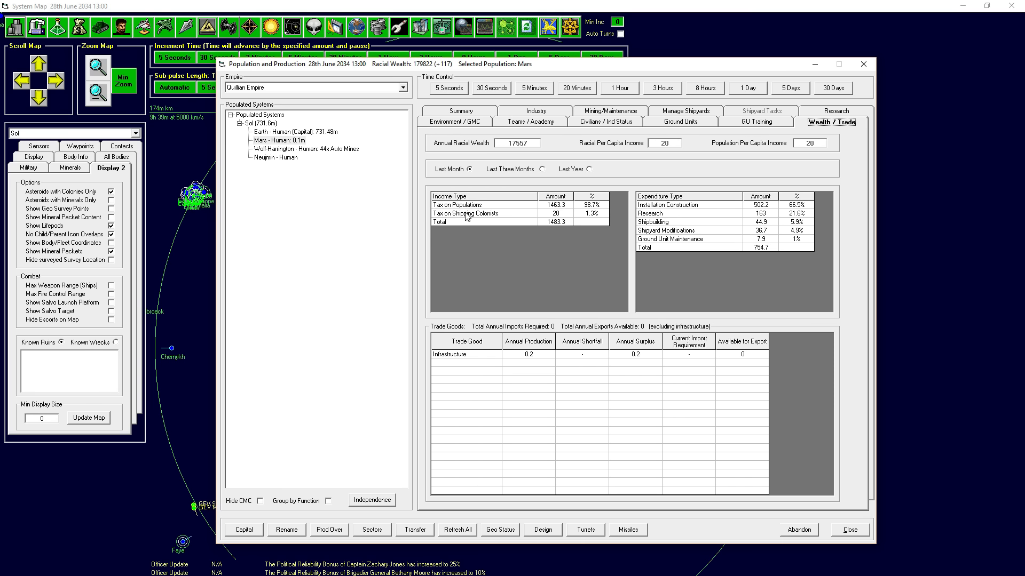
mouse_move(461, 217)
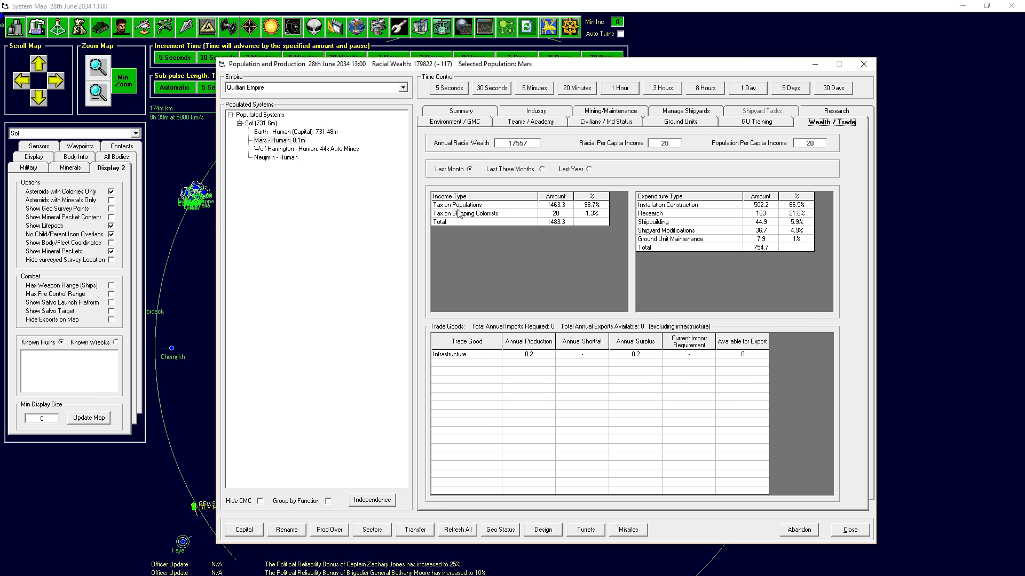
mouse_move(462, 221)
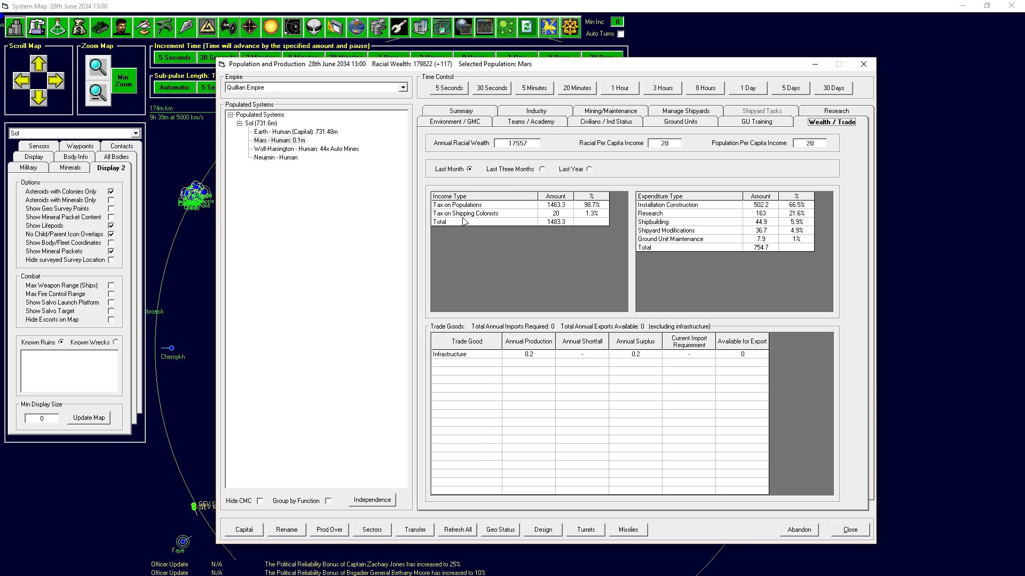
mouse_move(490, 218)
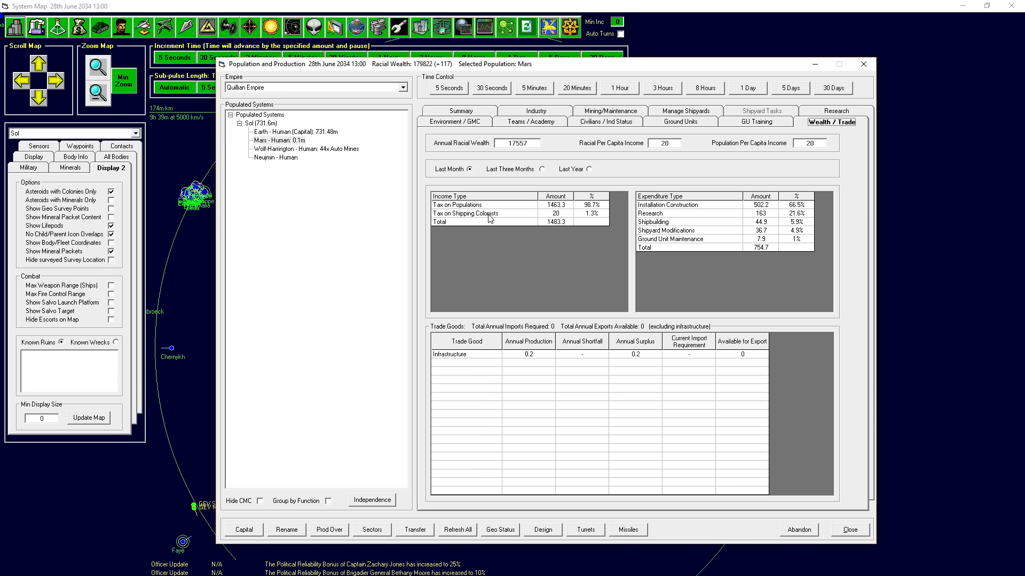
mouse_move(479, 219)
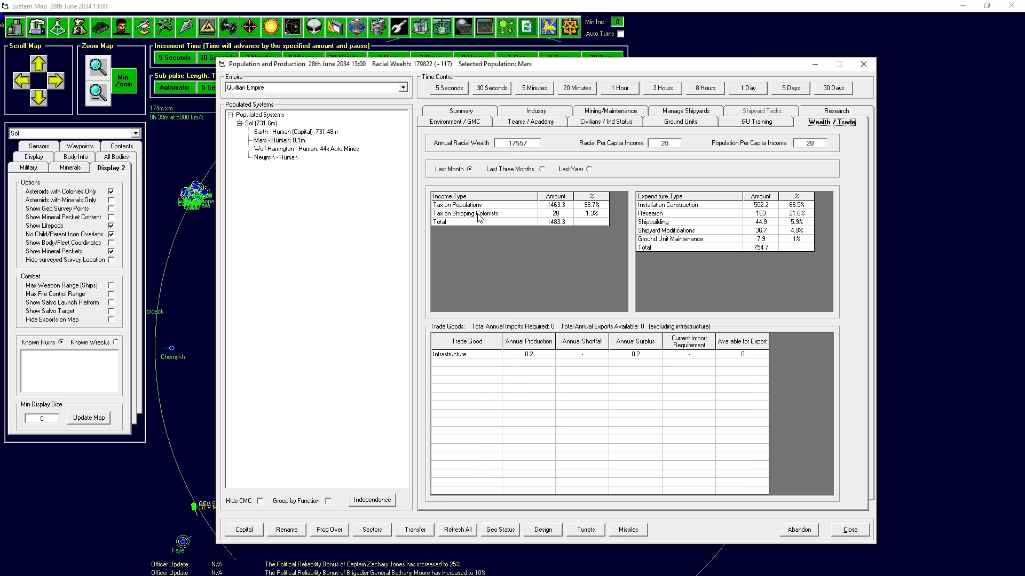
mouse_move(308, 136)
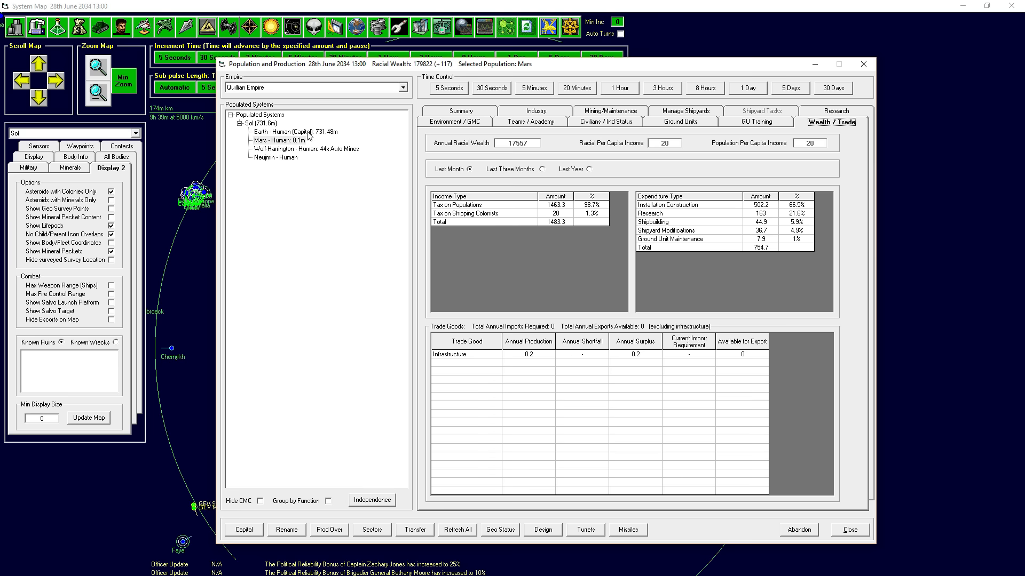
- Select Earth - Human (Capital) to show its trade goods table
click(295, 132)
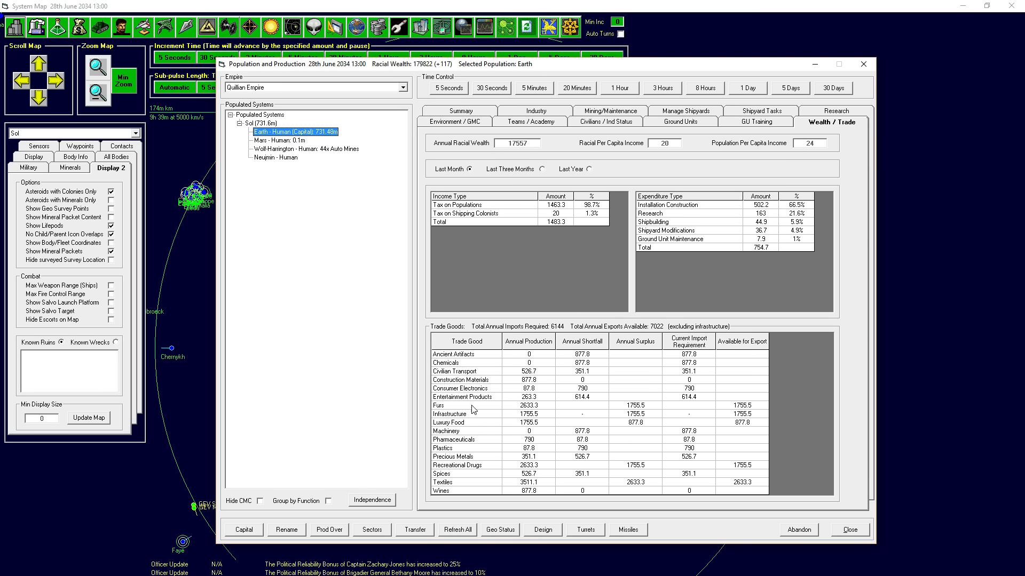
mouse_move(612, 391)
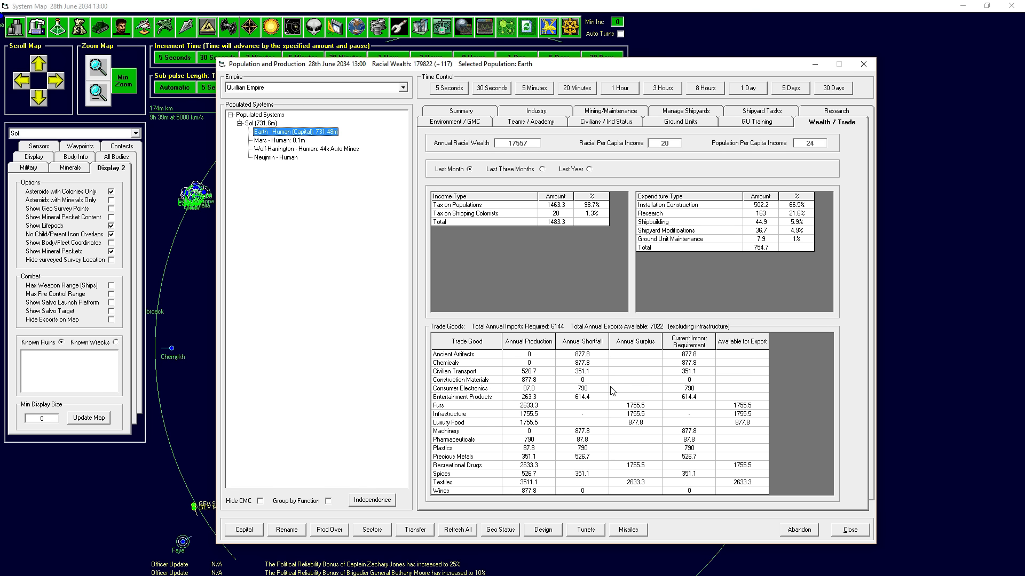
mouse_move(462, 374)
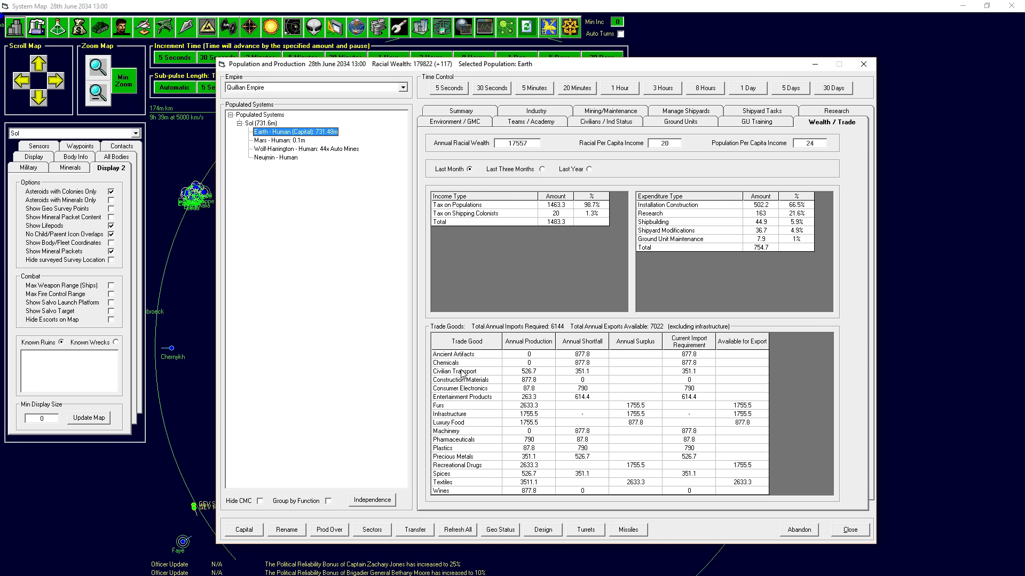
mouse_move(481, 392)
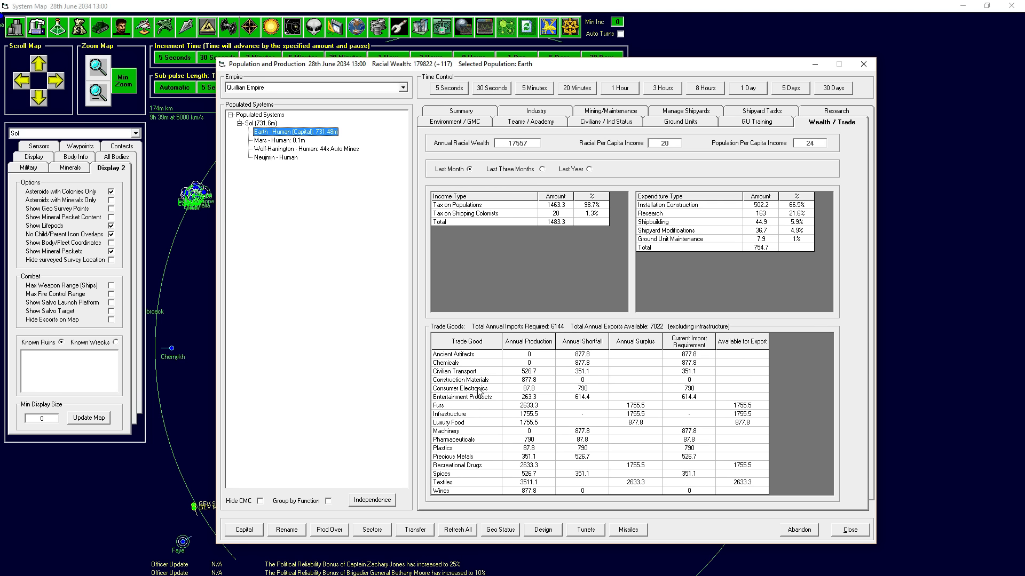
mouse_move(546, 395)
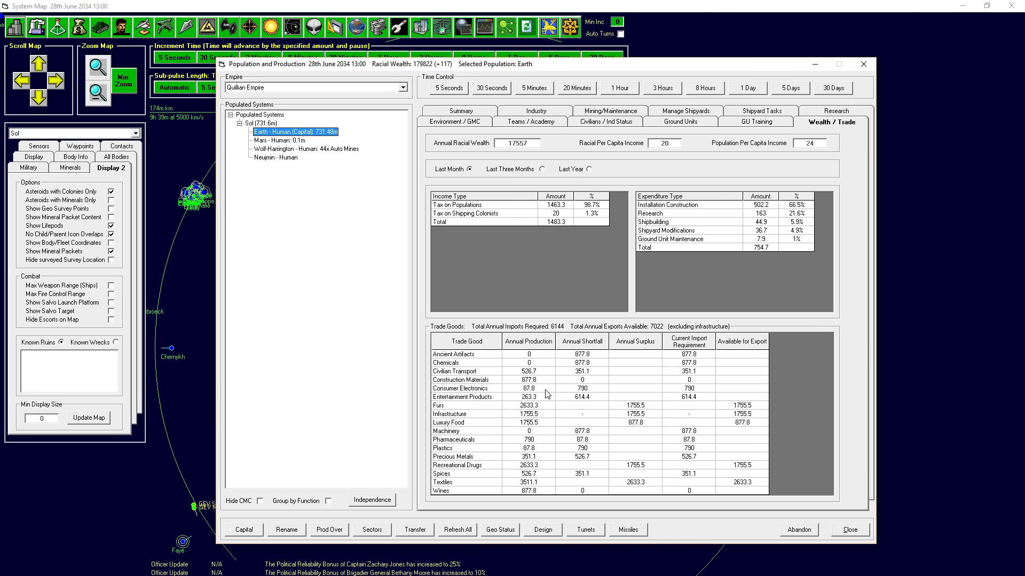
mouse_move(474, 409)
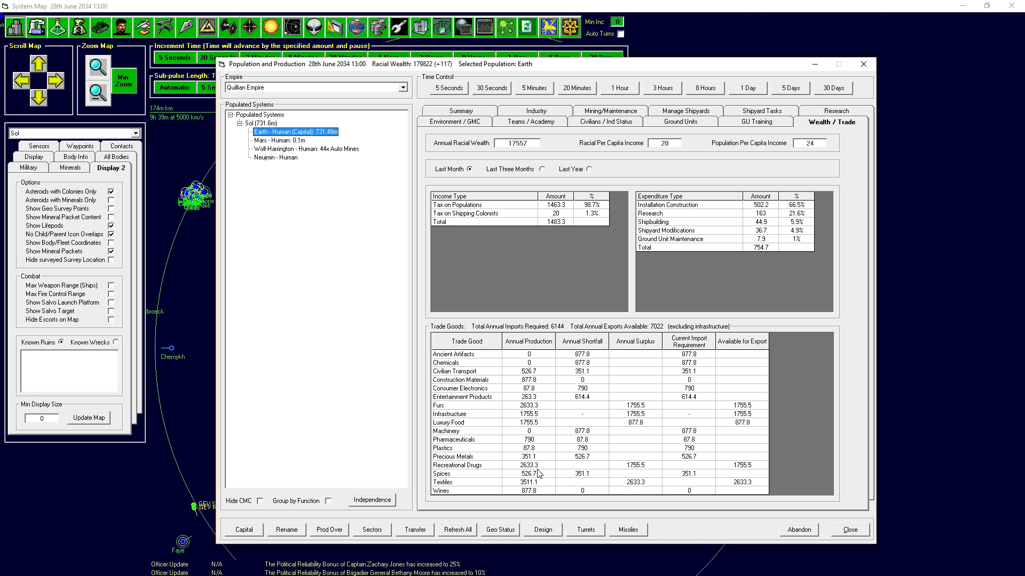
mouse_move(496, 407)
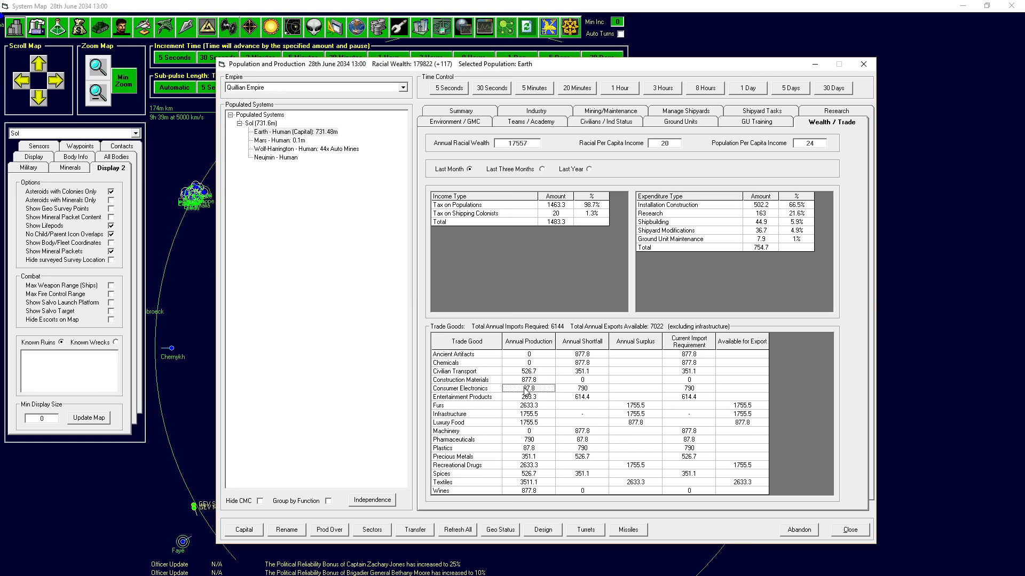
mouse_move(591, 391)
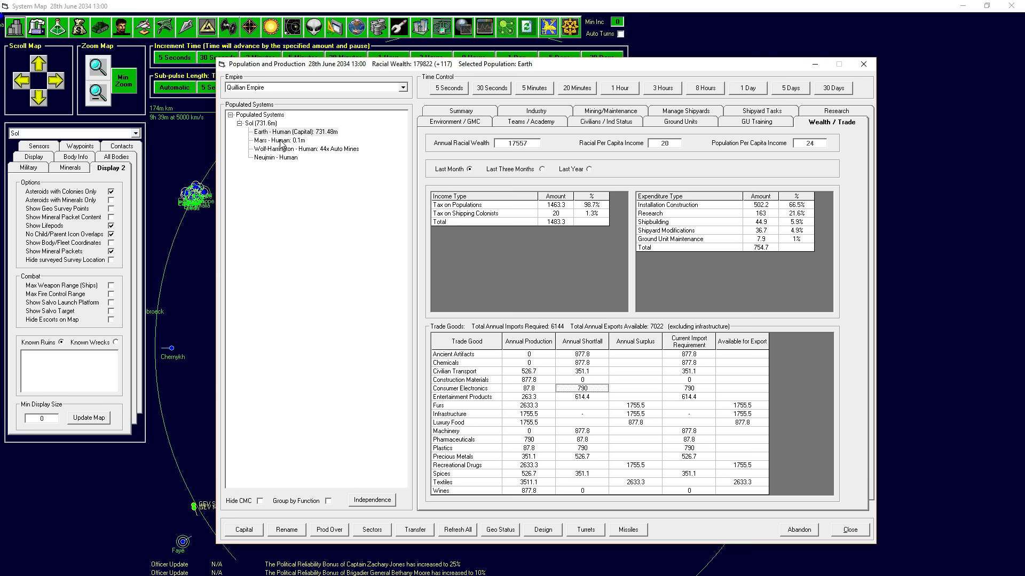
- Select Mars - Human to show its trade table with only Infrastructure
click(277, 140)
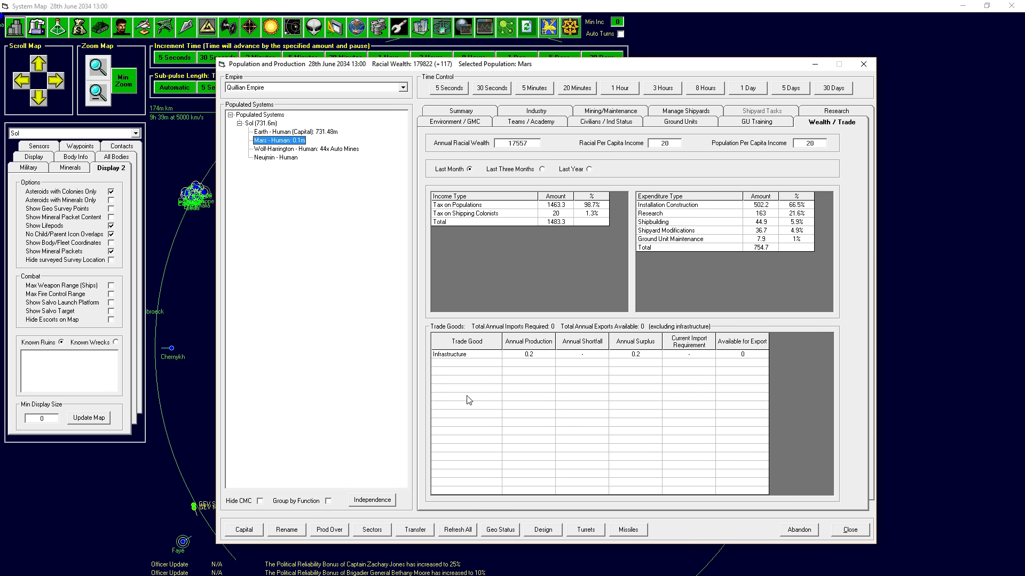
mouse_move(552, 448)
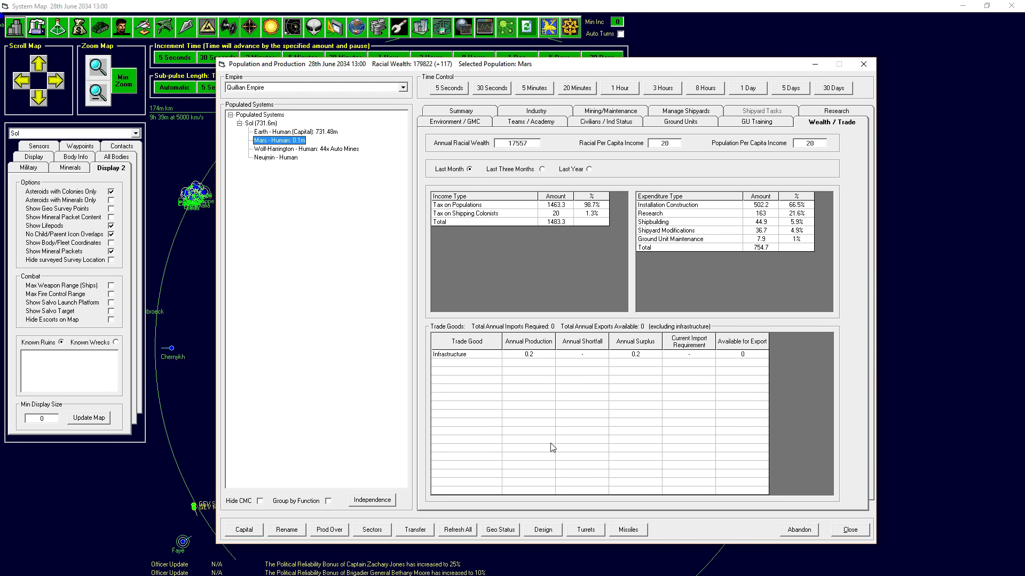
mouse_move(469, 435)
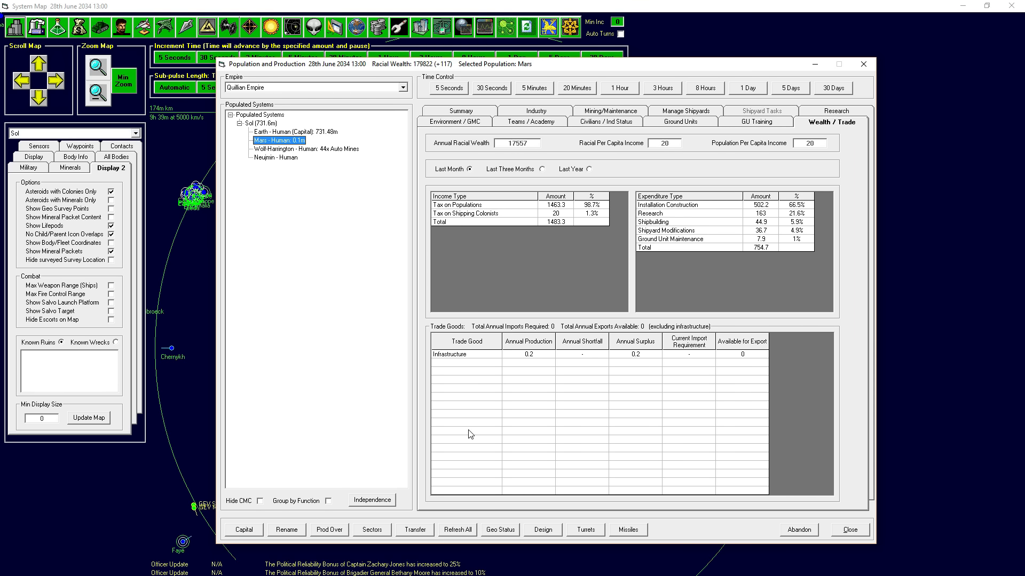
mouse_move(552, 341)
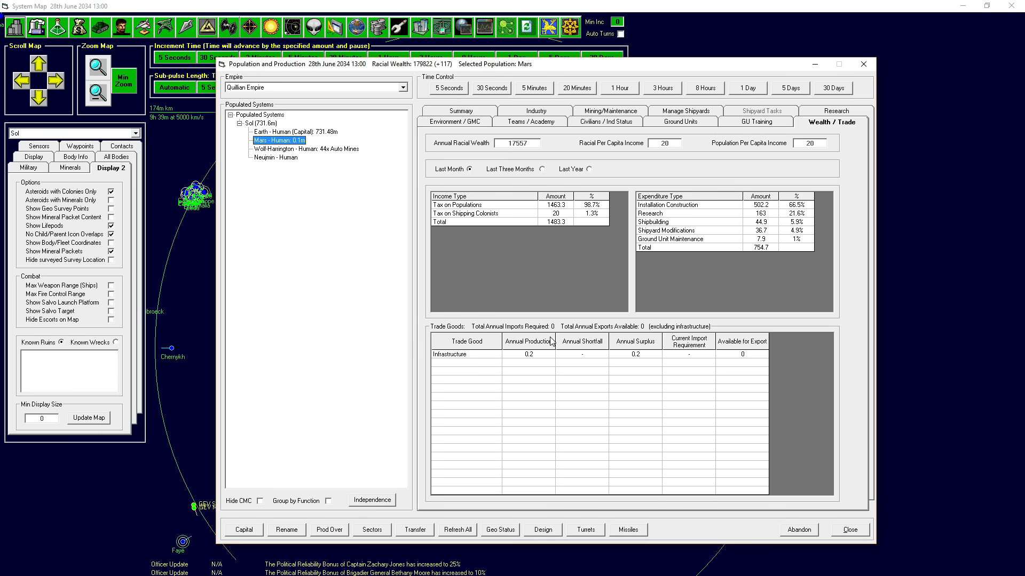
mouse_move(509, 370)
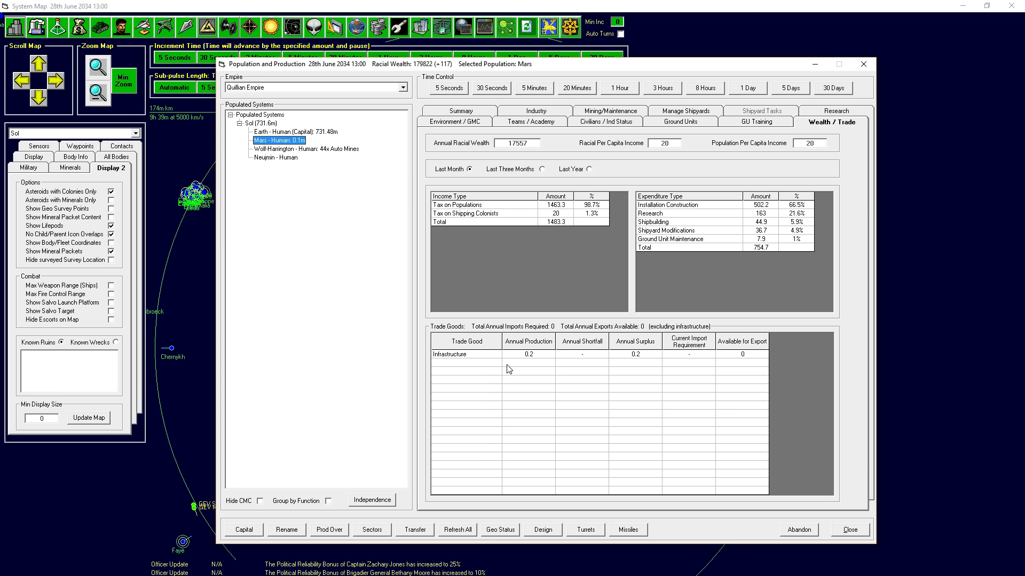
mouse_move(473, 70)
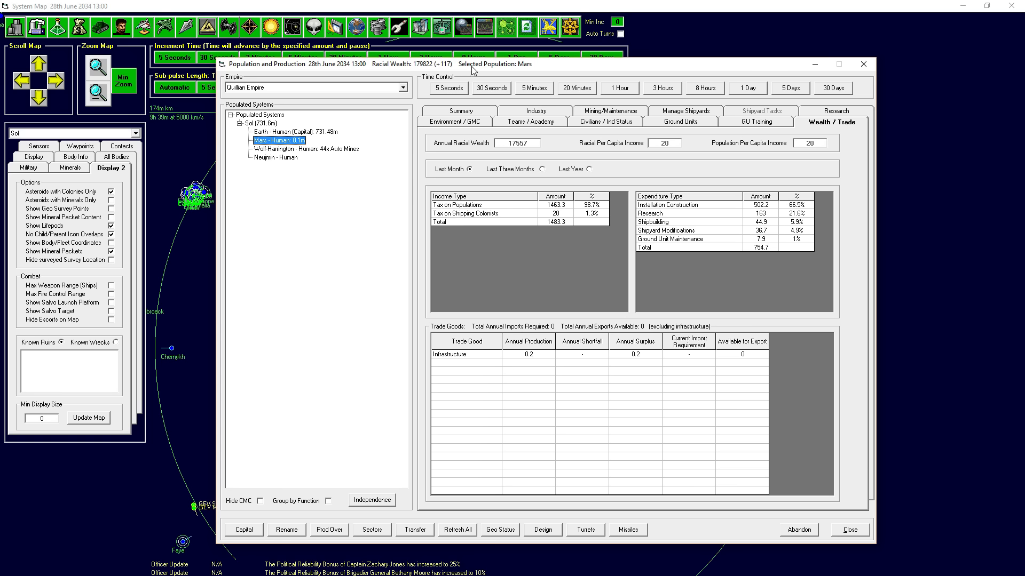
mouse_move(473, 70)
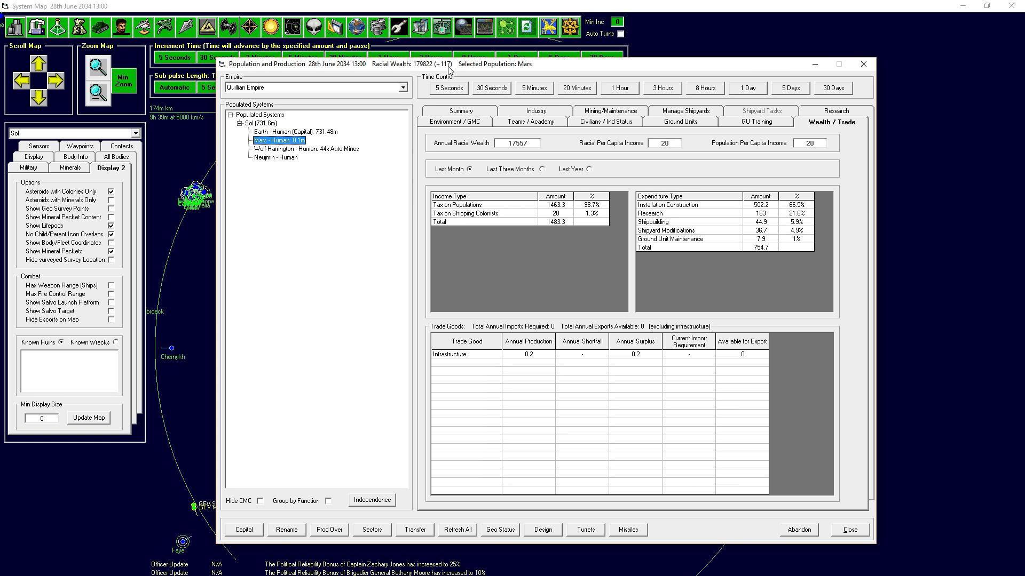
mouse_move(344, 153)
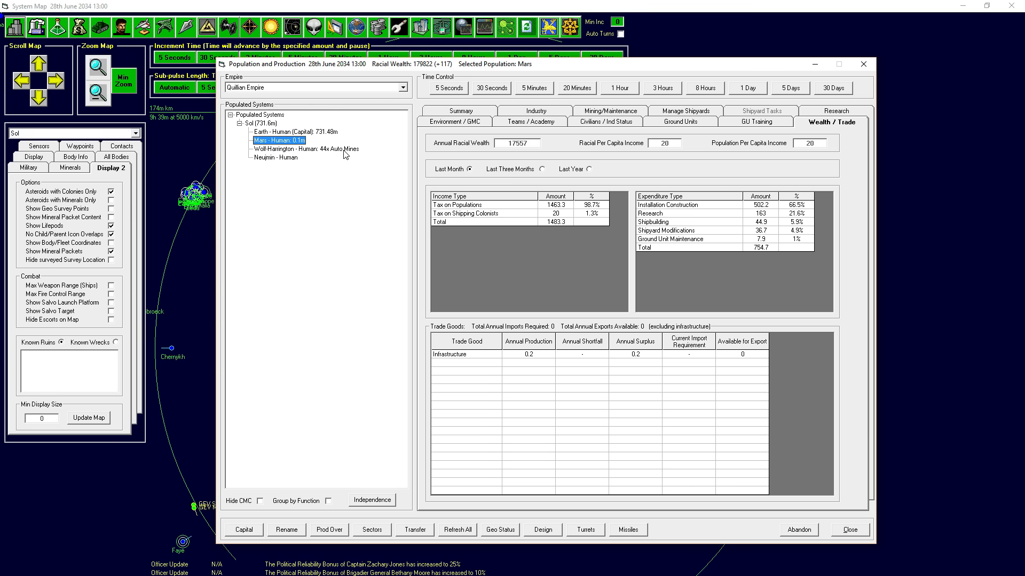
mouse_move(316, 77)
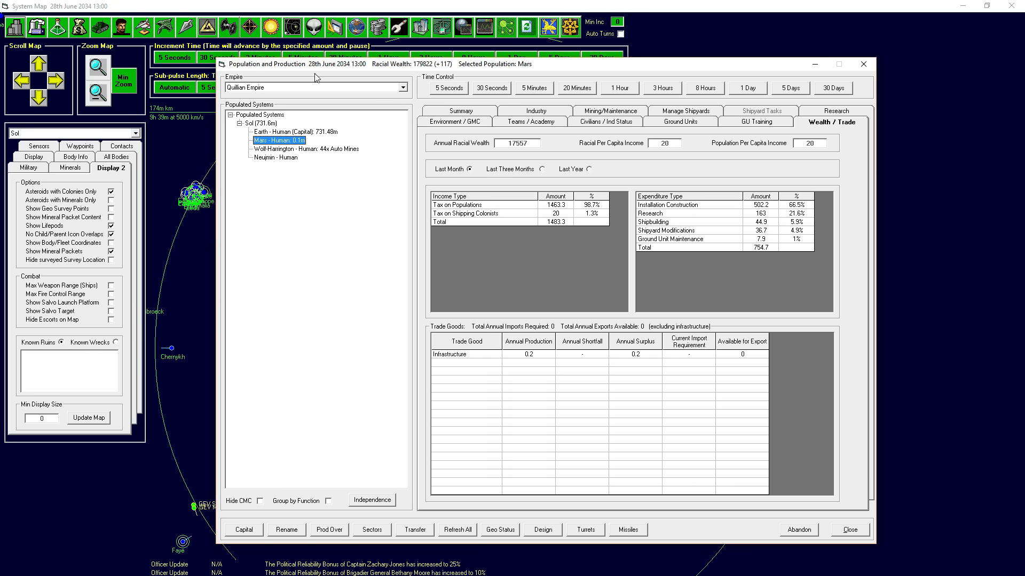
mouse_move(272, 163)
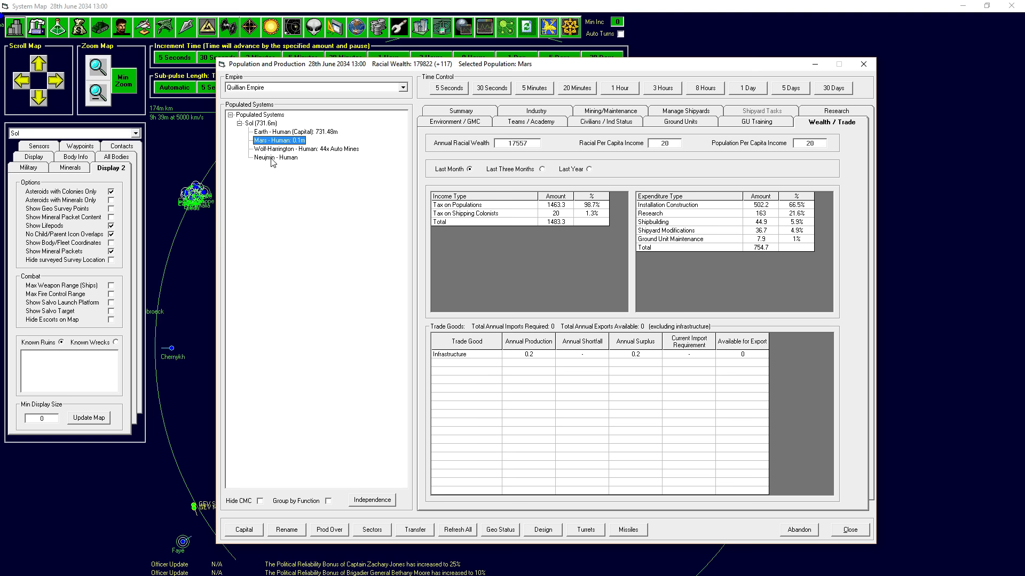
mouse_move(287, 132)
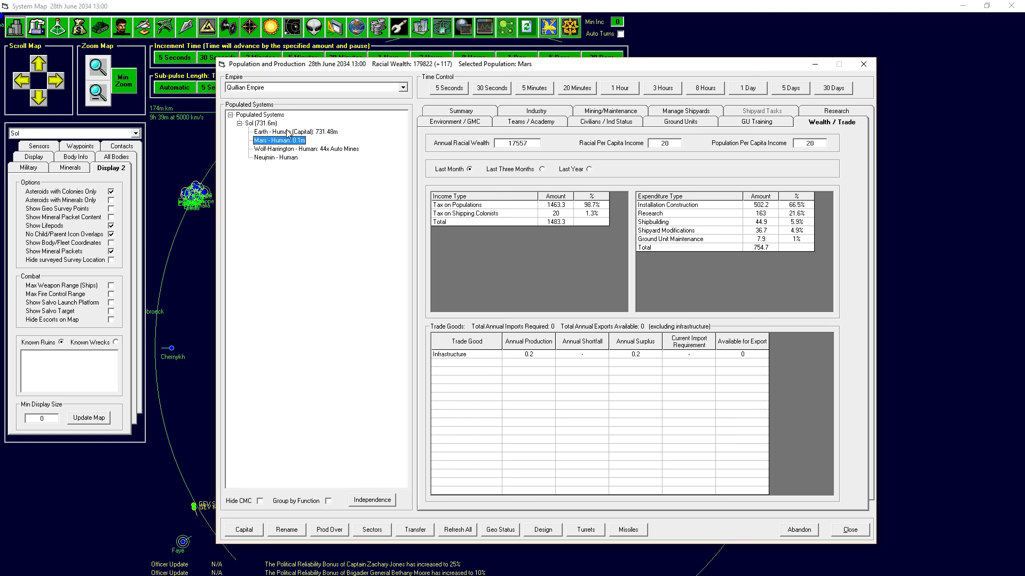
- Select Earth again and show its population summary
click(281, 131)
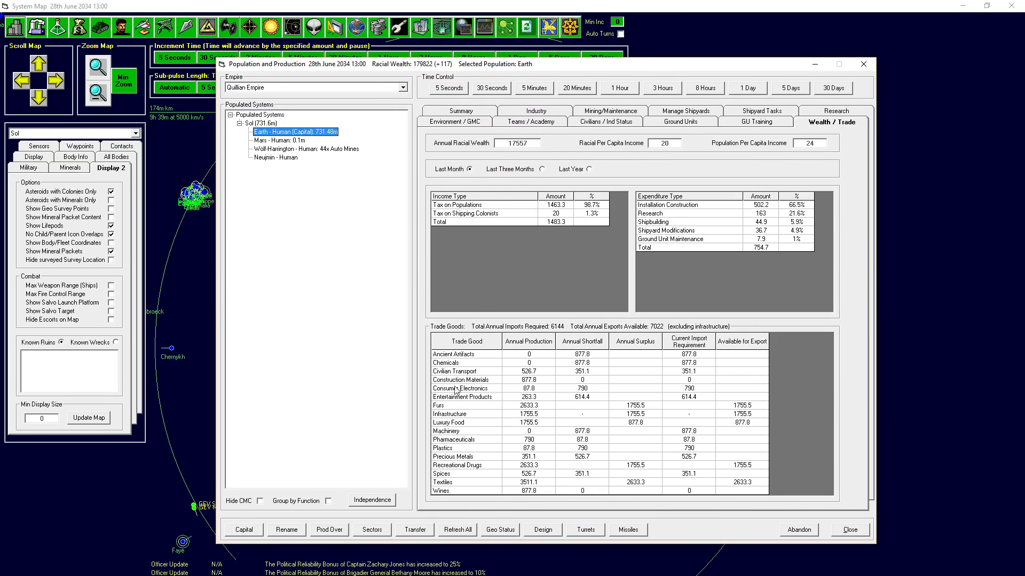
mouse_move(659, 433)
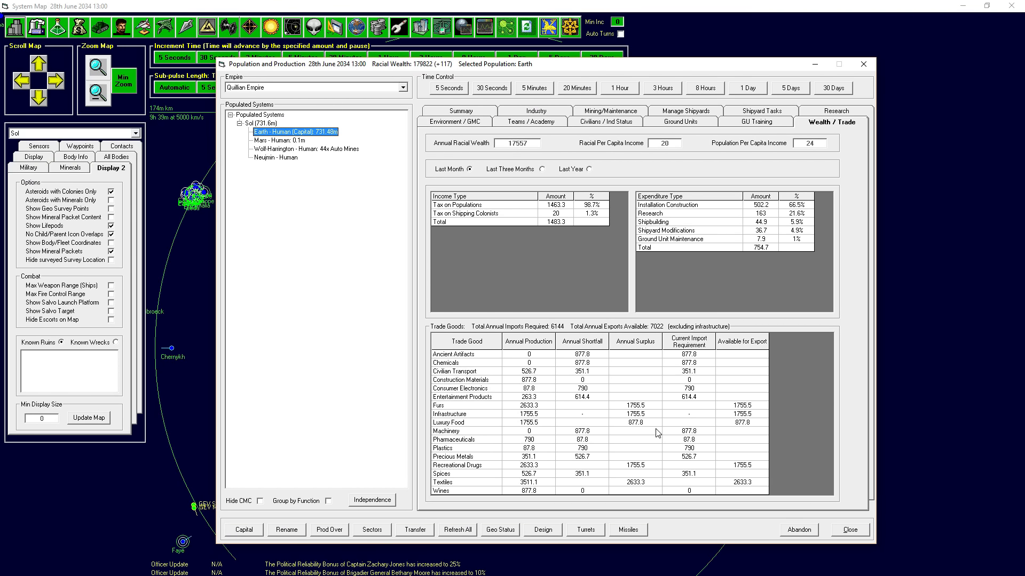
mouse_move(445, 128)
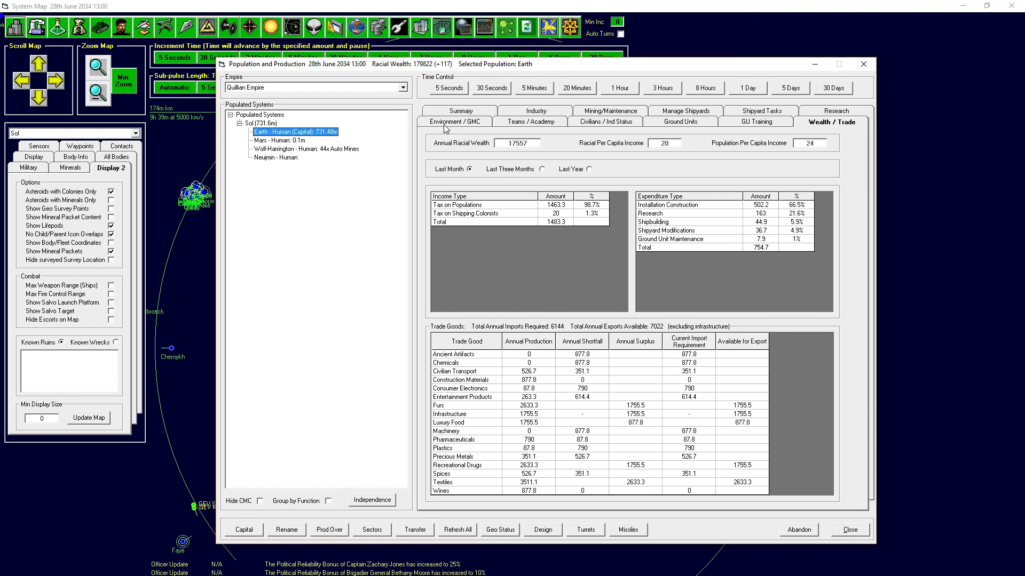
click(454, 122)
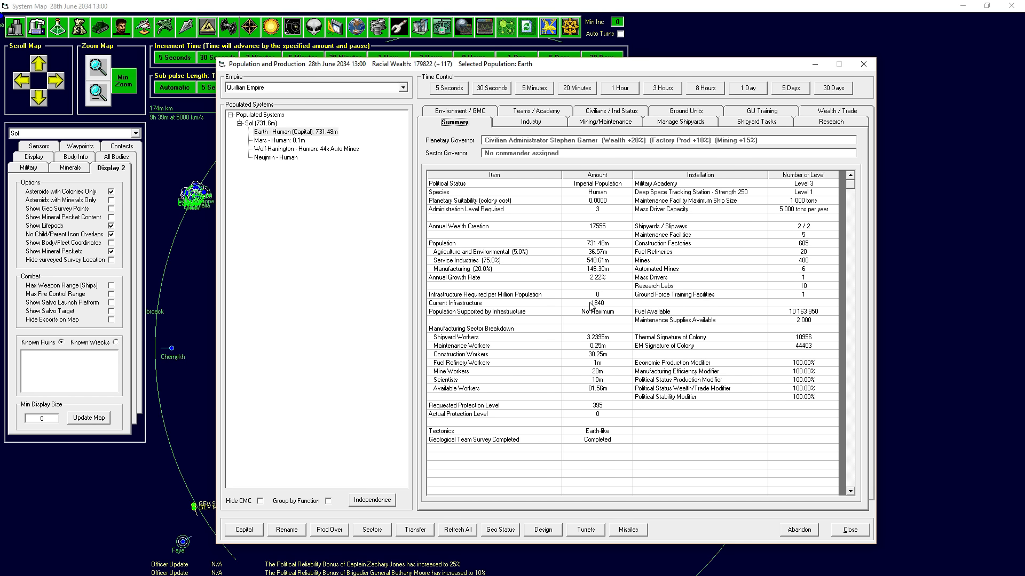
mouse_move(316, 199)
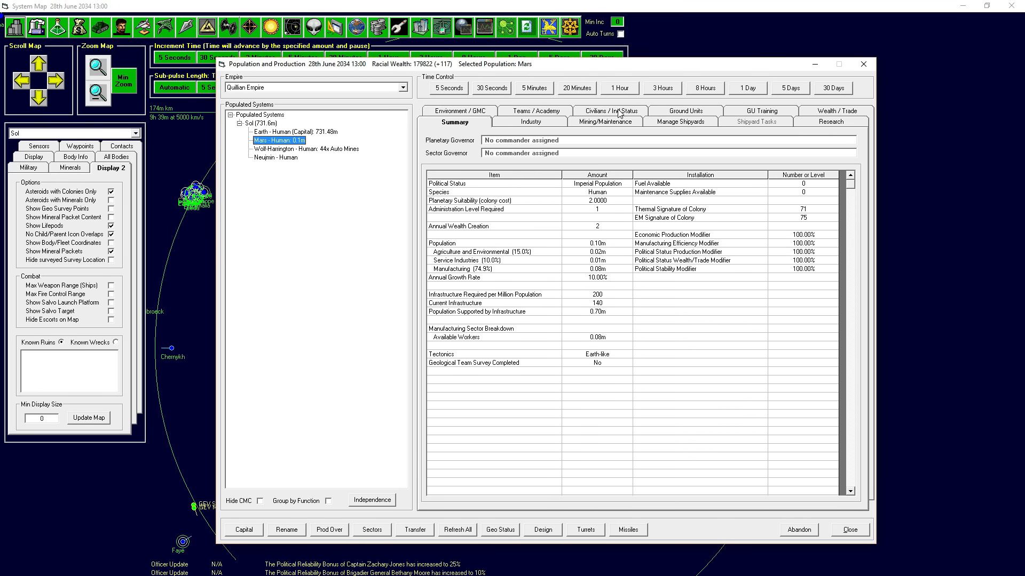
- Add a civilian demand contract on Mars for 1000 Infrastructure
click(609, 110)
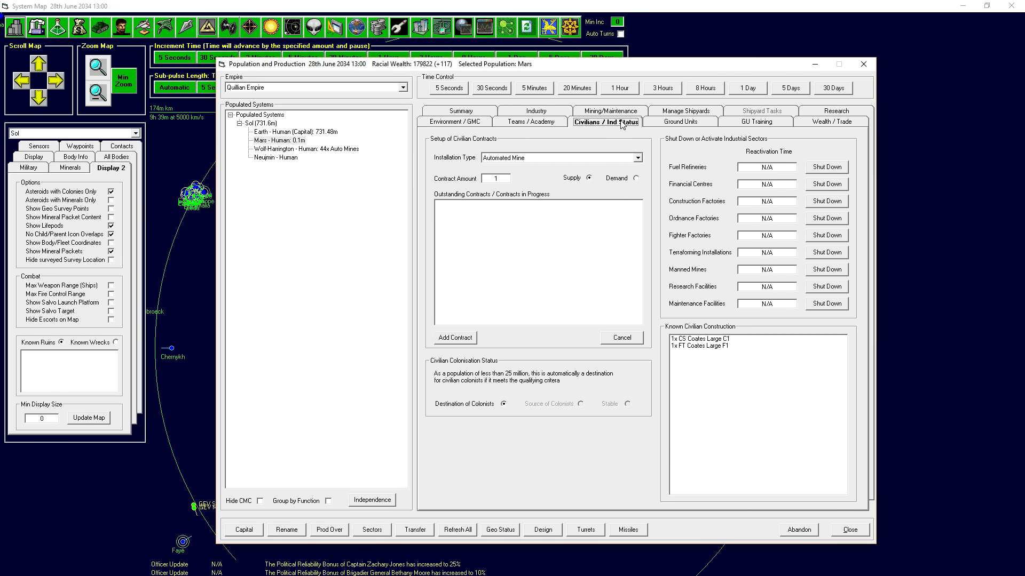
click(643, 158)
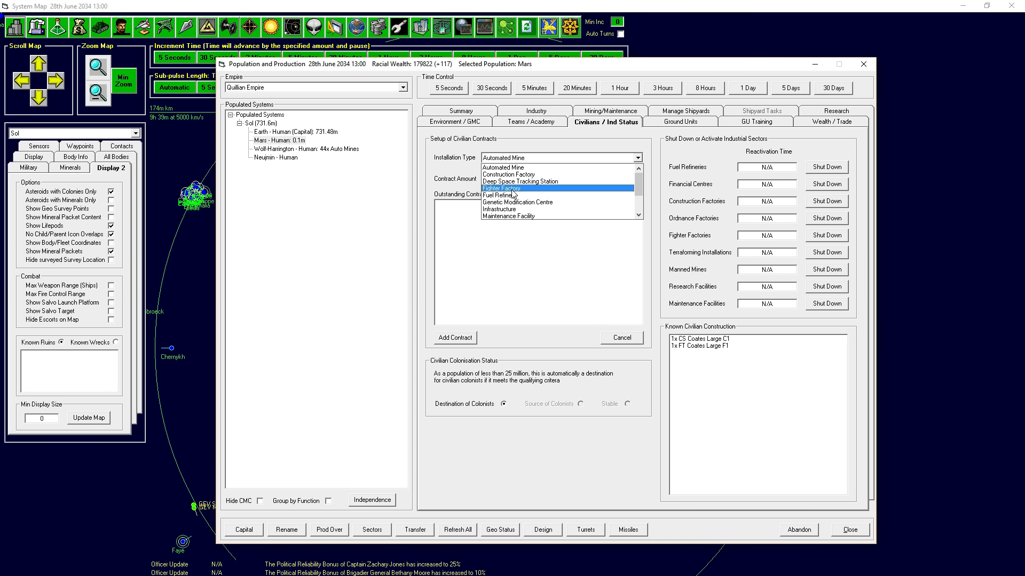
click(498, 209)
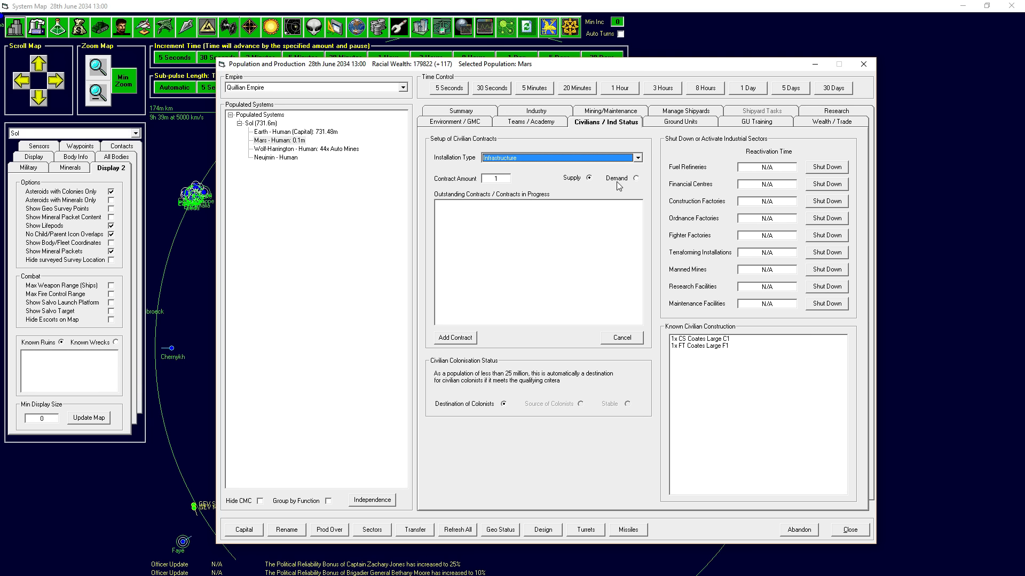
text(1000)
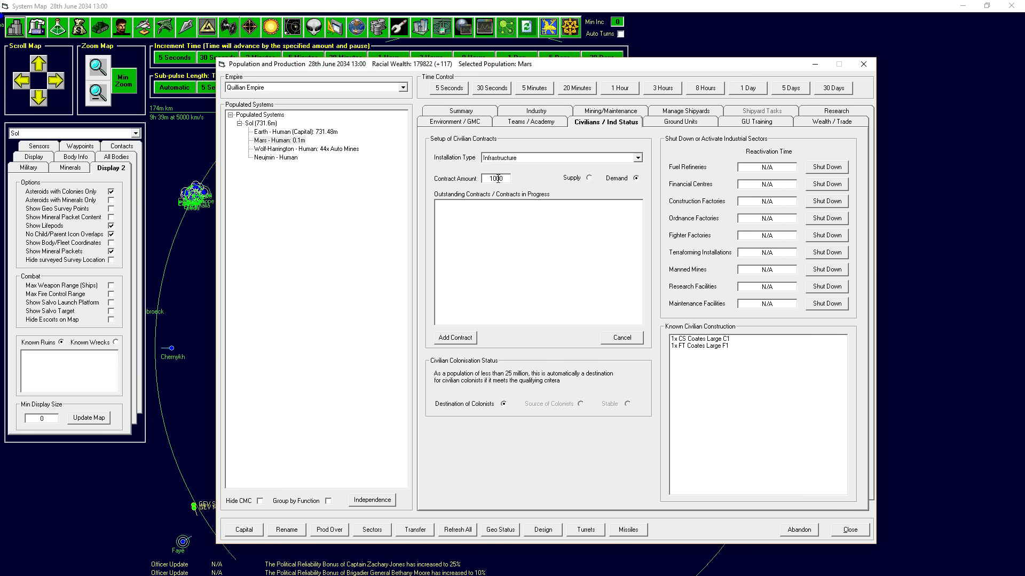
click(454, 338)
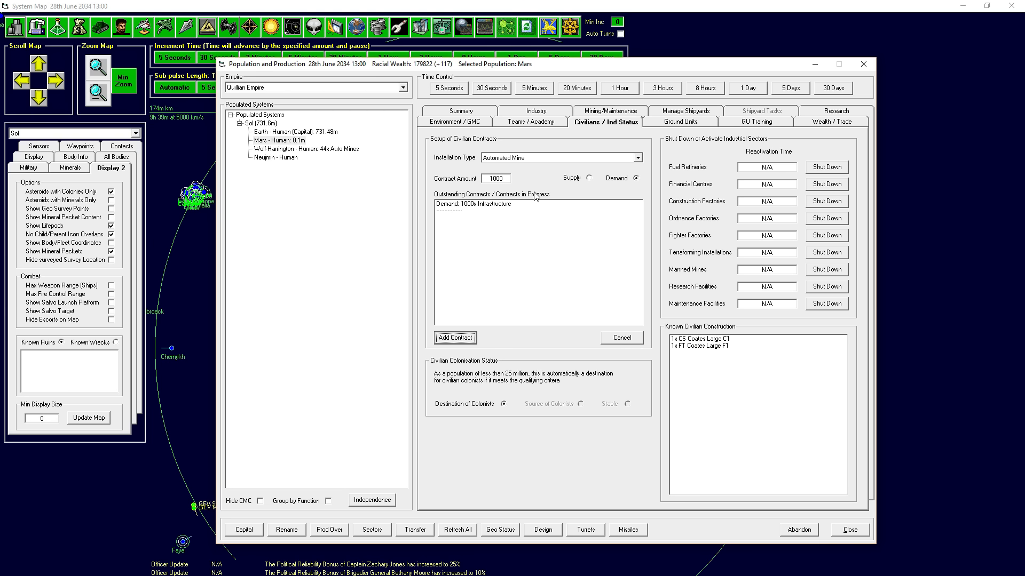
mouse_move(484, 225)
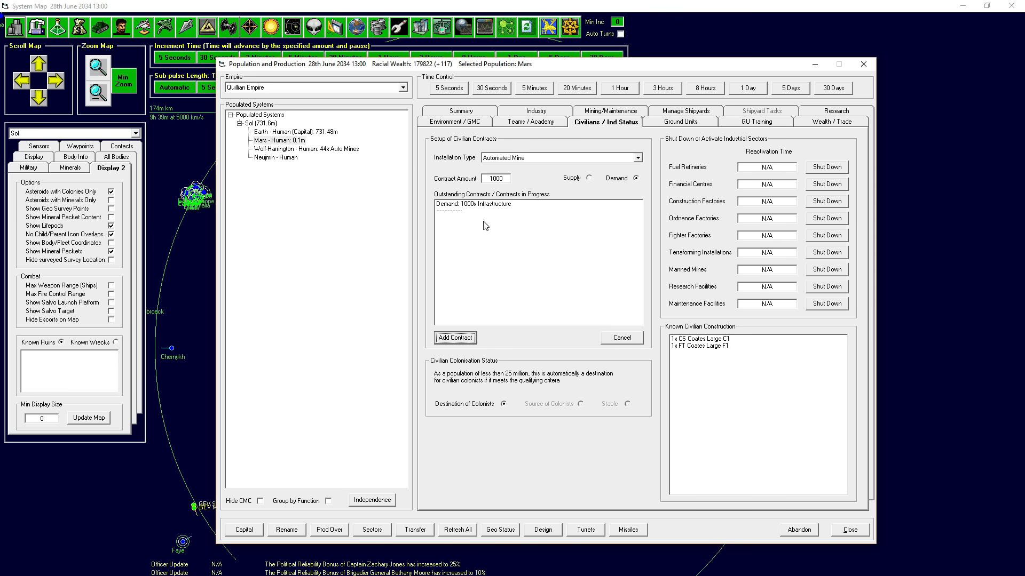
mouse_move(517, 215)
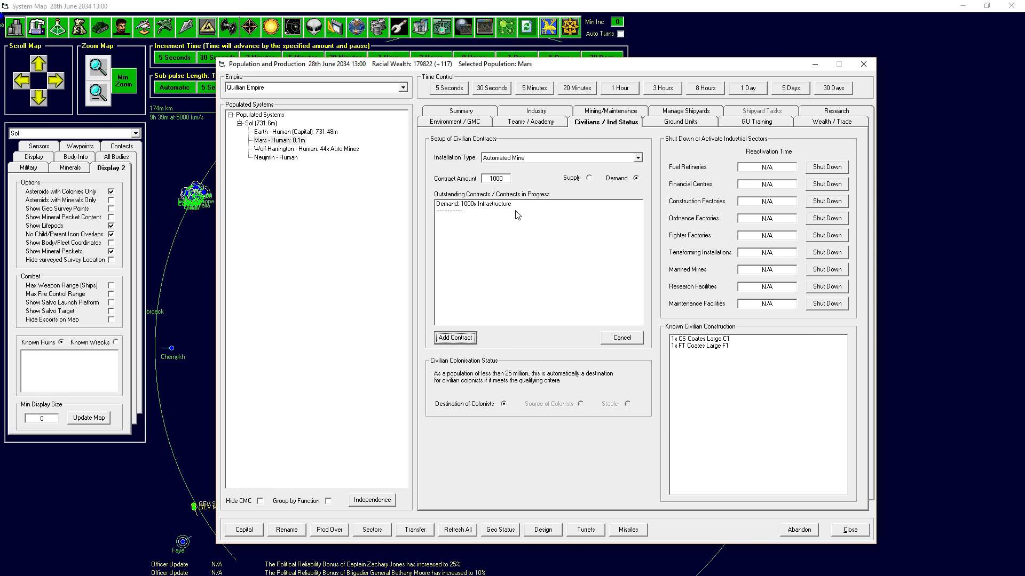
- Add an Earth supply contract for 1000 Infrastructure, then reselect the Mars colony
click(284, 131)
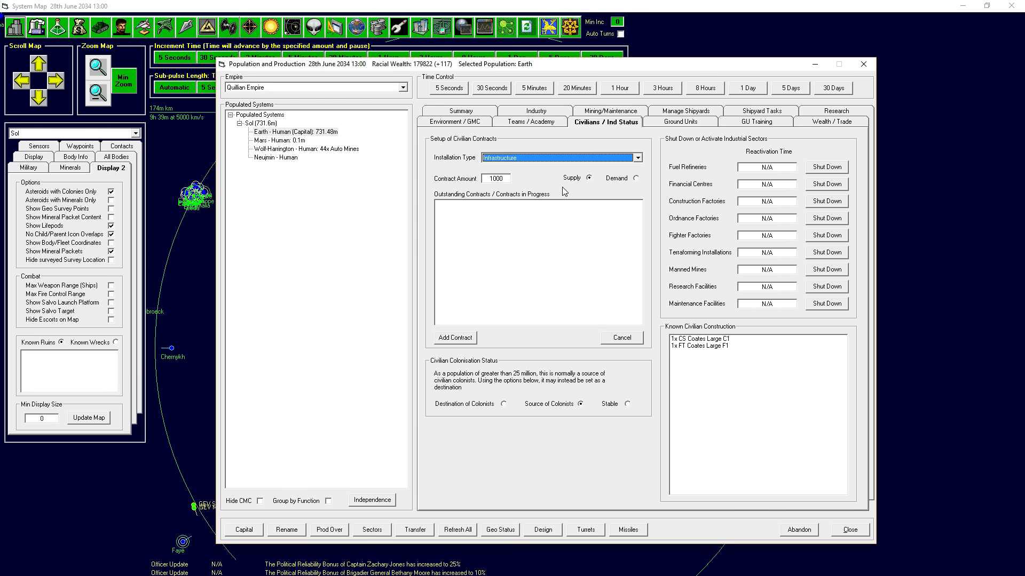
mouse_move(534, 220)
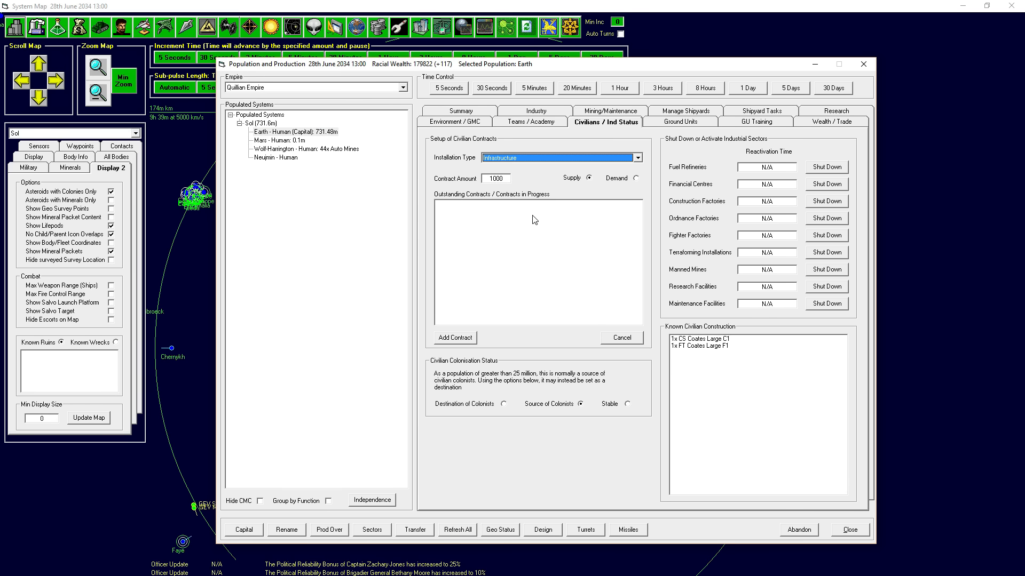
mouse_move(466, 350)
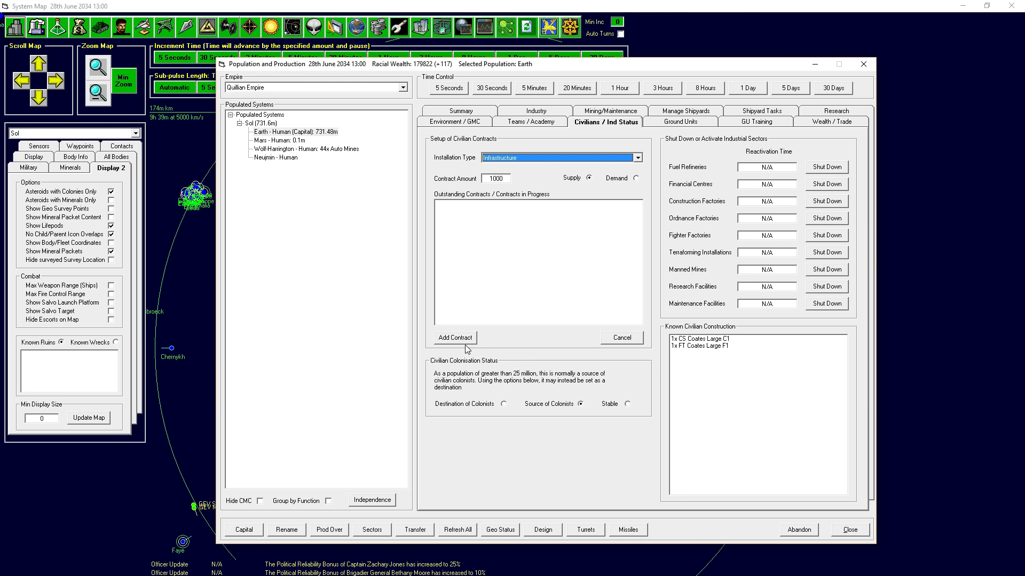
click(455, 337)
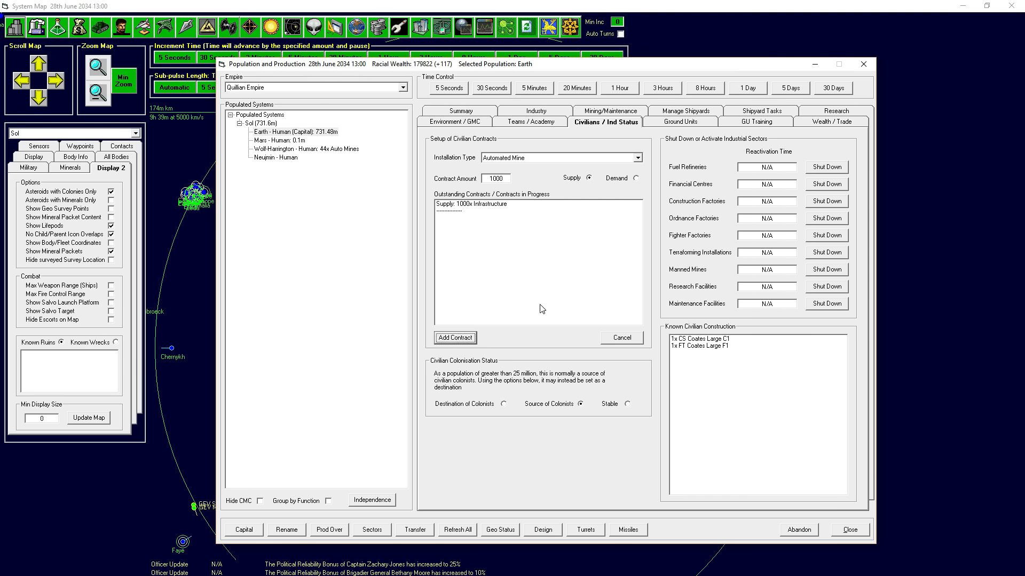
mouse_move(285, 140)
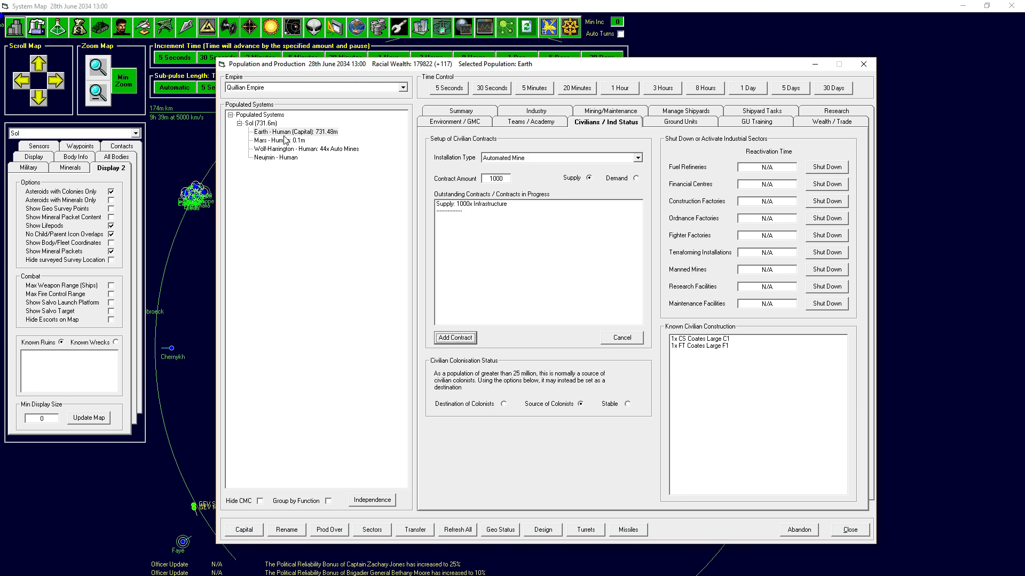
click(278, 140)
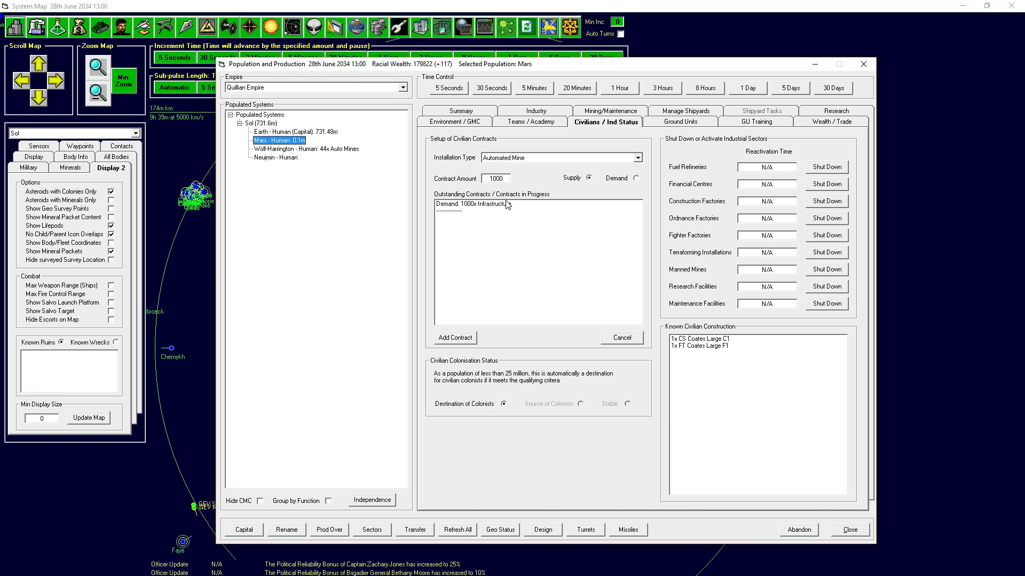
mouse_move(863, 526)
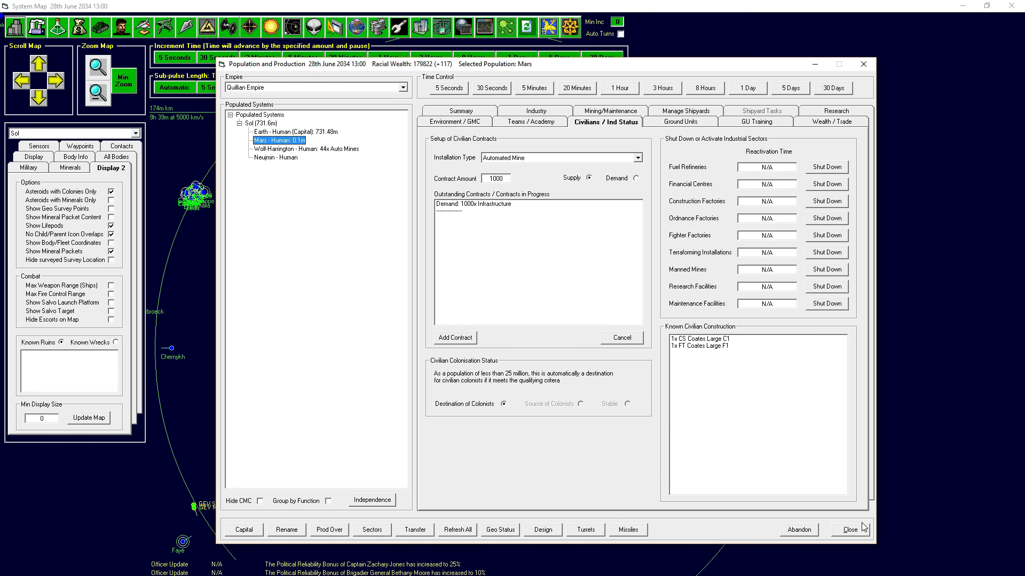
- Close the Population window and advance time three days to 1 July 2034
click(852, 530)
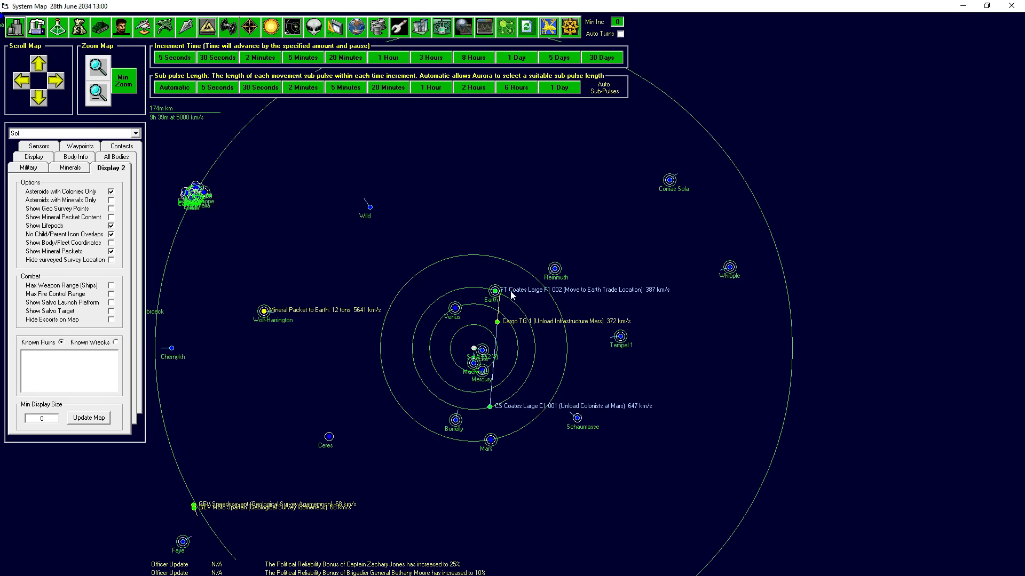
mouse_move(586, 290)
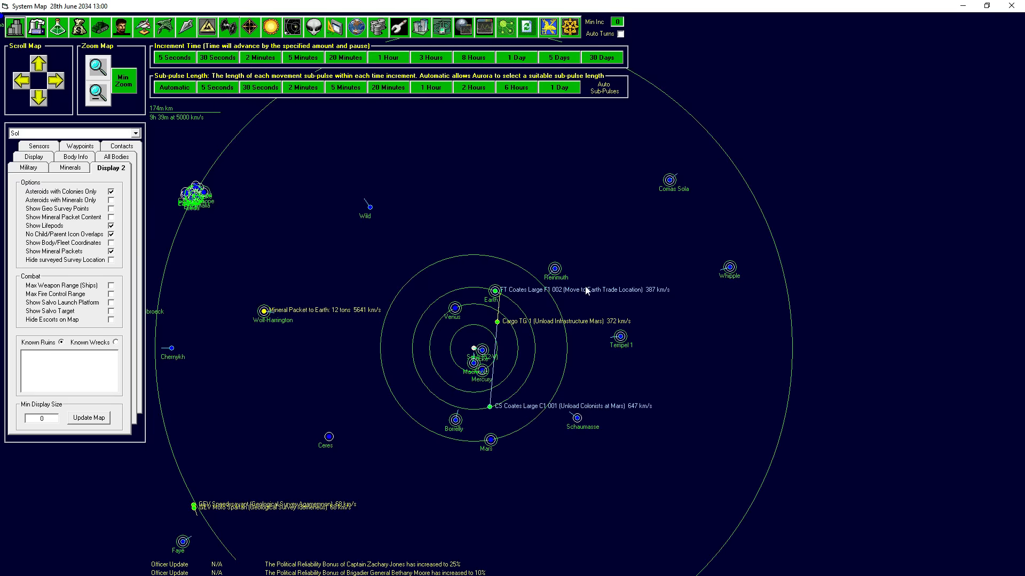
mouse_move(585, 291)
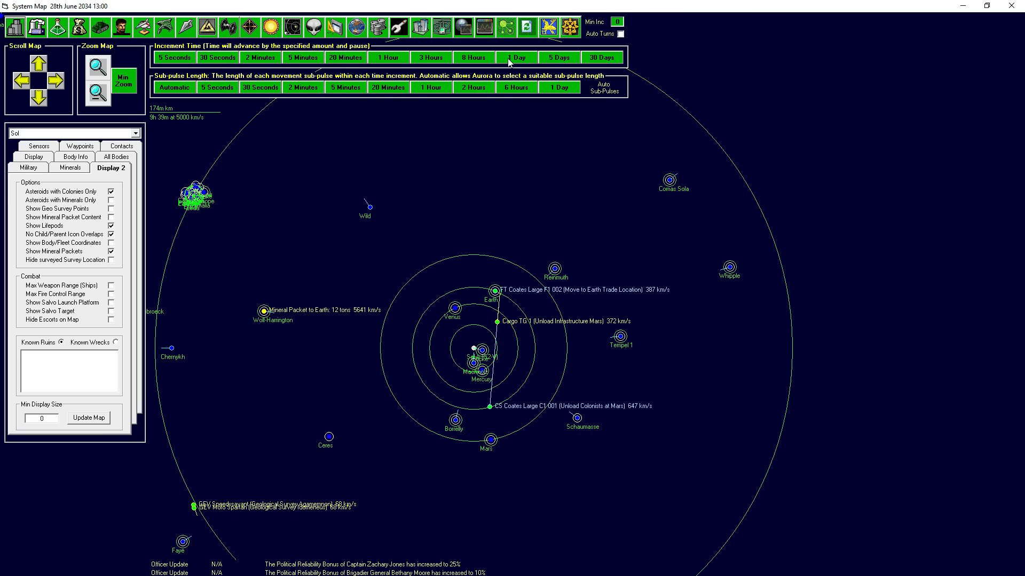
click(516, 58)
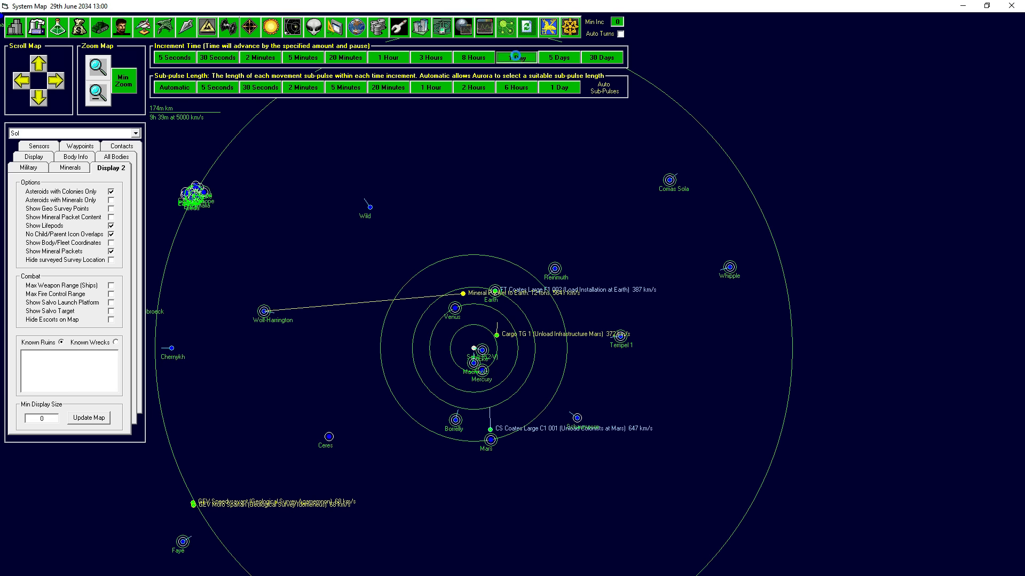
click(515, 58)
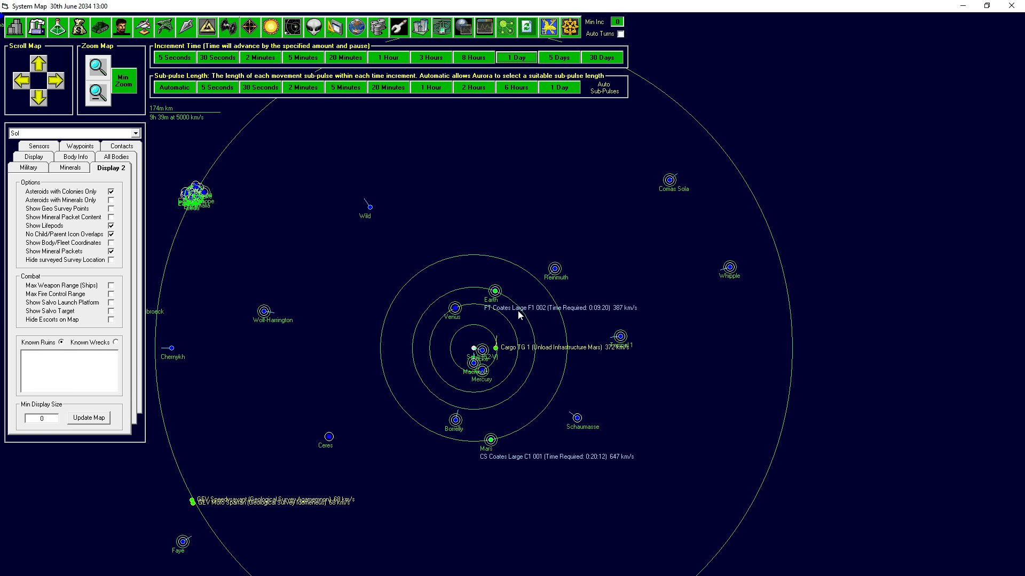
mouse_move(594, 313)
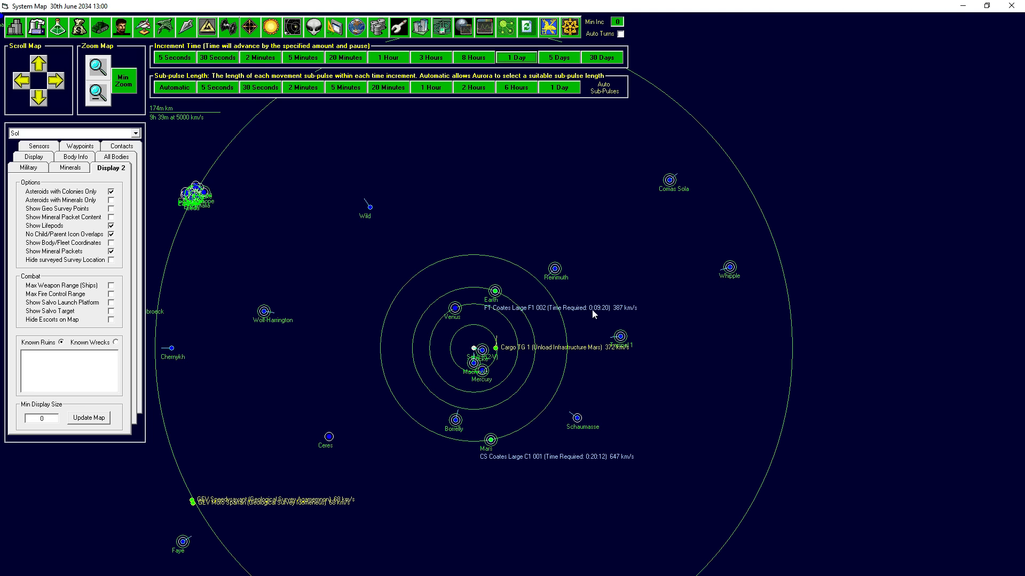
click(516, 57)
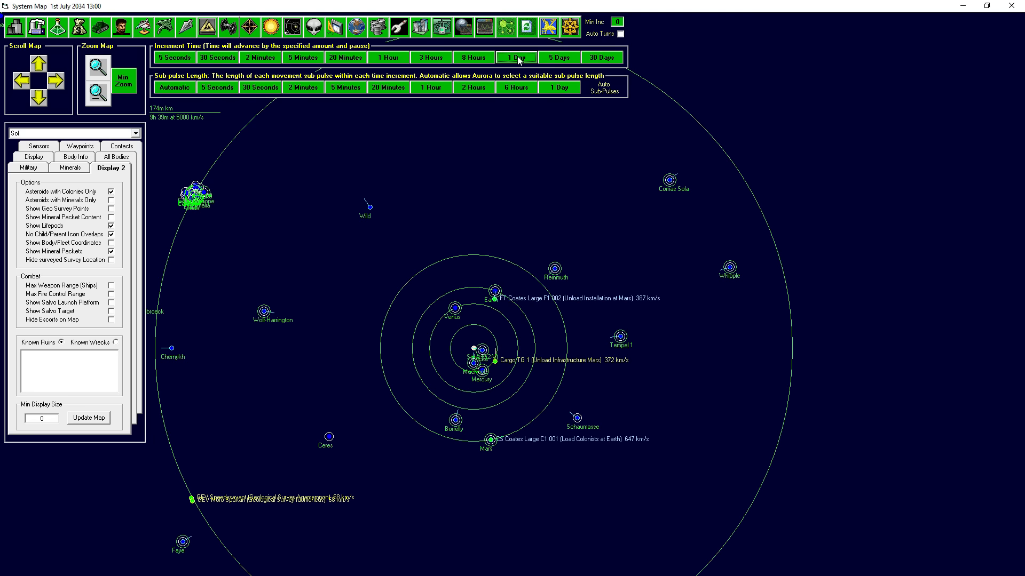
mouse_move(587, 299)
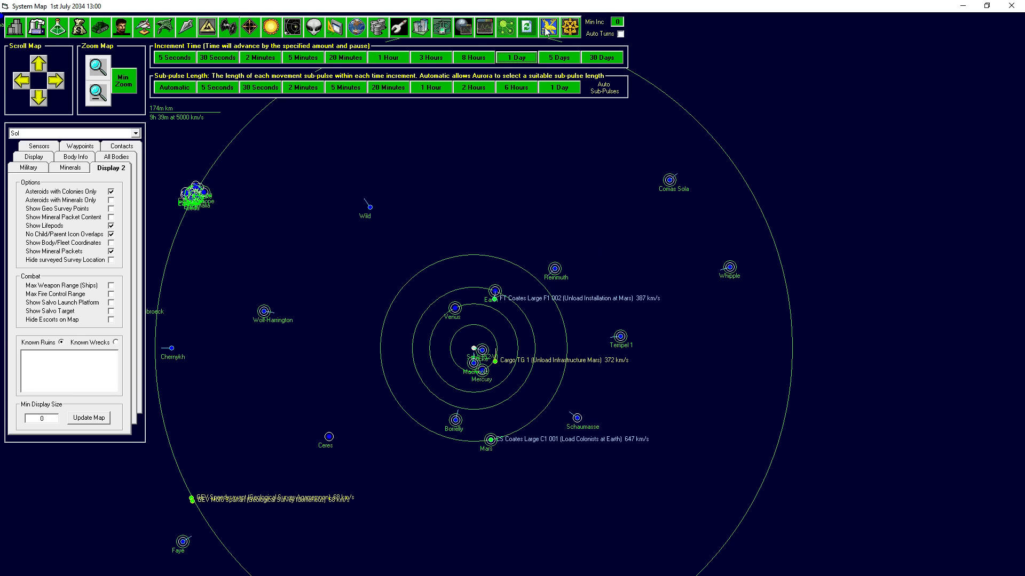
click(485, 26)
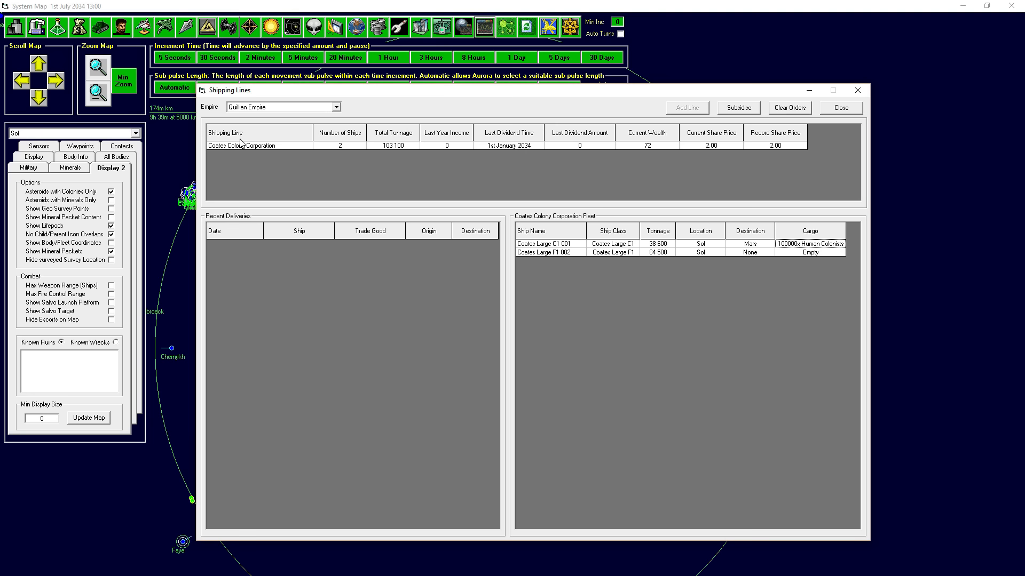
mouse_move(240, 150)
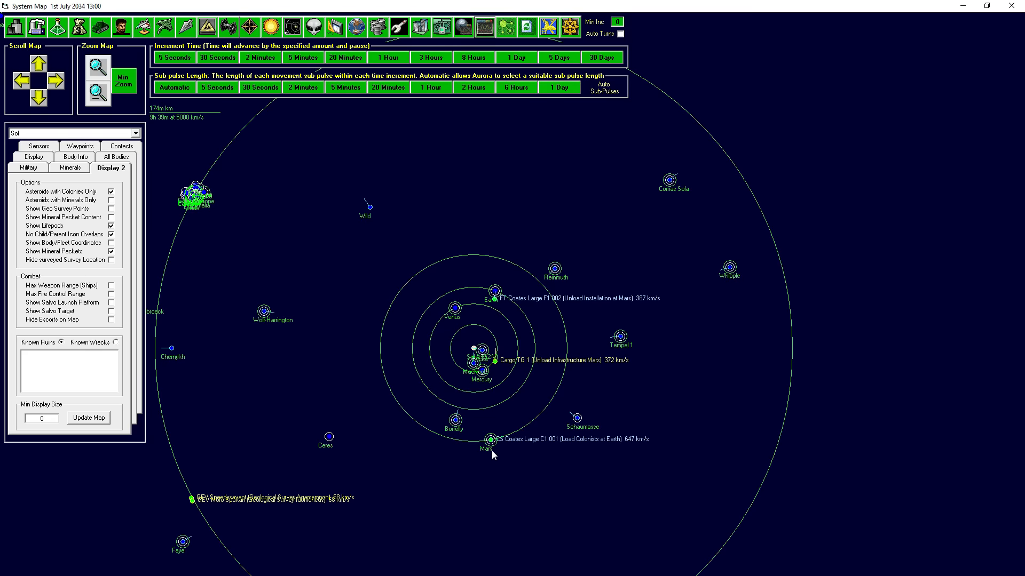
mouse_move(514, 366)
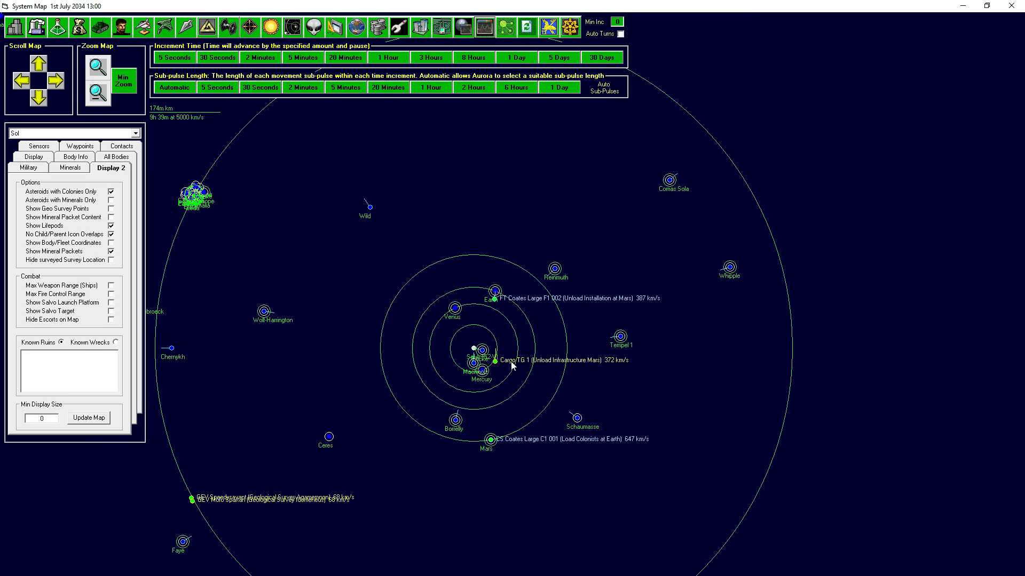
mouse_move(518, 443)
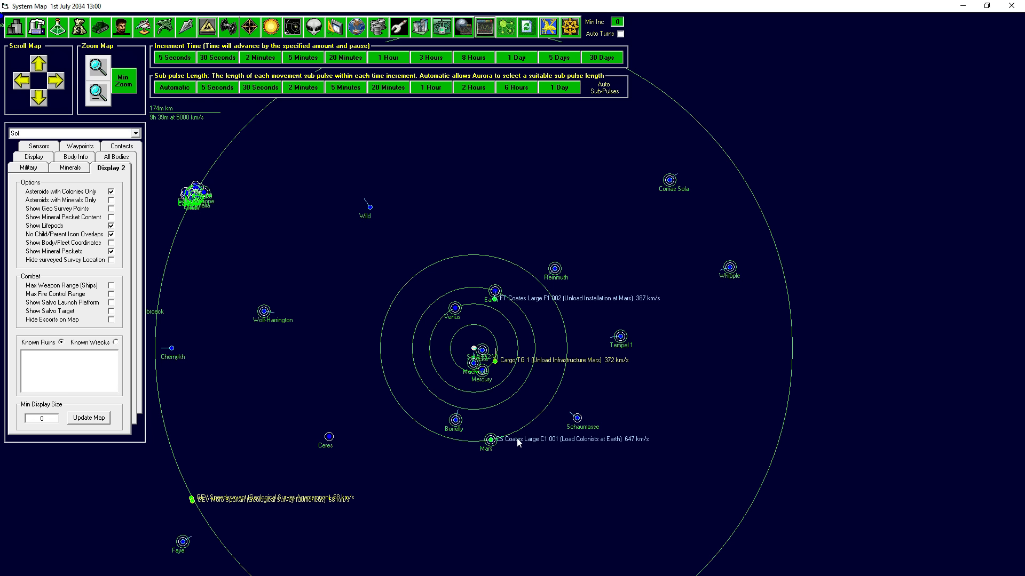
mouse_move(512, 443)
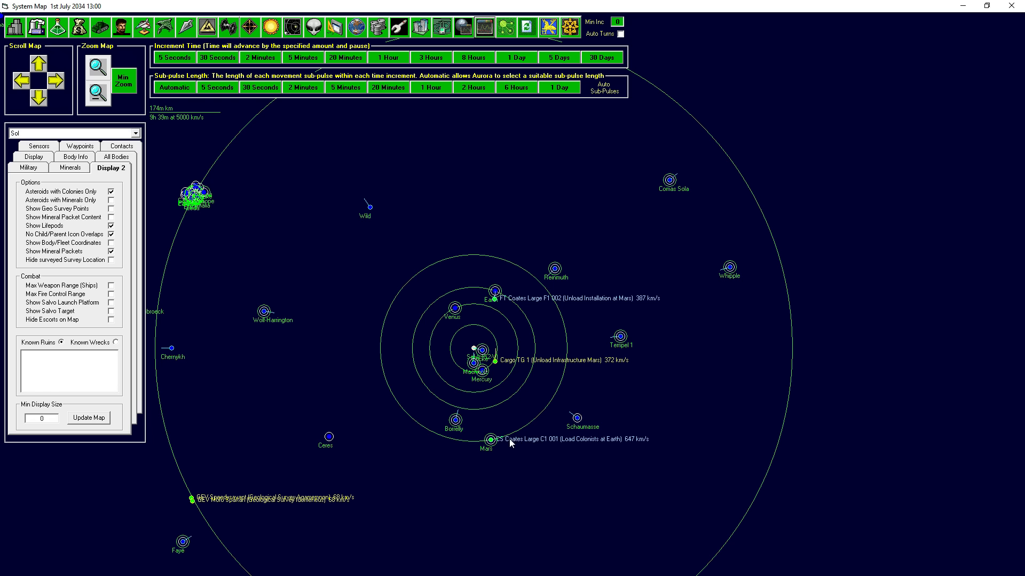
right_click(488, 439)
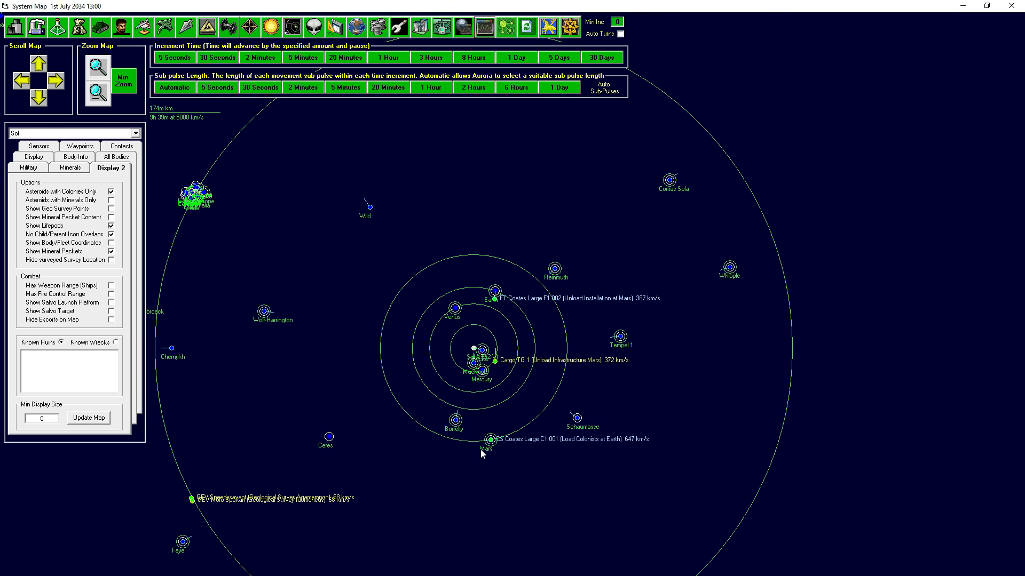
- Show Earth's colony summary (731.48m people) after a brief look at its ground units
click(483, 27)
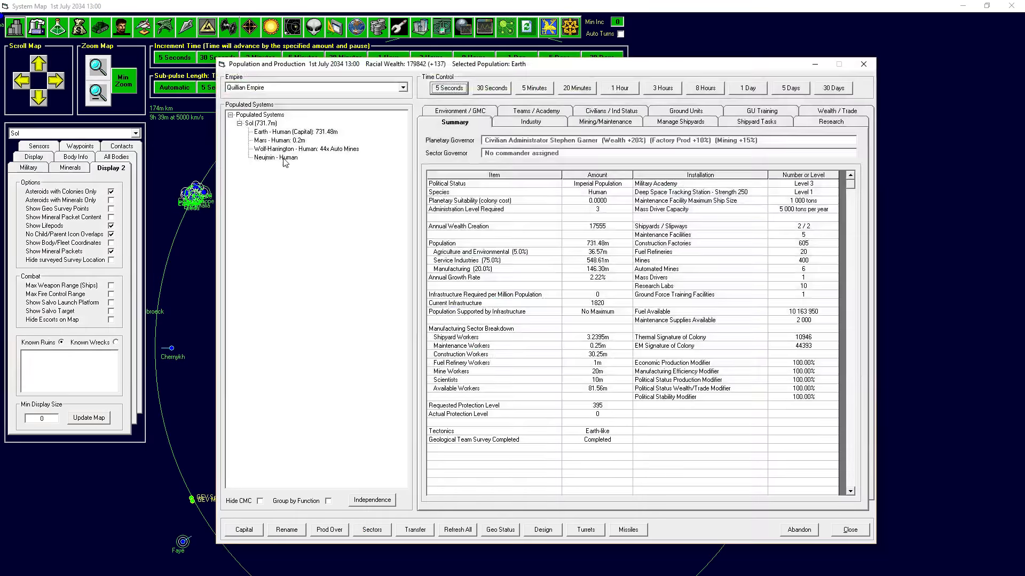
click(274, 140)
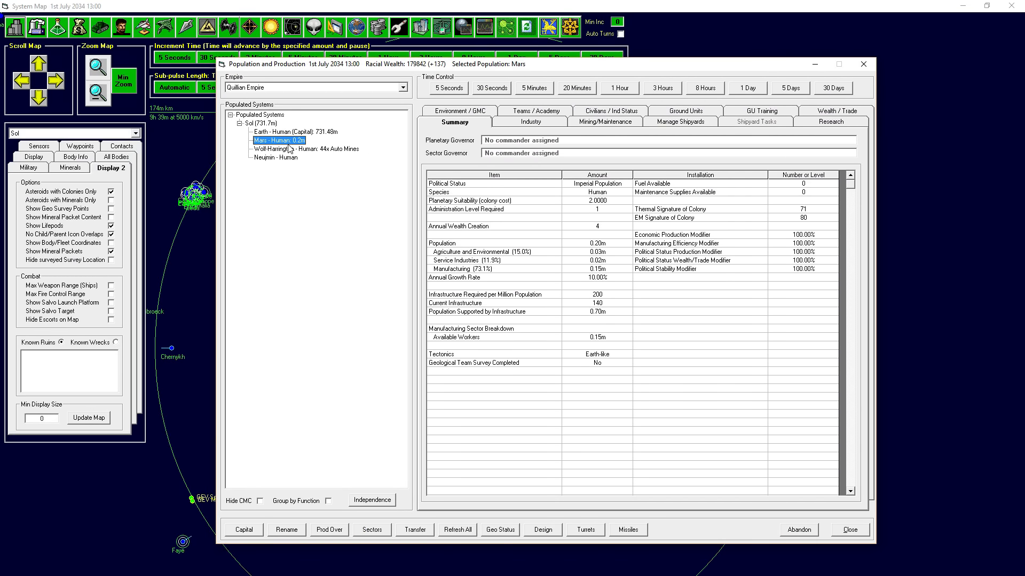
click(278, 132)
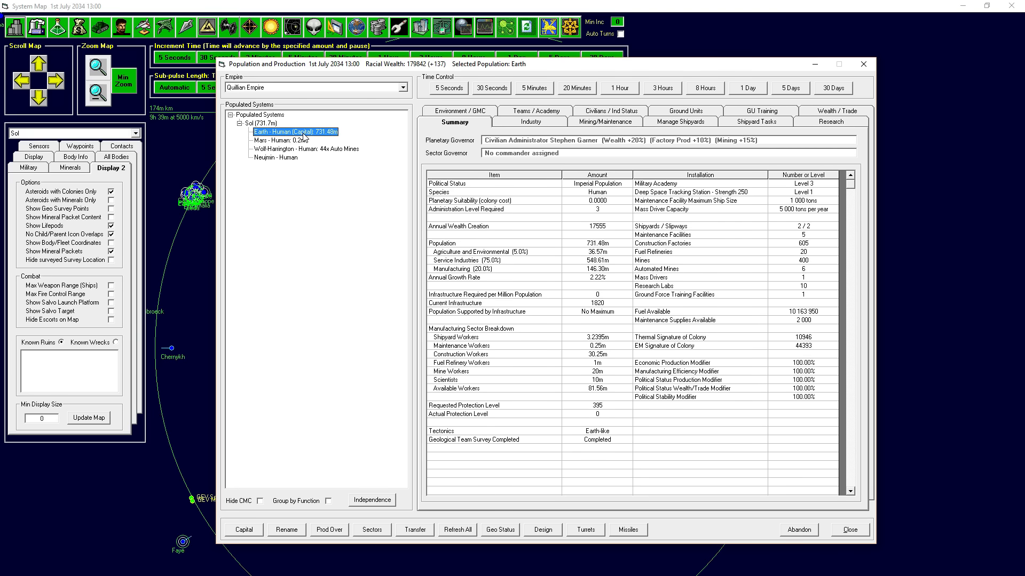
mouse_move(461, 409)
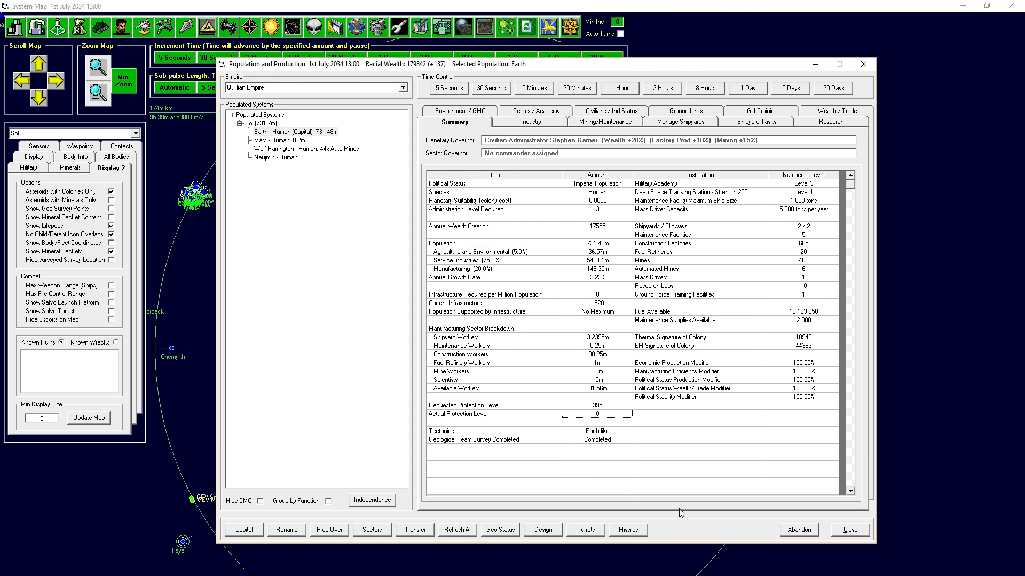
mouse_move(709, 483)
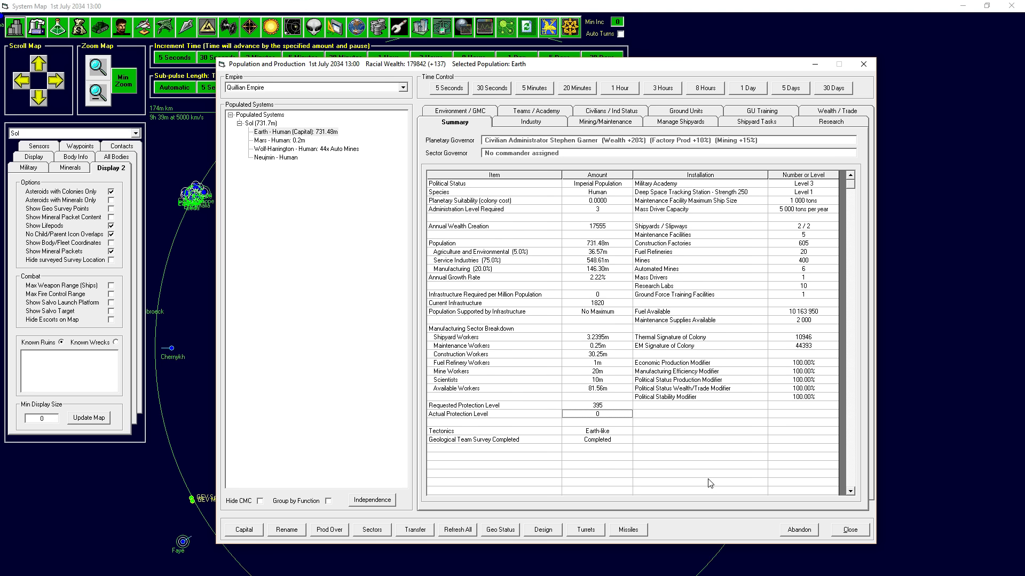
mouse_move(627, 280)
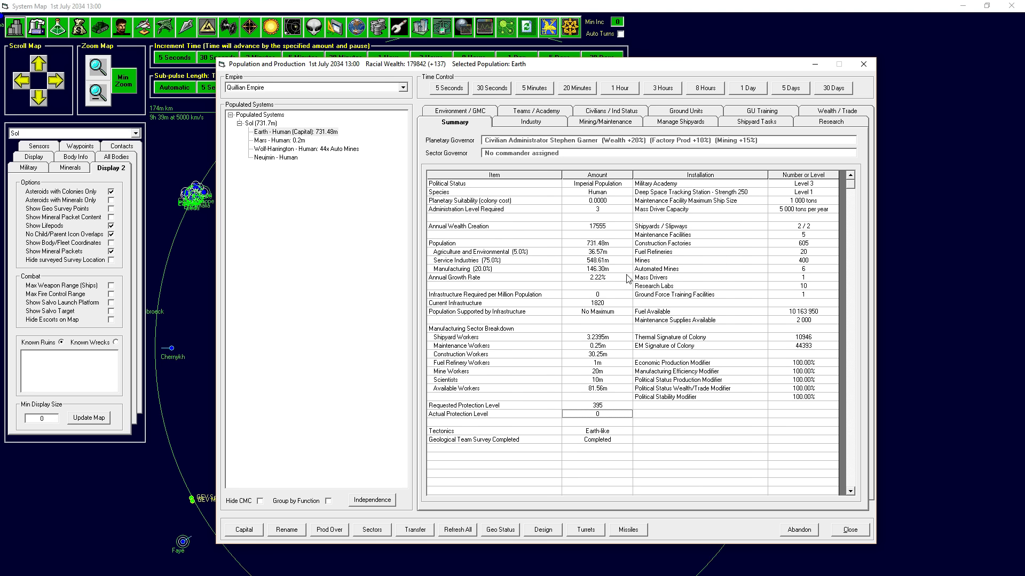
mouse_move(601, 420)
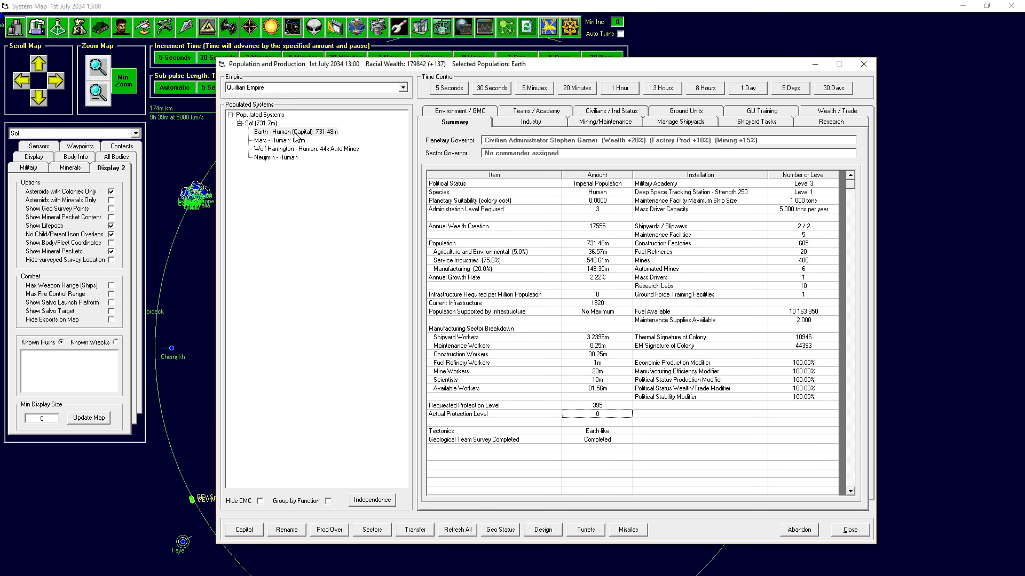
mouse_move(559, 422)
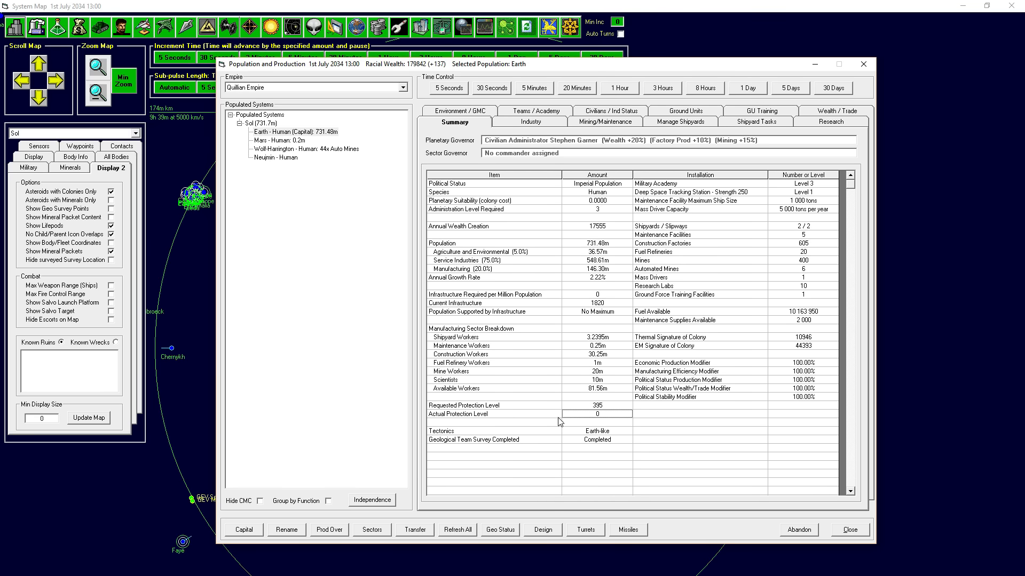
click(680, 121)
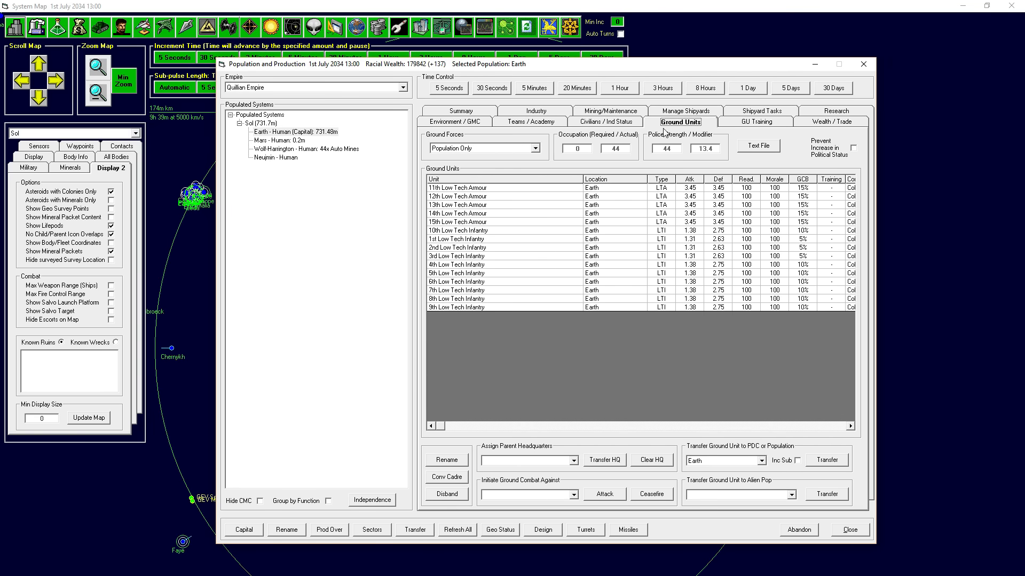
click(454, 122)
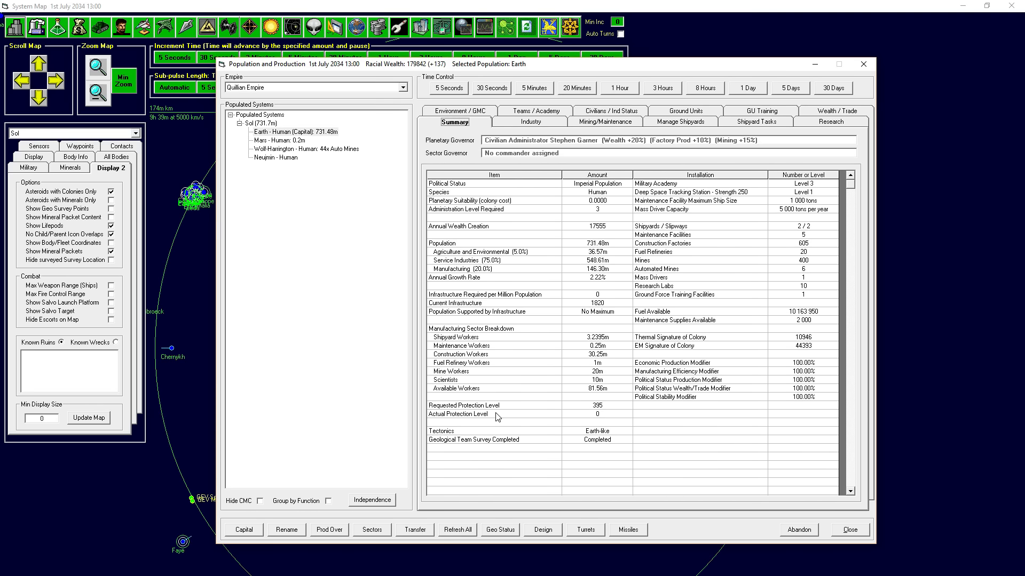
mouse_move(554, 423)
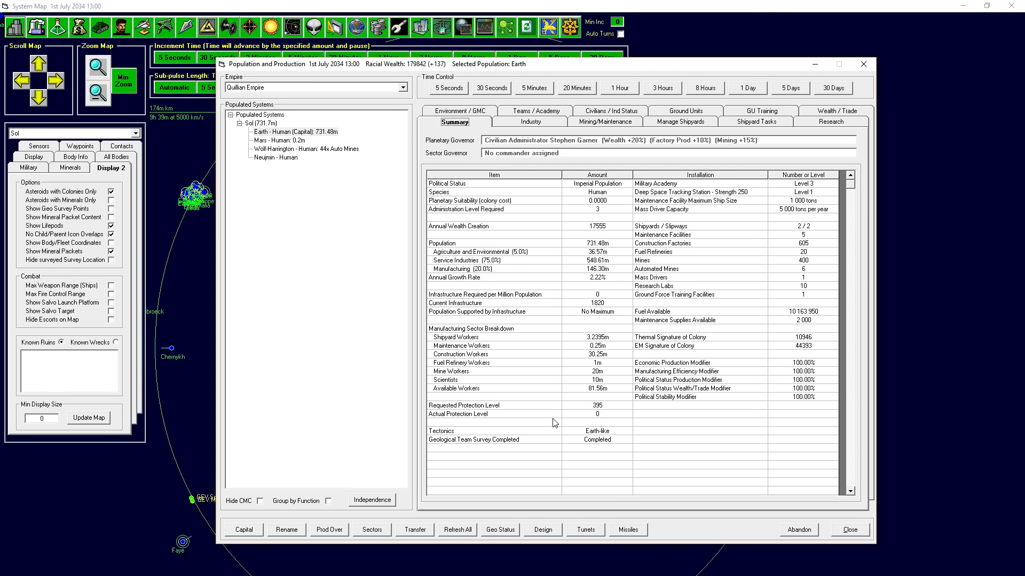
mouse_move(583, 386)
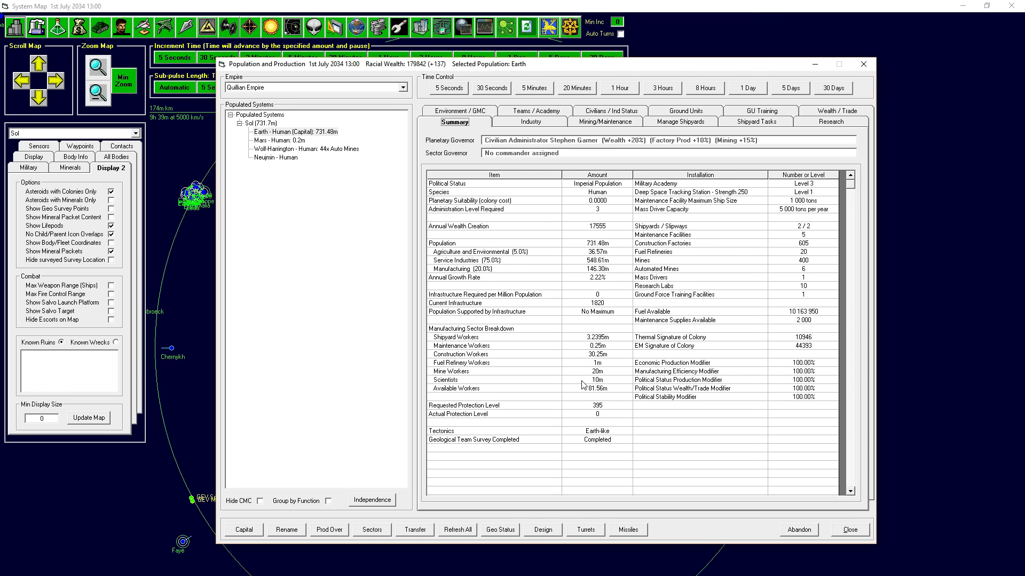
- Show the Mars colony summary: 0.20m people, 140 infrastructure, 10% growth
click(277, 141)
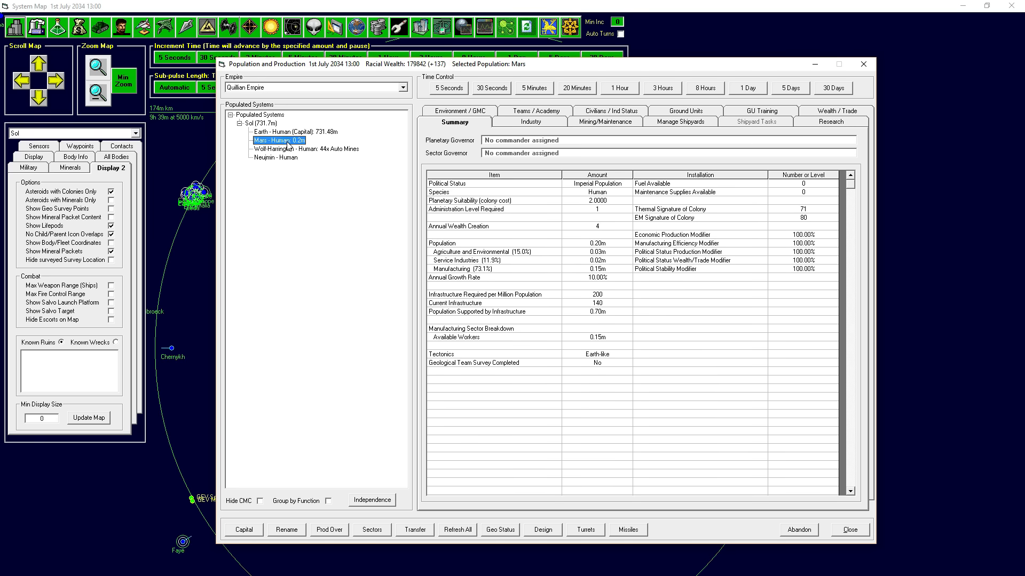
mouse_move(452, 340)
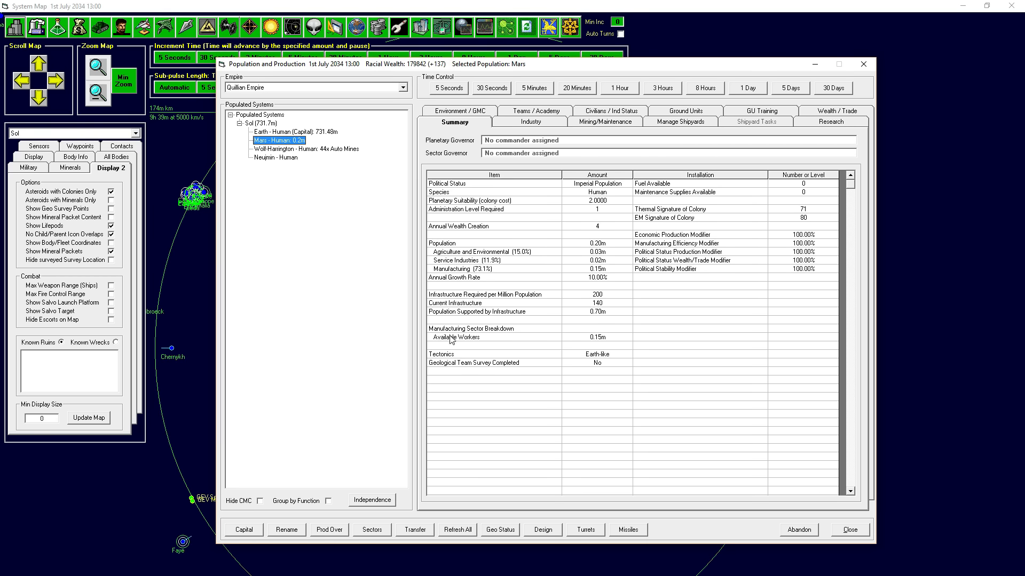
mouse_move(488, 313)
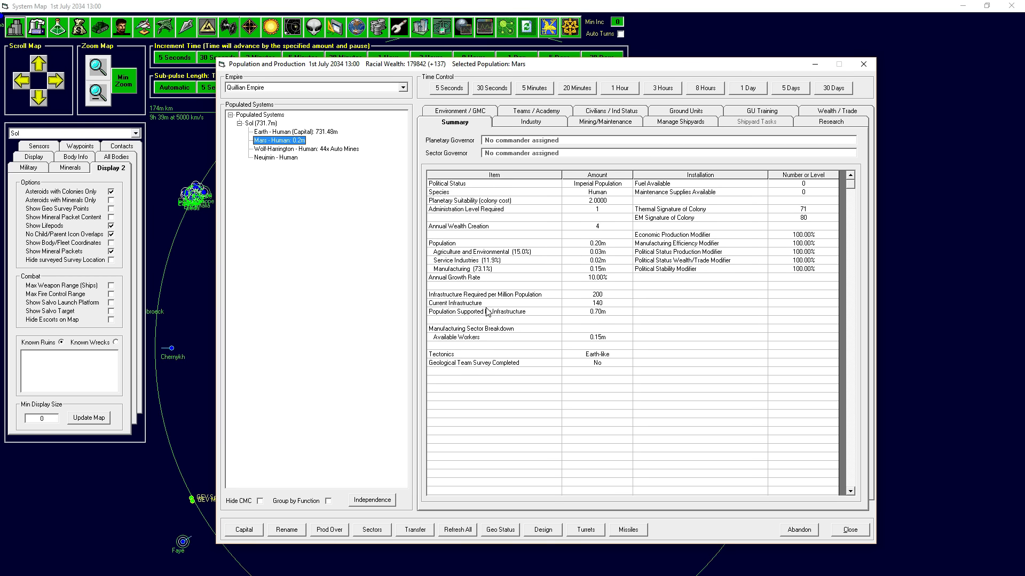
mouse_move(604, 370)
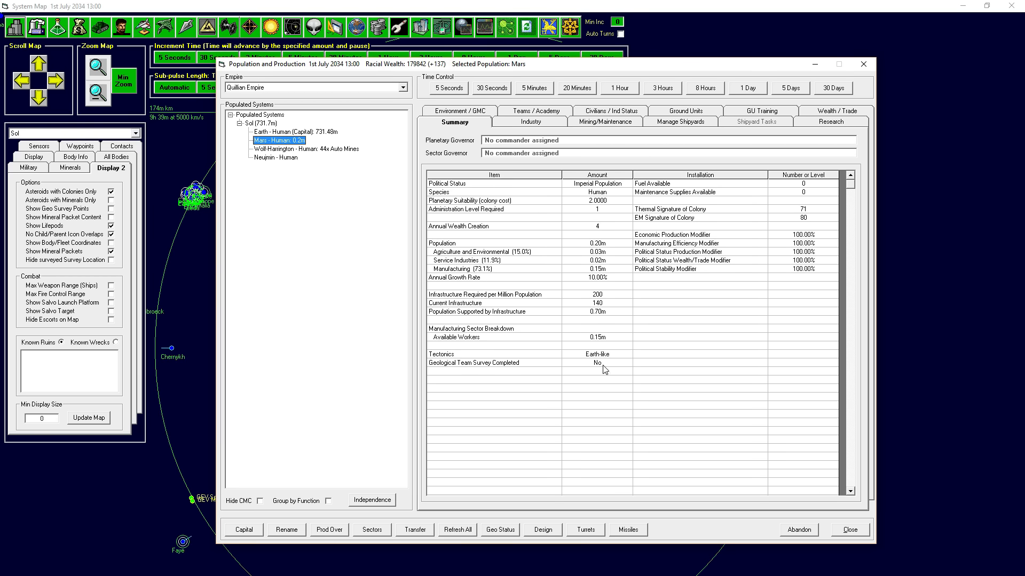
mouse_move(648, 224)
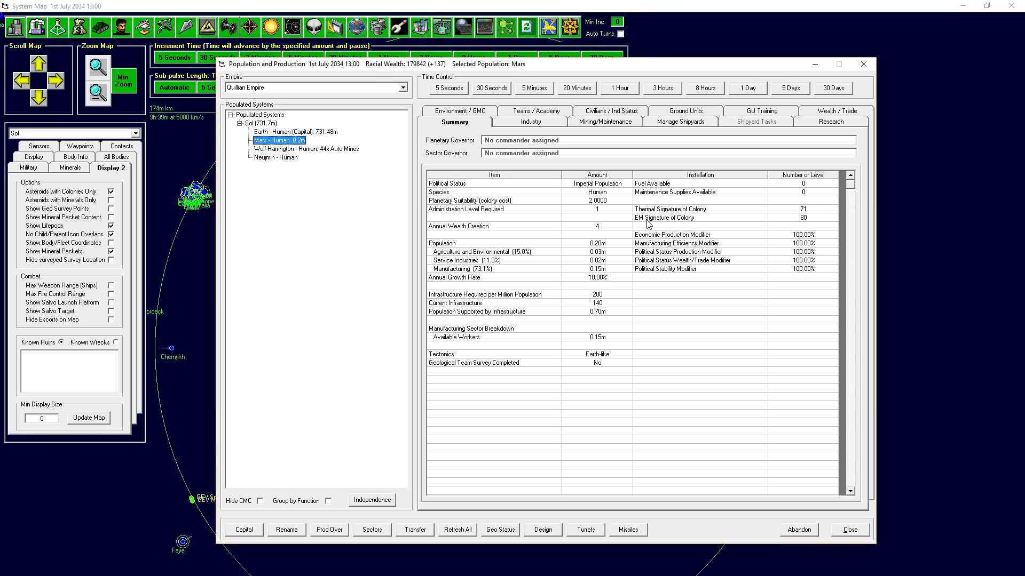
mouse_move(615, 403)
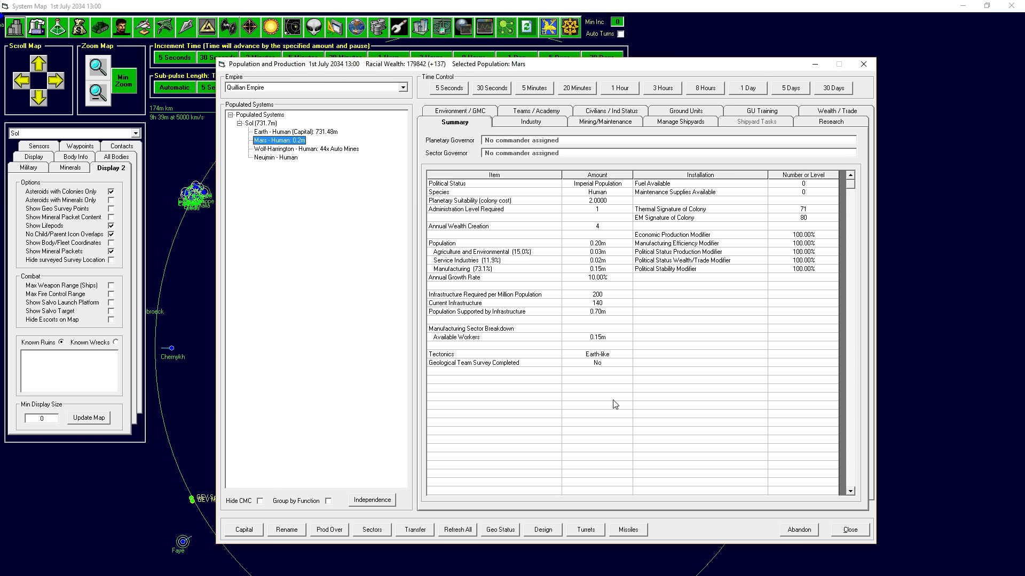
mouse_move(669, 271)
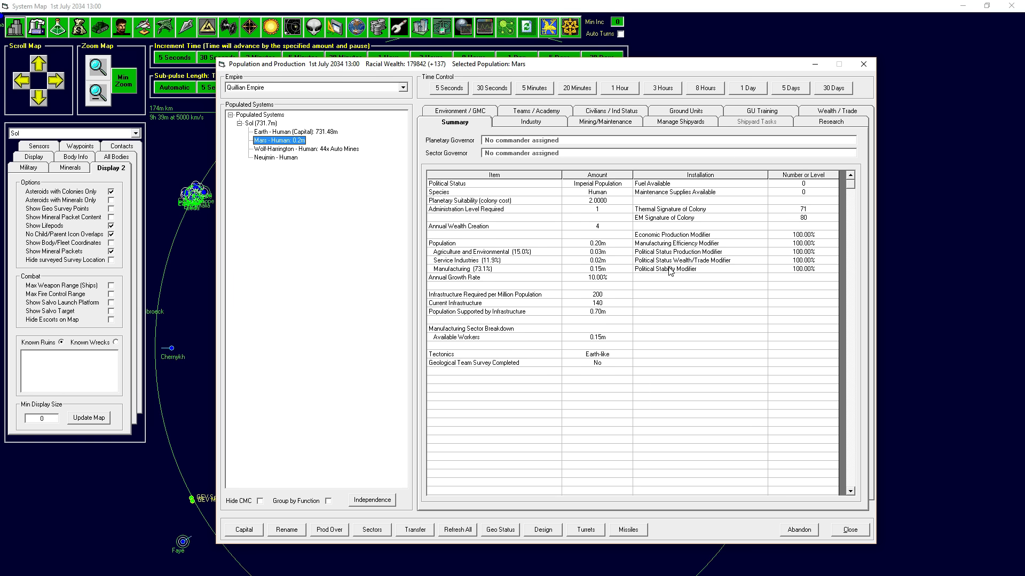
mouse_move(395, 190)
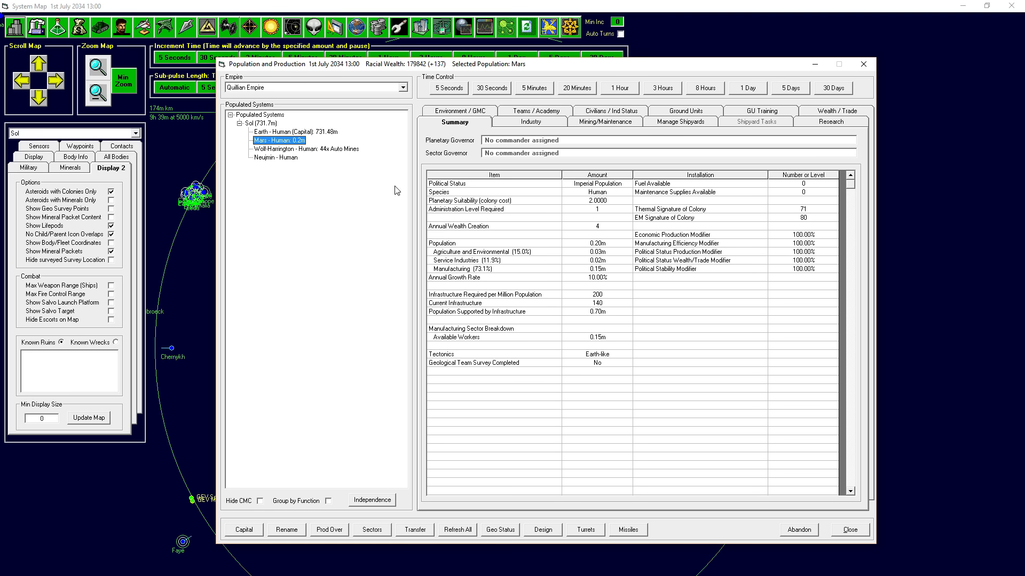
mouse_move(307, 150)
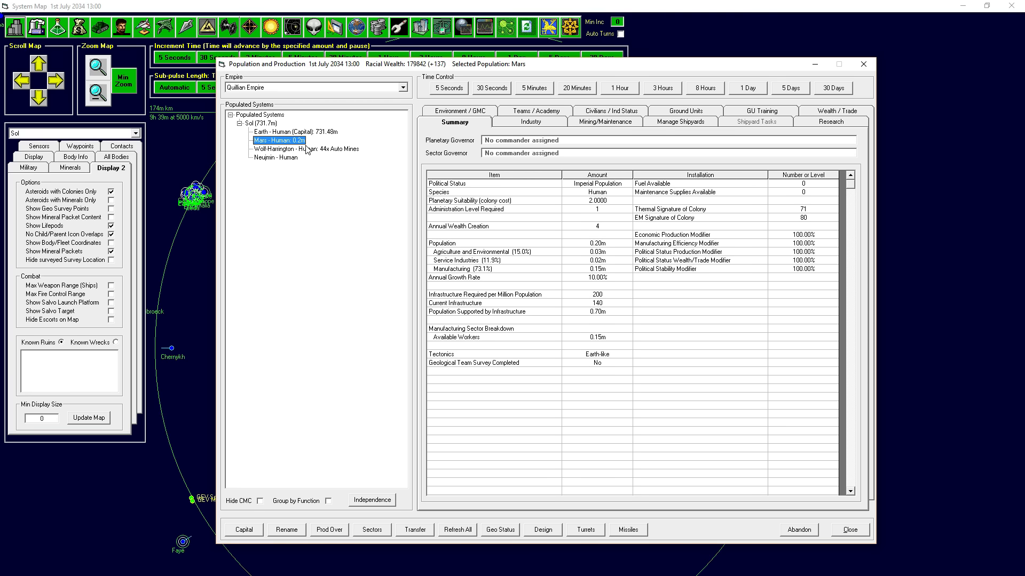
mouse_move(306, 147)
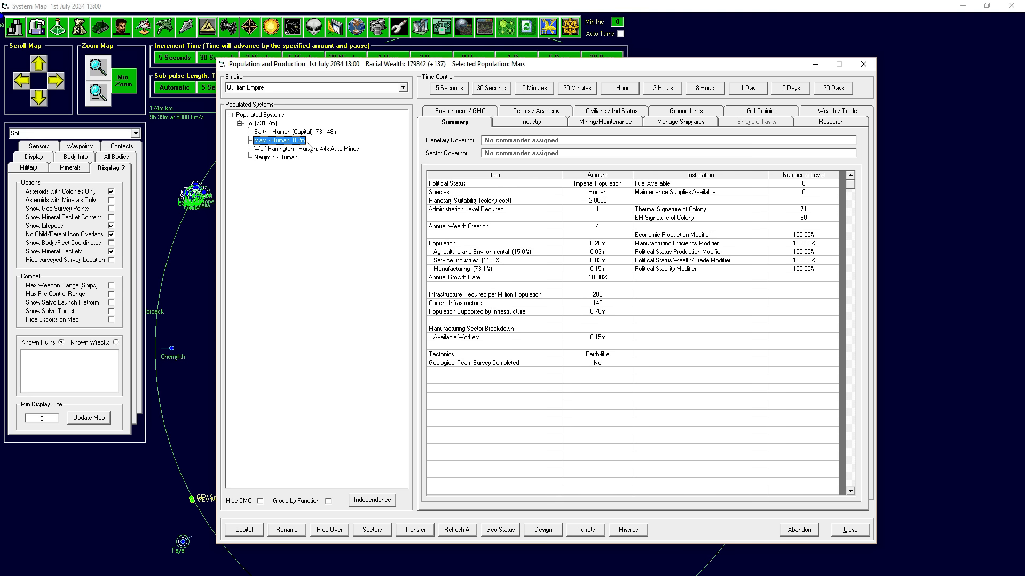
mouse_move(307, 142)
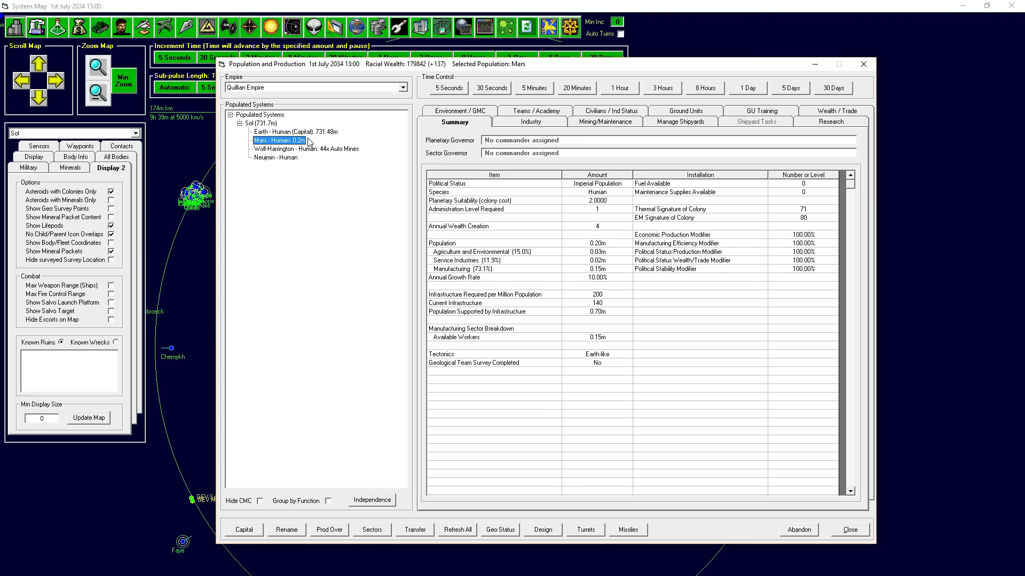
click(277, 131)
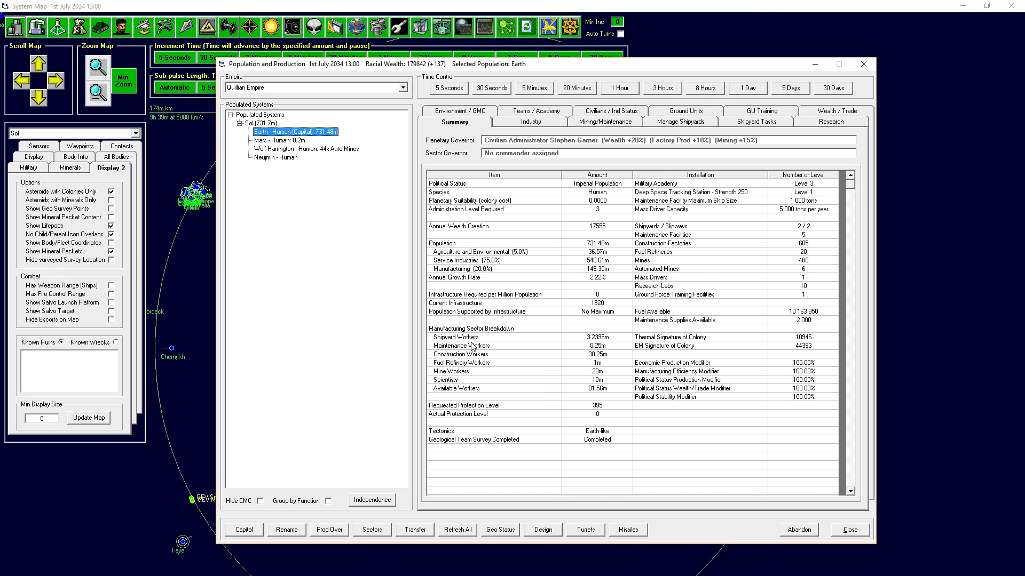
mouse_move(554, 324)
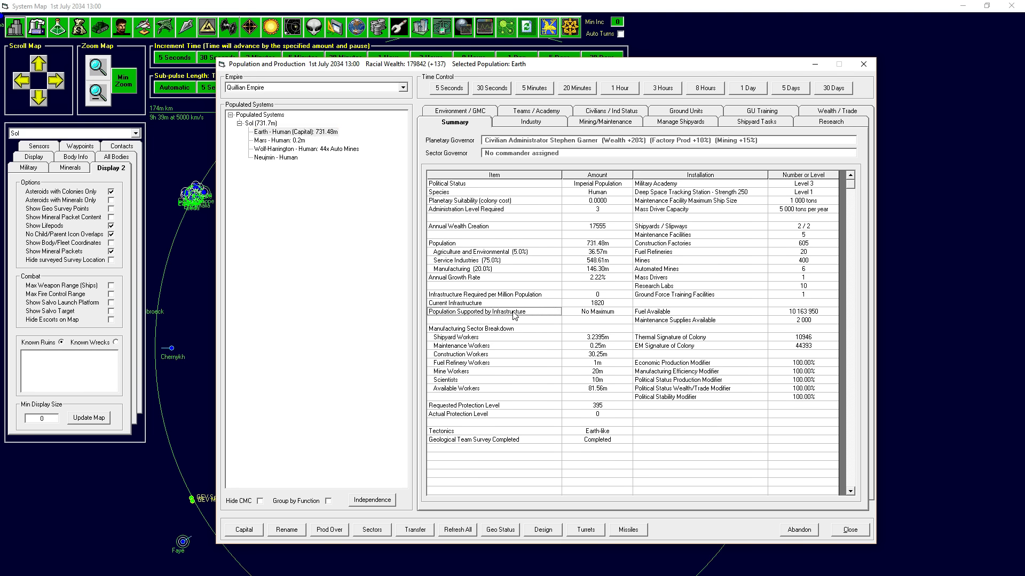
mouse_move(357, 191)
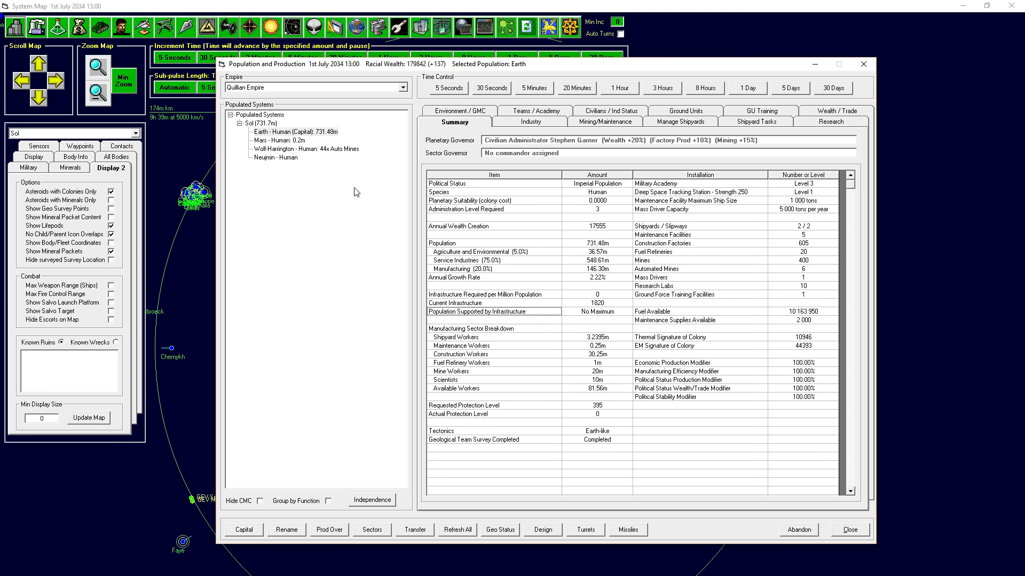
click(274, 140)
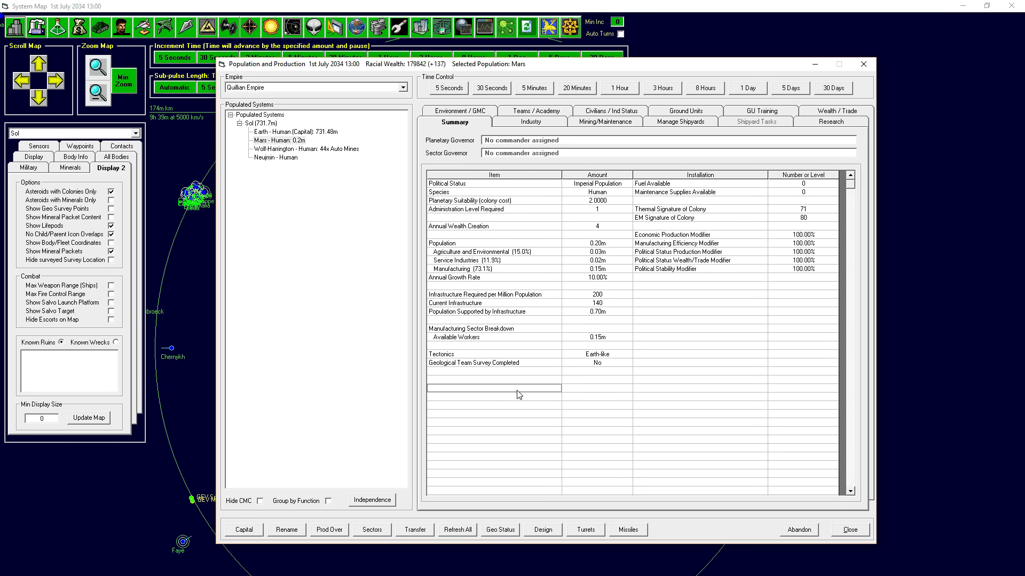
mouse_move(612, 195)
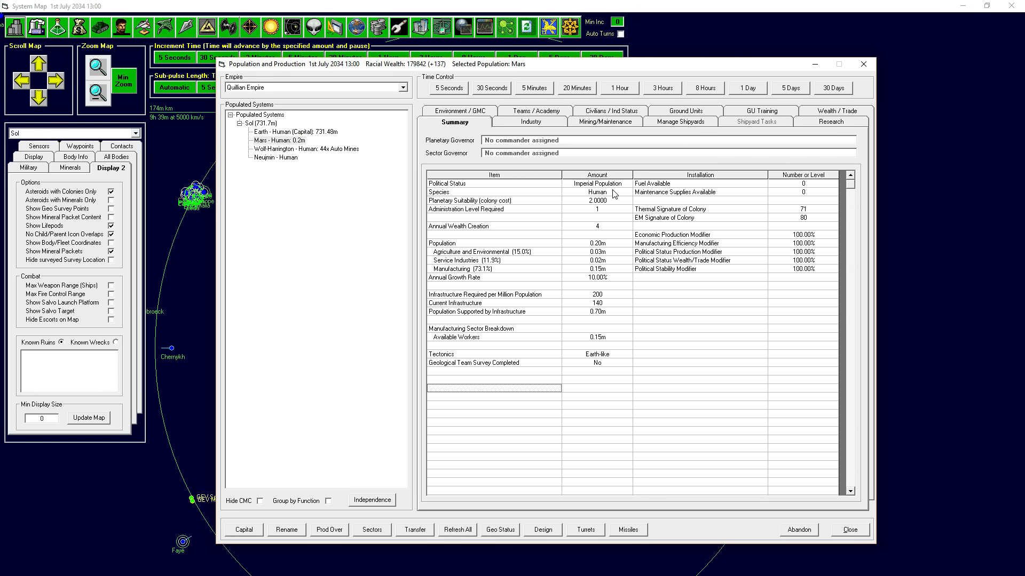
mouse_move(538, 195)
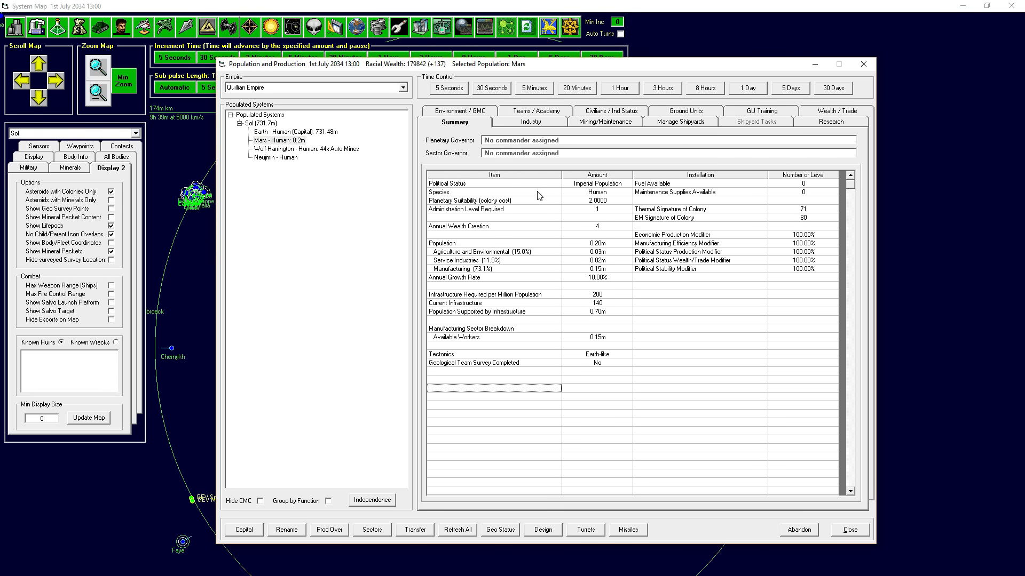
mouse_move(515, 190)
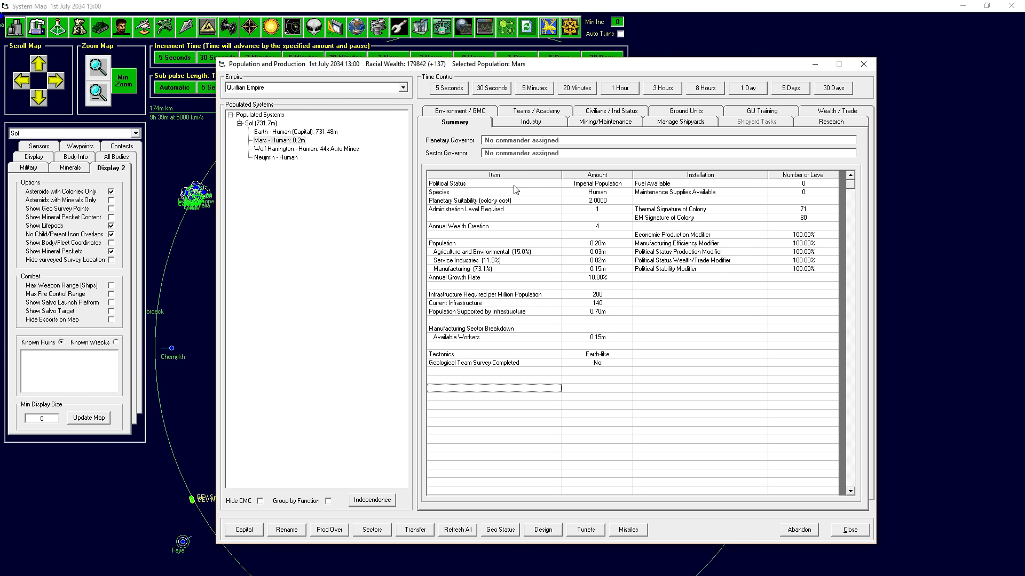
mouse_move(706, 109)
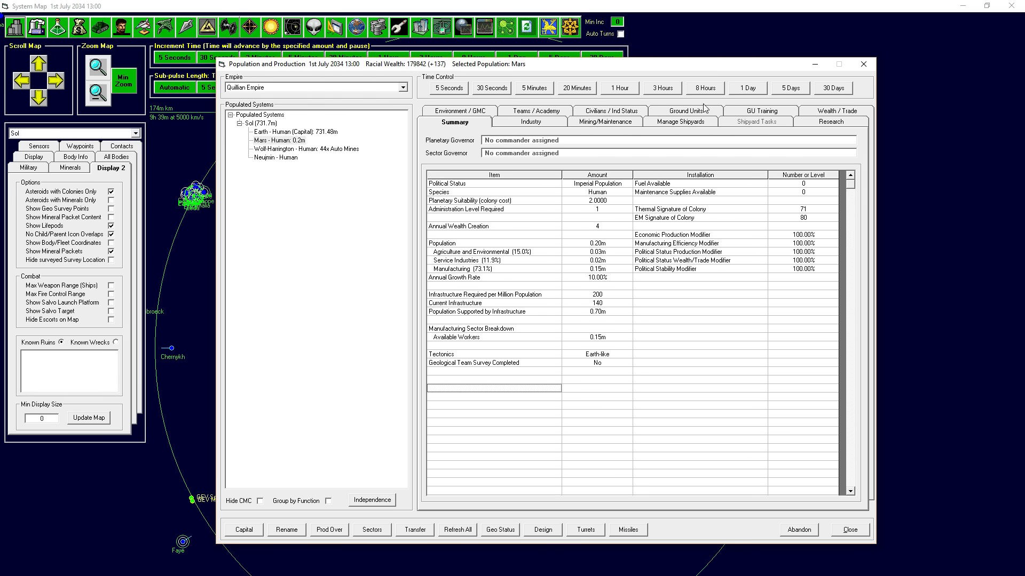
- Show Earth's ground units list with its armour, infantry and 44 police strength
click(756, 122)
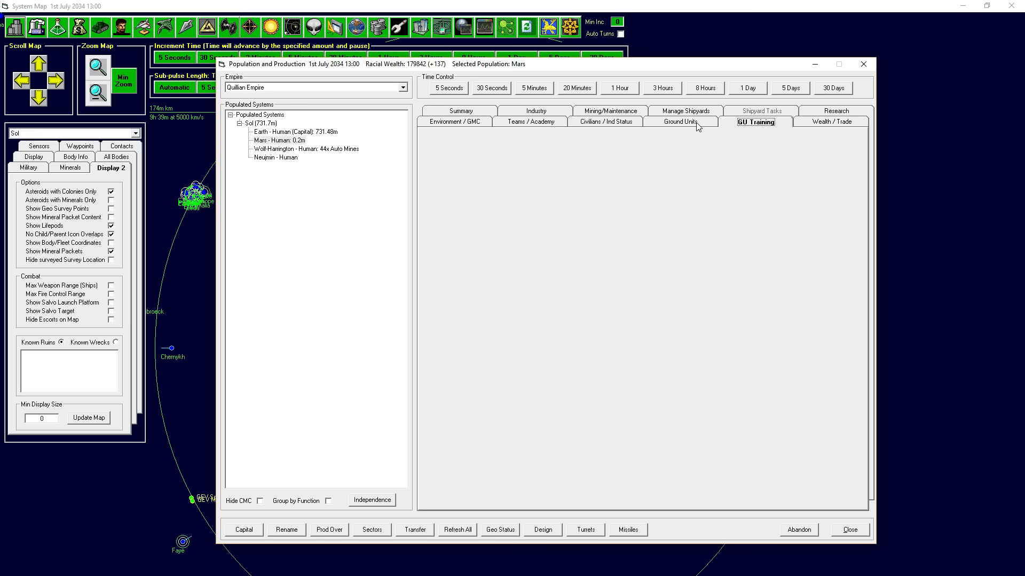
click(680, 122)
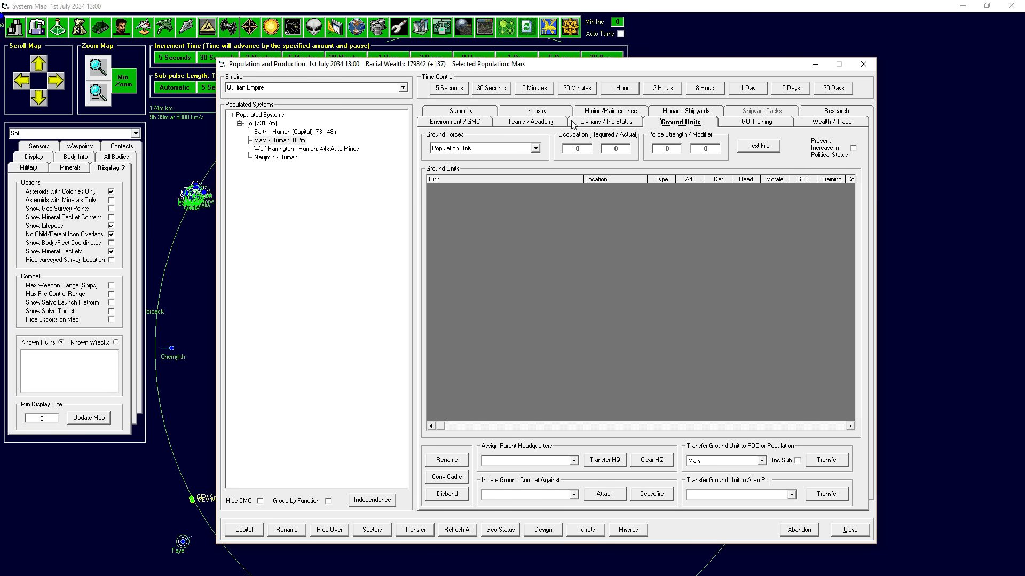
mouse_move(312, 133)
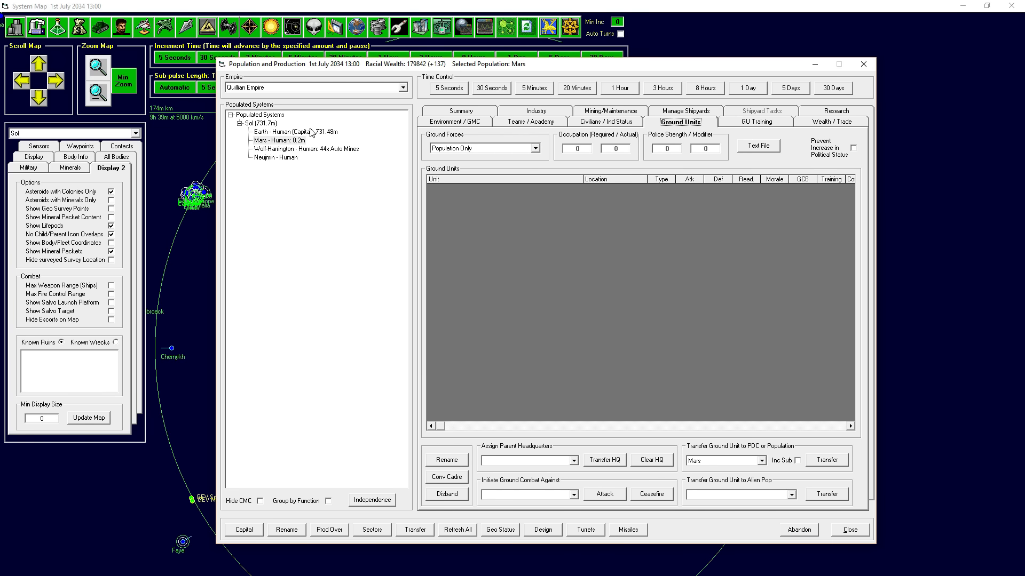
click(284, 131)
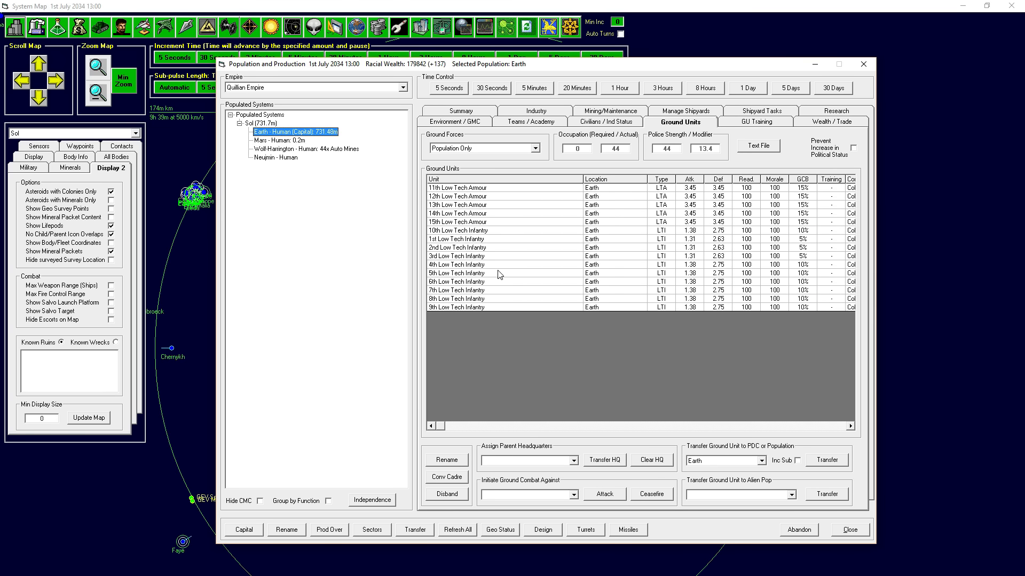
mouse_move(407, 224)
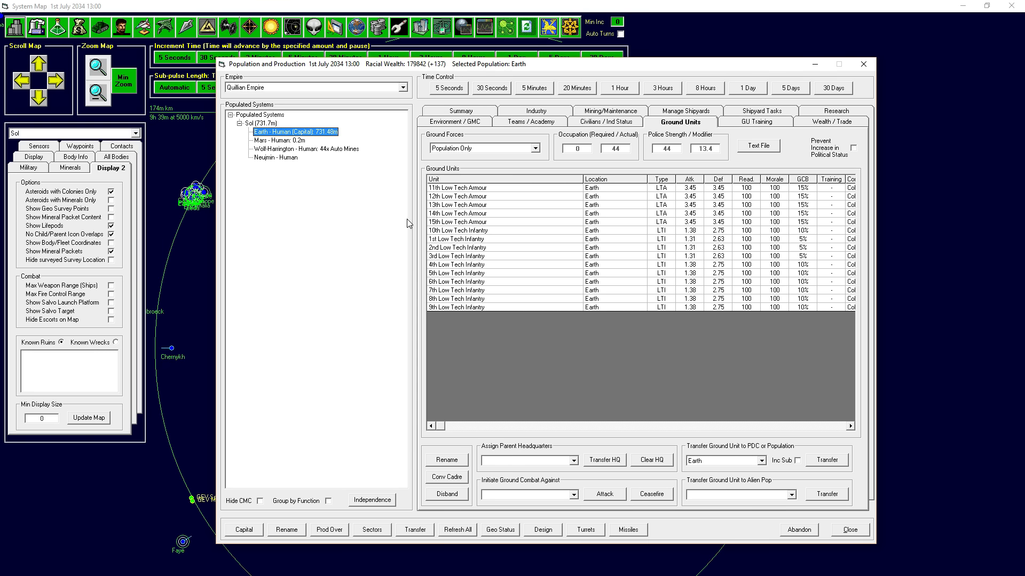
mouse_move(819, 158)
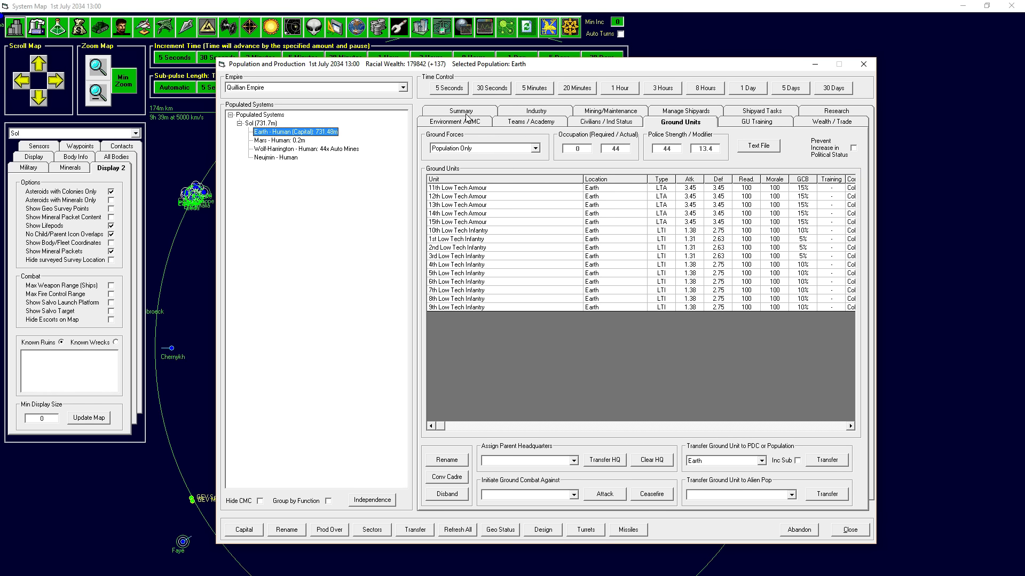
- Compare the Mars and Earth colony summaries, then bring up the Commanders roster
click(457, 121)
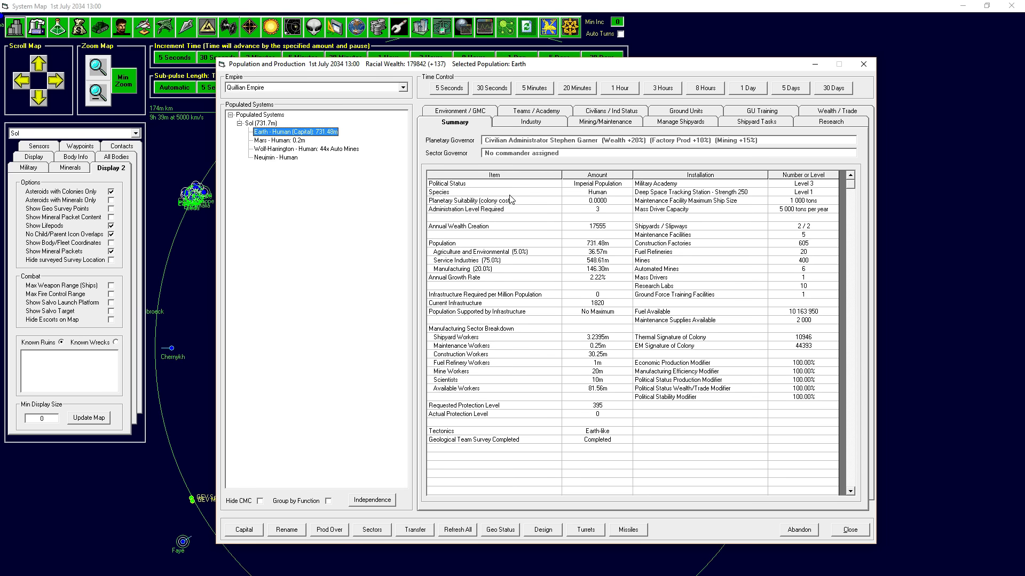
click(278, 140)
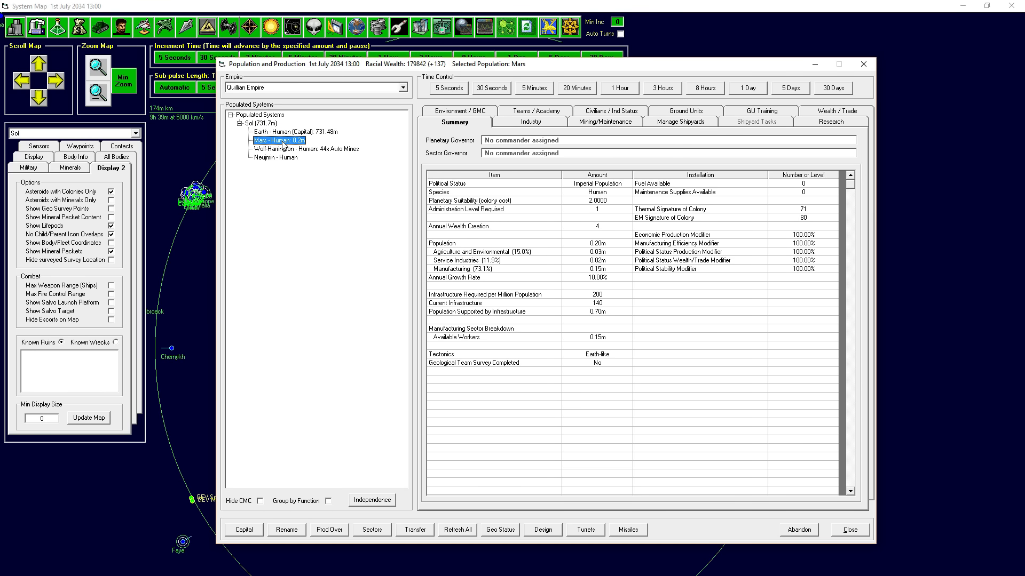
mouse_move(287, 125)
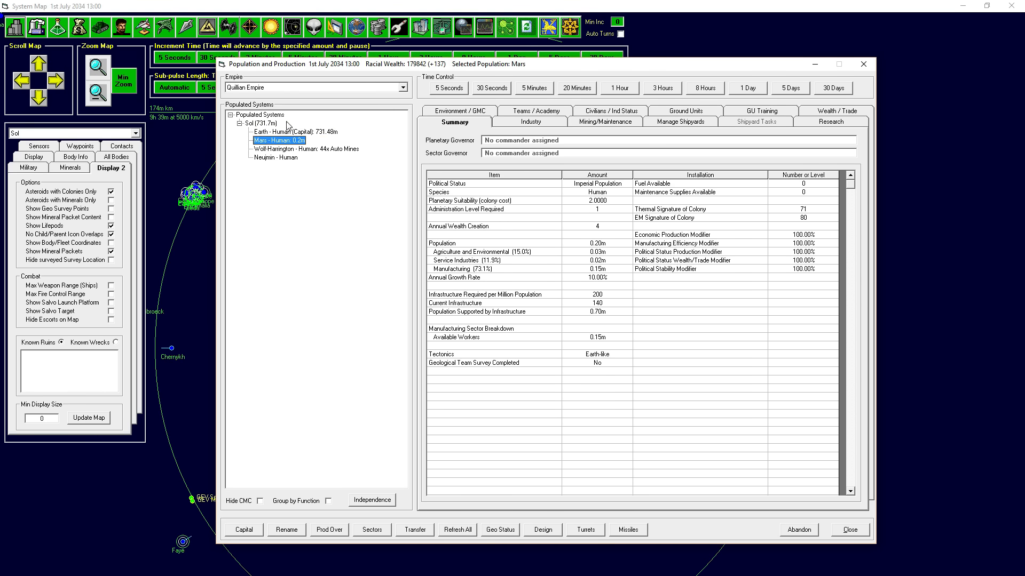
click(271, 131)
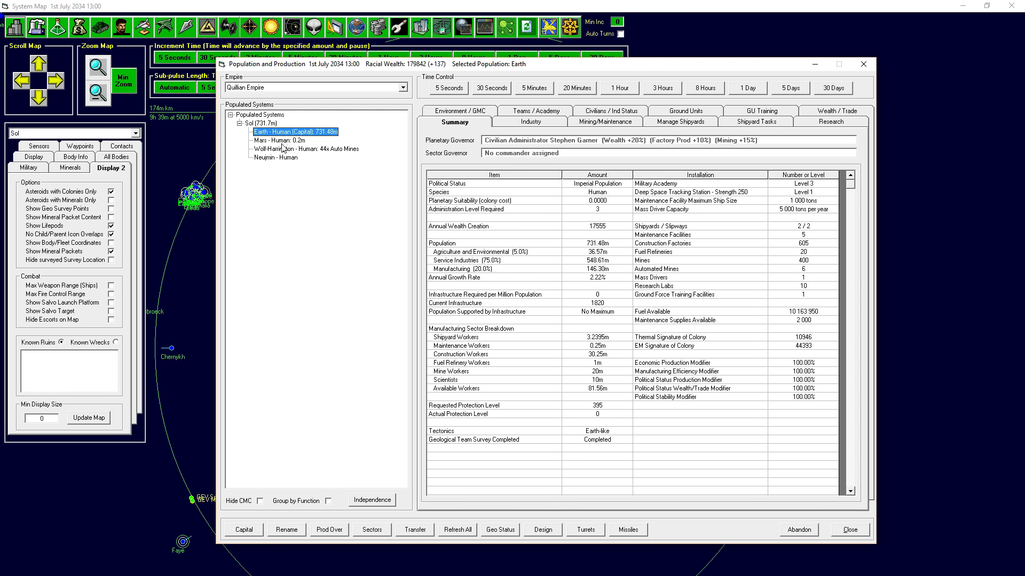
click(278, 140)
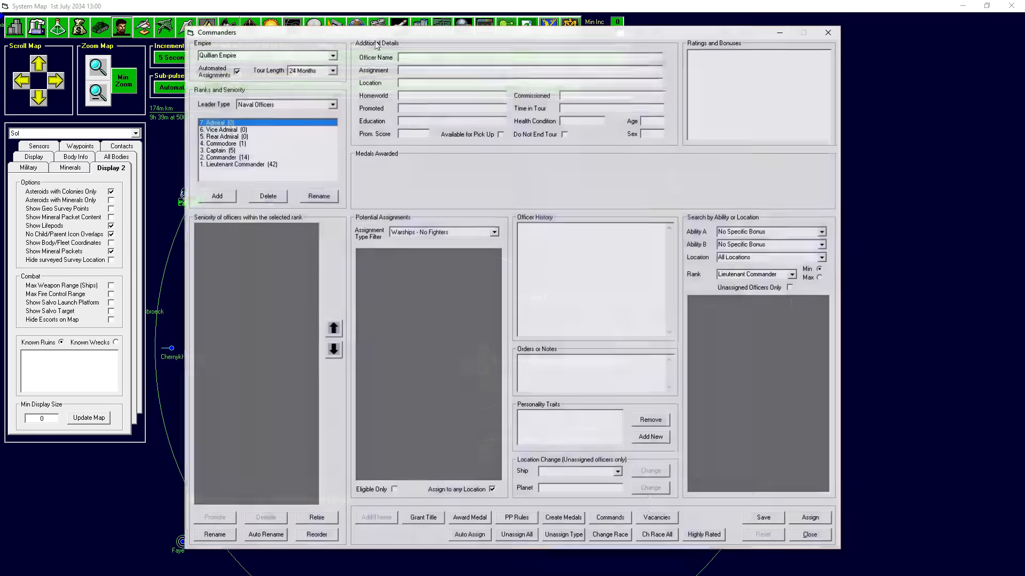
- List civilian administrators and choose the Governor of Mars post as the potential assignment
click(284, 103)
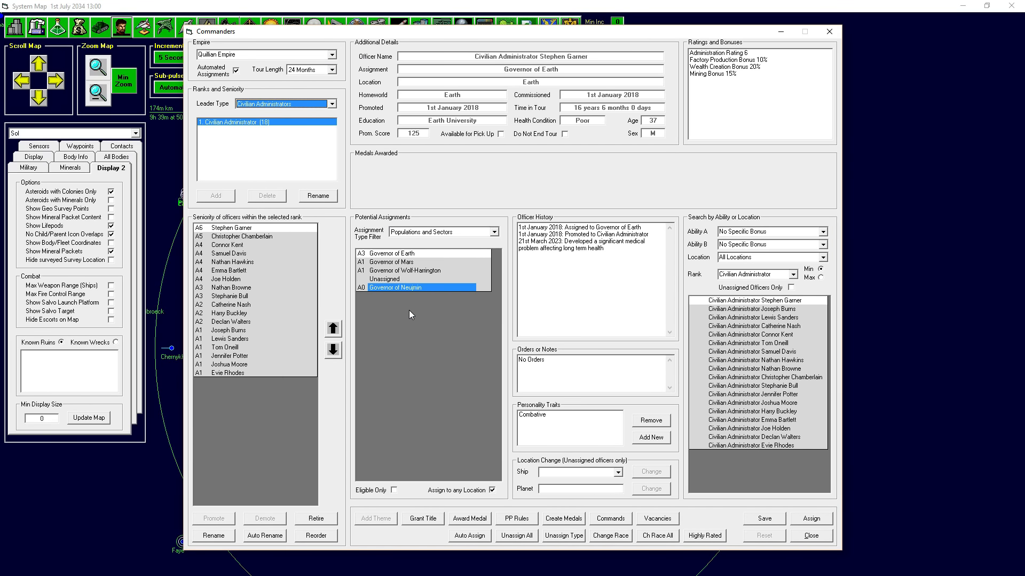
mouse_move(409, 298)
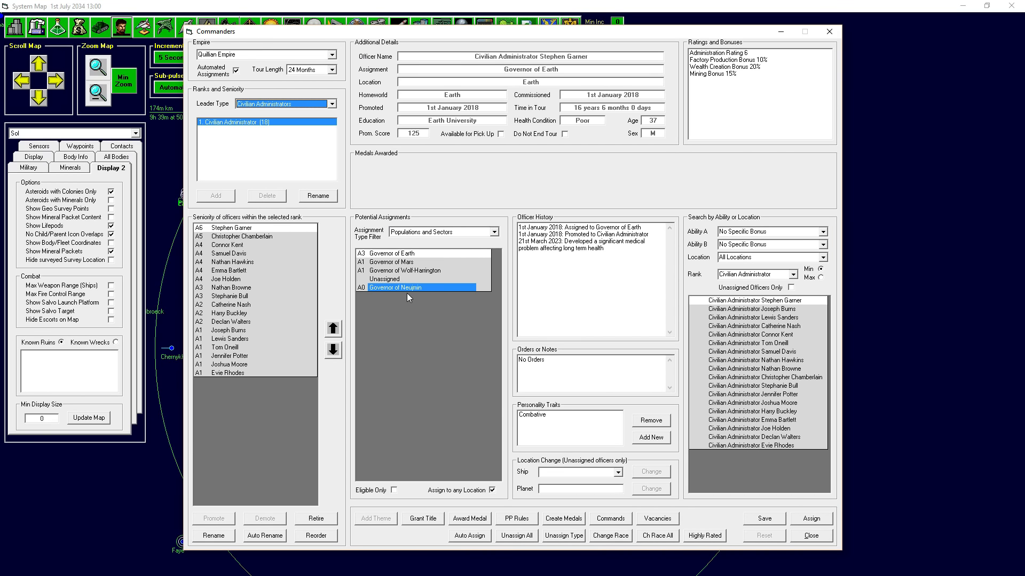
mouse_move(399, 299)
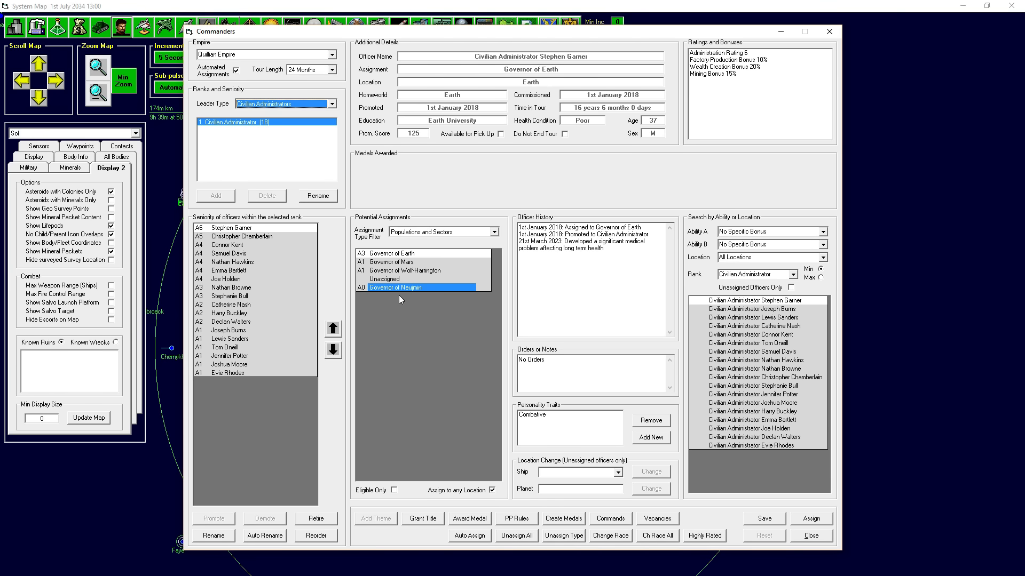
mouse_move(419, 291)
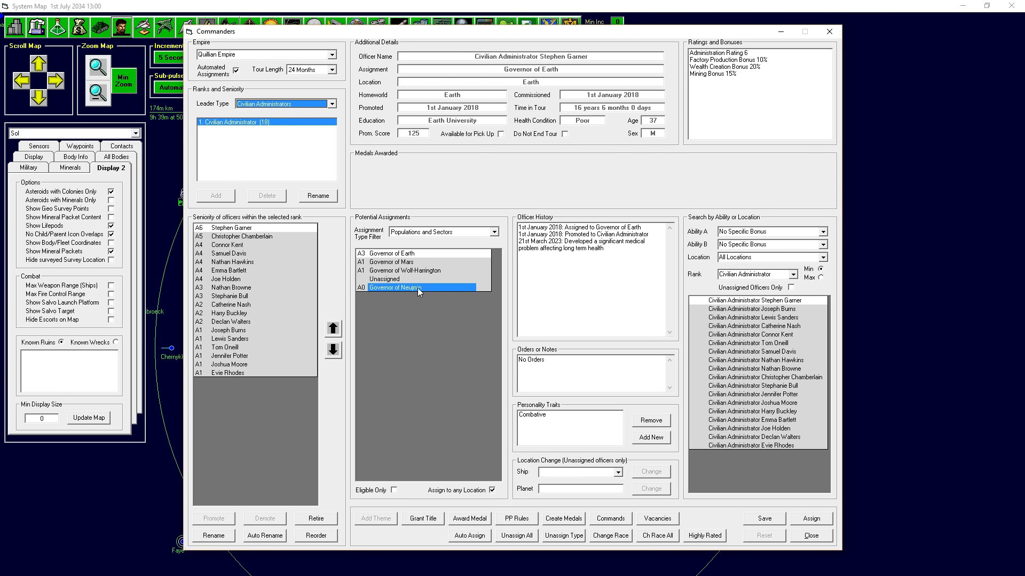
click(391, 263)
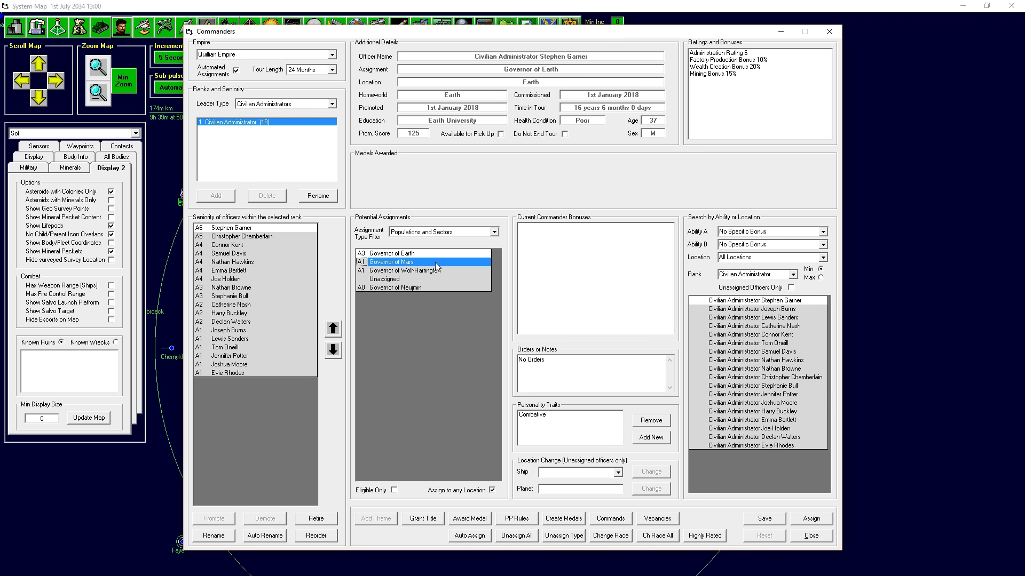
mouse_move(430, 280)
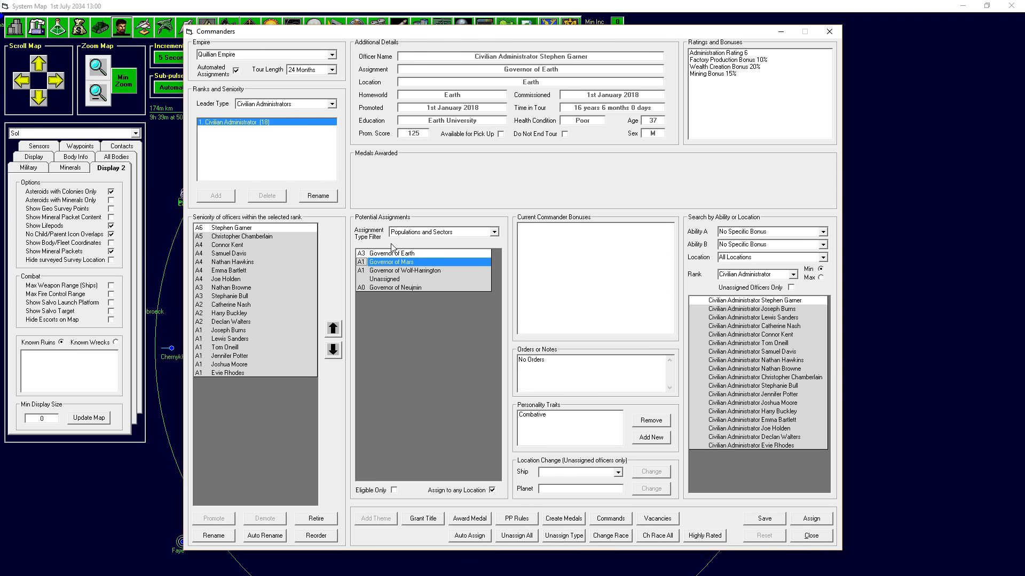
mouse_move(245, 376)
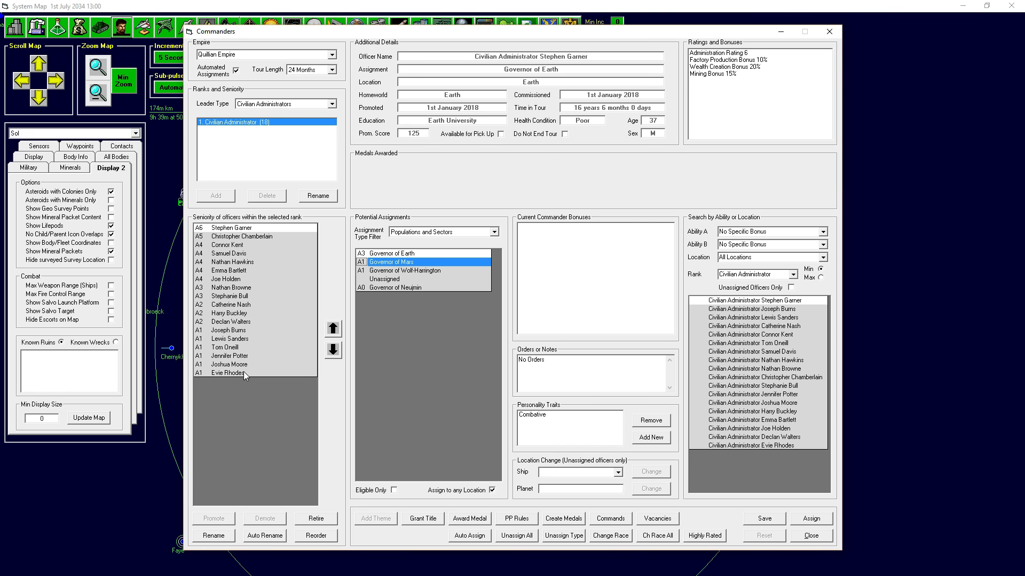
- Inspect the bonuses of administrators up the seniority list, from rank A1 to A3
click(229, 373)
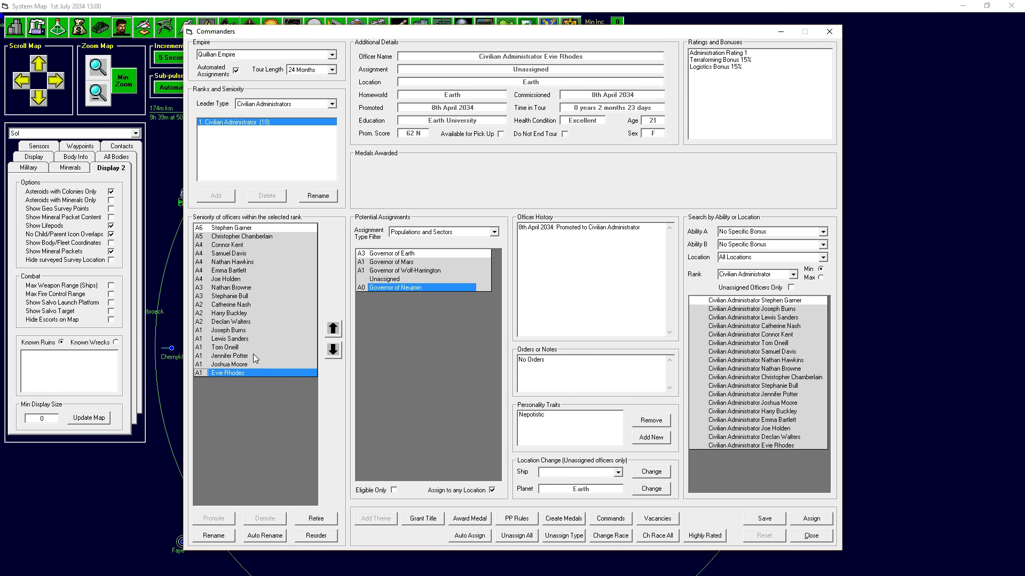
click(230, 363)
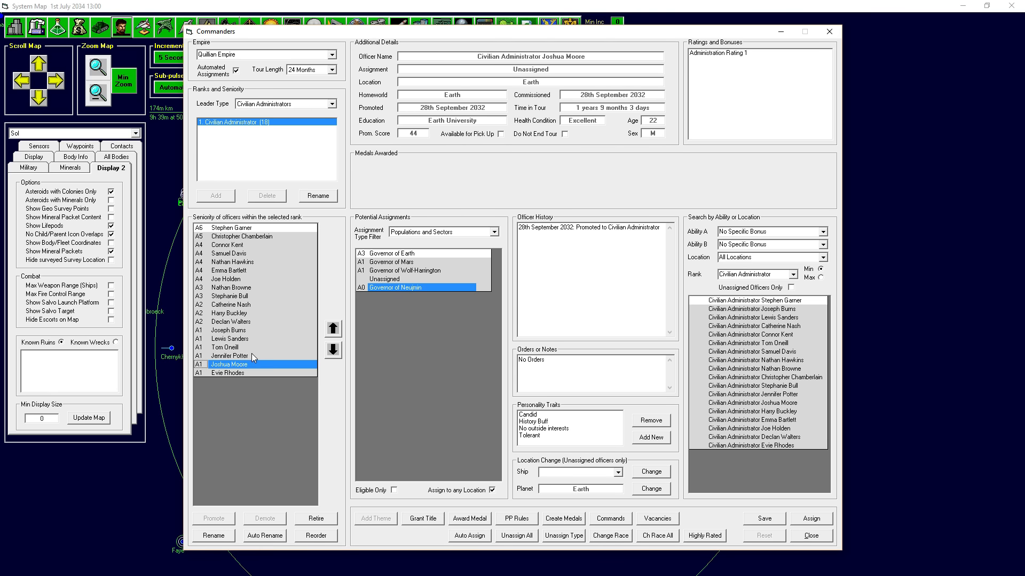
click(225, 347)
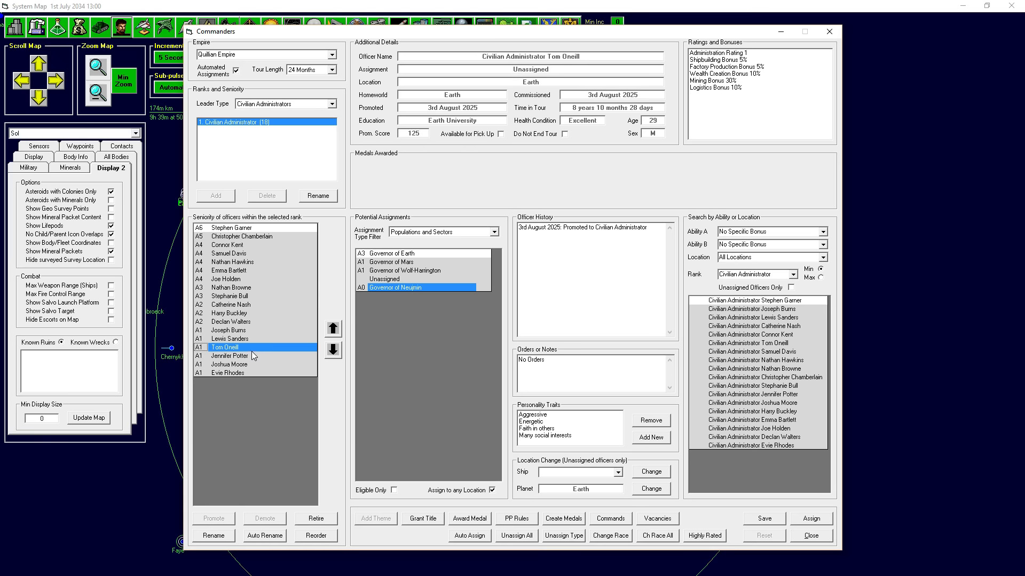
click(229, 339)
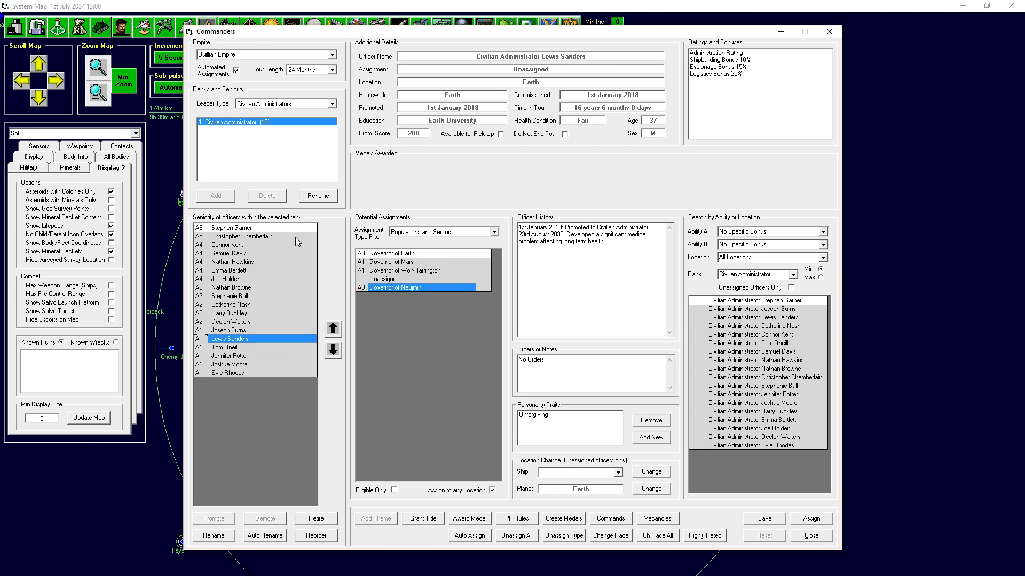
click(229, 330)
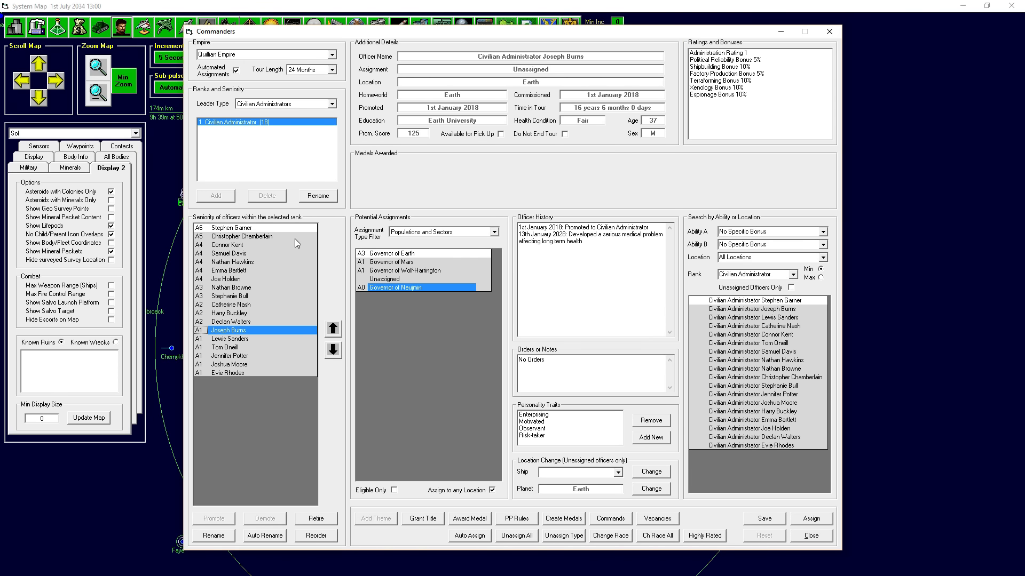
click(231, 321)
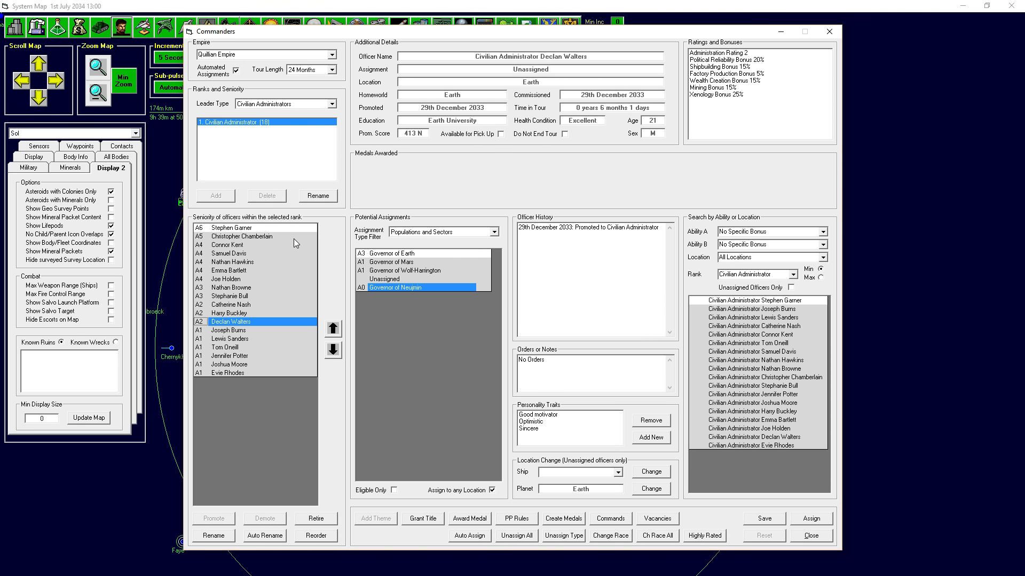
click(229, 313)
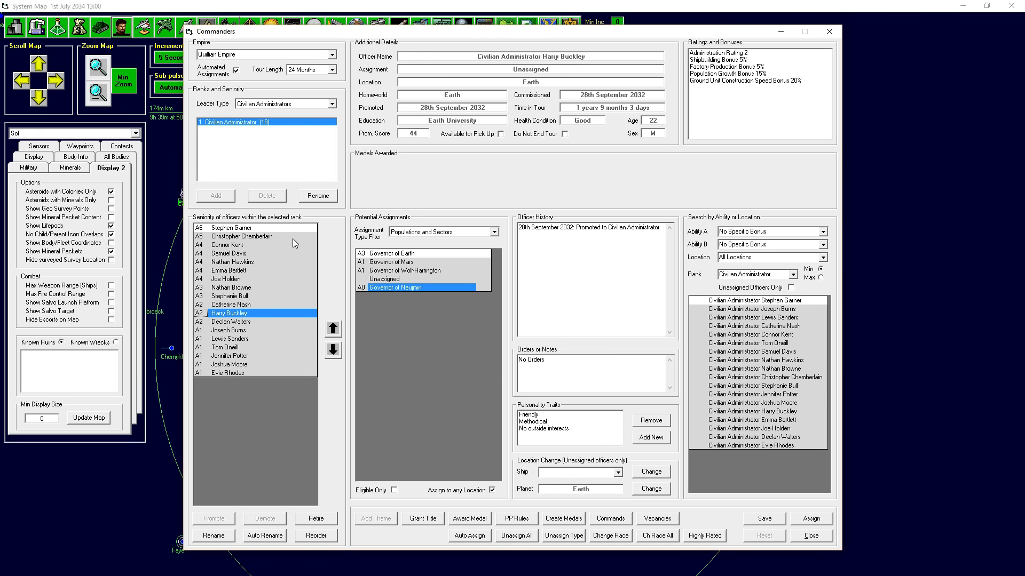
mouse_move(727, 71)
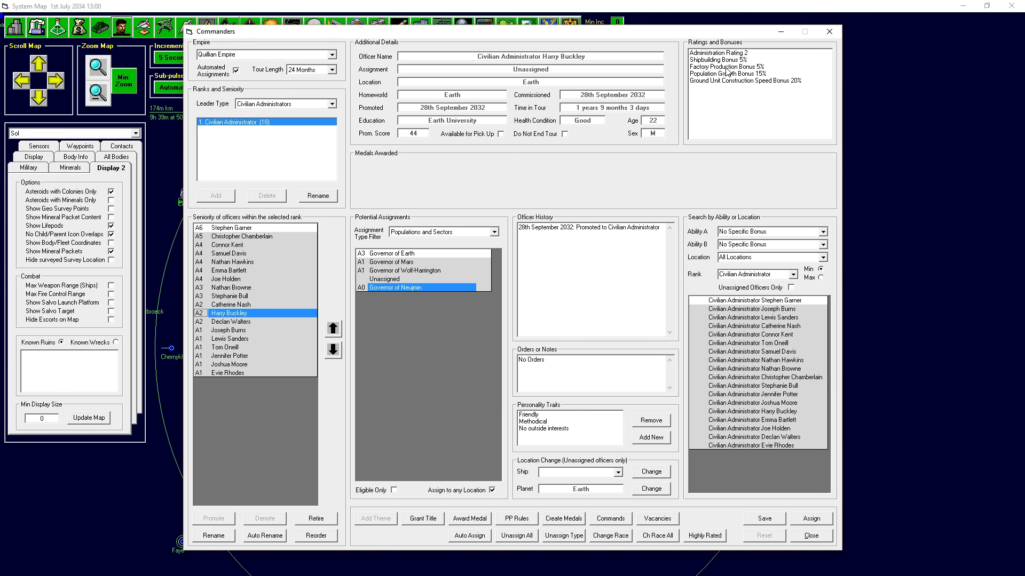
mouse_move(732, 71)
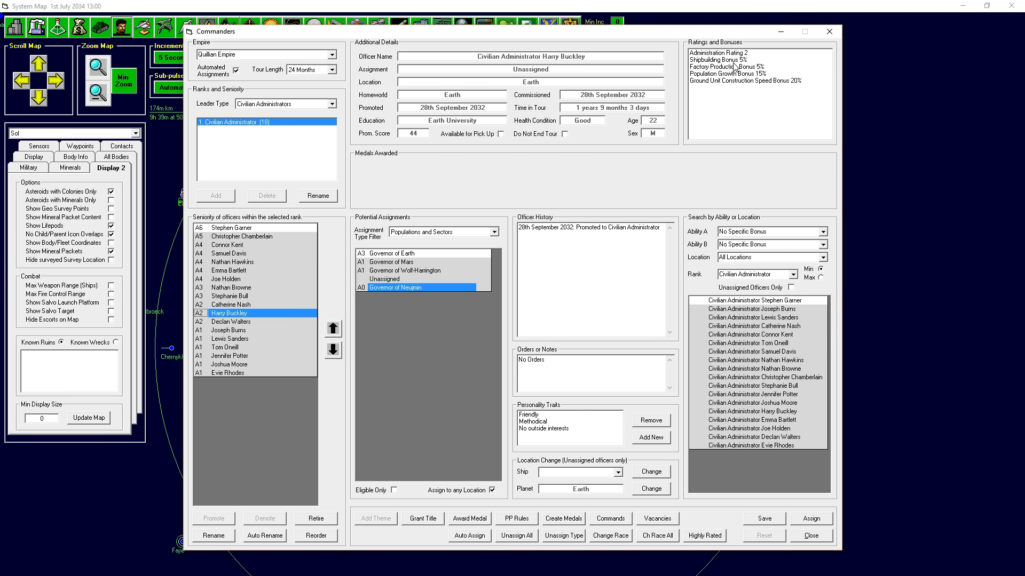
mouse_move(257, 320)
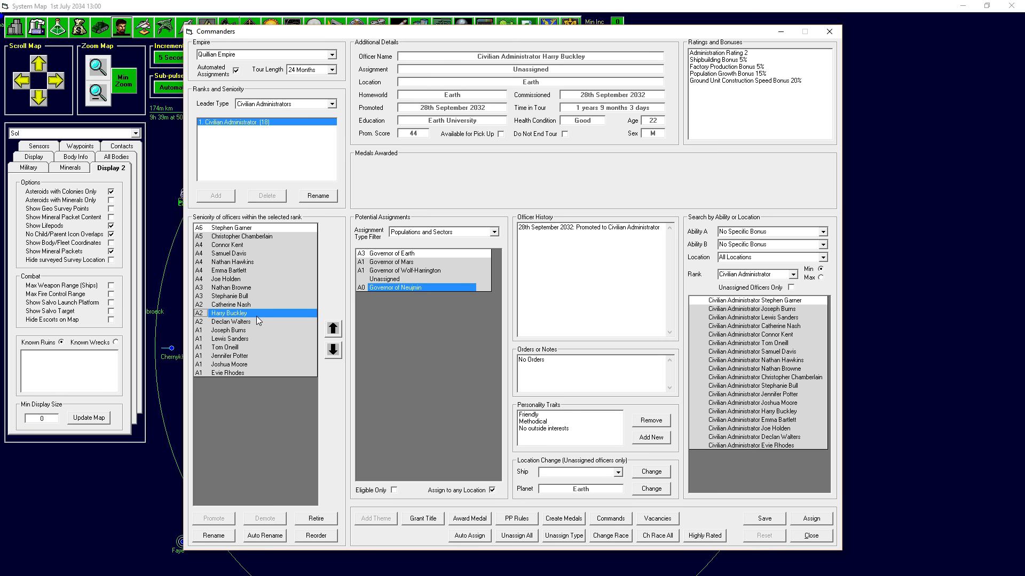
click(228, 295)
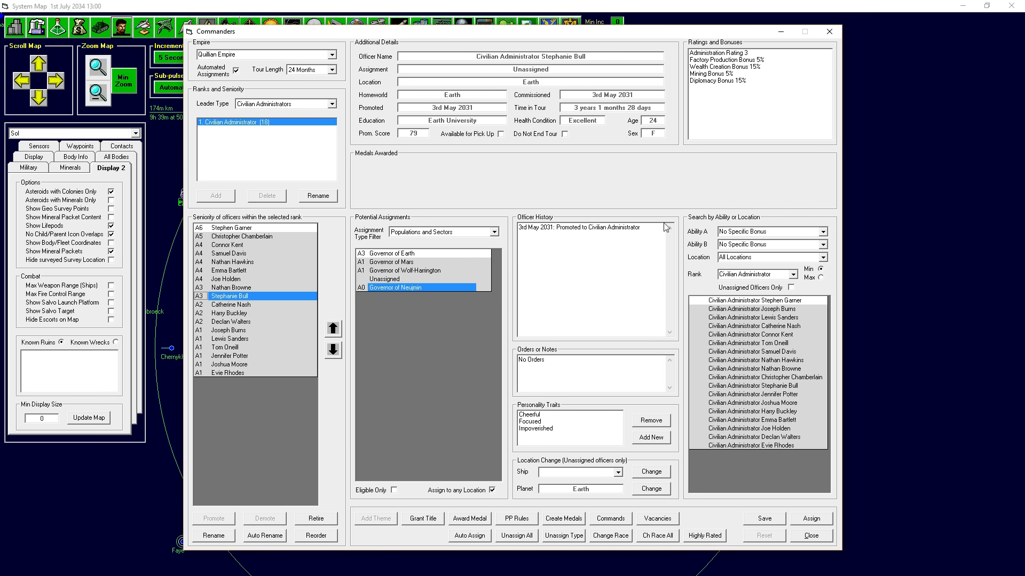
- Assign Harry Buckley, with the 15% population growth bonus, as Governor of Mars
click(771, 231)
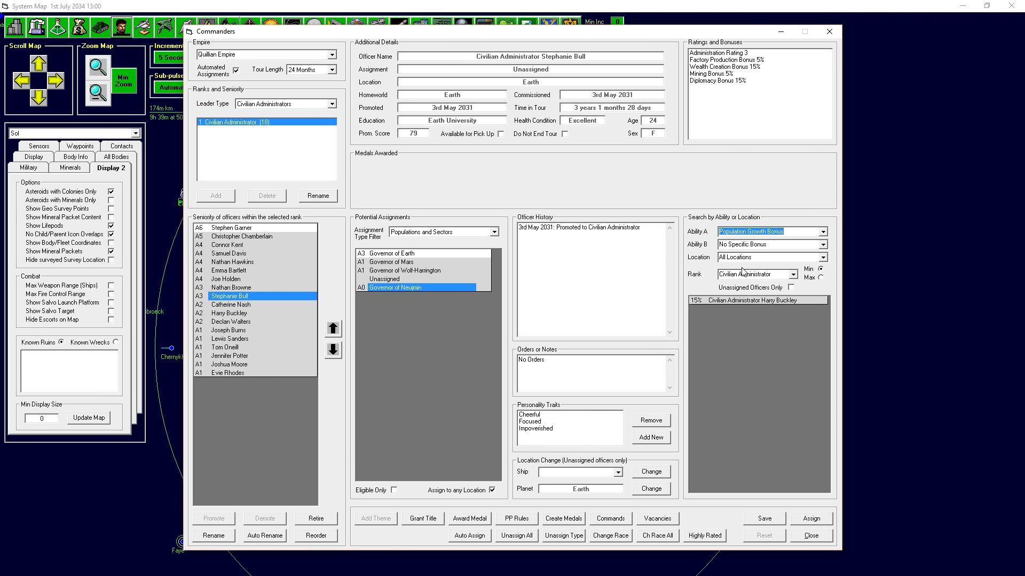
mouse_move(738, 272)
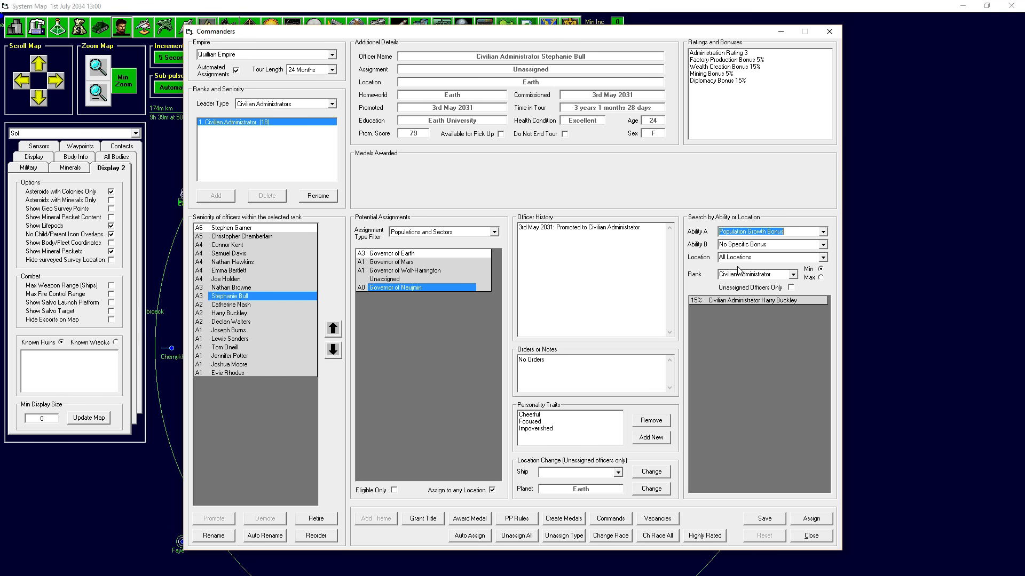
click(391, 262)
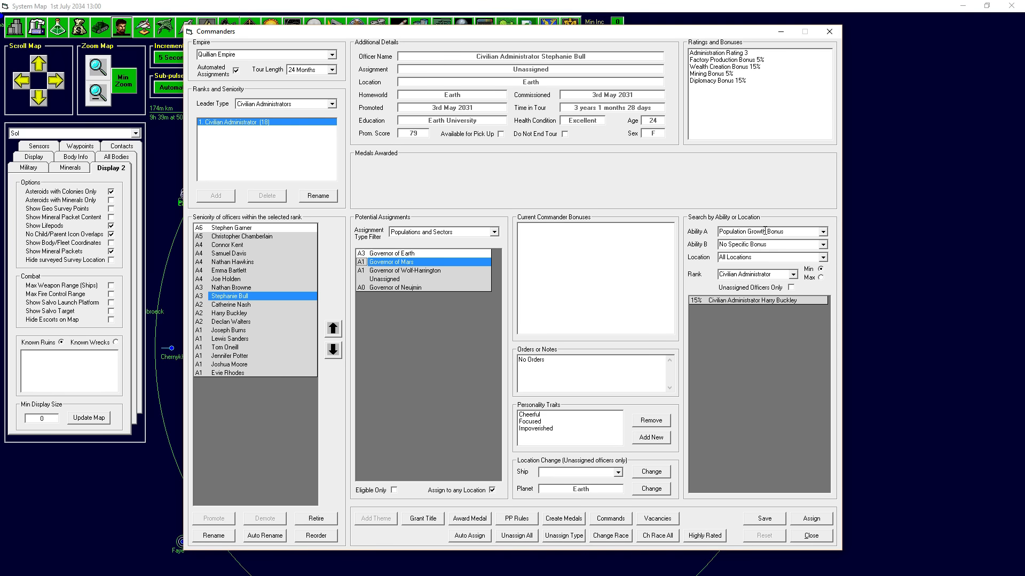
click(757, 300)
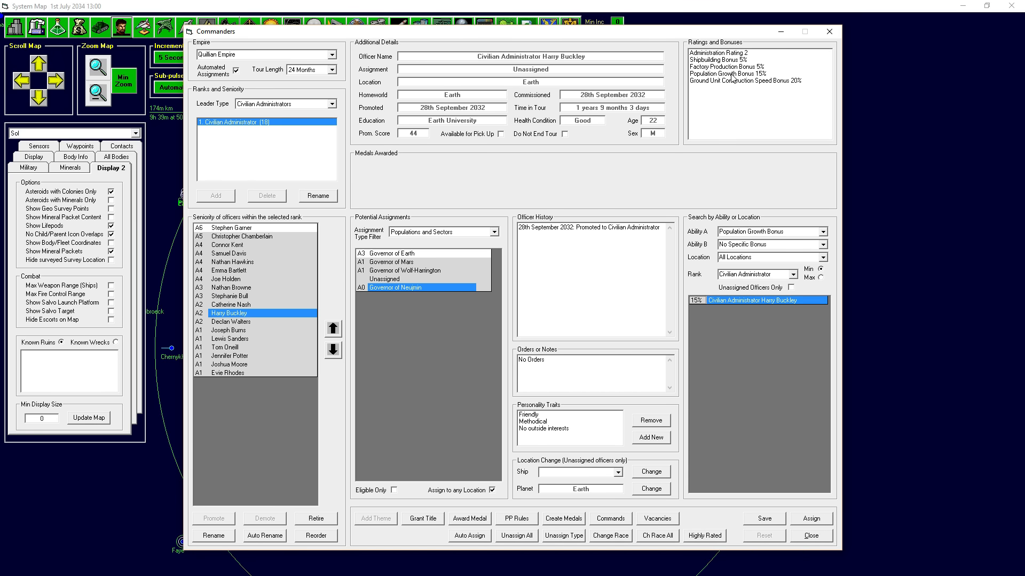
mouse_move(739, 306)
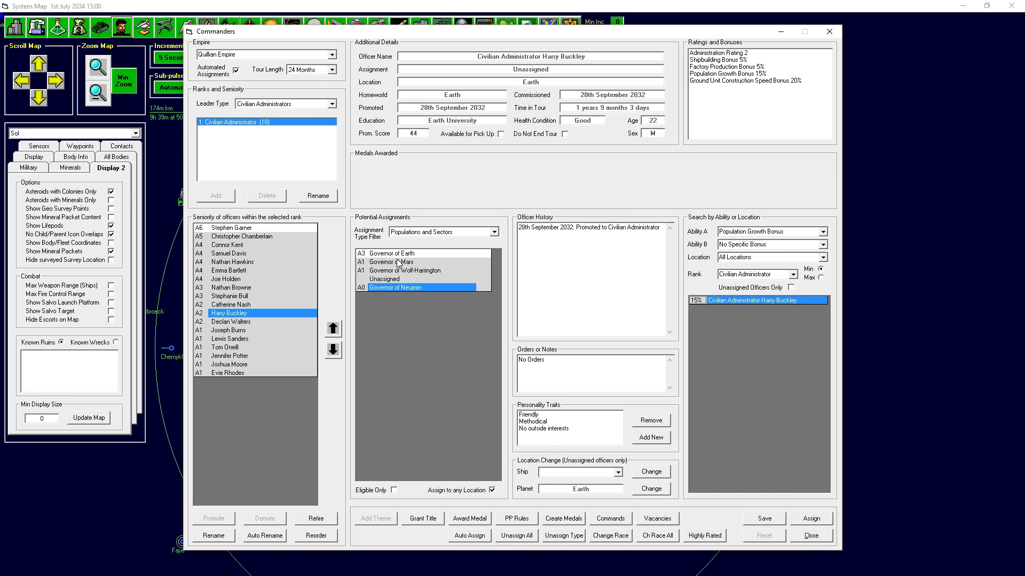
click(390, 262)
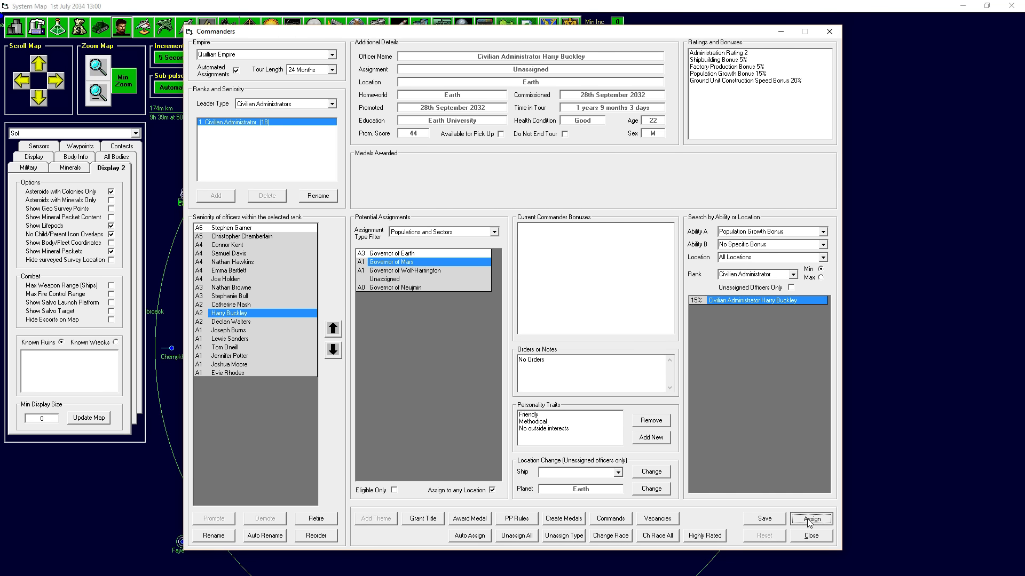
click(810, 519)
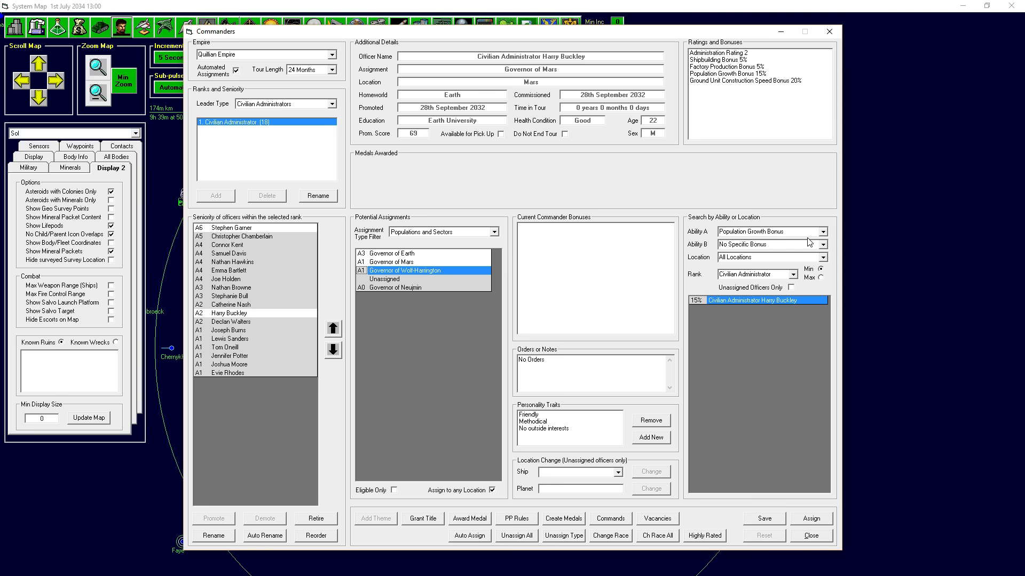
- Assign Tom Onelll, with the 30% mining bonus, as Governor of Woll-Harrington
click(770, 231)
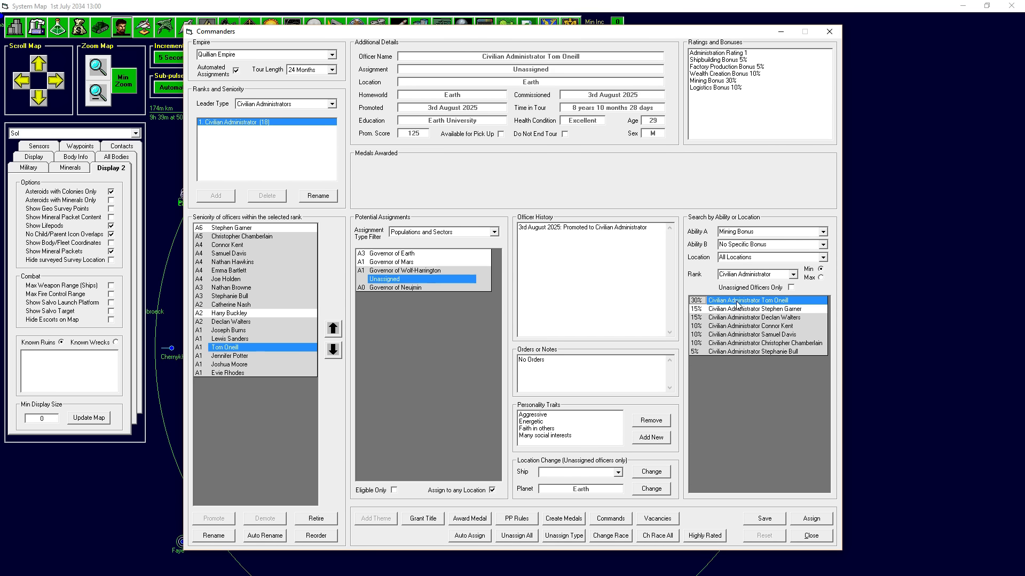
mouse_move(723, 94)
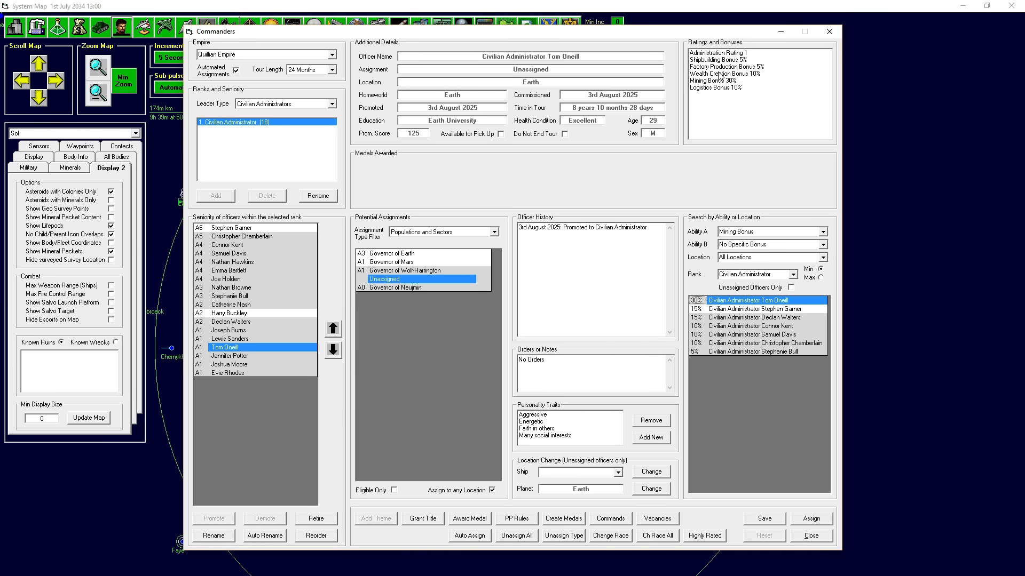
click(405, 270)
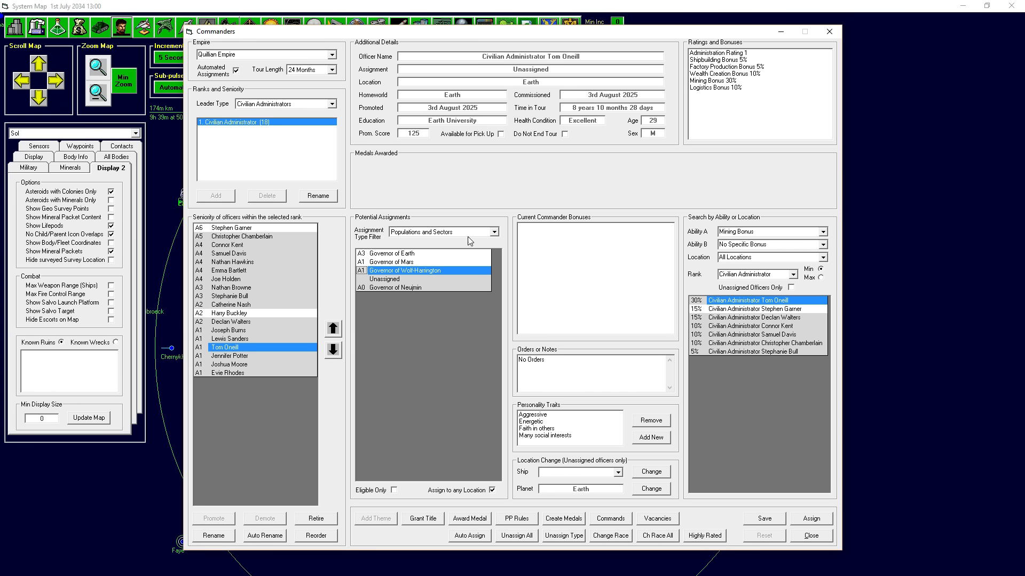
click(810, 519)
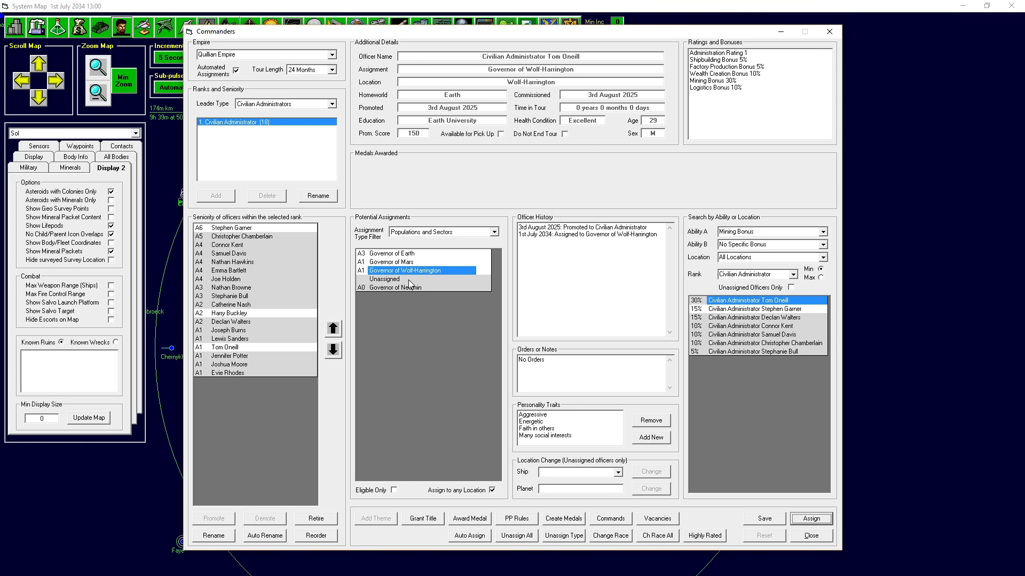
mouse_move(831, 542)
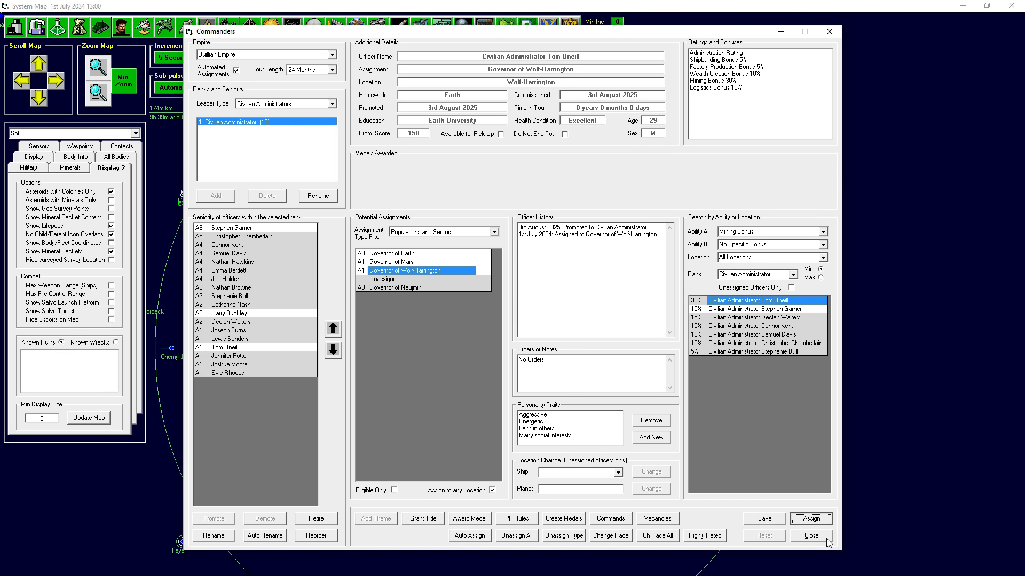
- Close Commanders, copy the Joeb colony ship class as 'Joeb - Copy', and return to the map
click(809, 534)
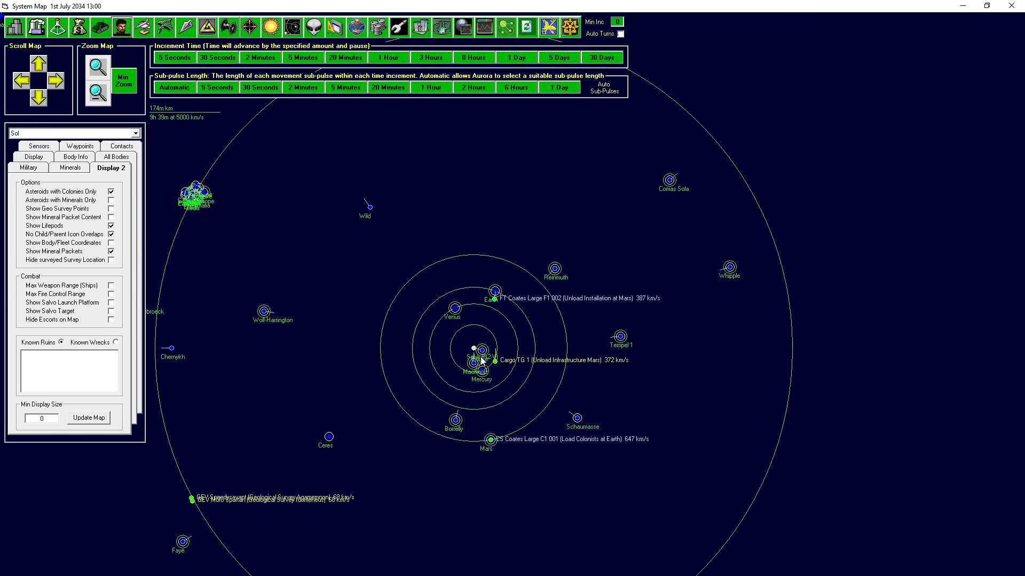
mouse_move(204, 213)
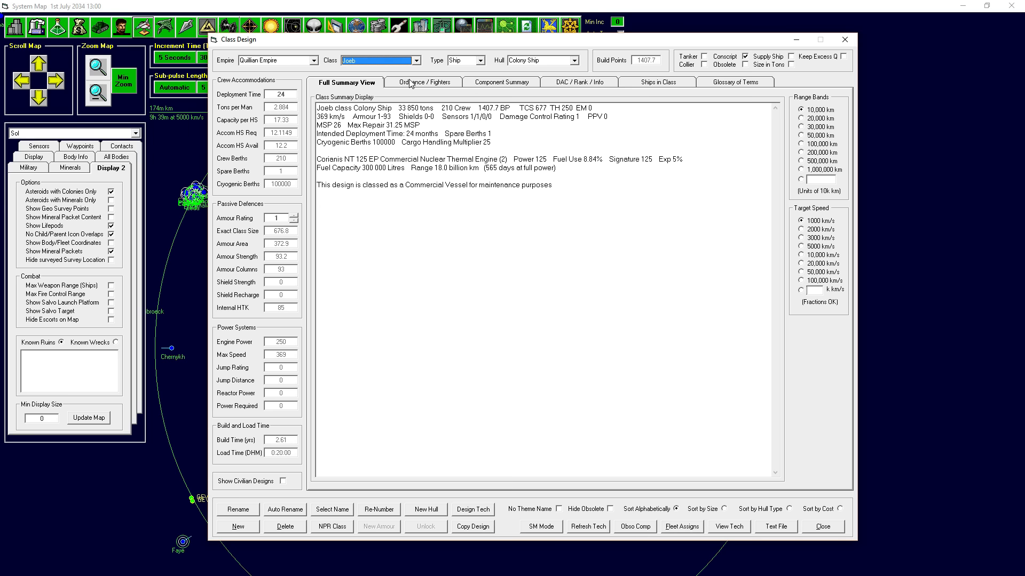
click(473, 526)
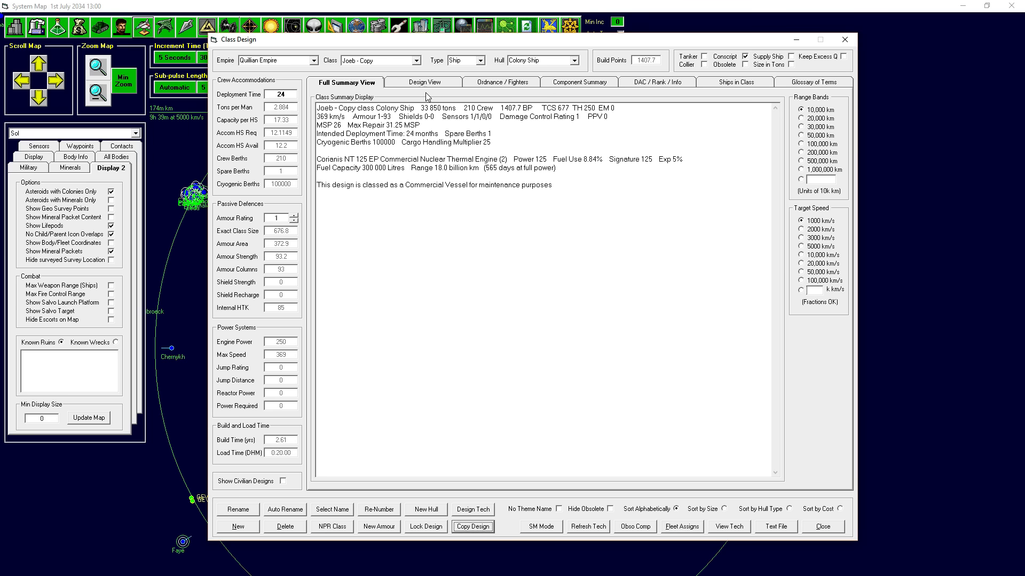
click(421, 82)
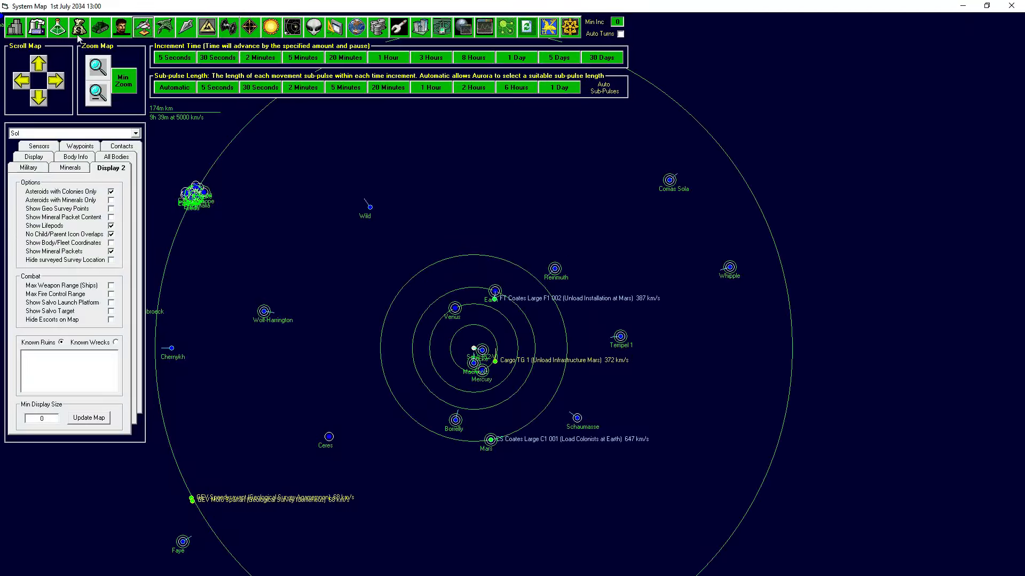
- Show the Defensive Systems technologies on Earth's research page
click(56, 27)
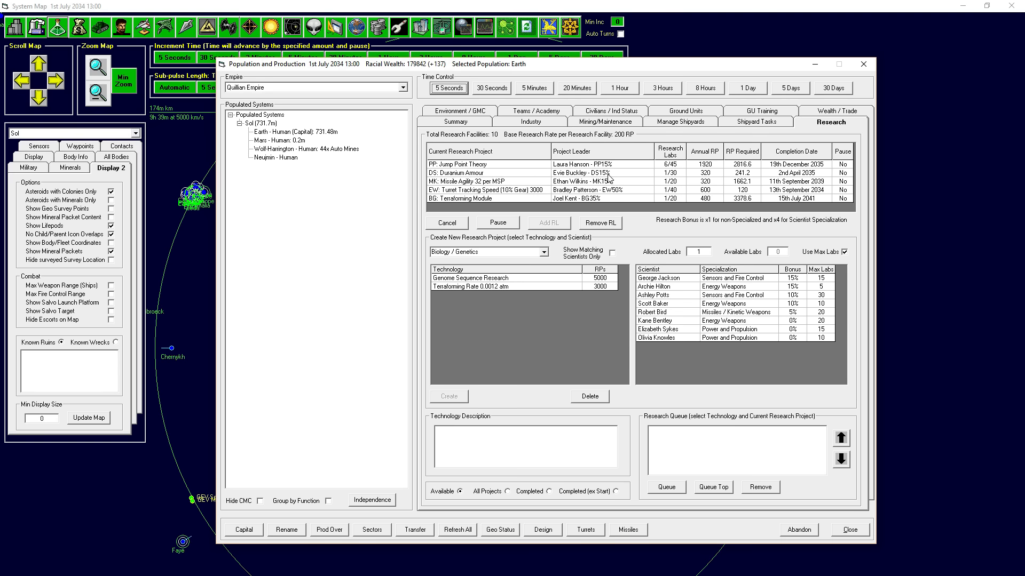
click(548, 252)
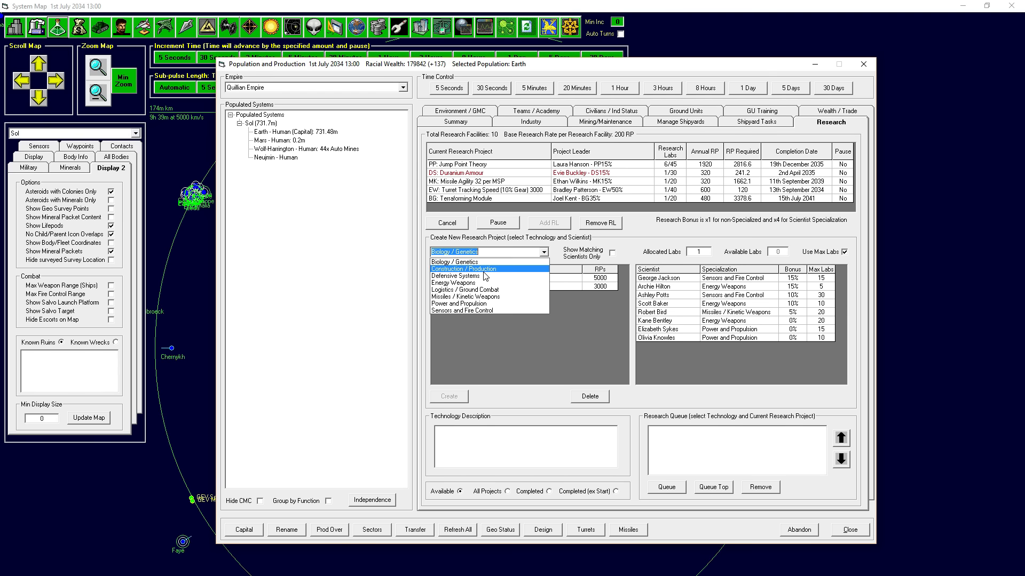
click(456, 276)
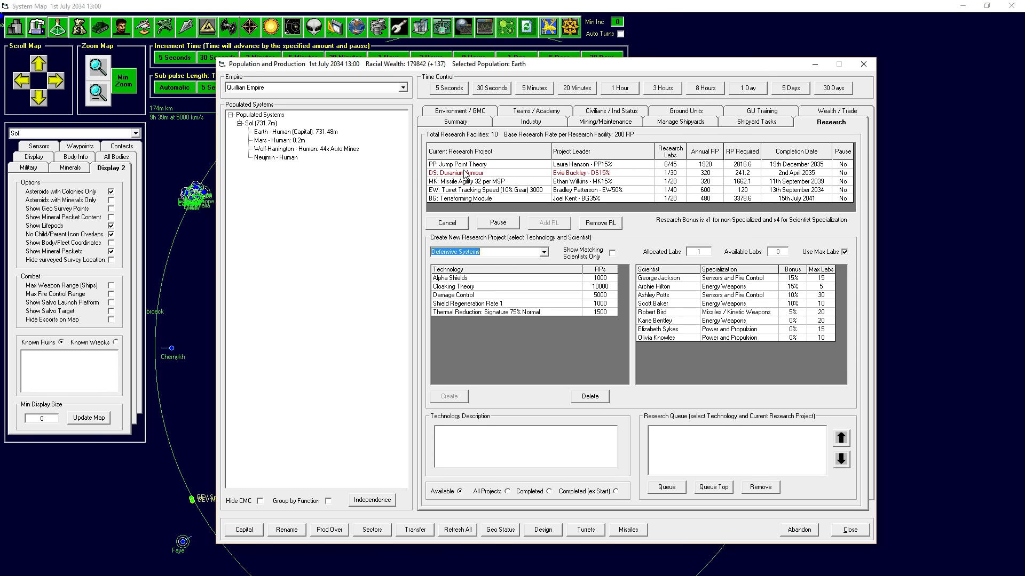
mouse_move(478, 180)
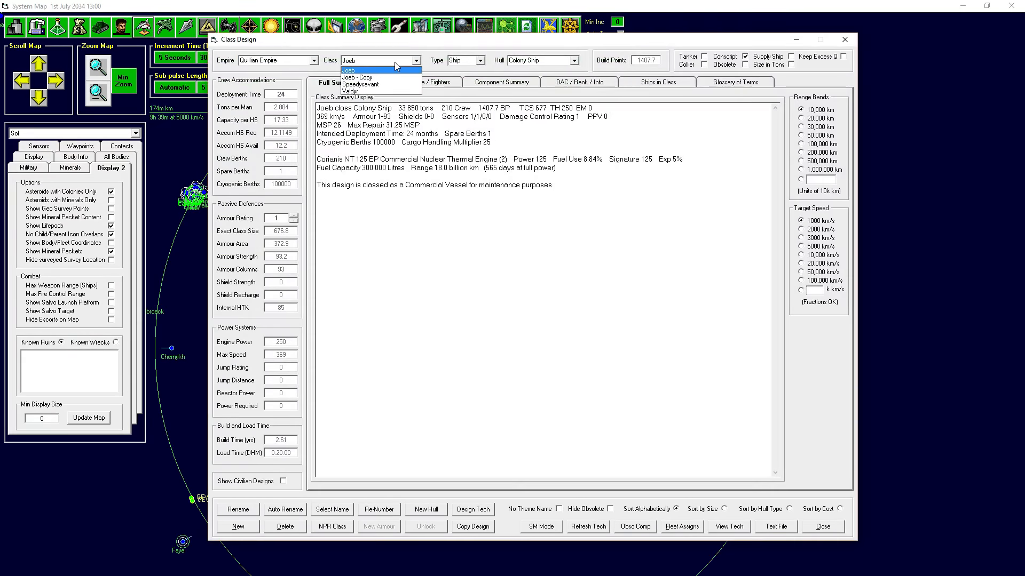
- Review the Speedysavant survey vessel's armour rating 1 and its component breakdown, then the full summary
click(363, 83)
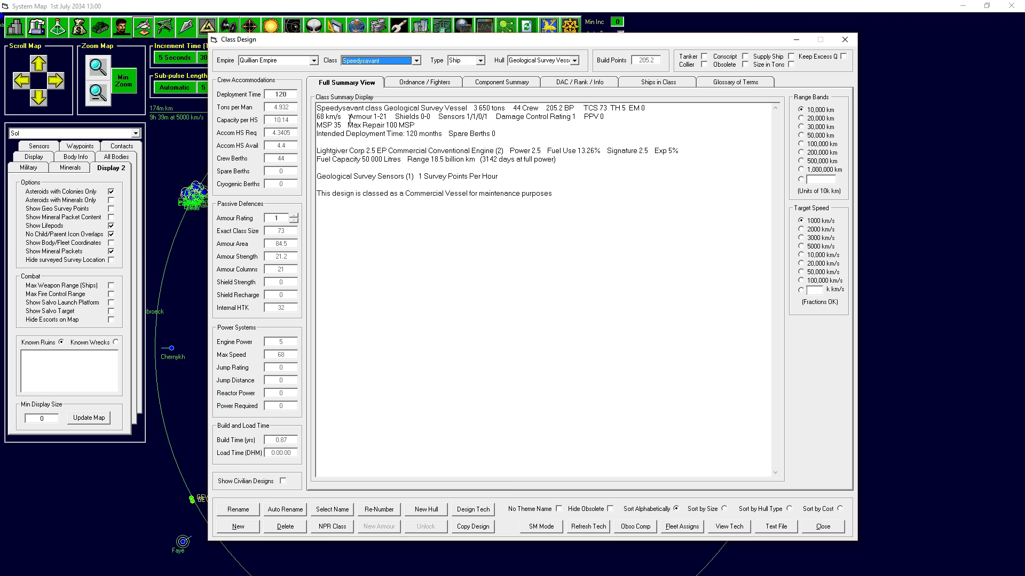
double_click(367, 117)
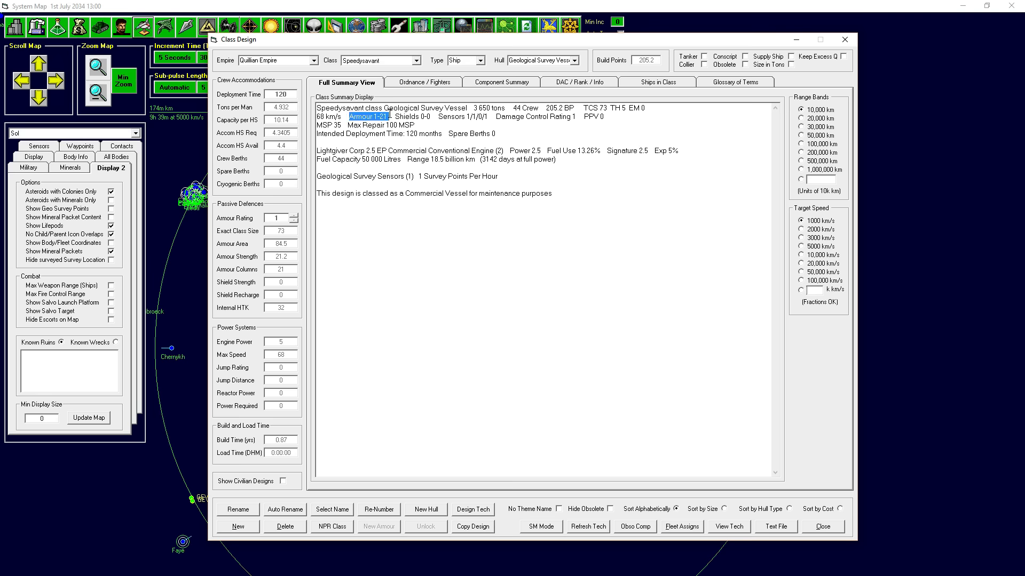
click(501, 82)
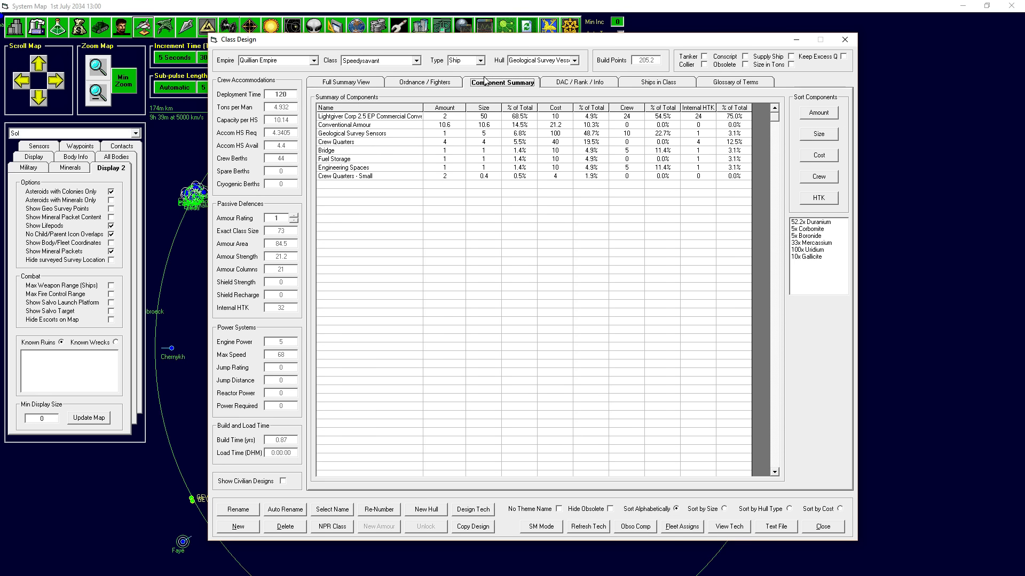
mouse_move(331, 127)
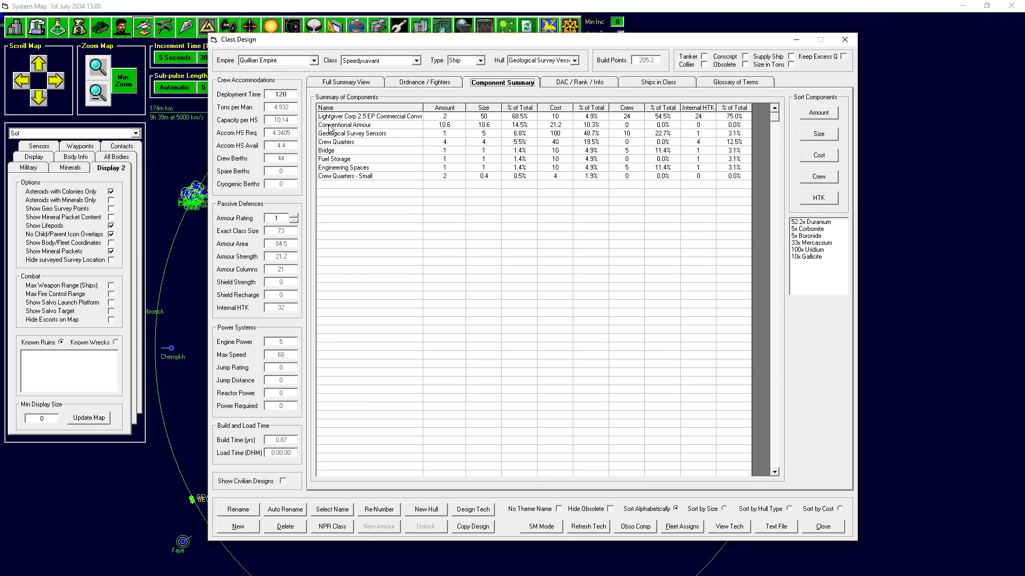
mouse_move(442, 95)
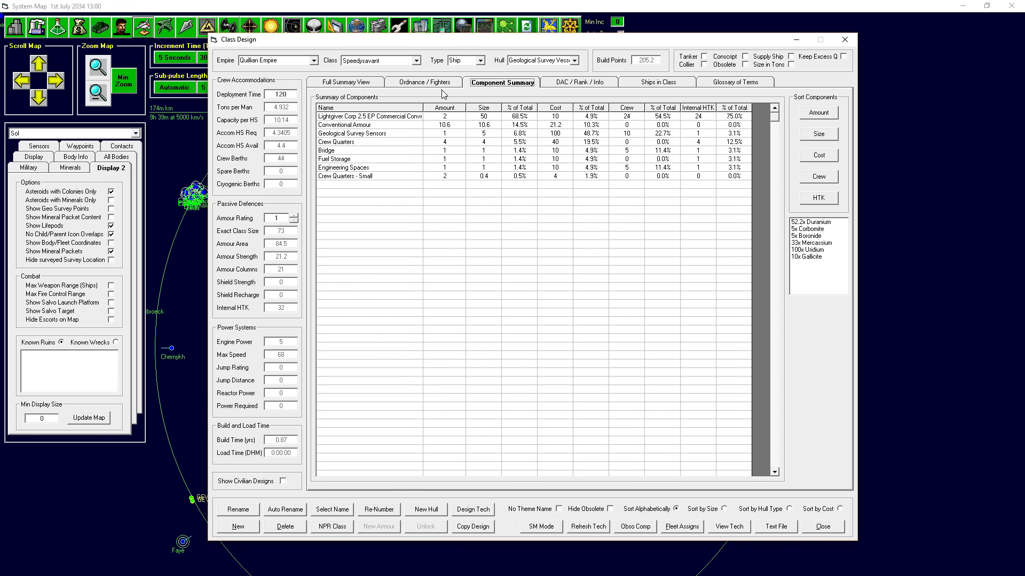
mouse_move(356, 130)
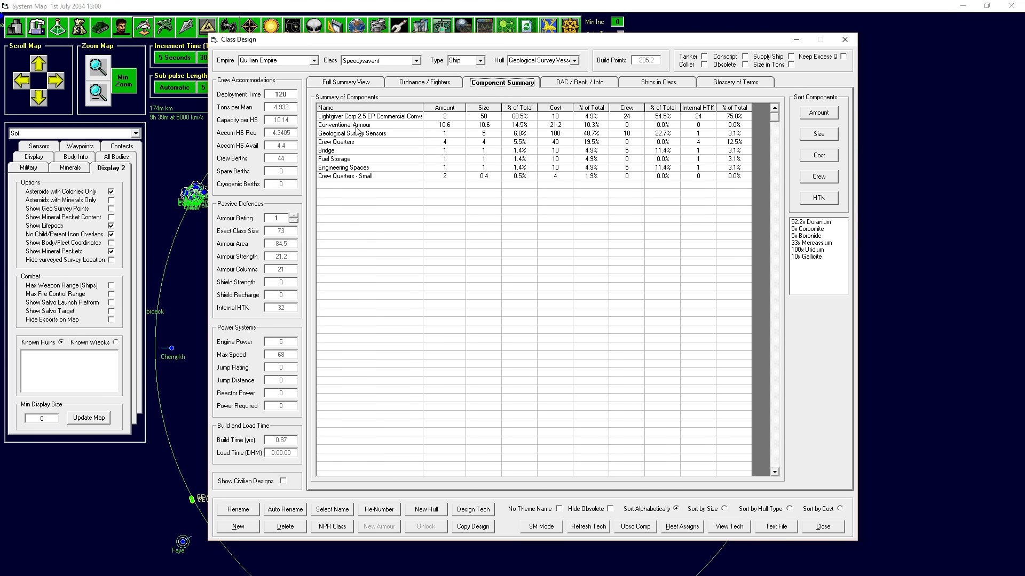
click(345, 82)
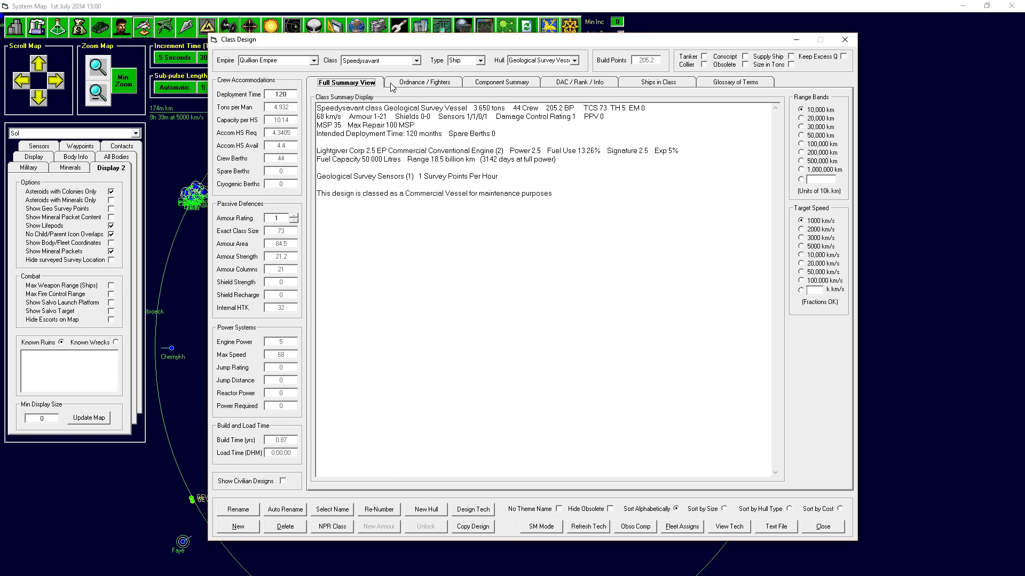
mouse_move(314, 92)
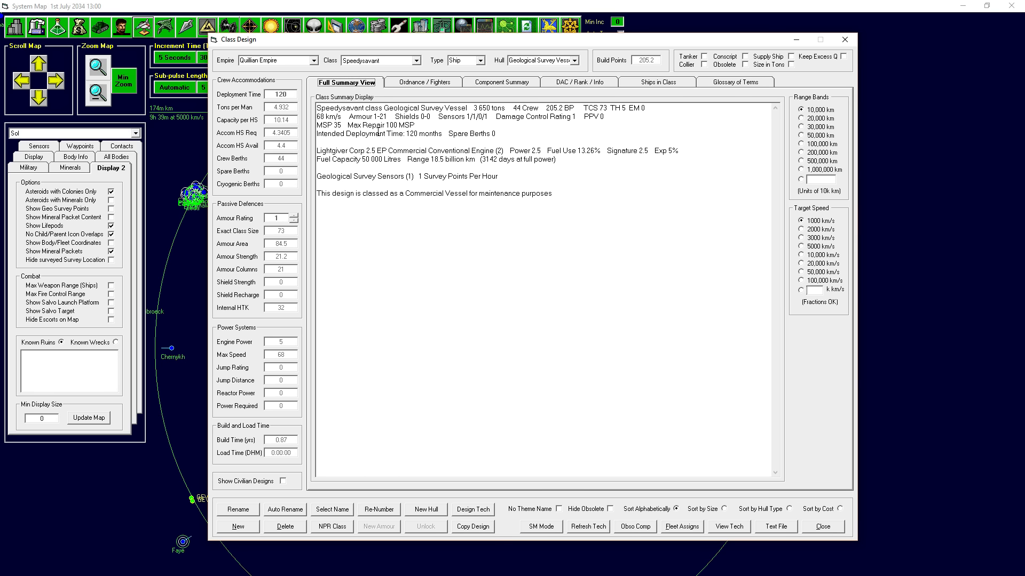
mouse_move(471, 166)
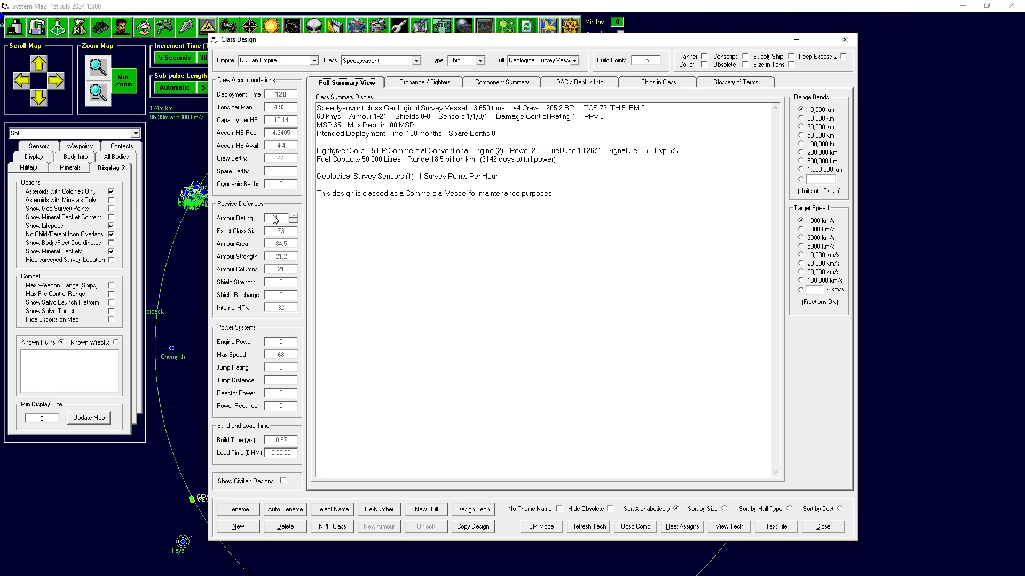
- Check the Speedysavant's 3,650-ton tonnage and bring up the list of class designs
click(295, 215)
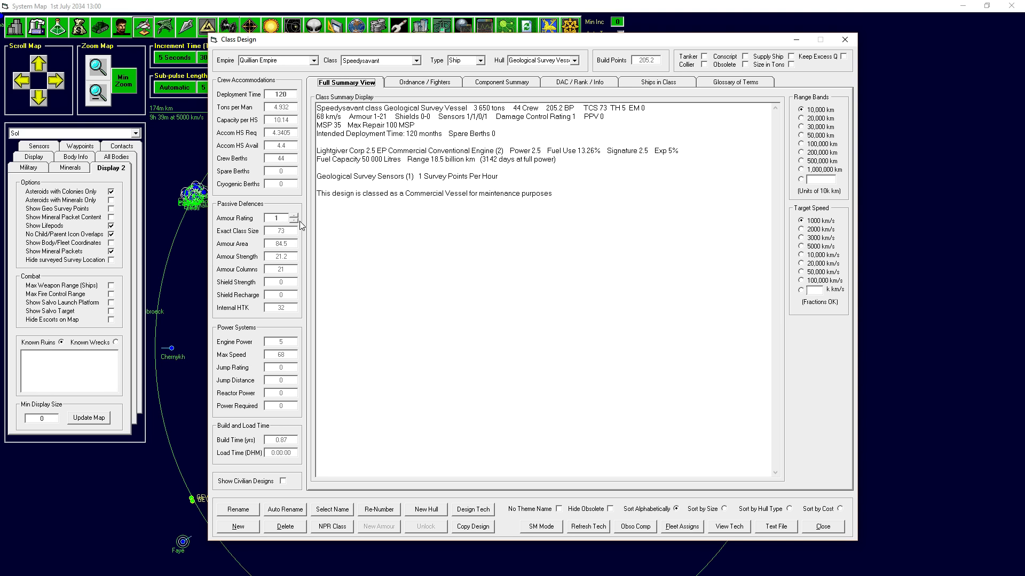
mouse_move(335, 200)
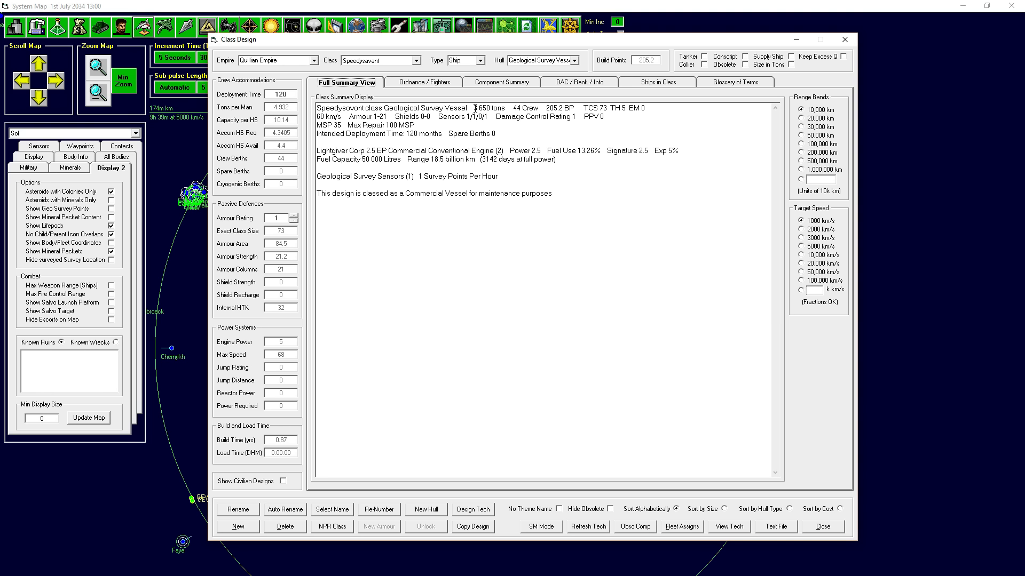
double_click(485, 107)
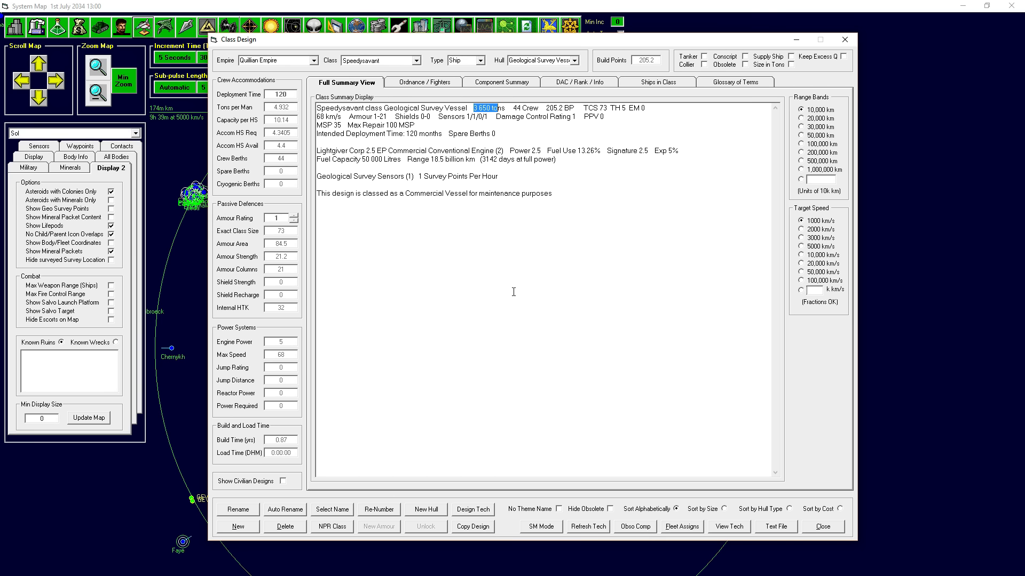
mouse_move(417, 144)
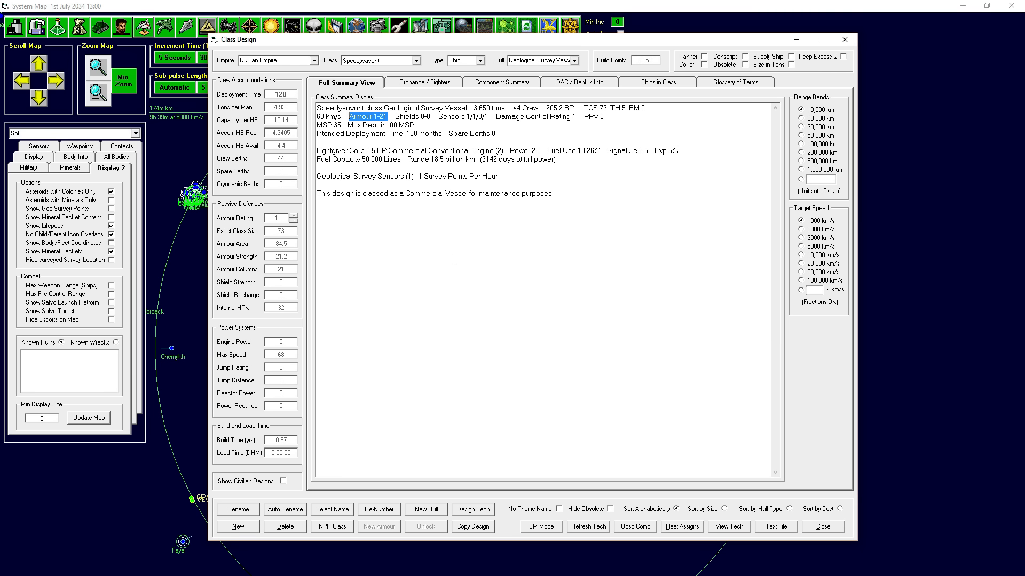
click(415, 60)
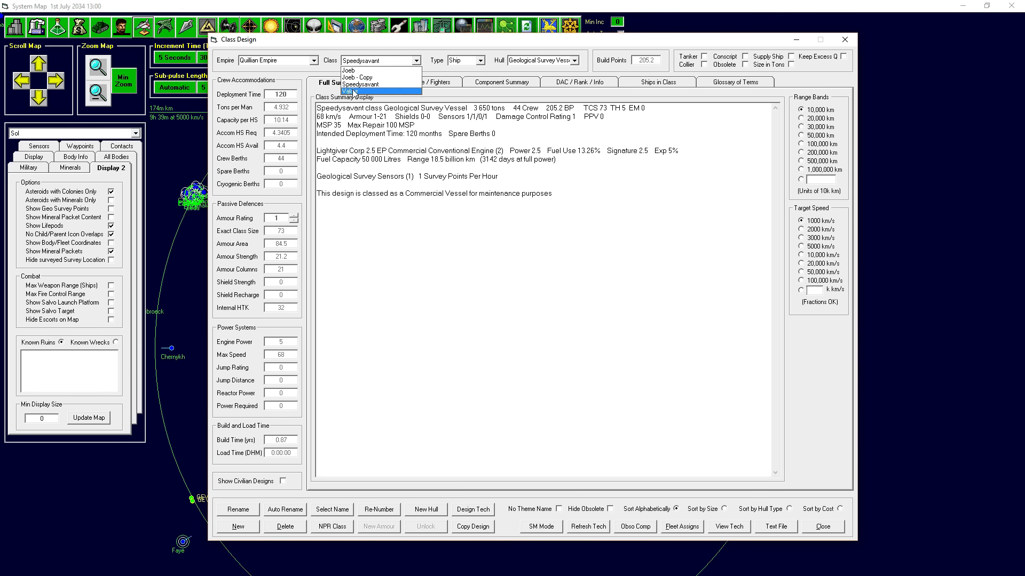
click(354, 91)
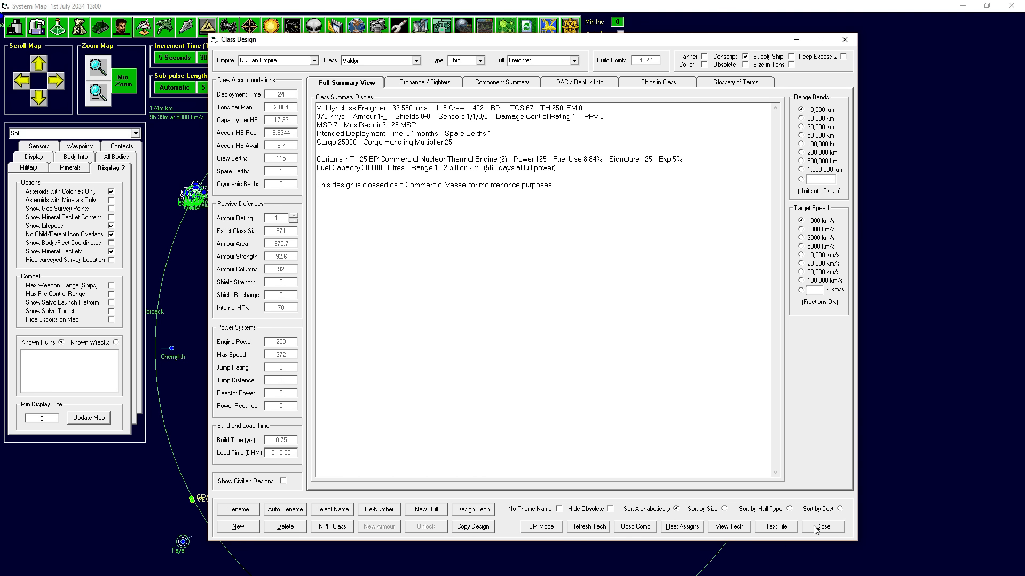
click(417, 59)
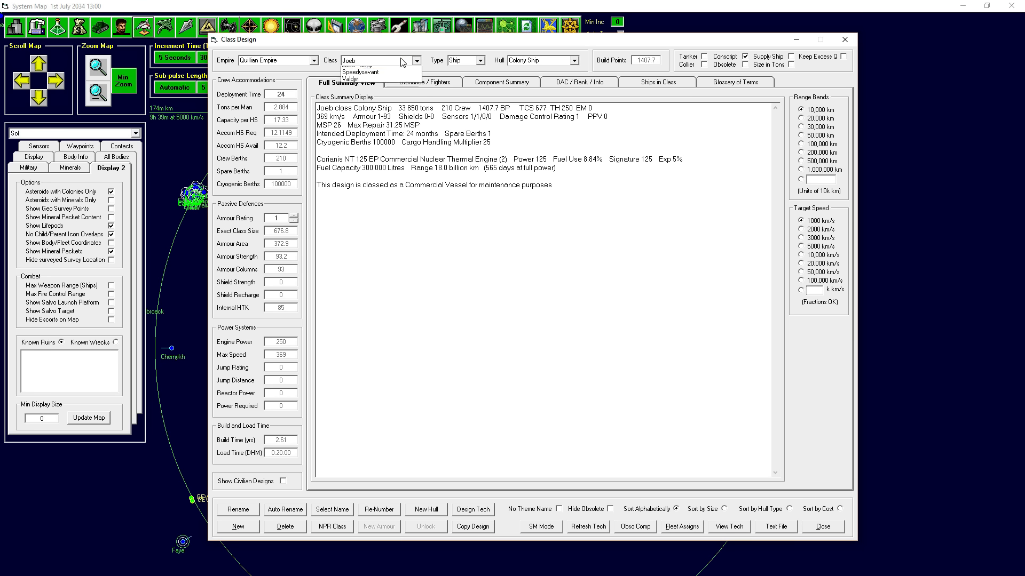
click(351, 79)
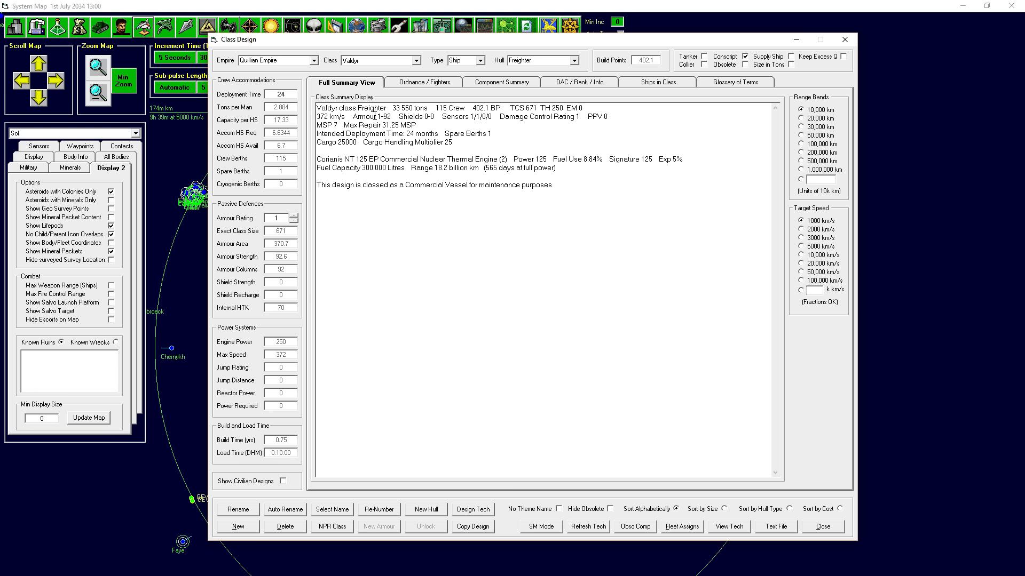
mouse_move(484, 320)
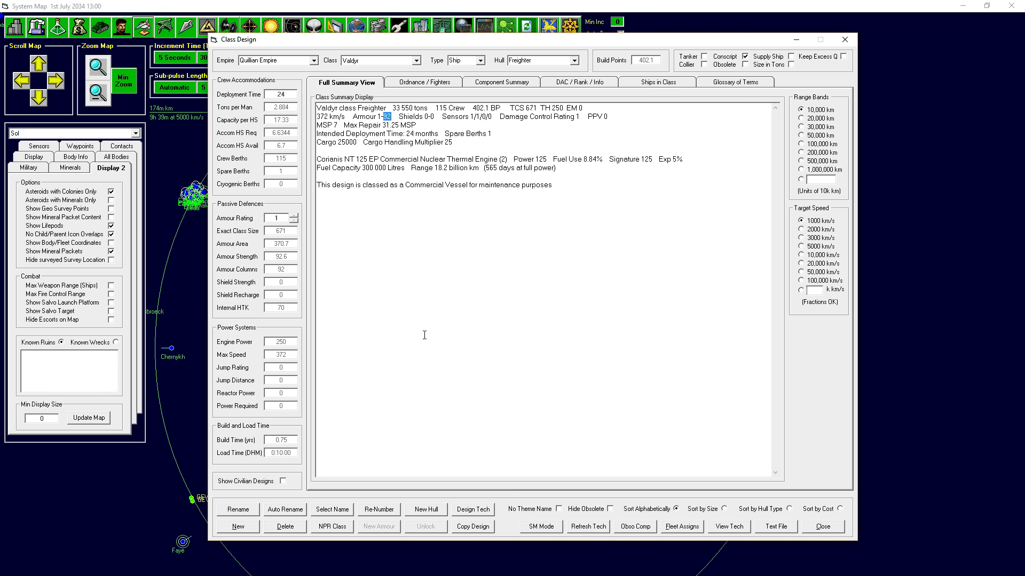
mouse_move(409, 201)
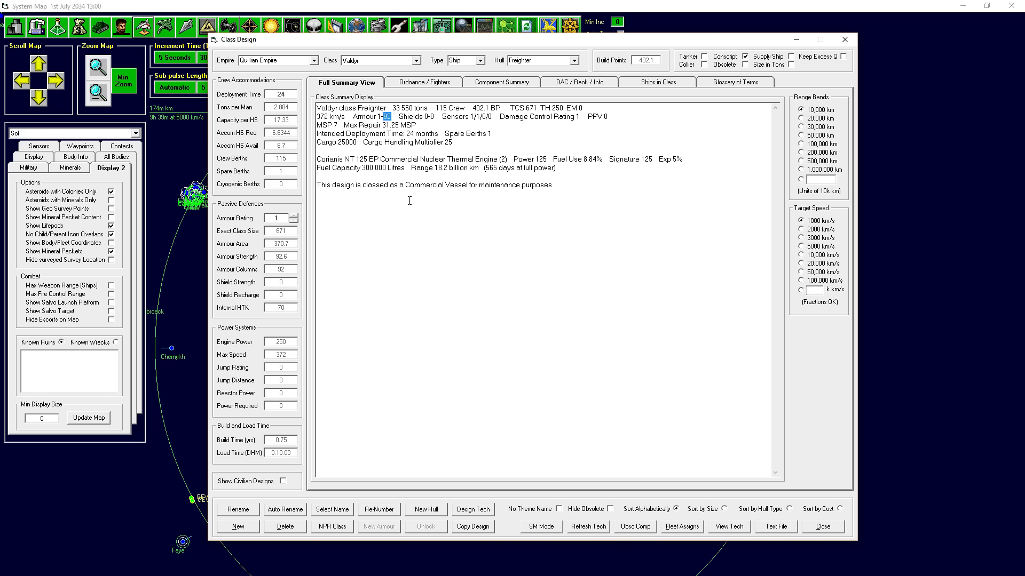
mouse_move(402, 197)
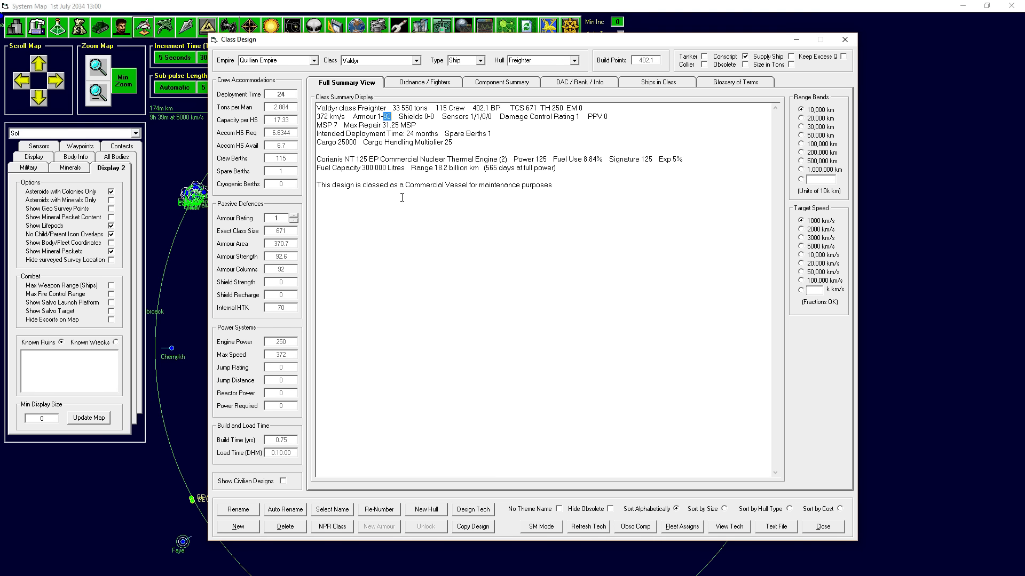
mouse_move(410, 162)
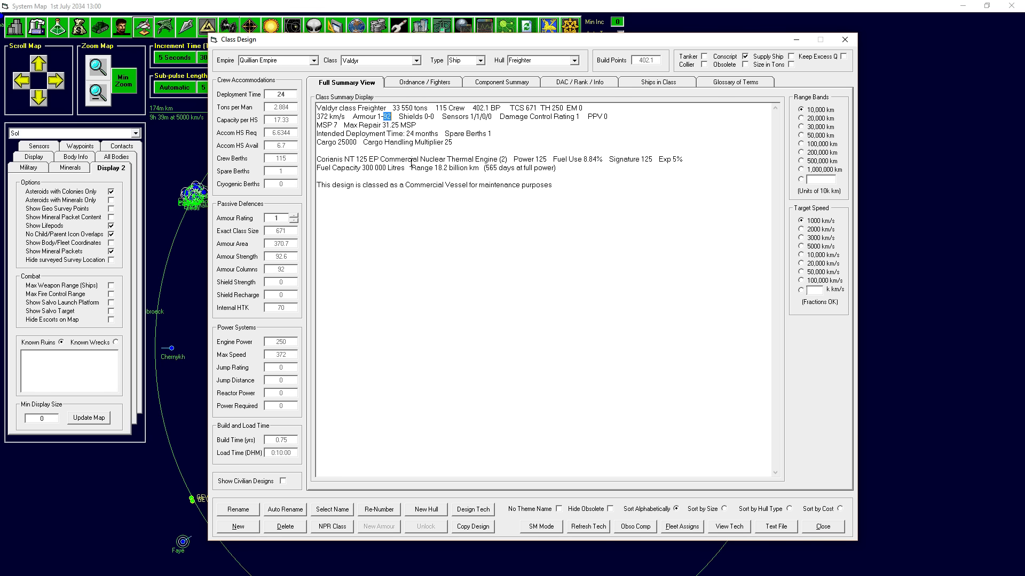
mouse_move(410, 162)
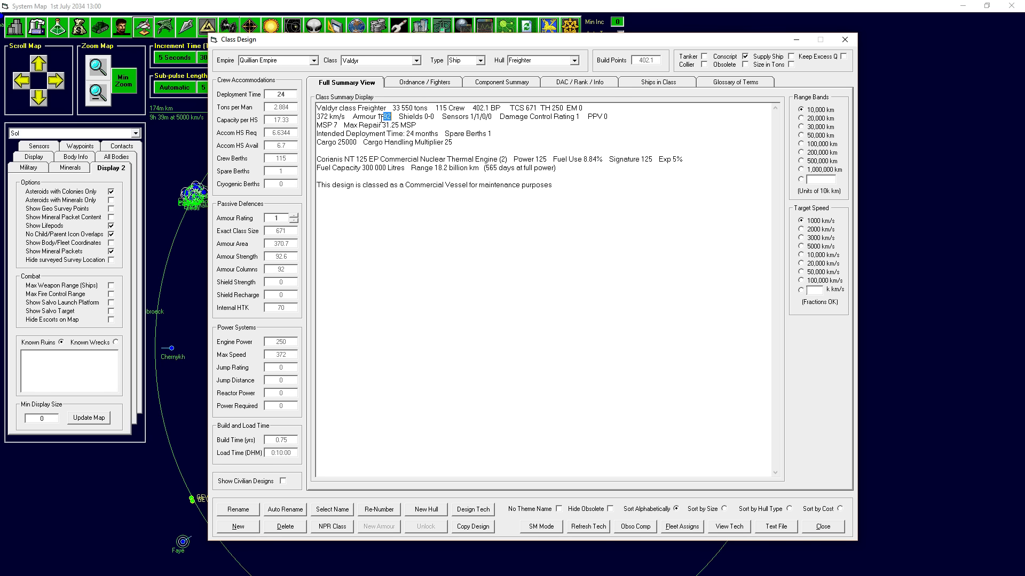
mouse_move(422, 171)
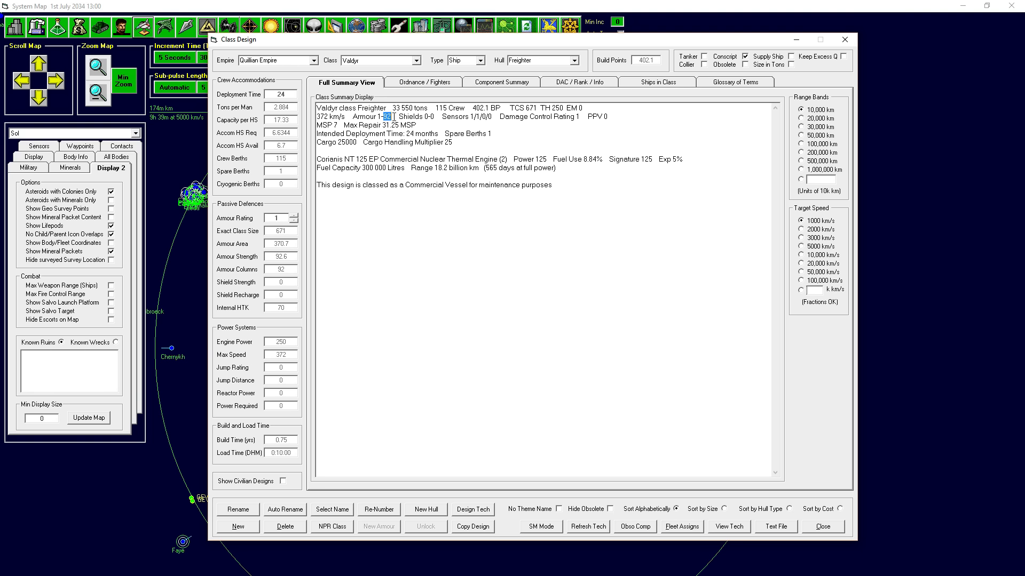
mouse_move(487, 218)
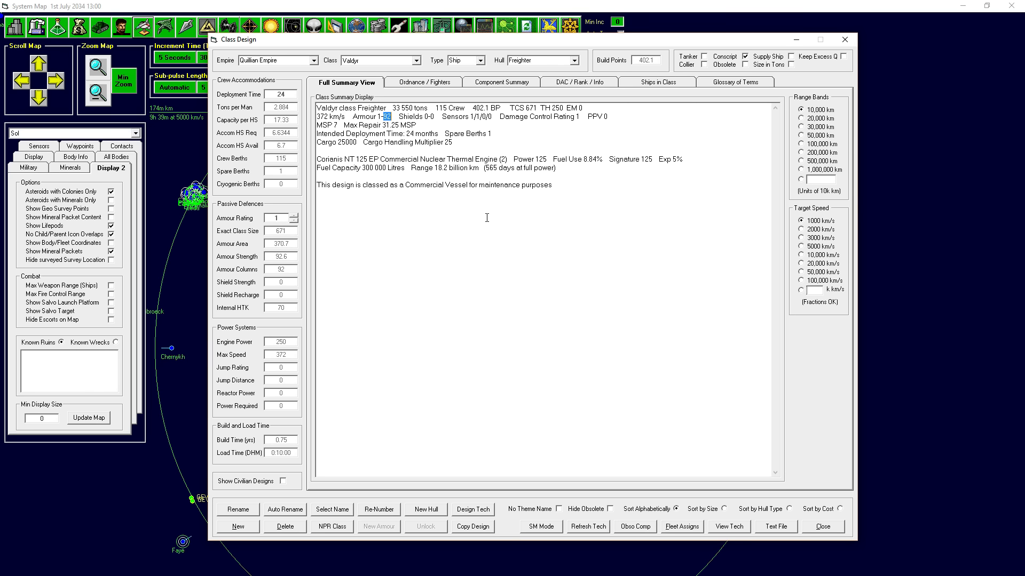
mouse_move(525, 147)
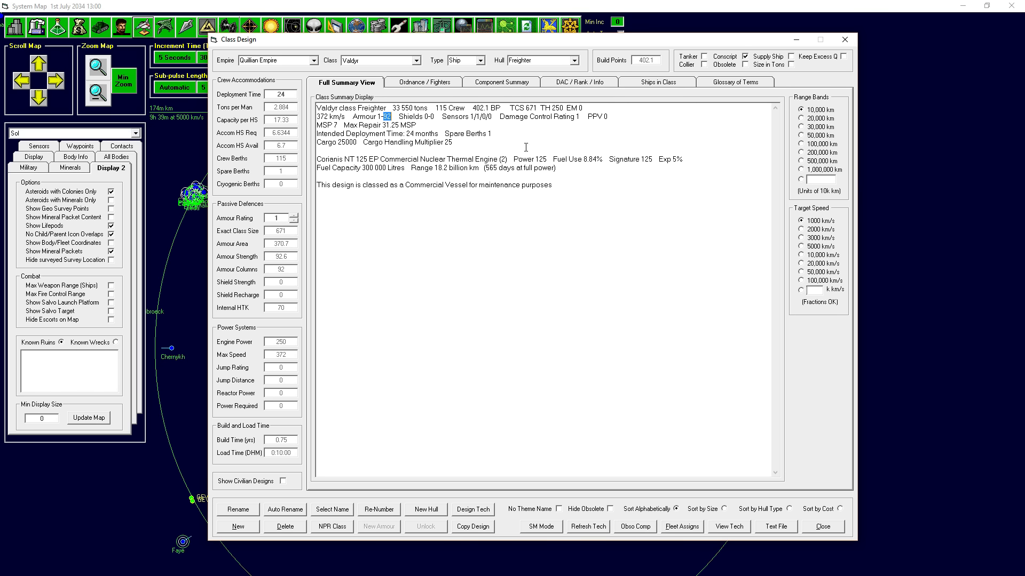
click(502, 83)
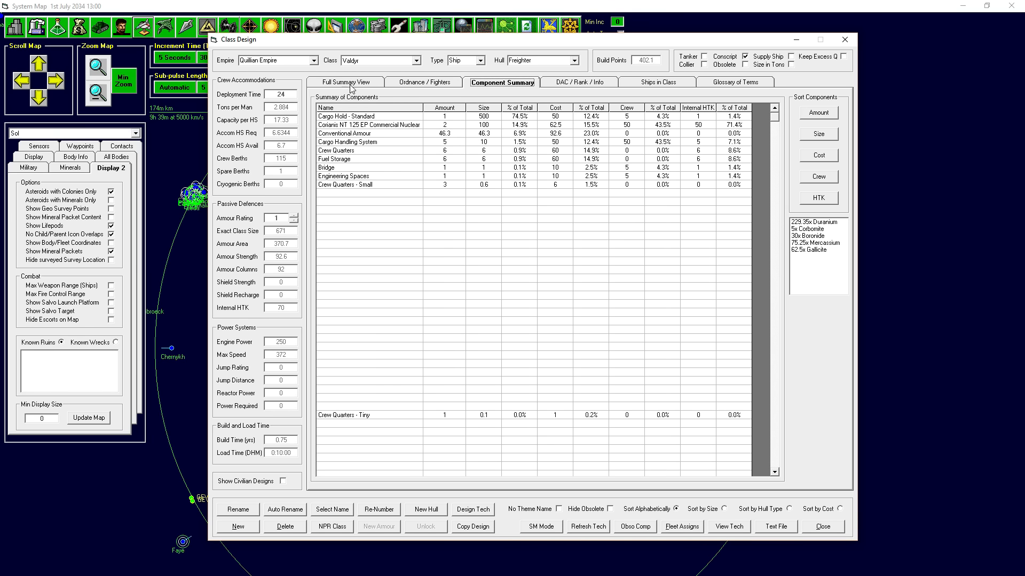
mouse_move(367, 156)
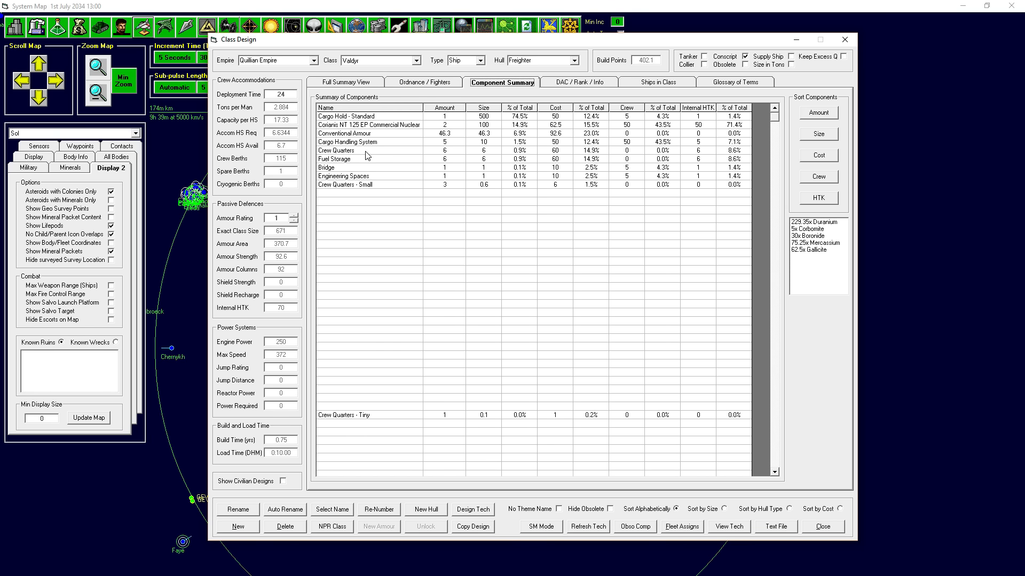
mouse_move(363, 151)
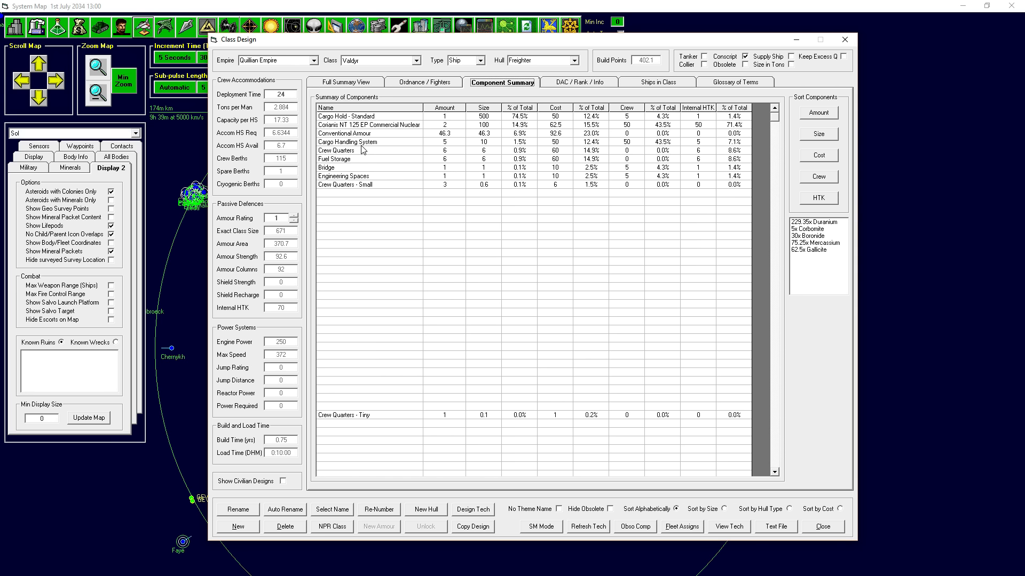
mouse_move(688, 111)
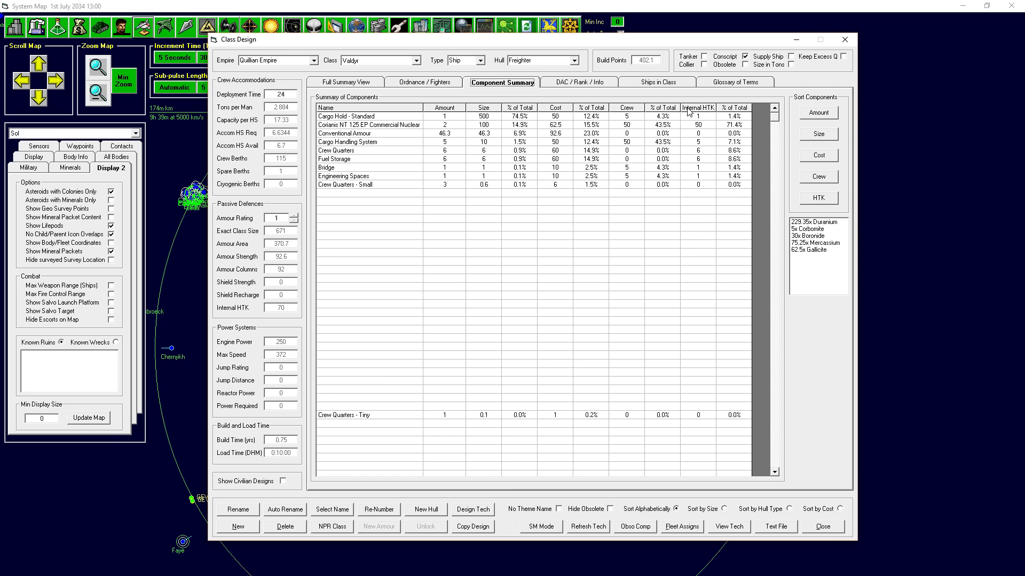
mouse_move(711, 112)
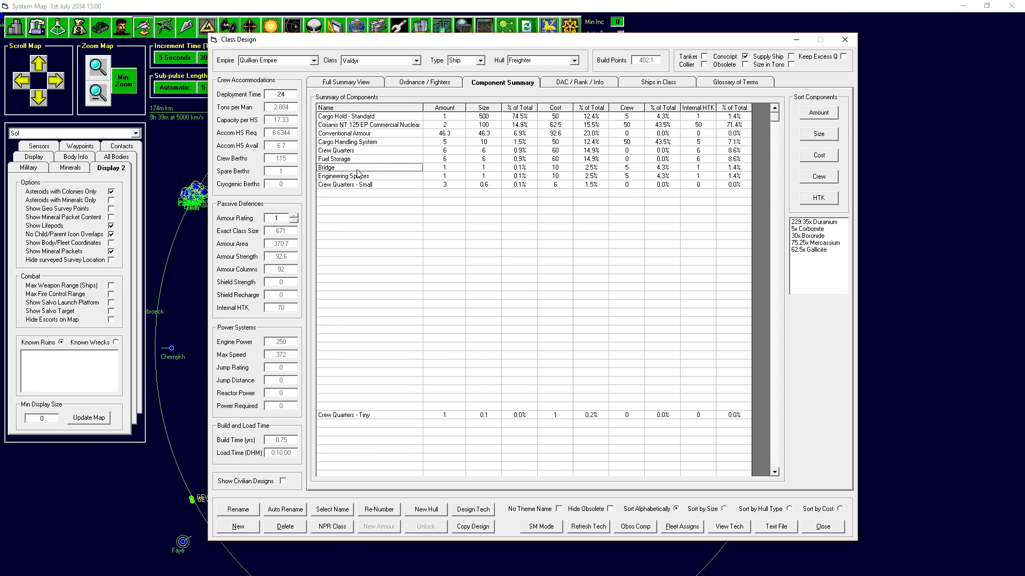
mouse_move(351, 184)
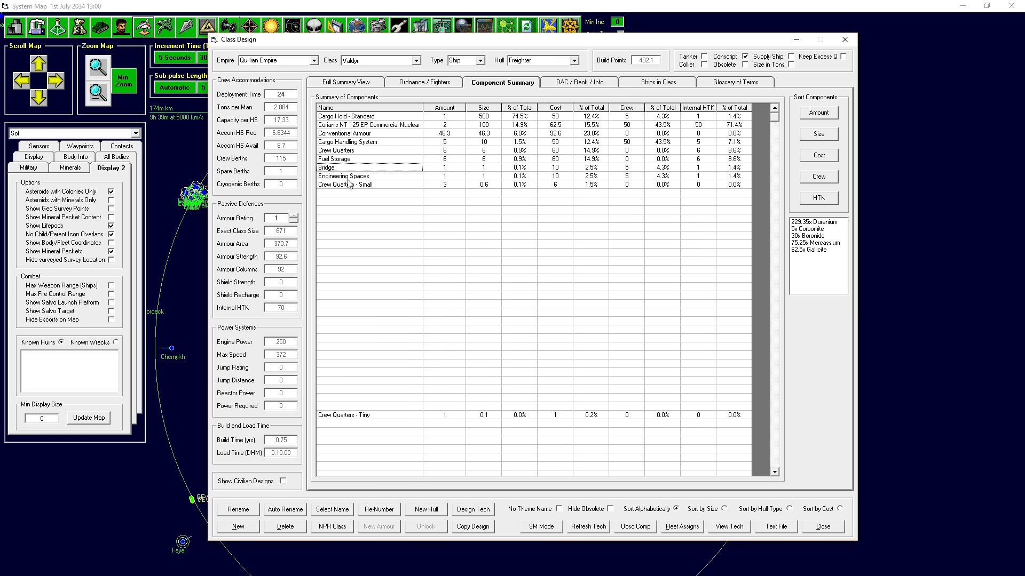
mouse_move(357, 185)
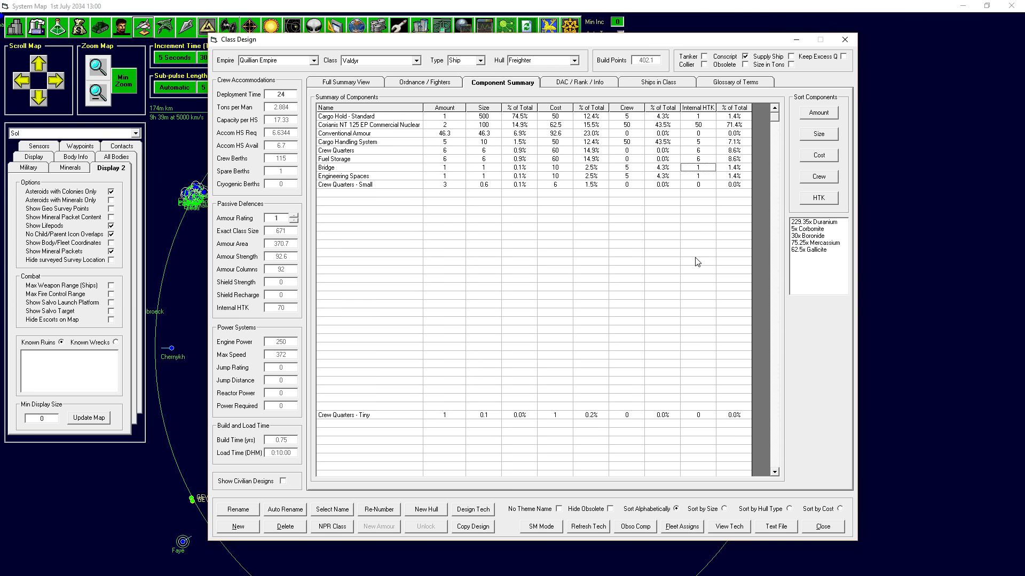
mouse_move(778, 237)
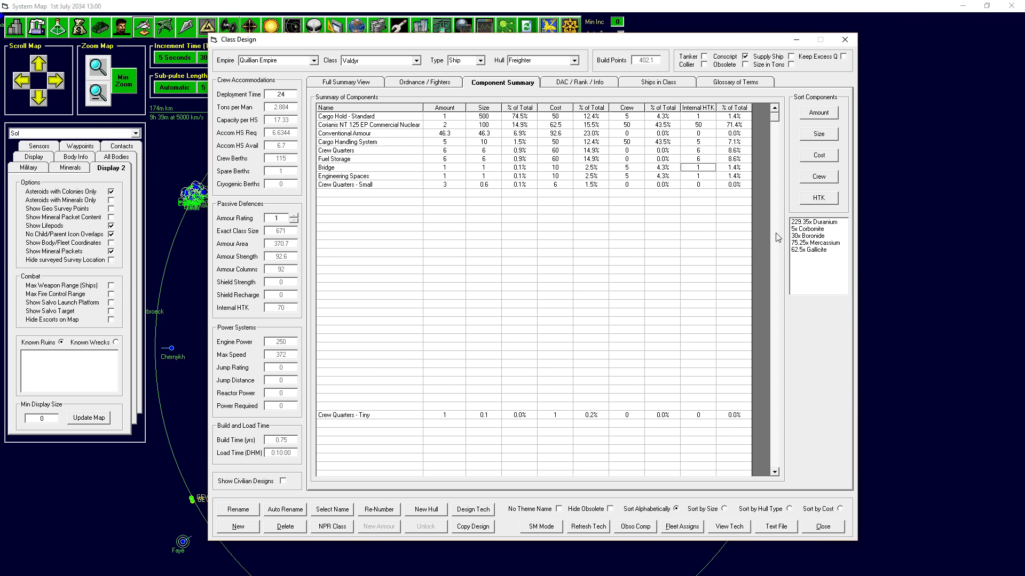
click(368, 159)
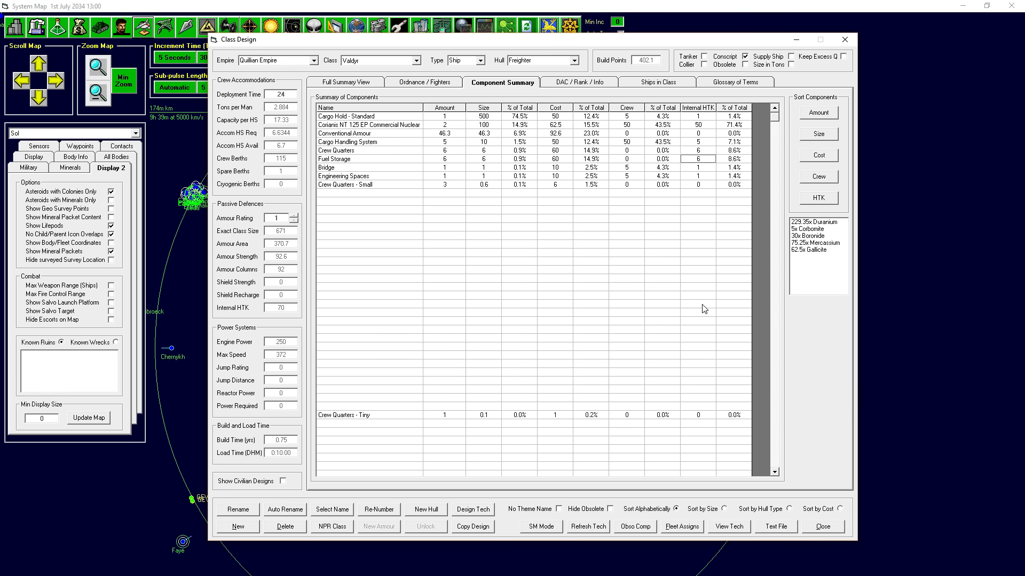
mouse_move(700, 318)
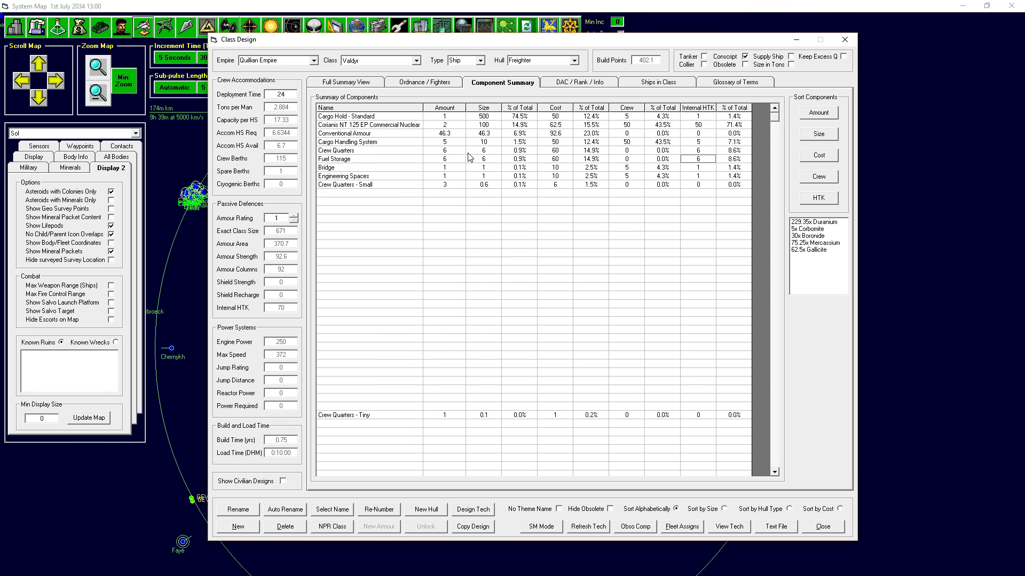
mouse_move(502, 230)
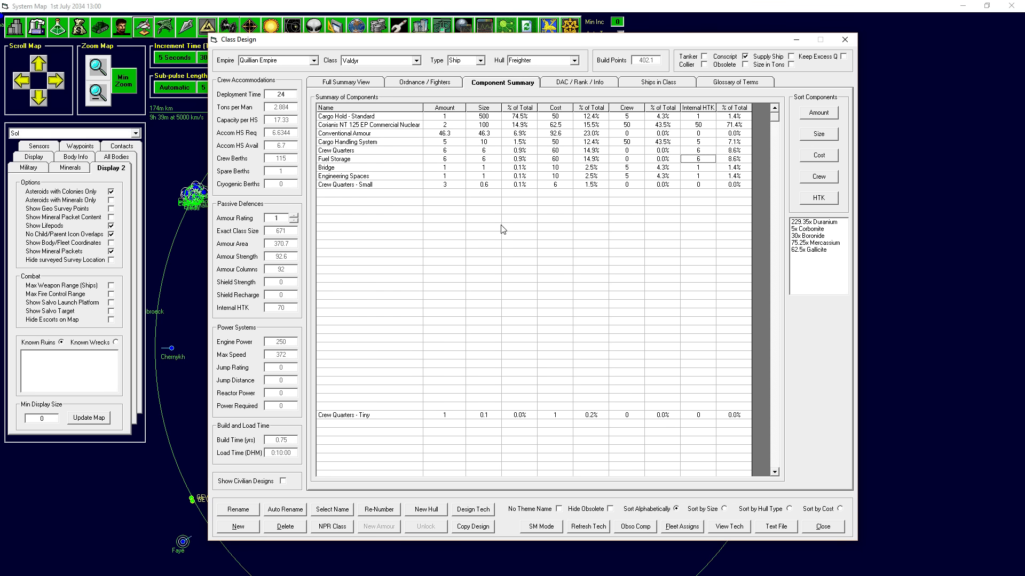
mouse_move(428, 89)
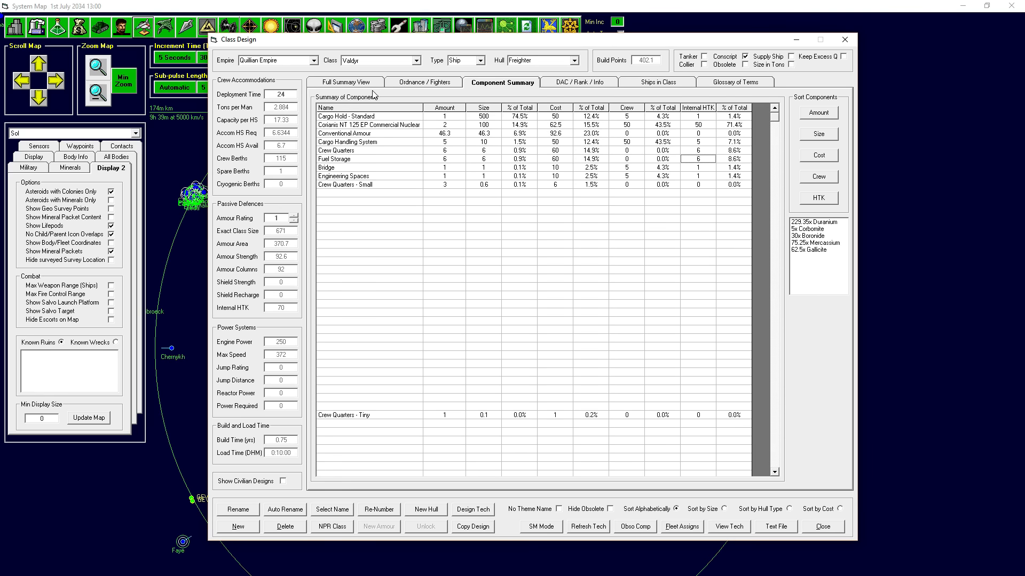
click(424, 82)
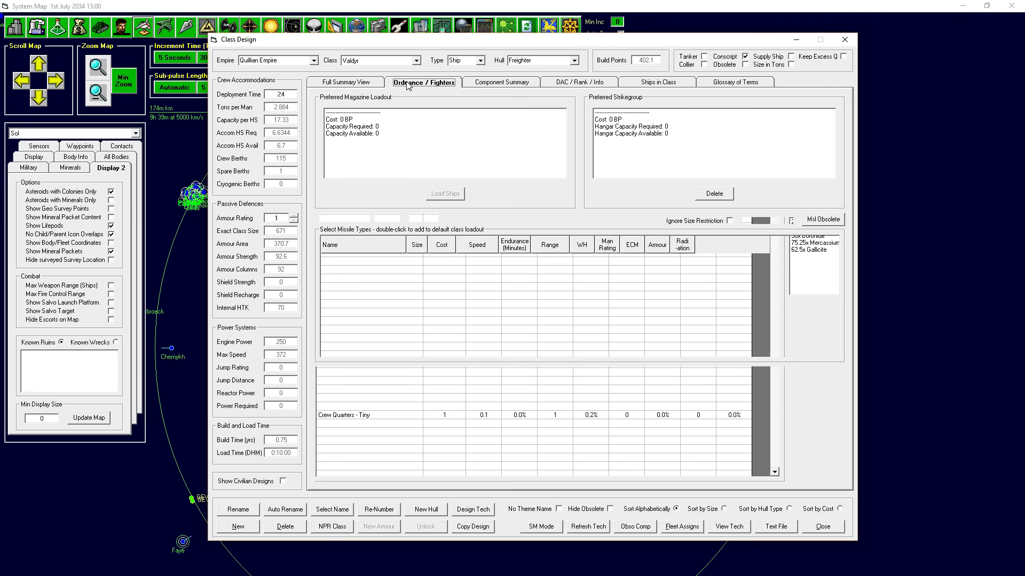
click(346, 82)
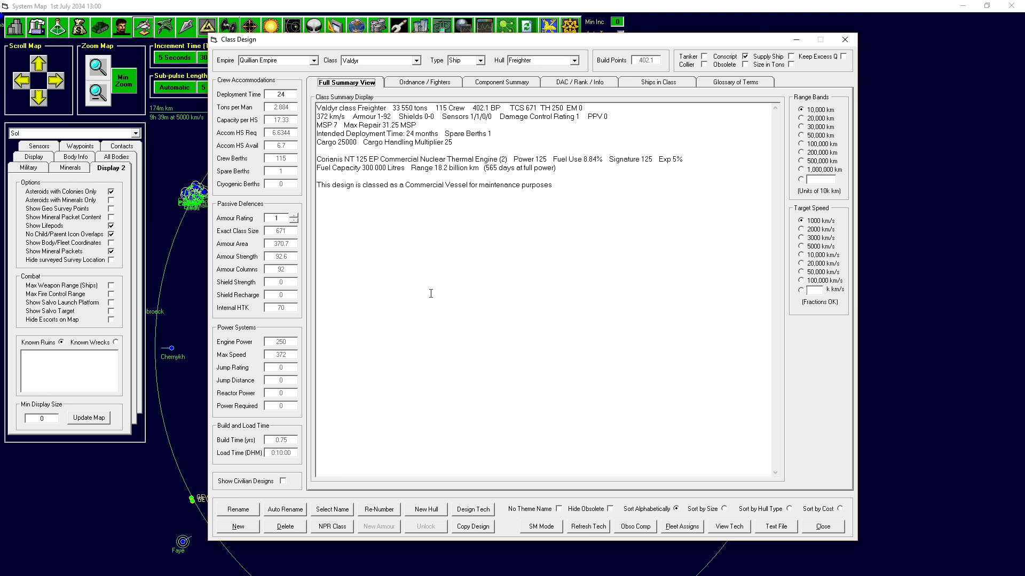
mouse_move(384, 114)
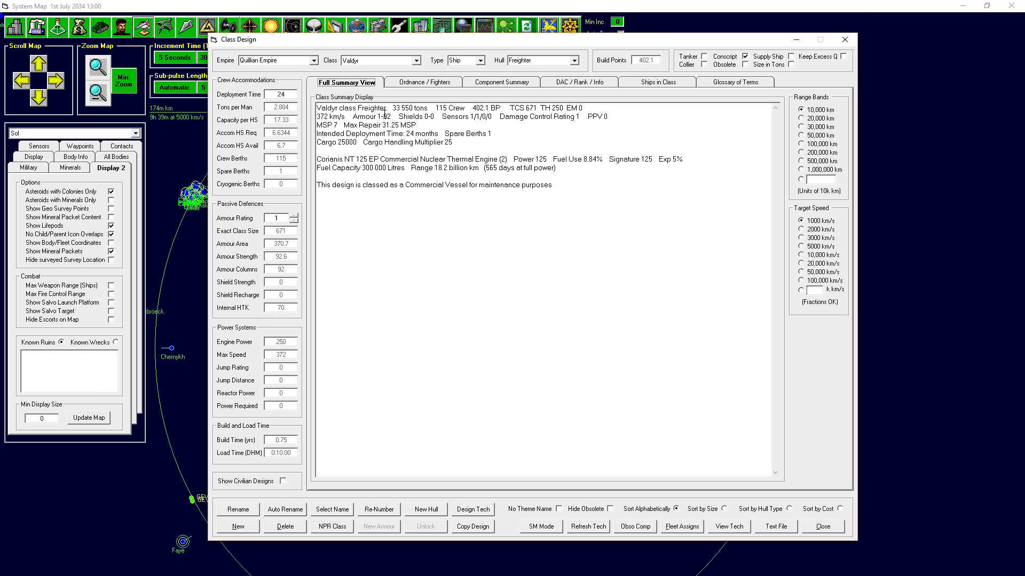
double_click(385, 116)
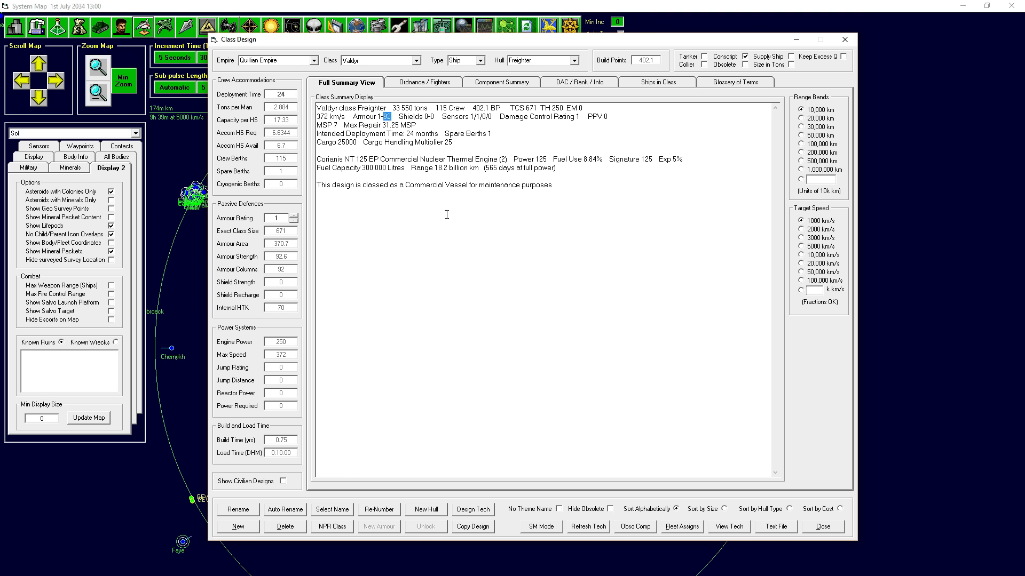
mouse_move(523, 231)
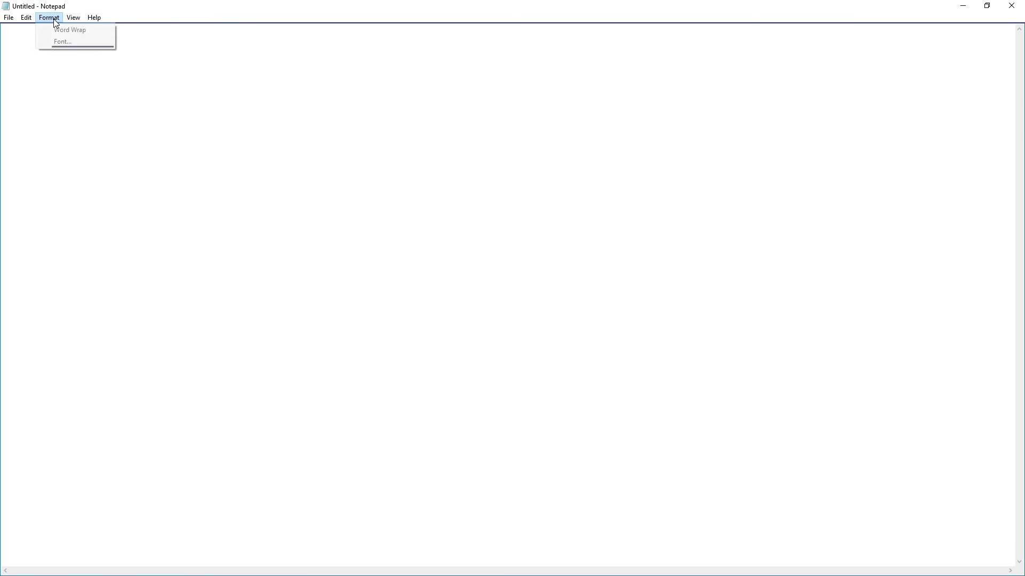
- Apply the Consolas Regular 36 font to the blank note
click(62, 42)
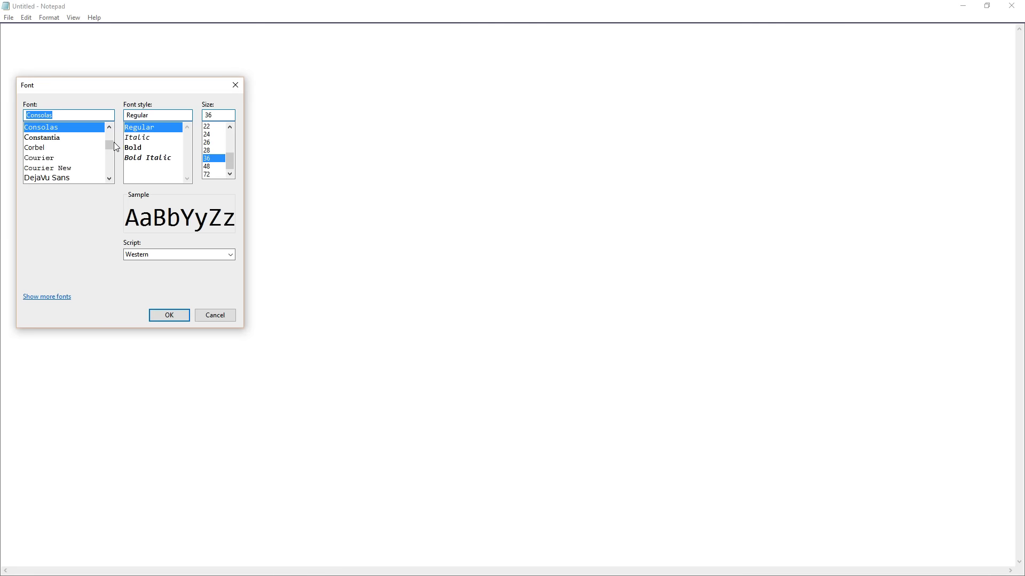
click(168, 314)
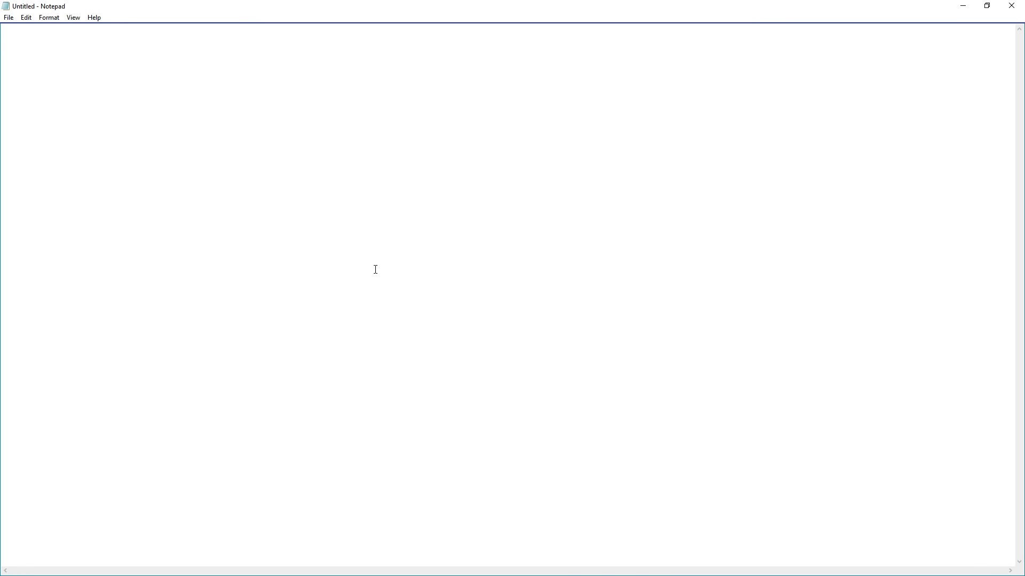
- Write the LASER heading and the first x marks beneath it
text(LASER)
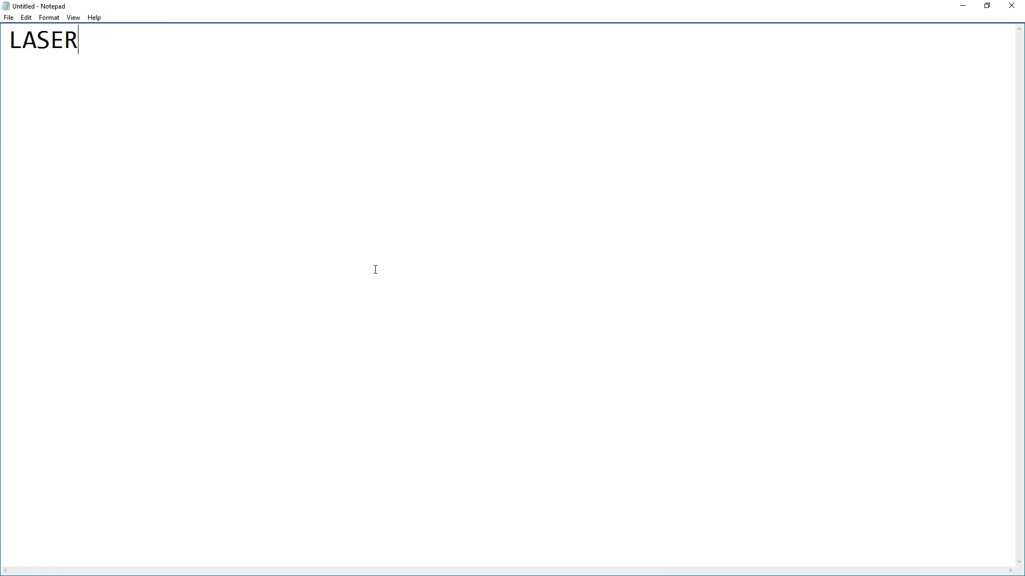
key(Enter)
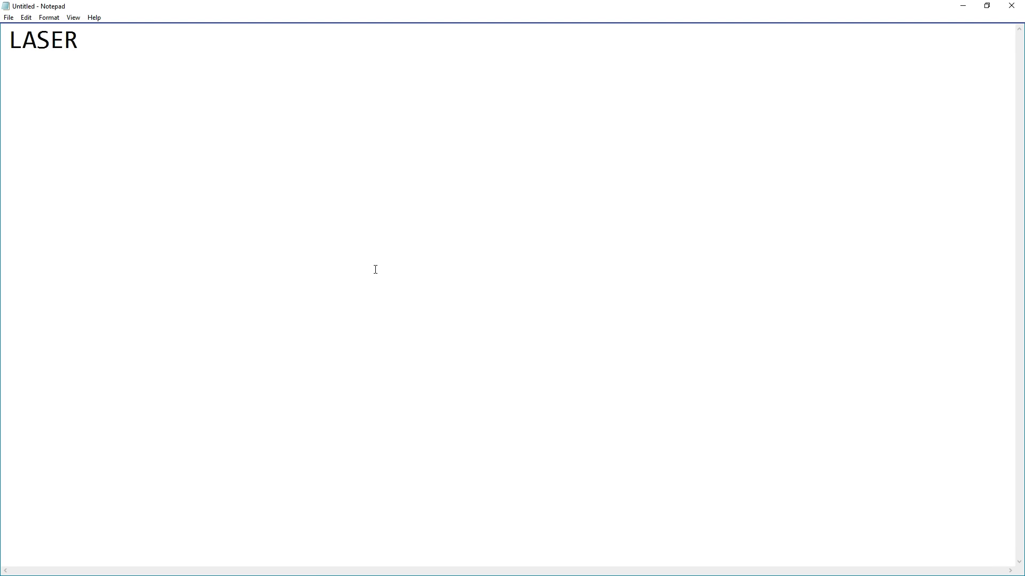
text(X)
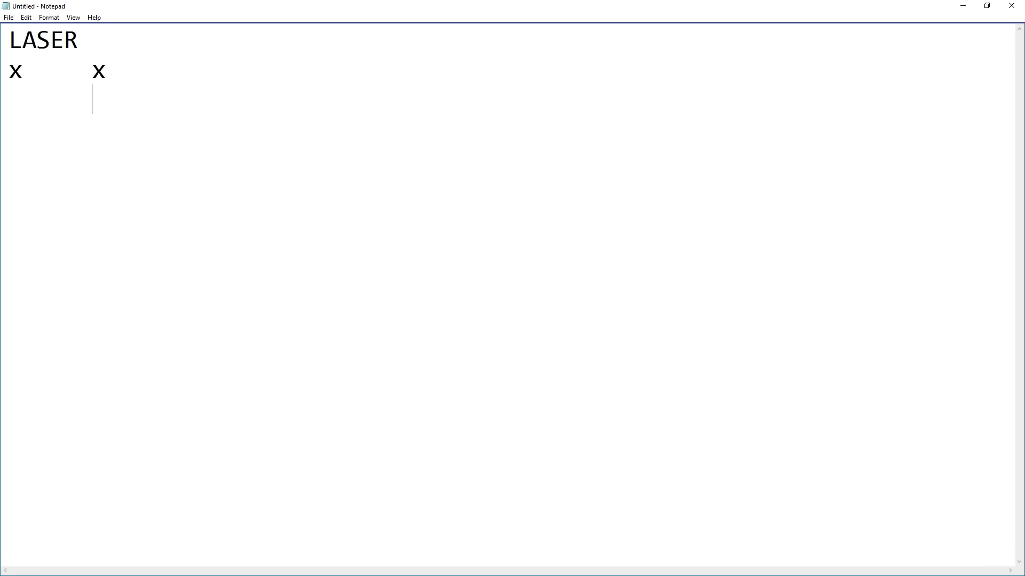
text(X)
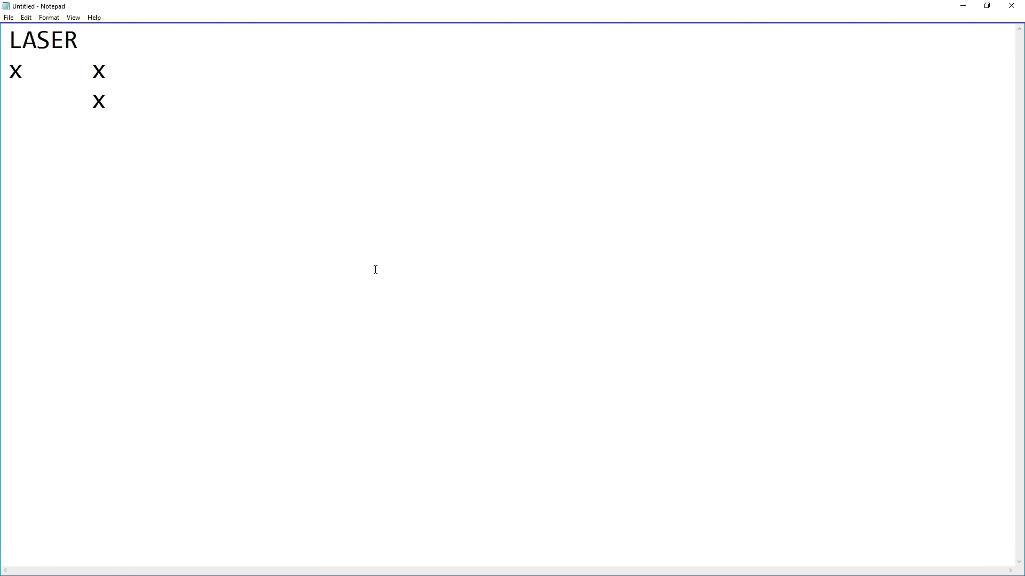
- Stagger further x marks across three rows to form a descending staircase
click(174, 71)
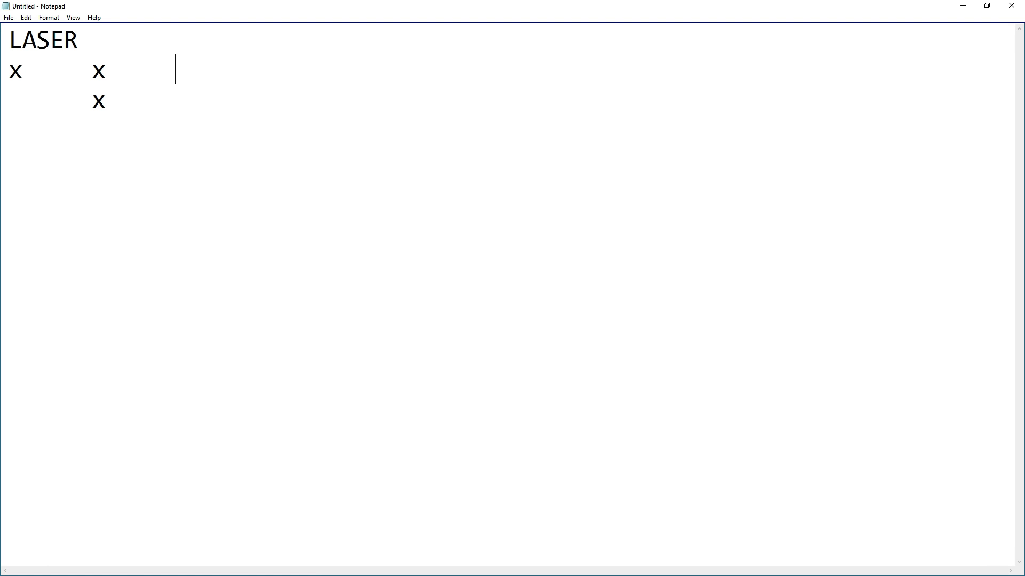
text(X)
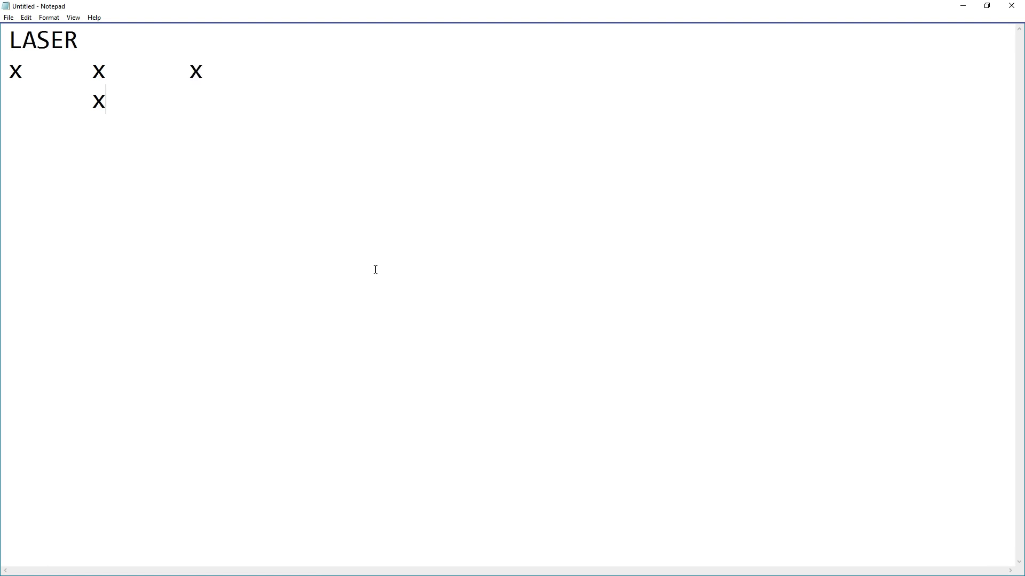
text(X)
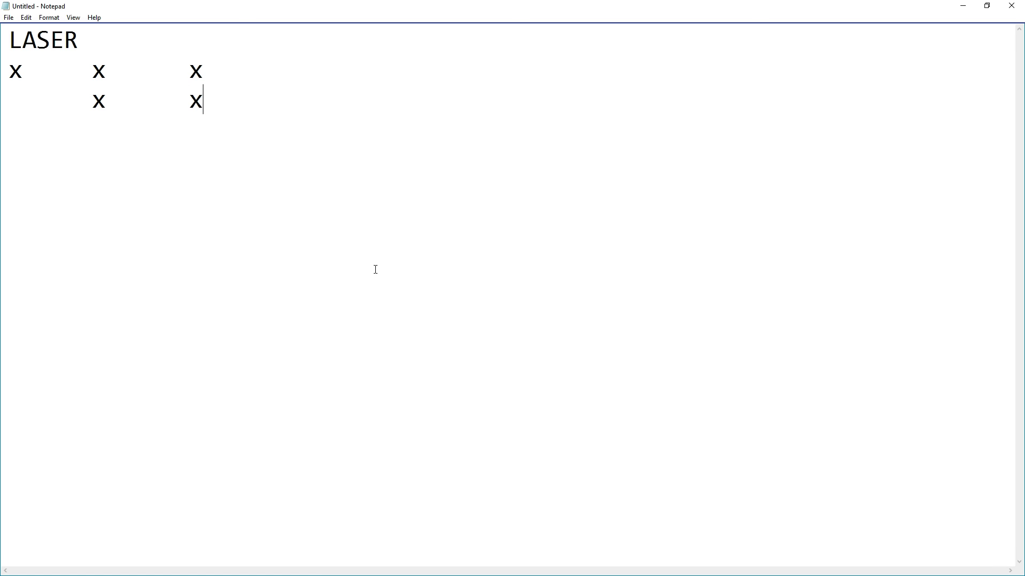
key(enter)
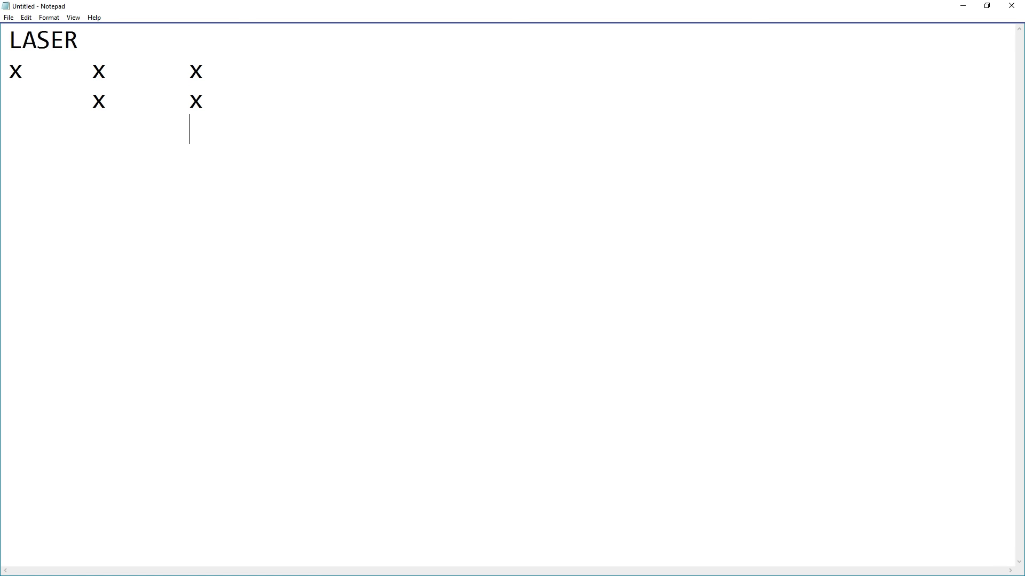
text(X)
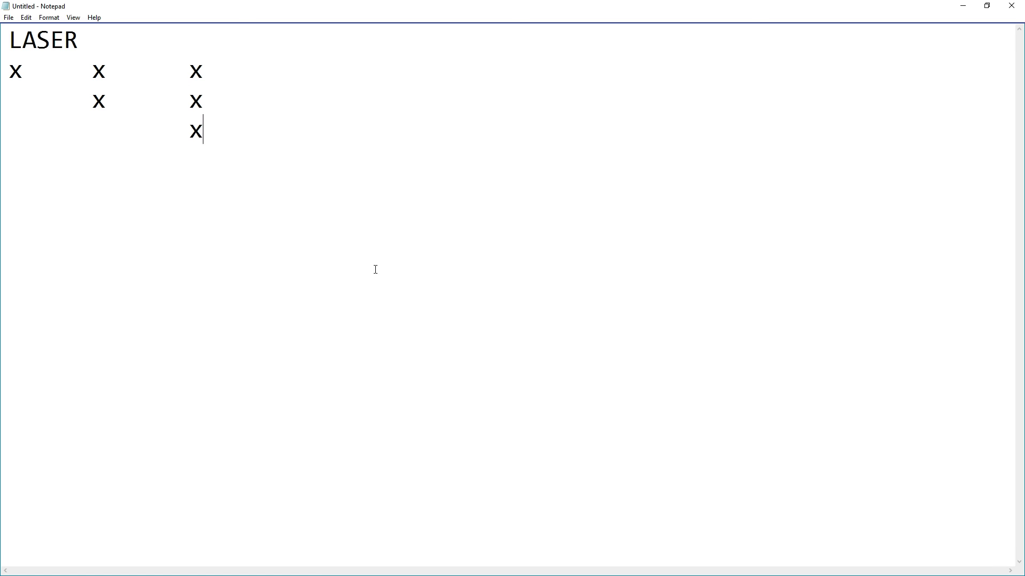
mouse_move(194, 62)
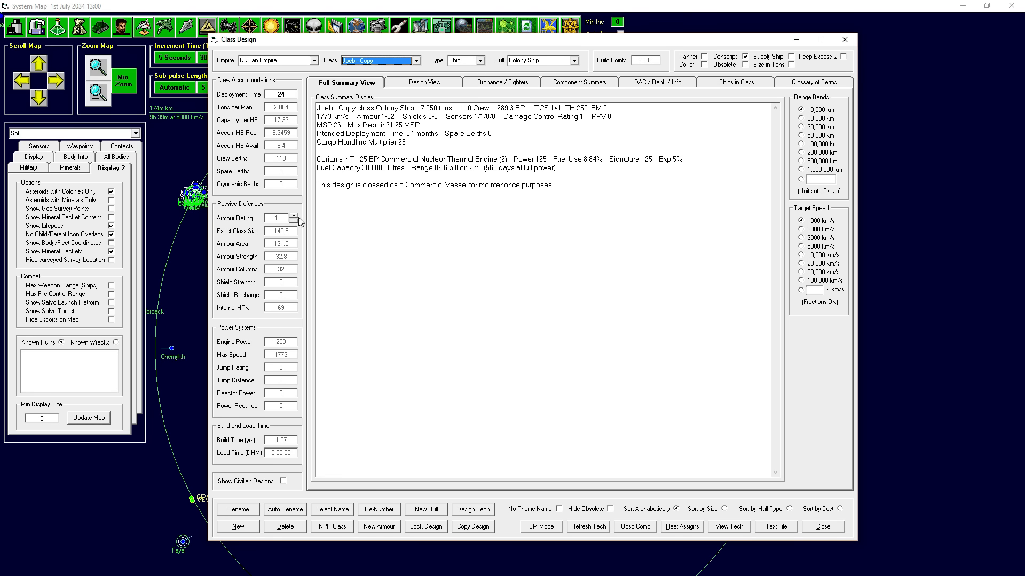
- Raise the Joeb - Copy colony ship's armour rating to 3 (9,150 tons)
click(298, 216)
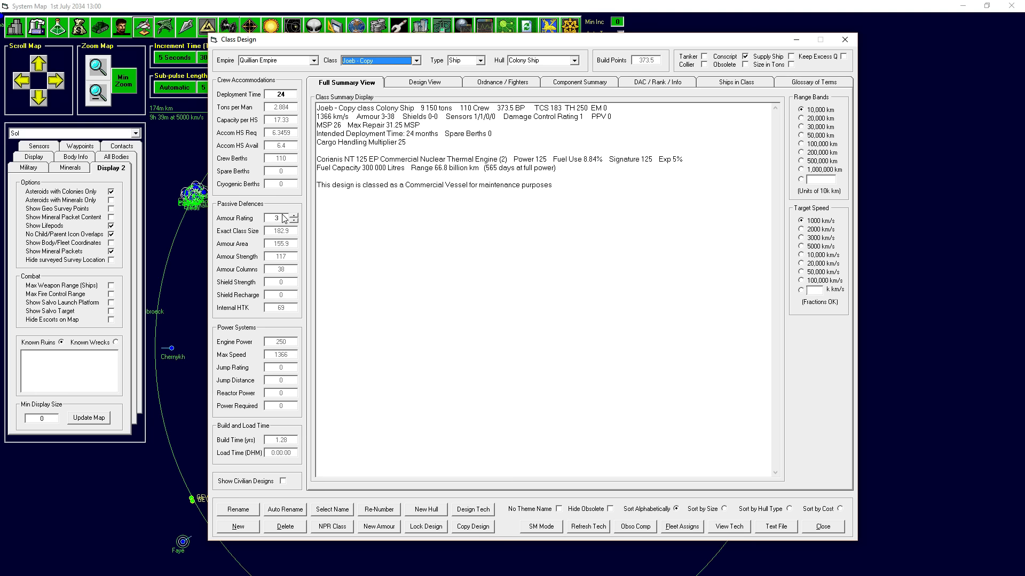
mouse_move(407, 126)
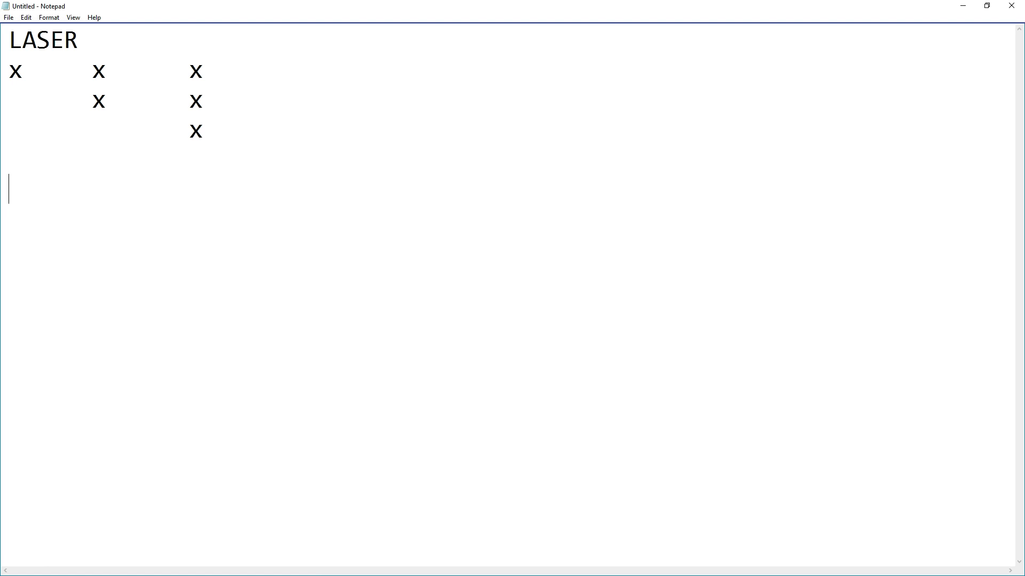
mouse_move(249, 98)
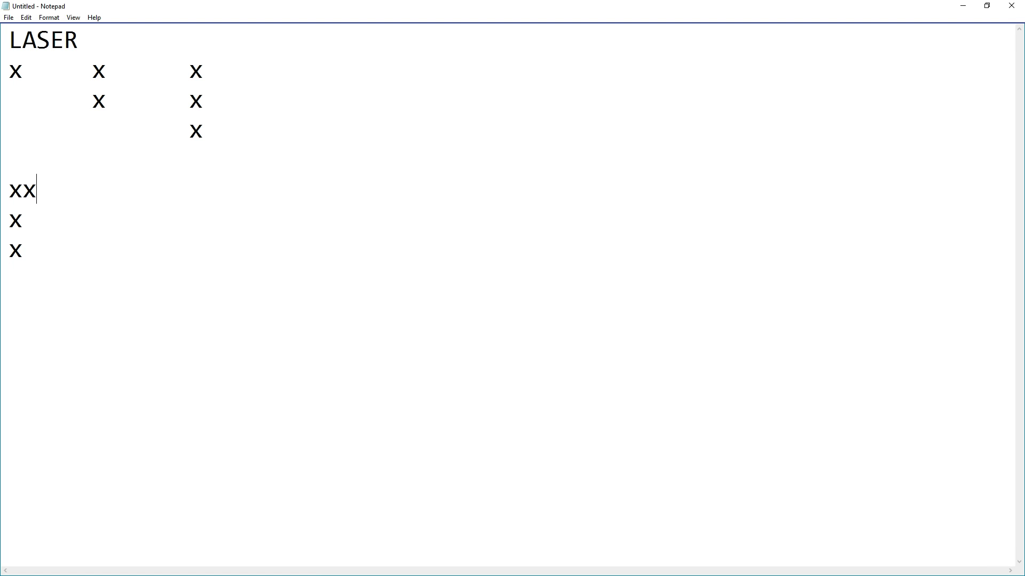
mouse_move(250, 98)
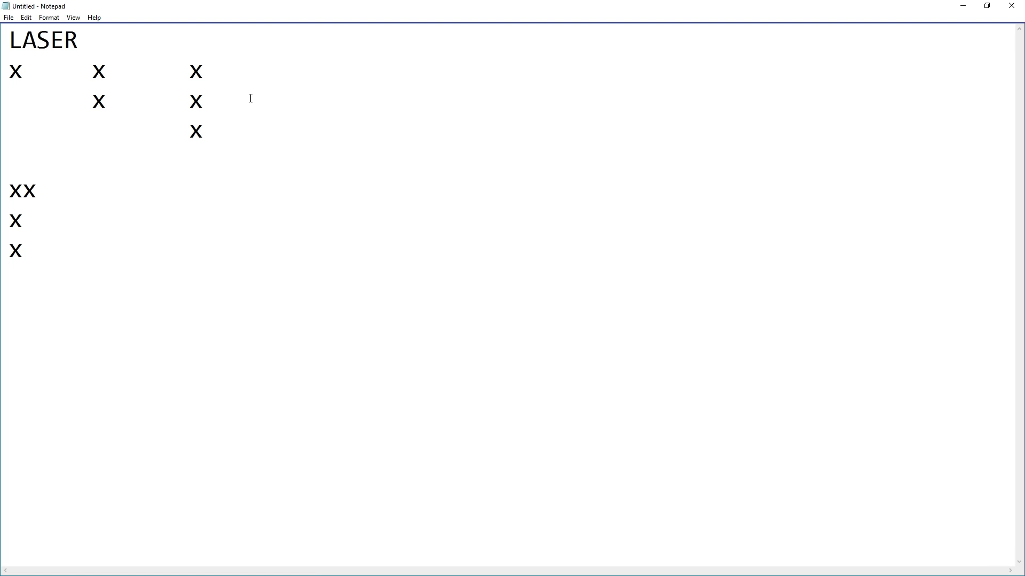
- Add XX and X groups below the staircase, then select all the notes for replacement
key(enter)
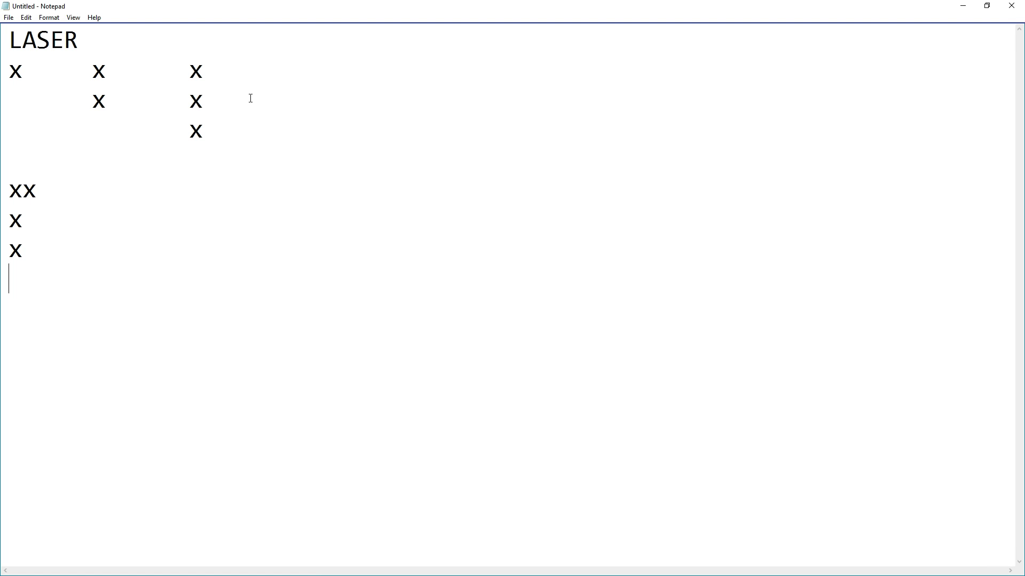
text(XX)
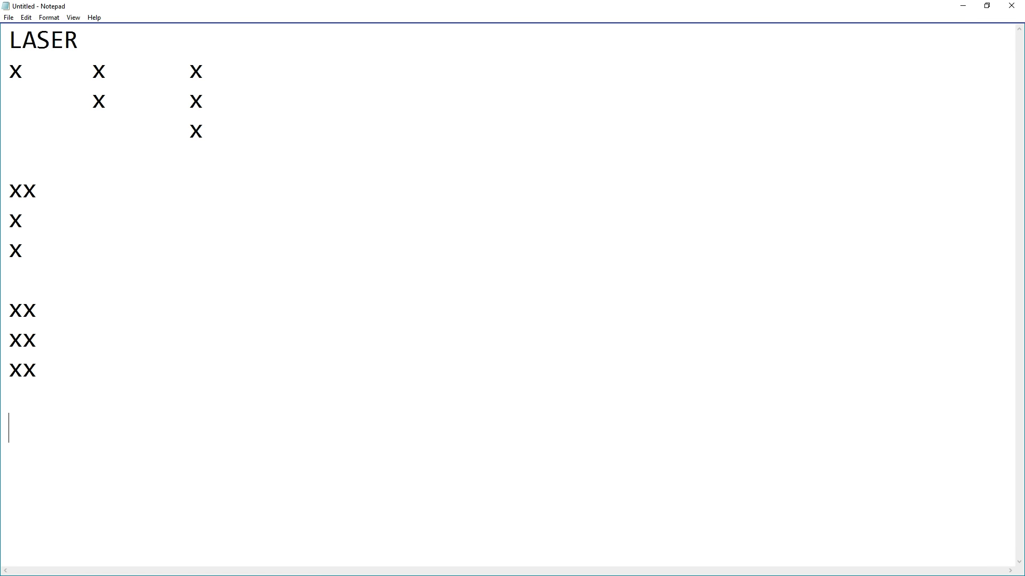
text(X)
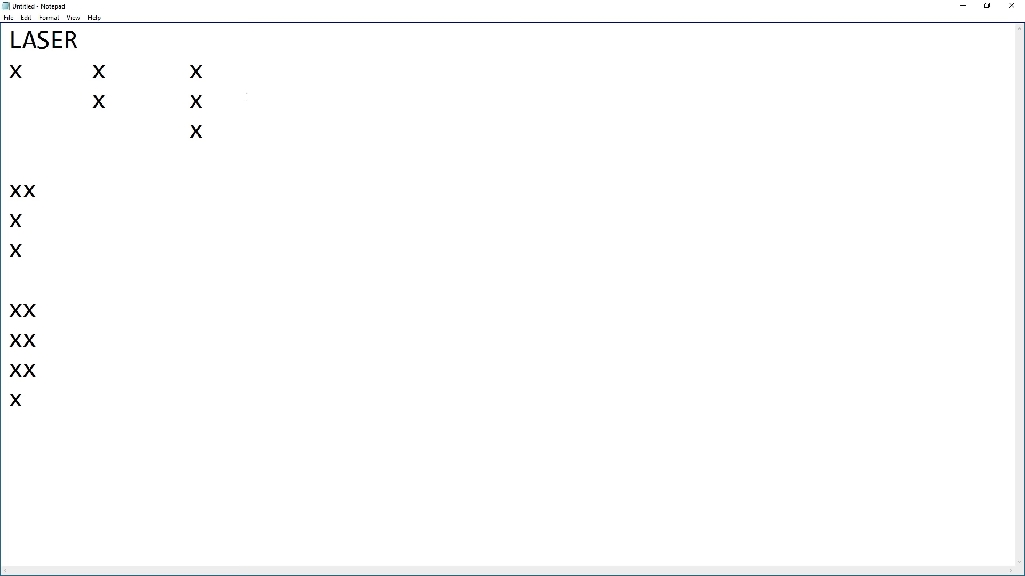
key(ctrl+a)
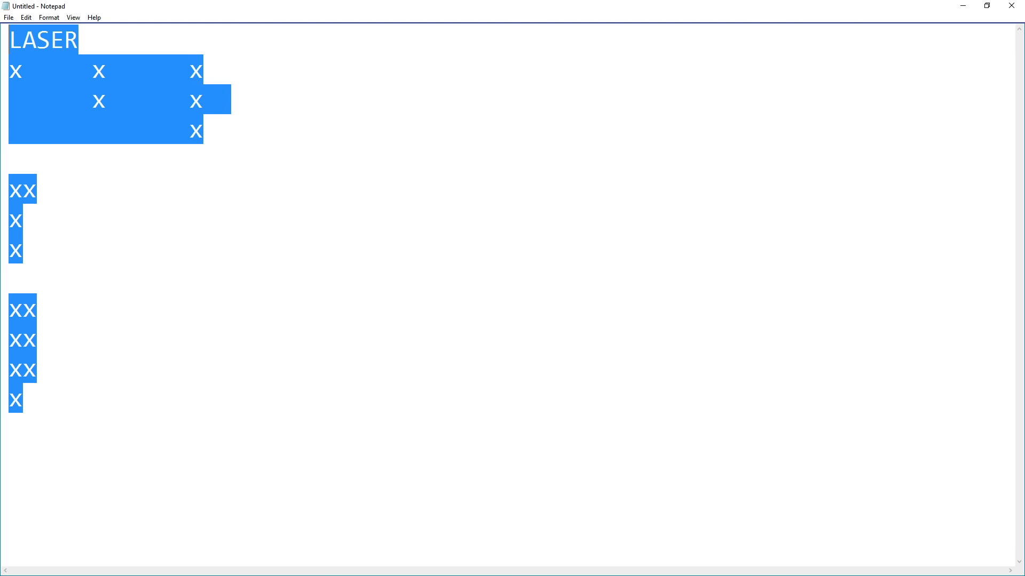
- Write a Missiles heading followed by x, XX, xxx, XXXX and XX groups
text(Missiles)
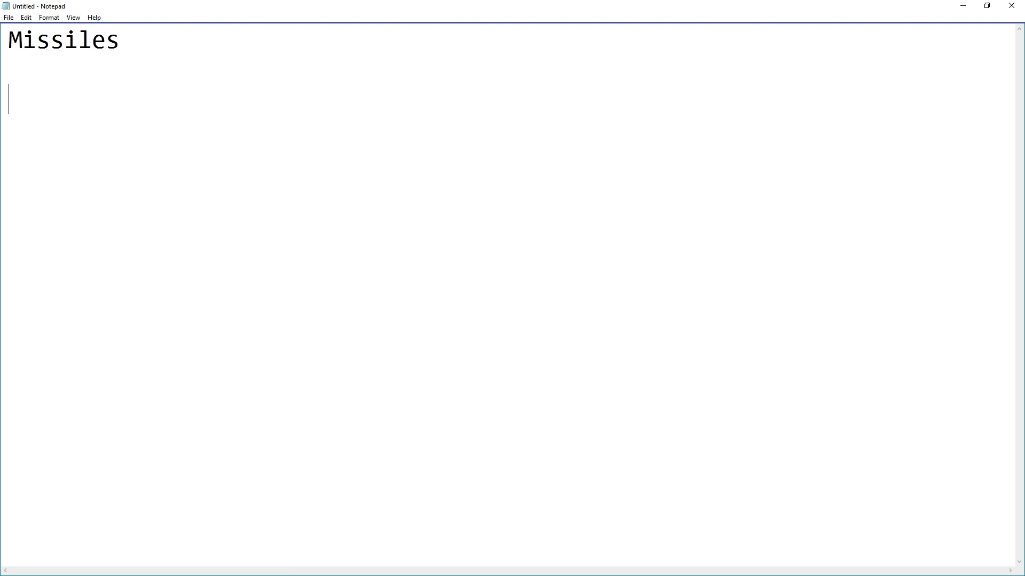
text(x)
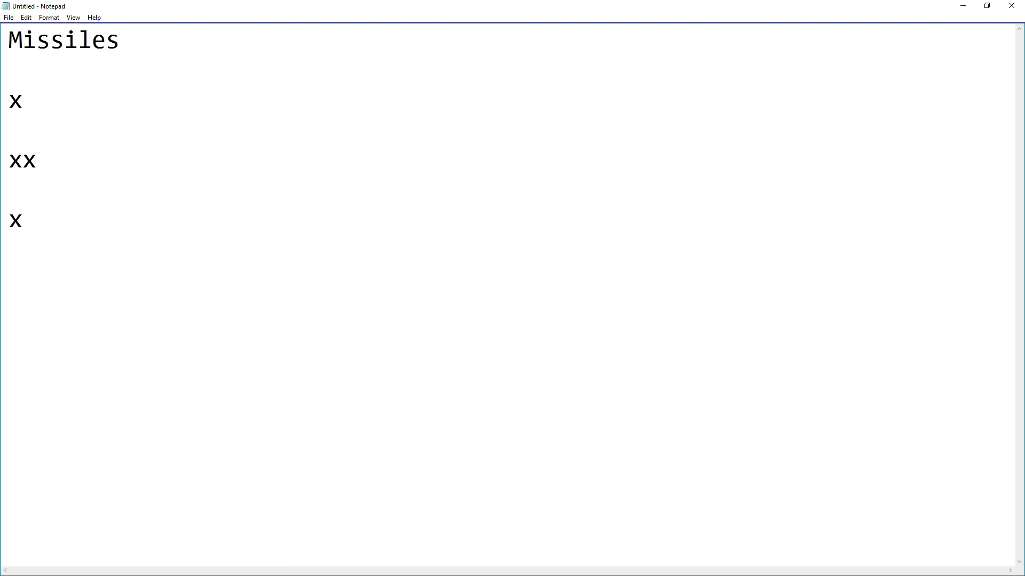
text(XX)
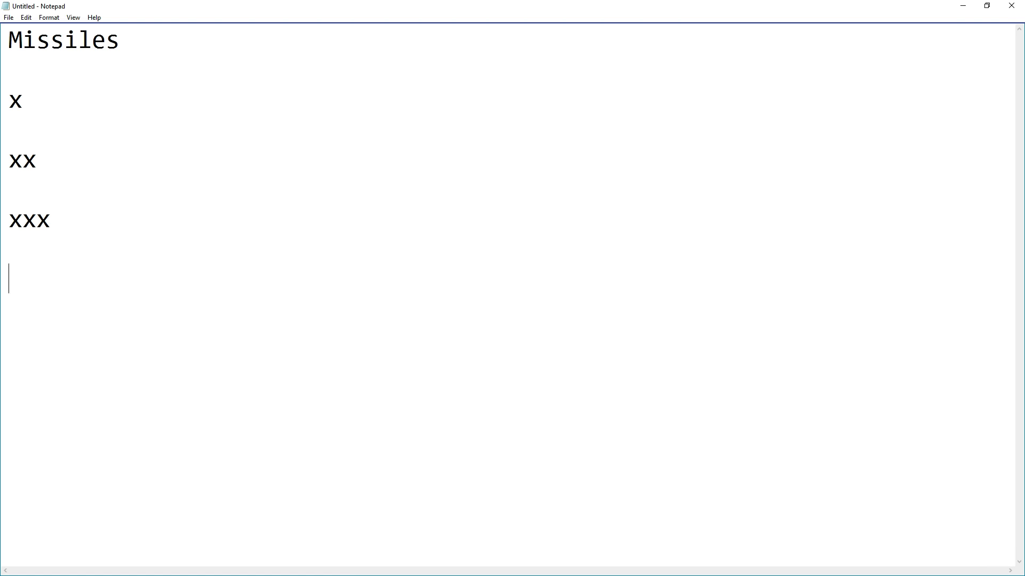
text(xxx)
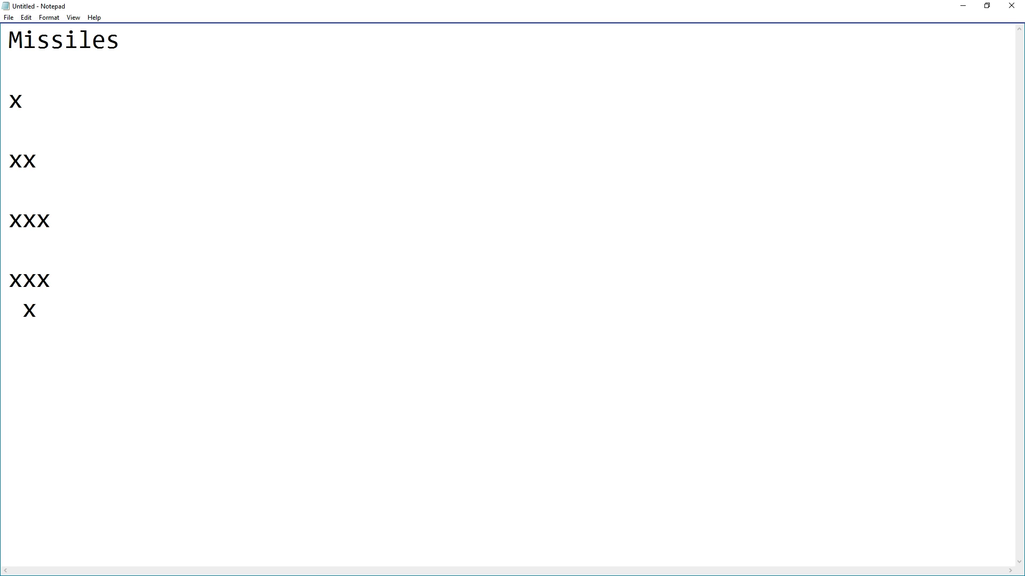
text(XXXX)
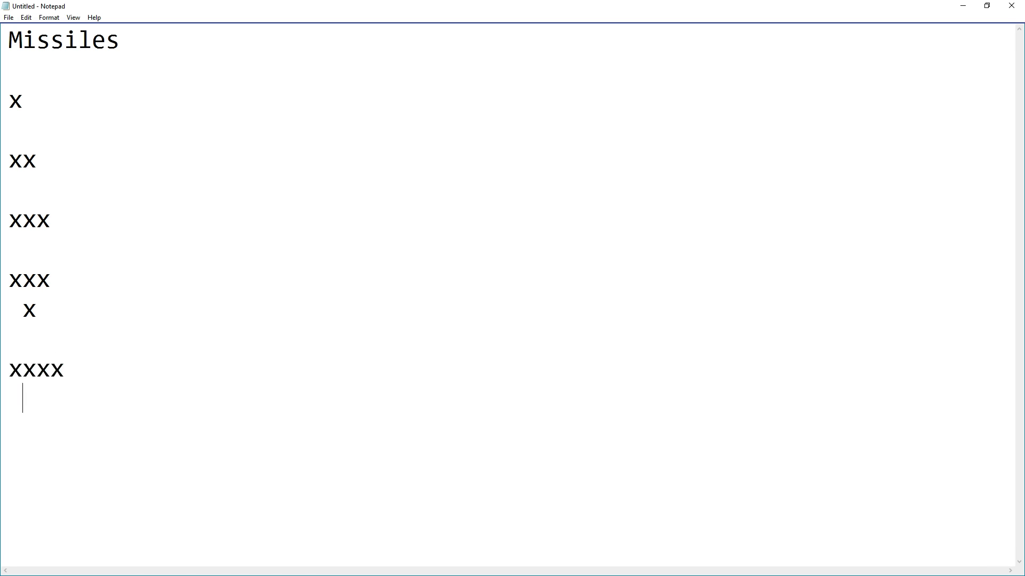
text(XX)
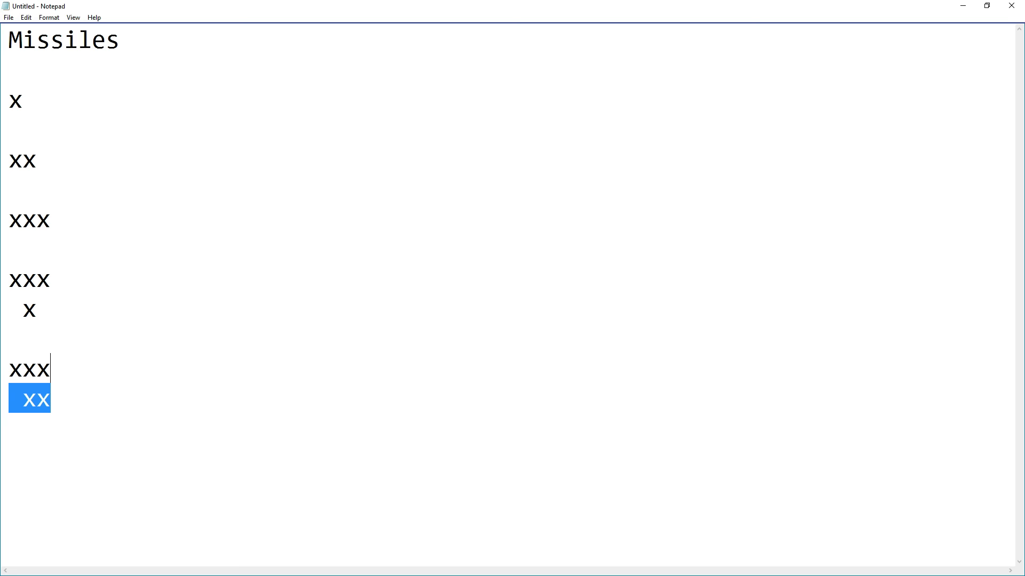
- Remove the partial group and write XXXXX, XXX, X rows forming an inverted triangle
key(Delete)
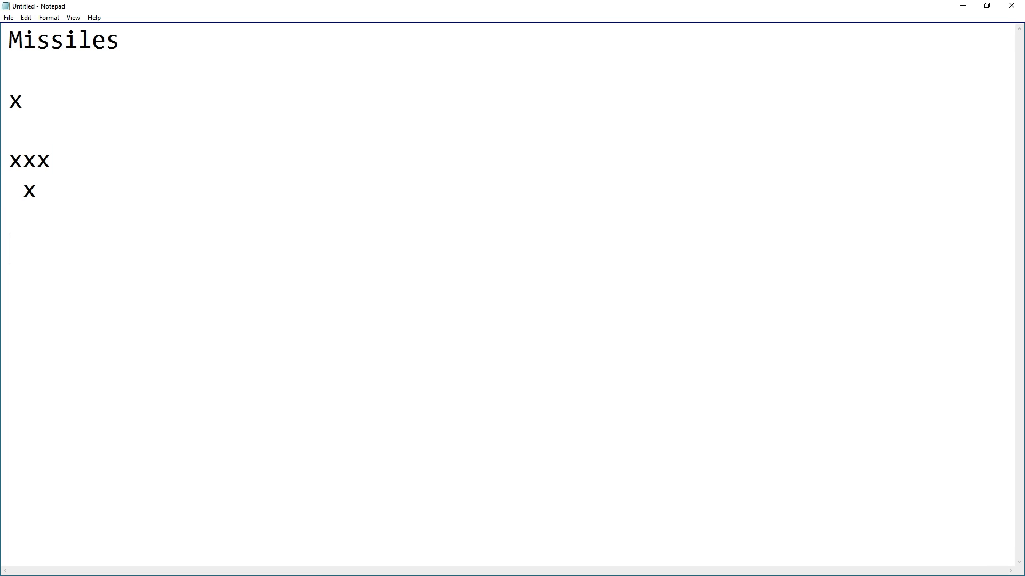
text(XXXXX)
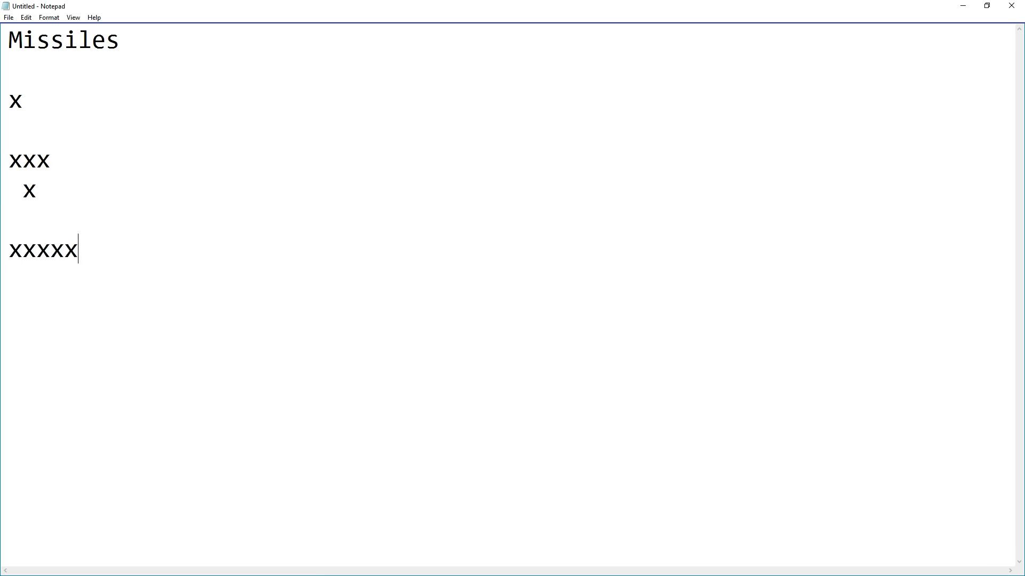
text(XXX)
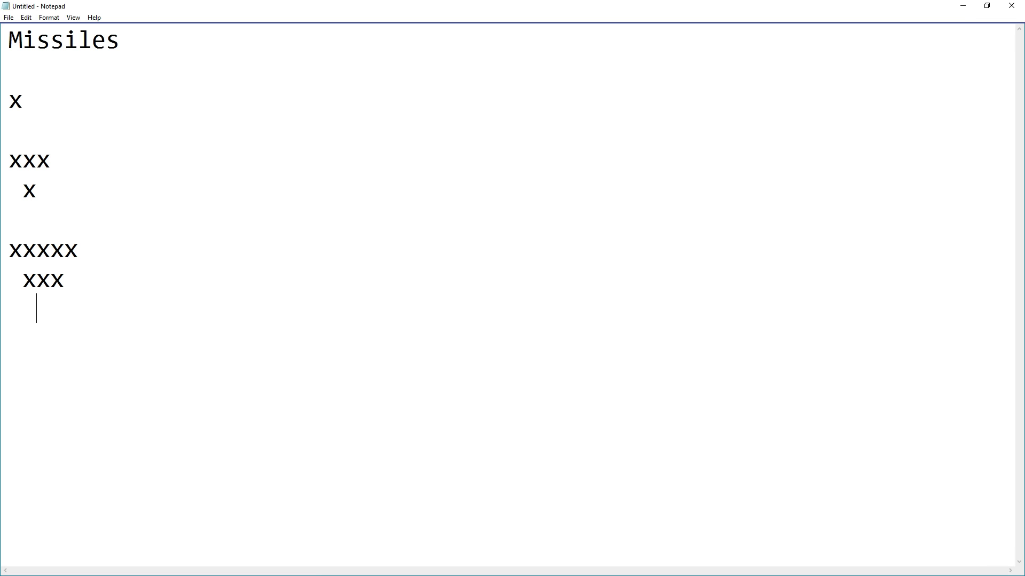
text(X)
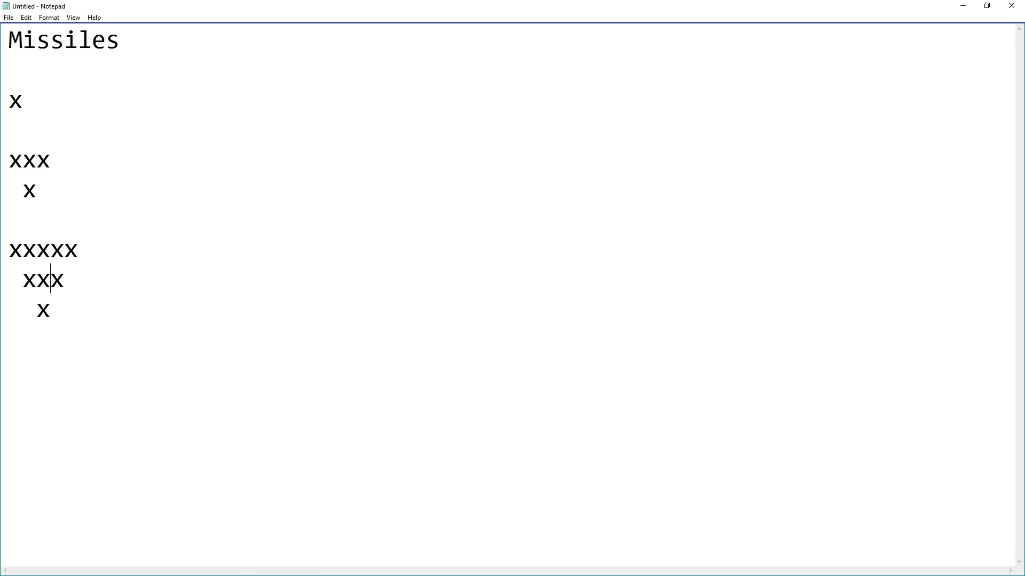
- Add single x rows completing the triangle patterns and select the tip x
text(X)
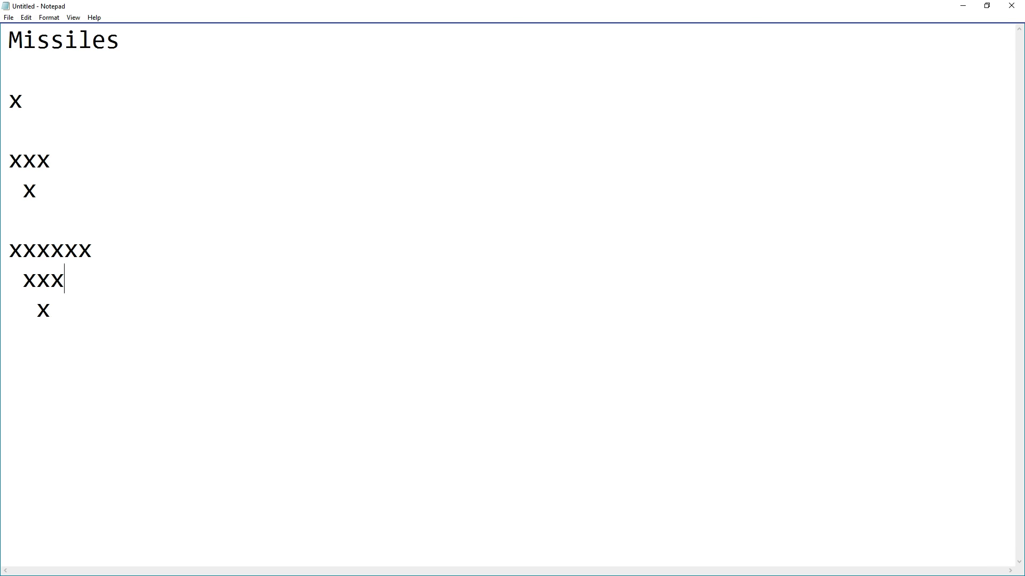
text(X)
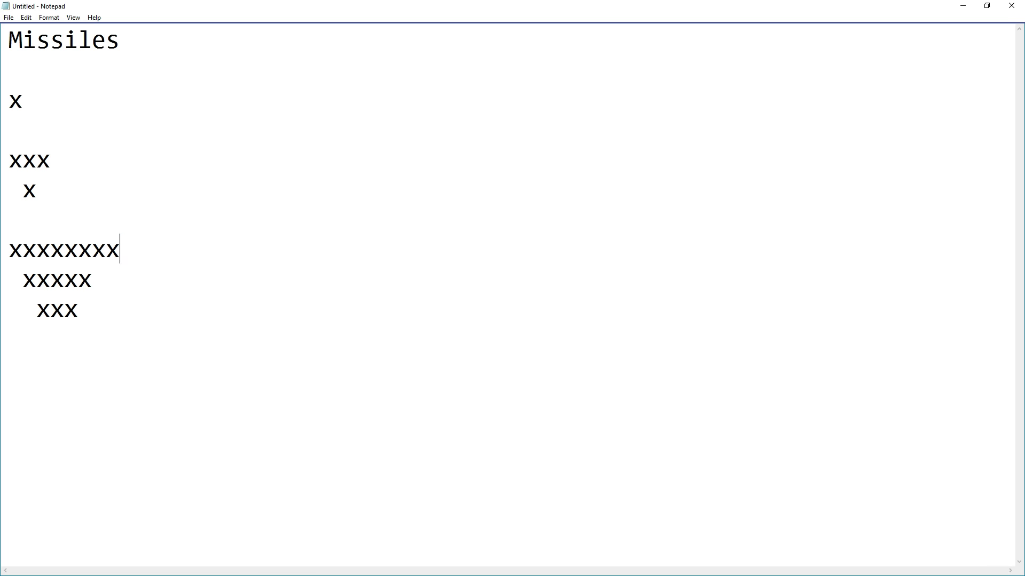
text(X)
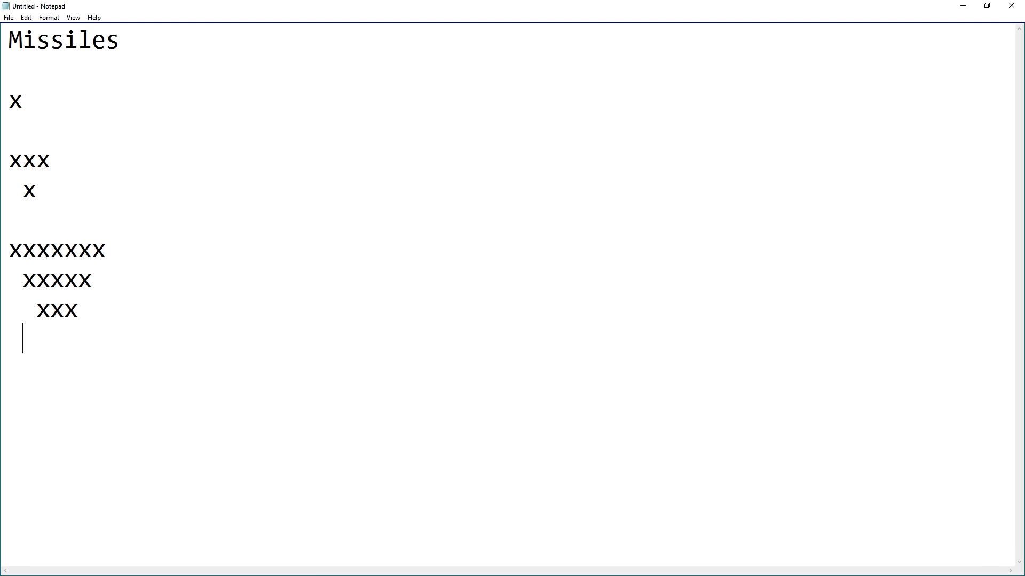
text(X)
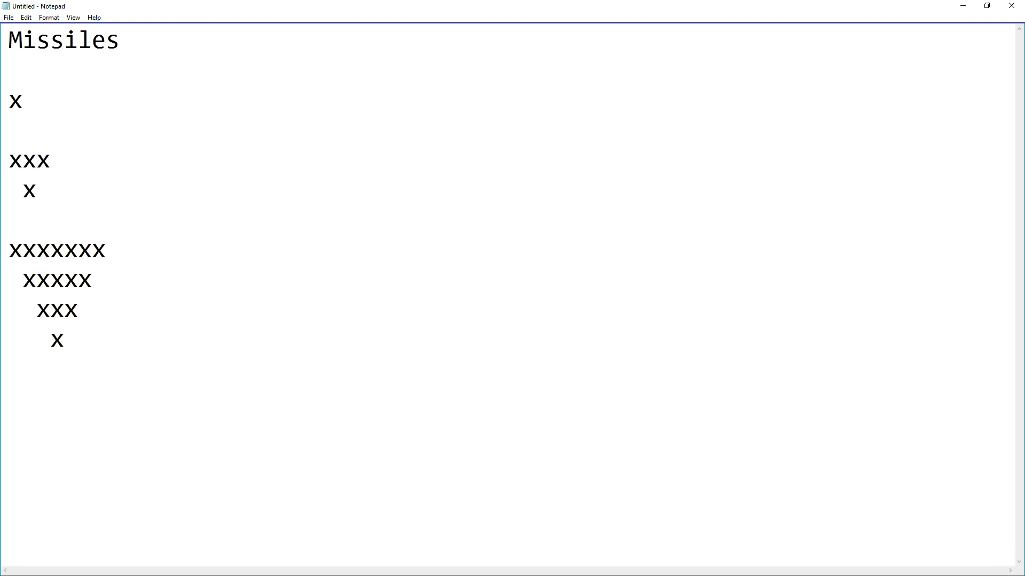
mouse_move(60, 301)
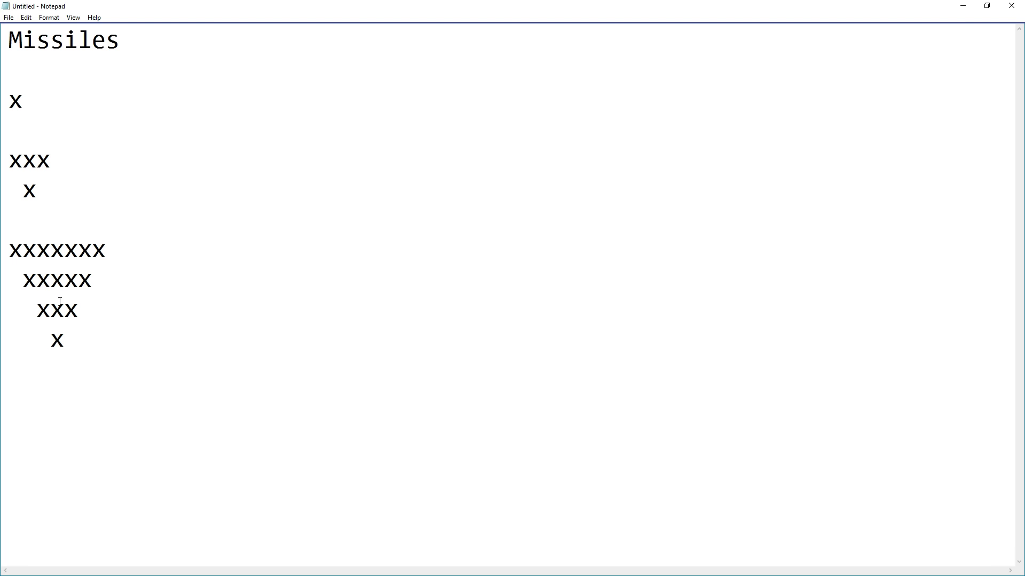
double_click(57, 340)
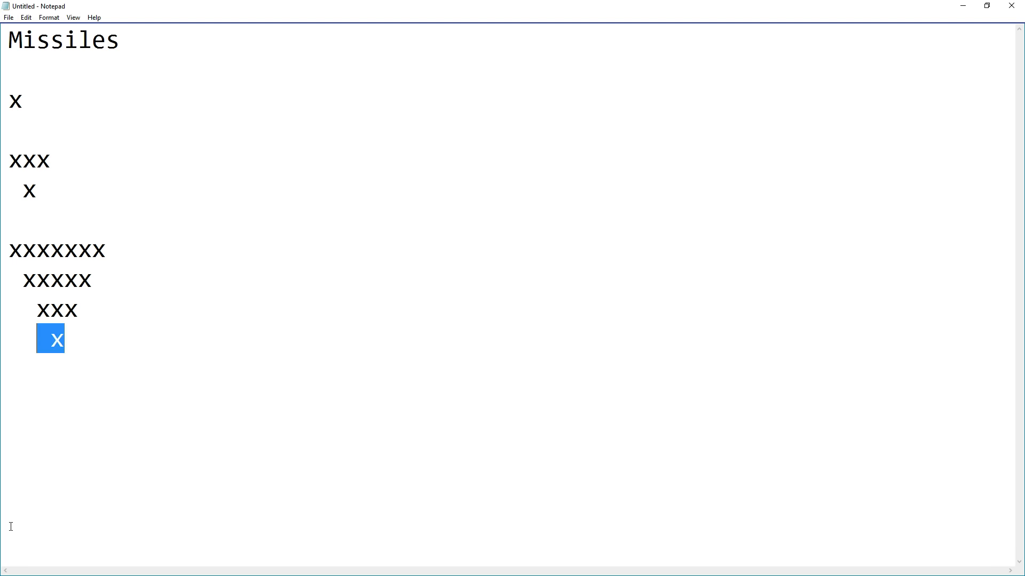
mouse_move(55, 210)
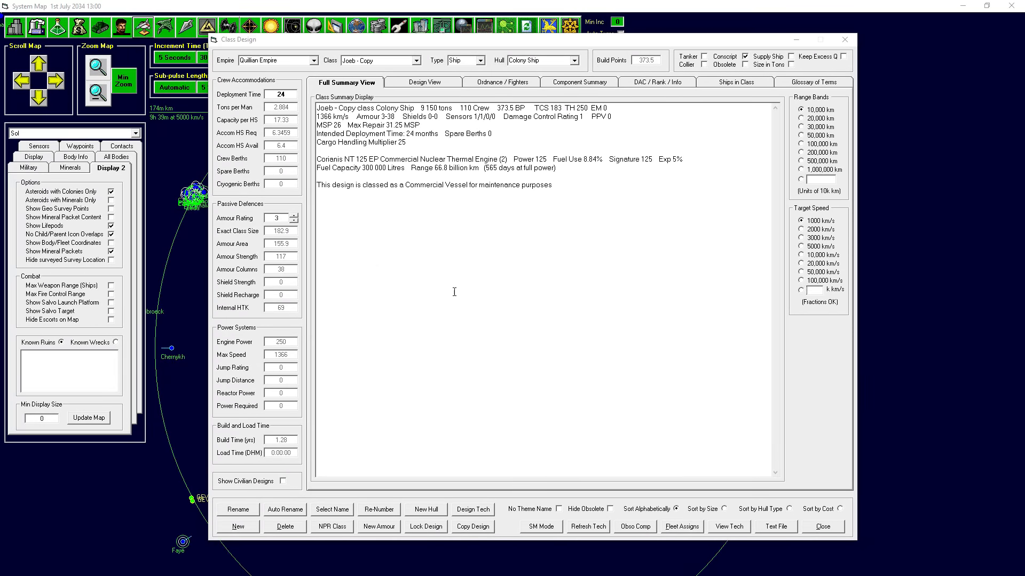
- Adjust the Joeb - Copy colony ship's armour rating back to 1 (7,050 tons)
click(295, 221)
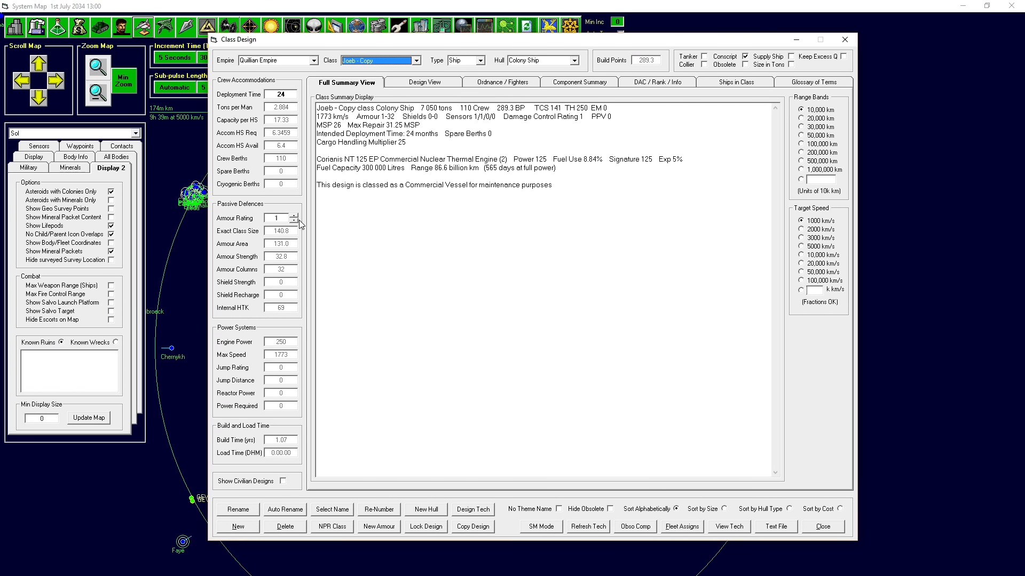
mouse_move(405, 156)
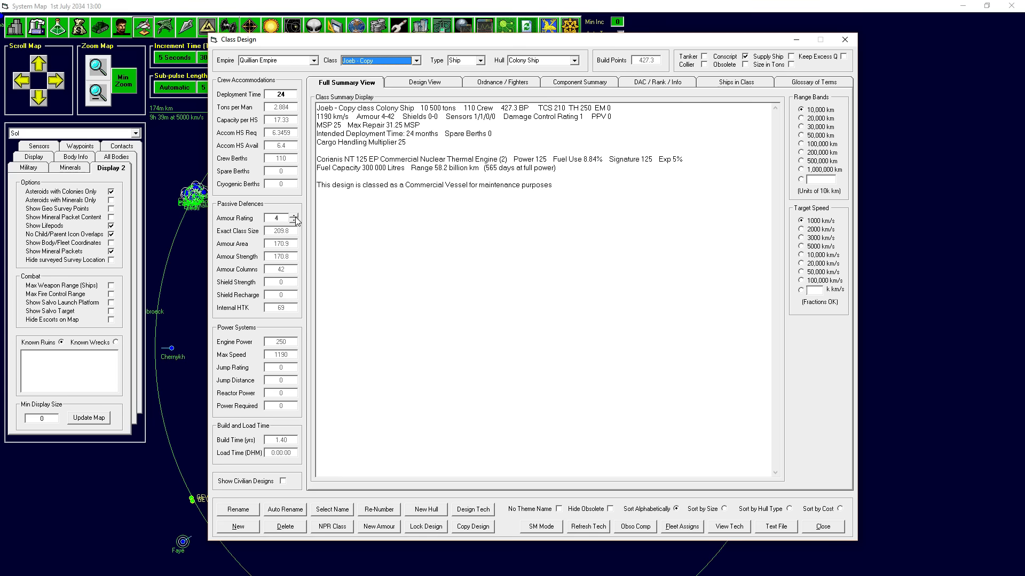
click(296, 221)
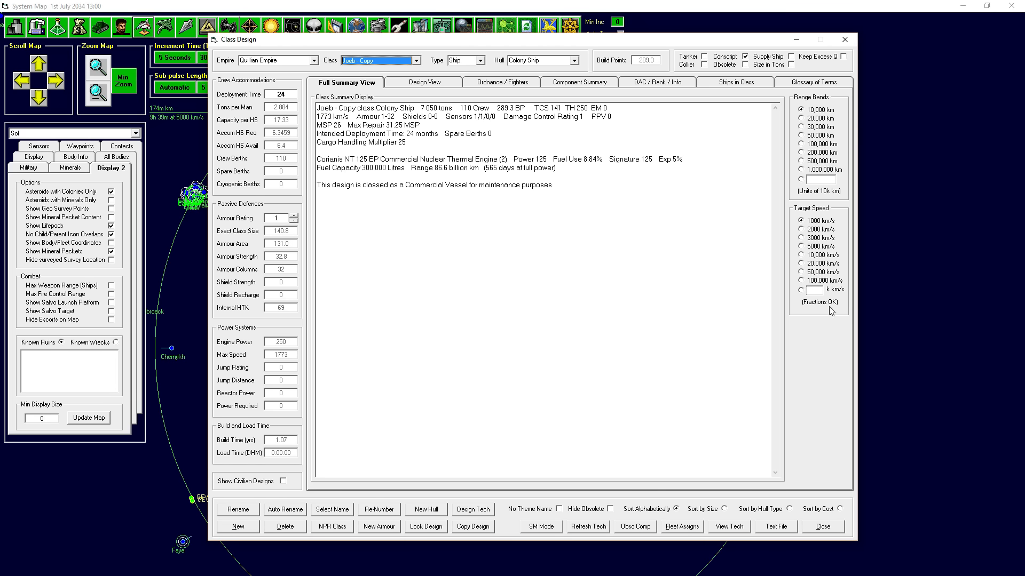
- Close the class design window, glance at Earth's research page, and return to the Sol map
click(820, 526)
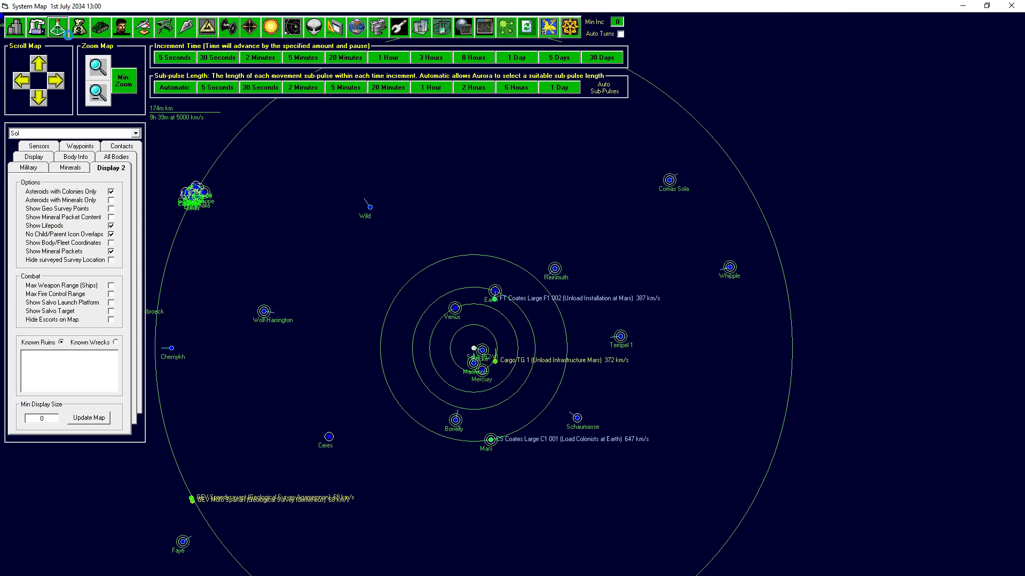
click(57, 26)
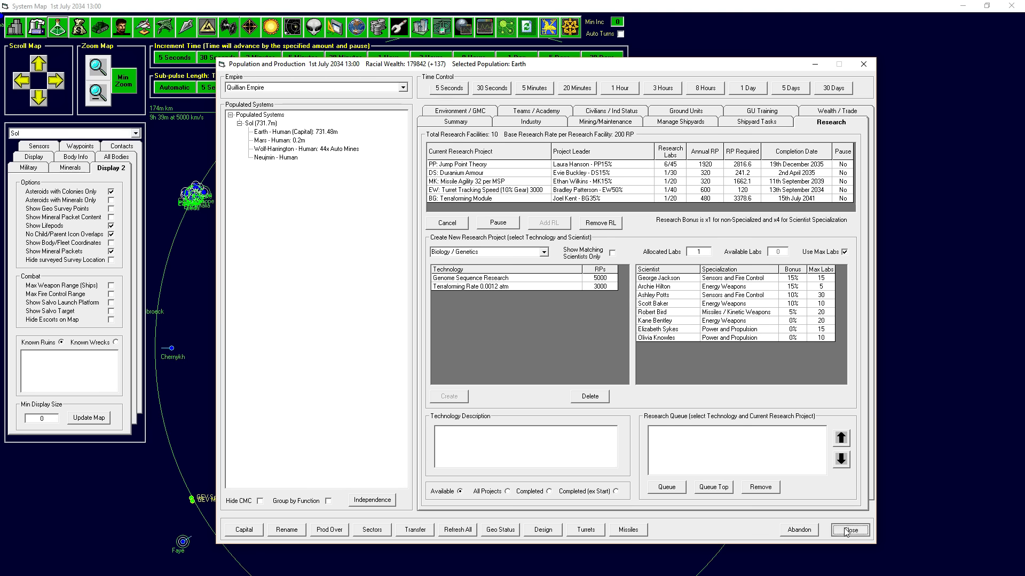
click(848, 529)
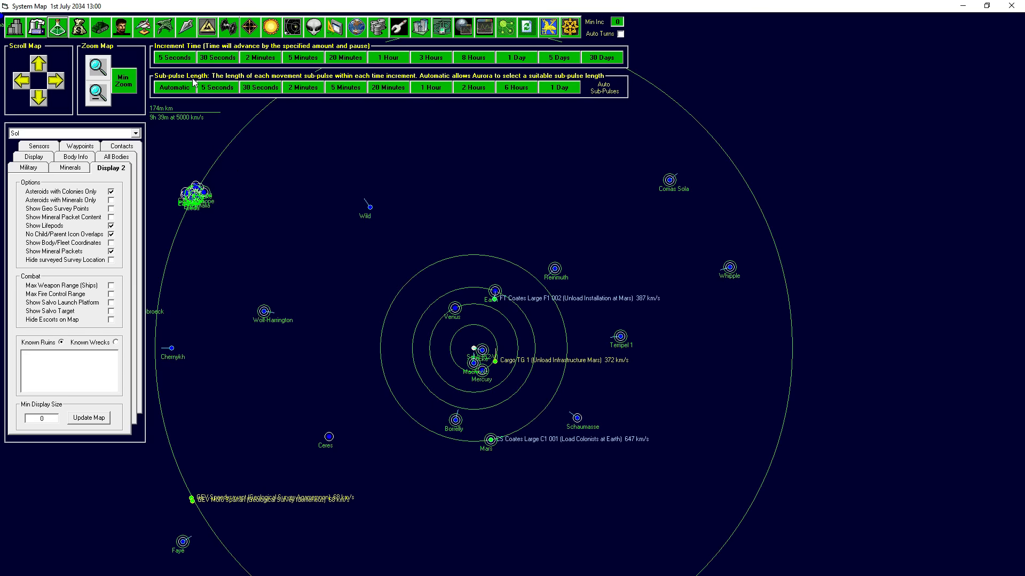
- Set the Annapolis class type to PDC, accepting removal of incompatible systems, and view its components
click(419, 26)
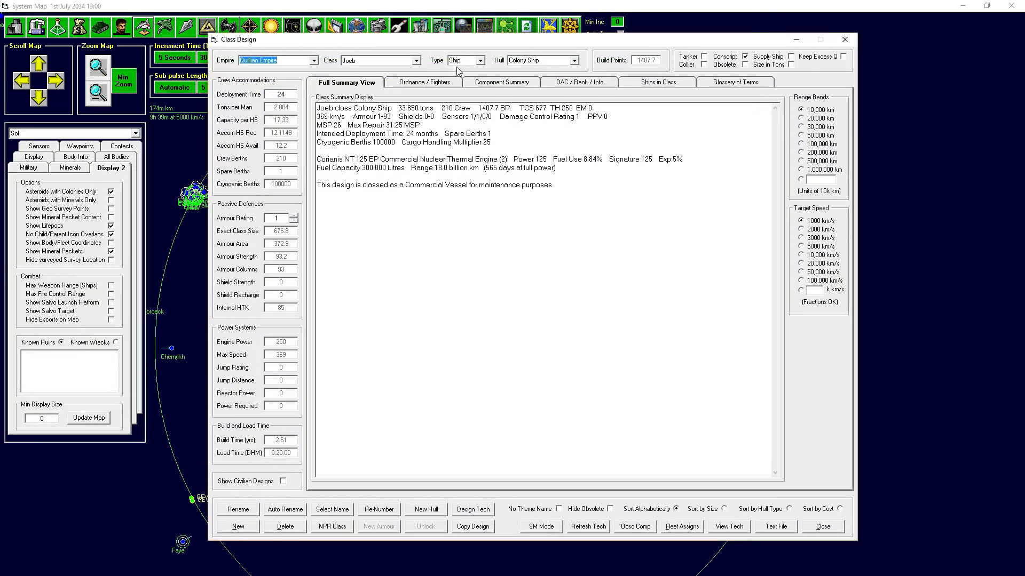
click(421, 60)
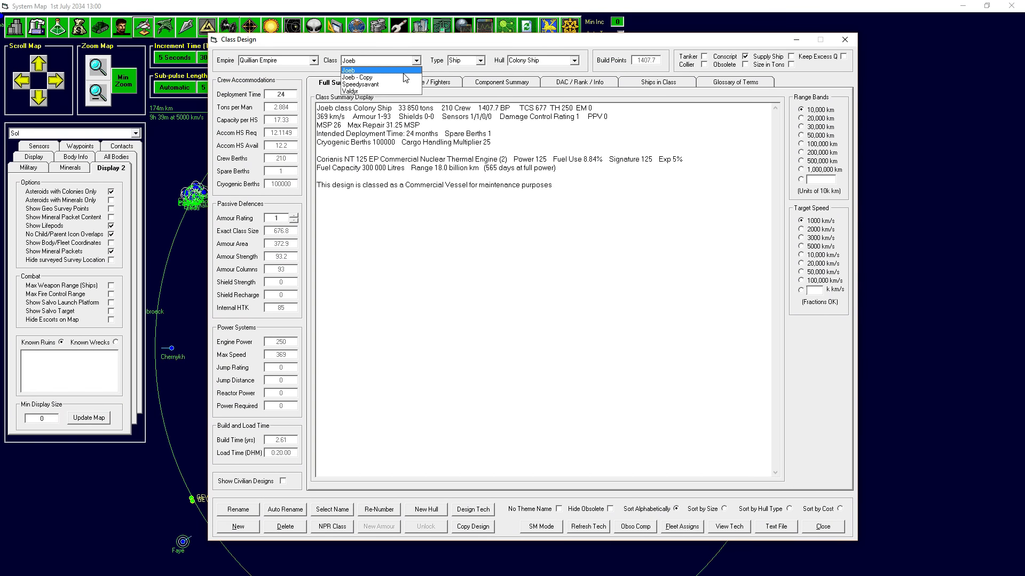
click(348, 60)
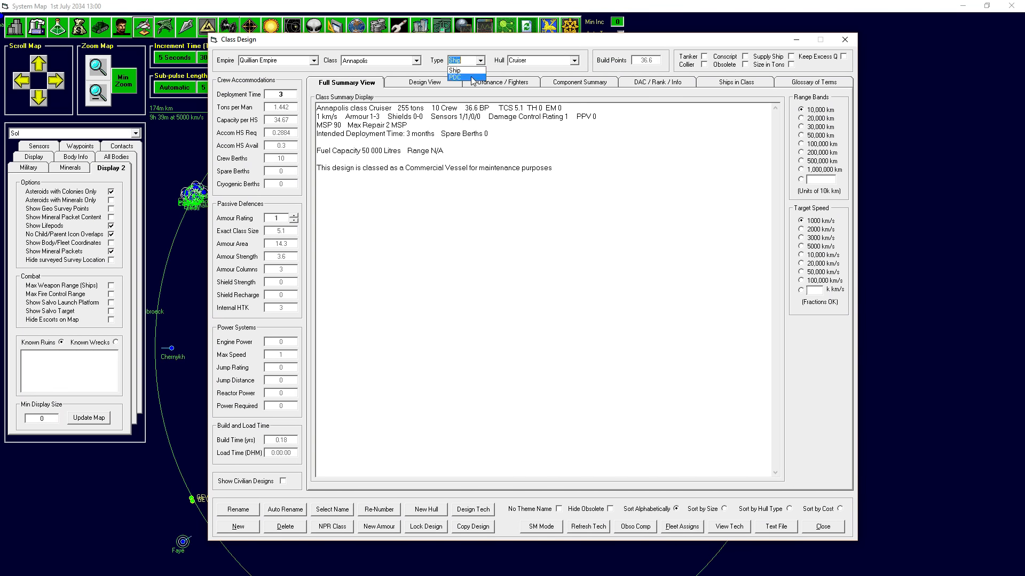
click(455, 77)
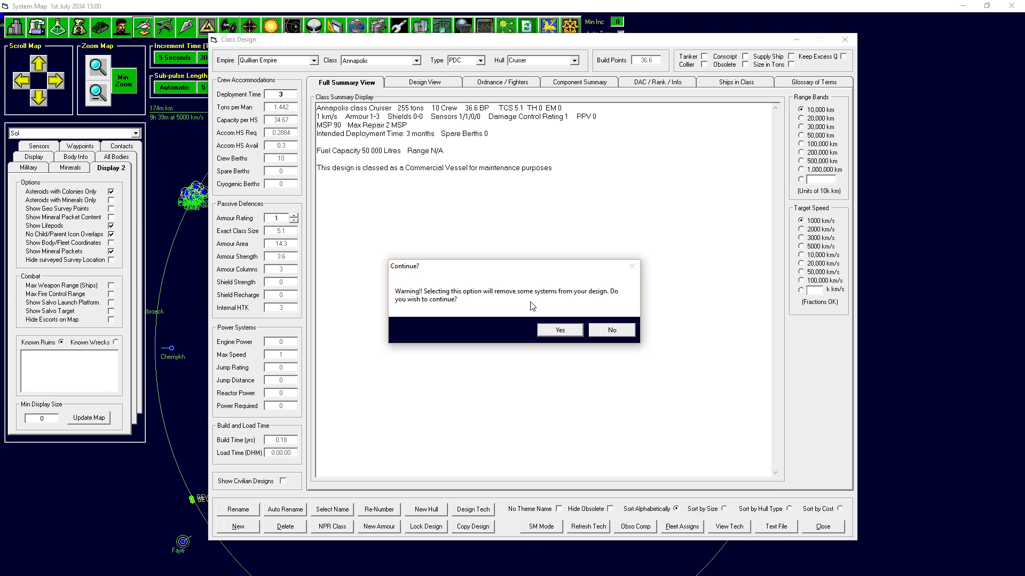
click(558, 329)
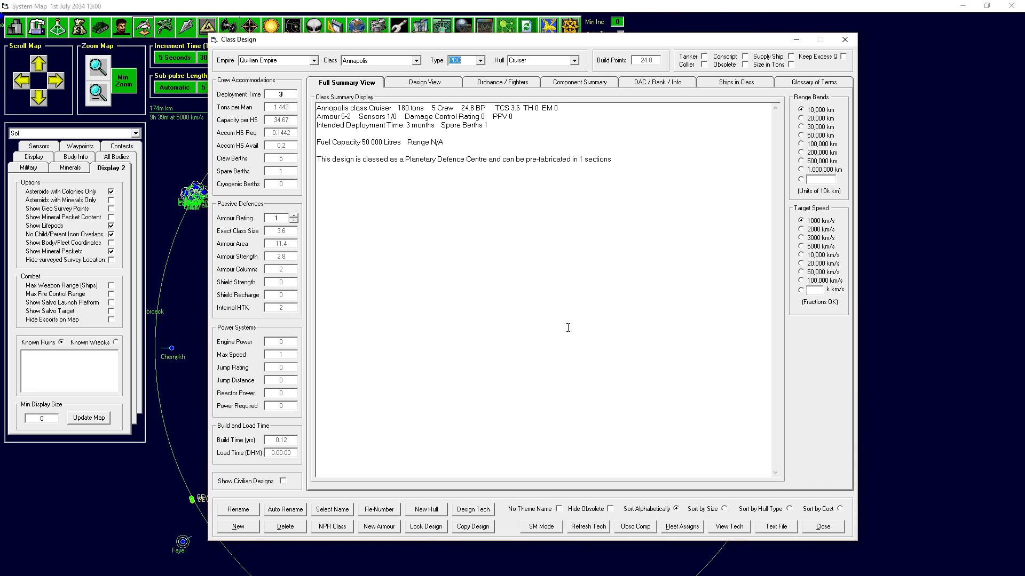
click(424, 82)
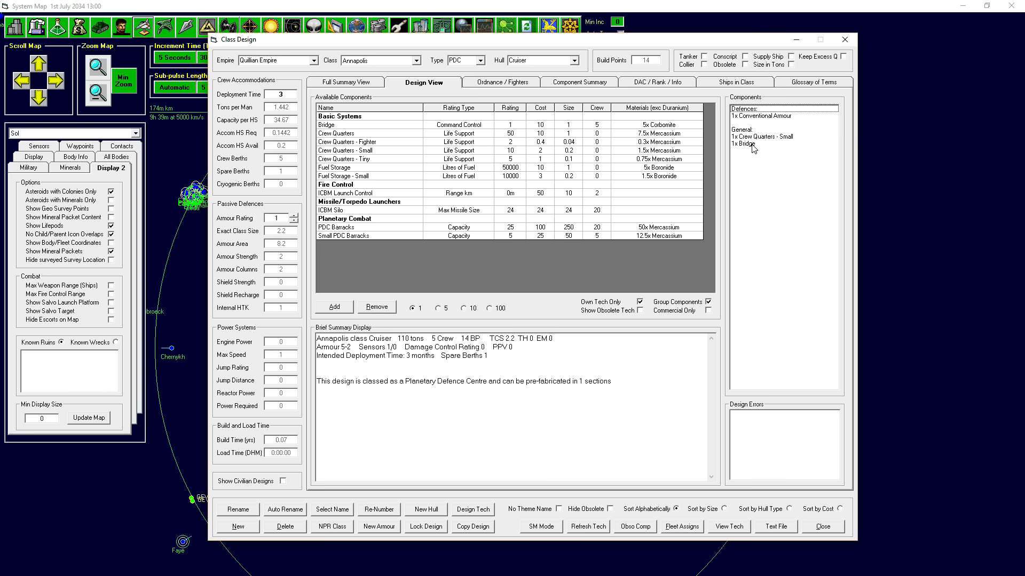
mouse_move(760, 90)
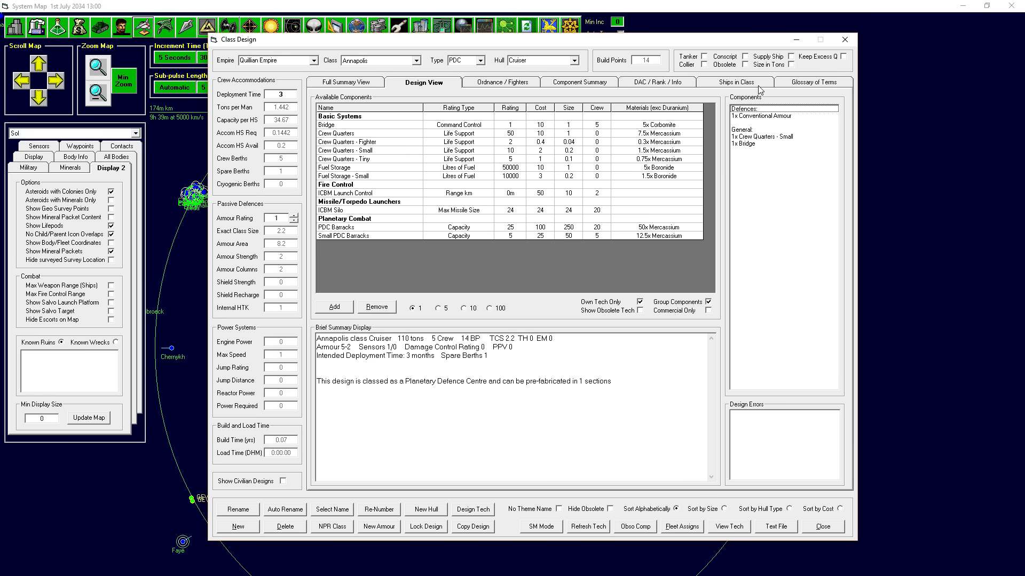
mouse_move(482, 209)
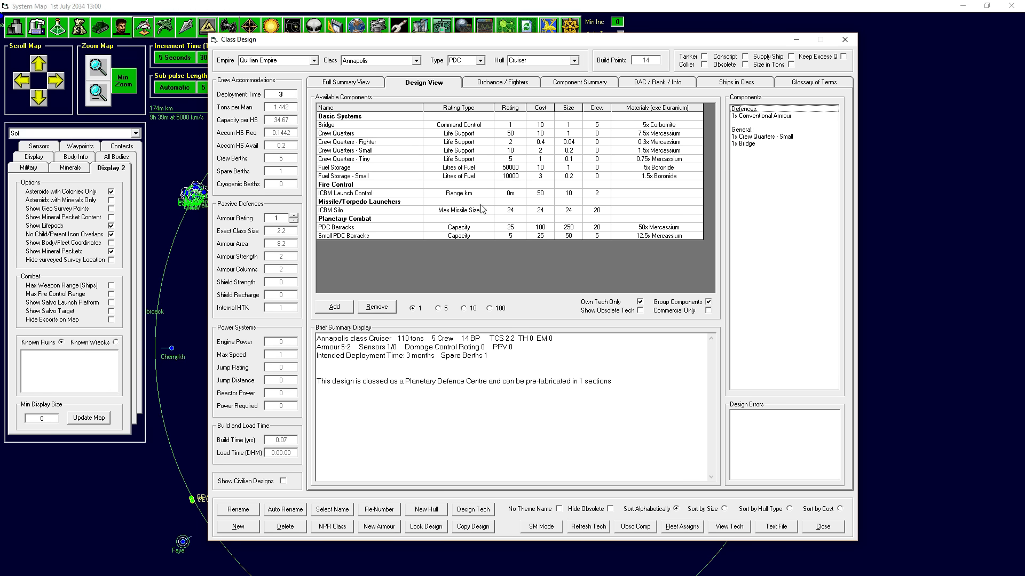
mouse_move(784, 150)
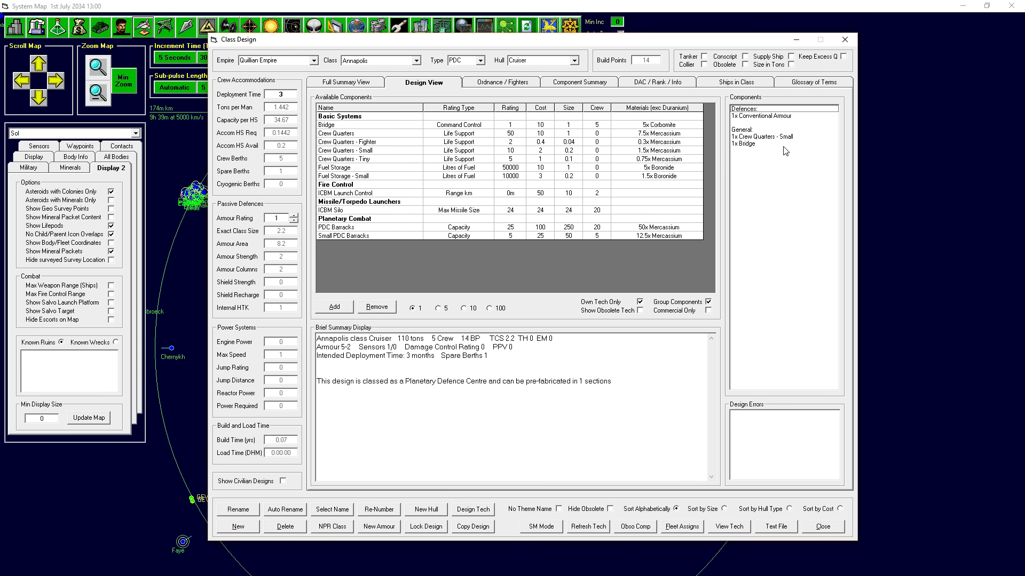
mouse_move(385, 106)
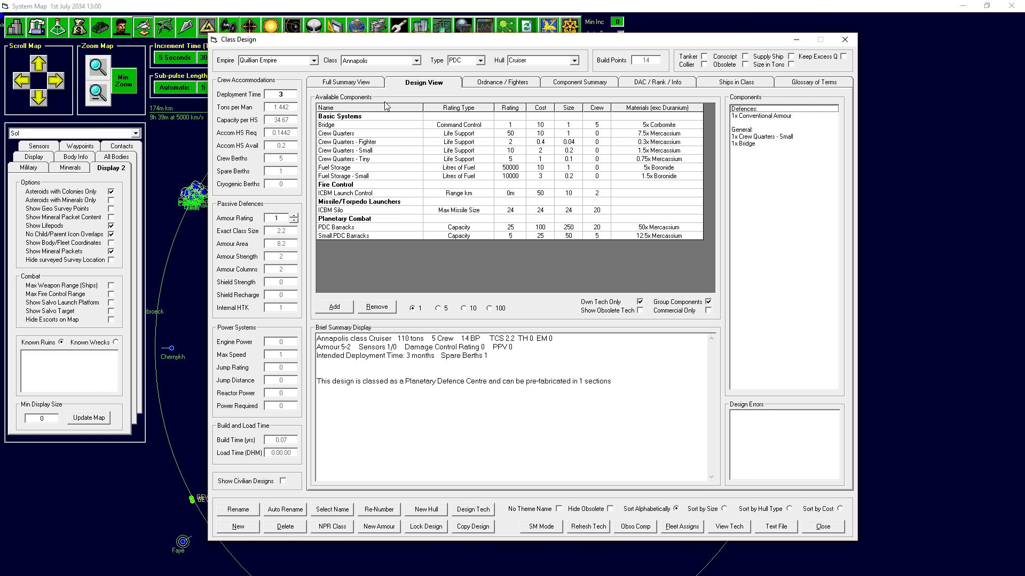
- Add an ICBM Silo to Annapolis, bringing it to 1,600 tons and PPV 24
click(346, 210)
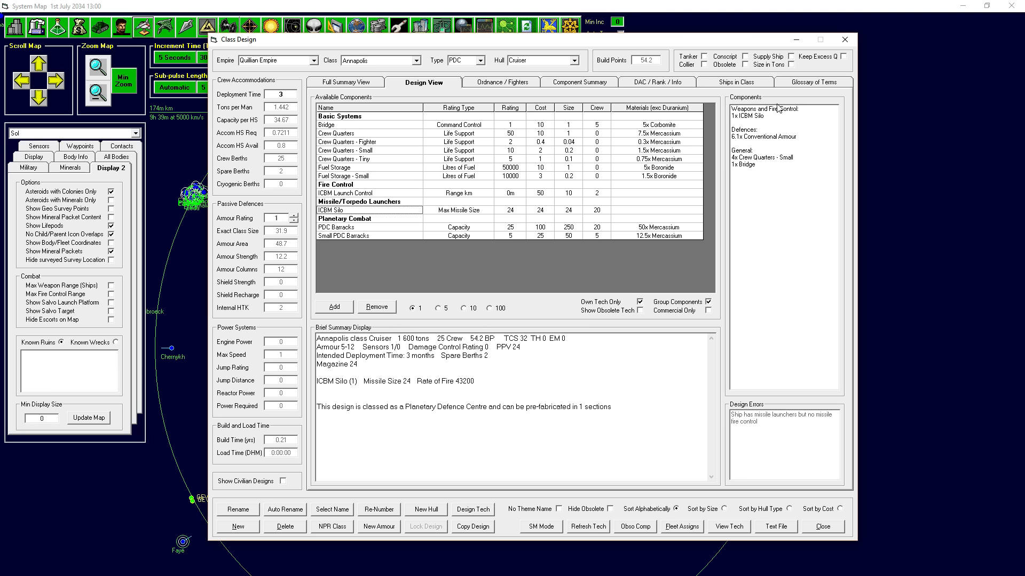
mouse_move(778, 135)
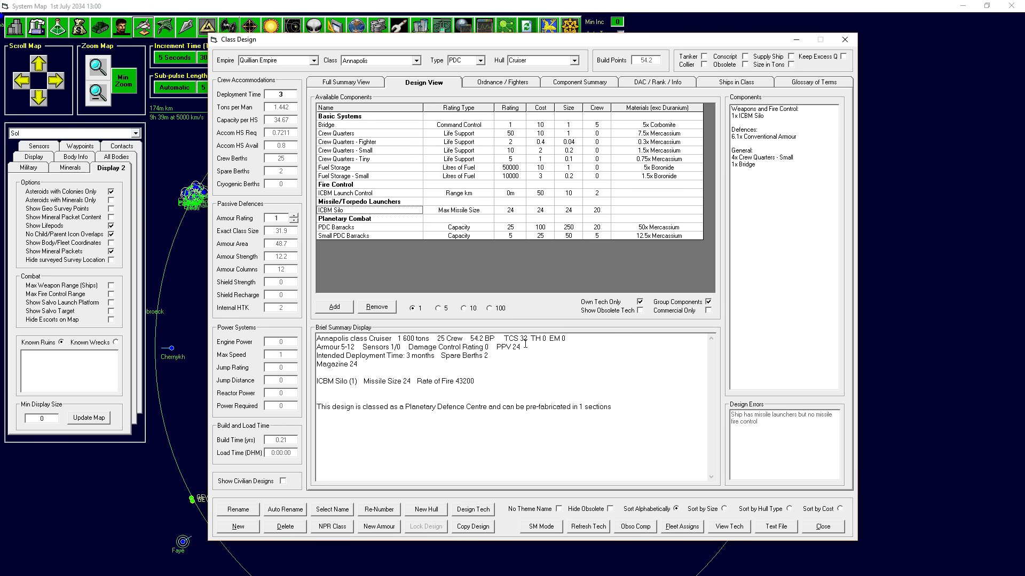
double_click(504, 347)
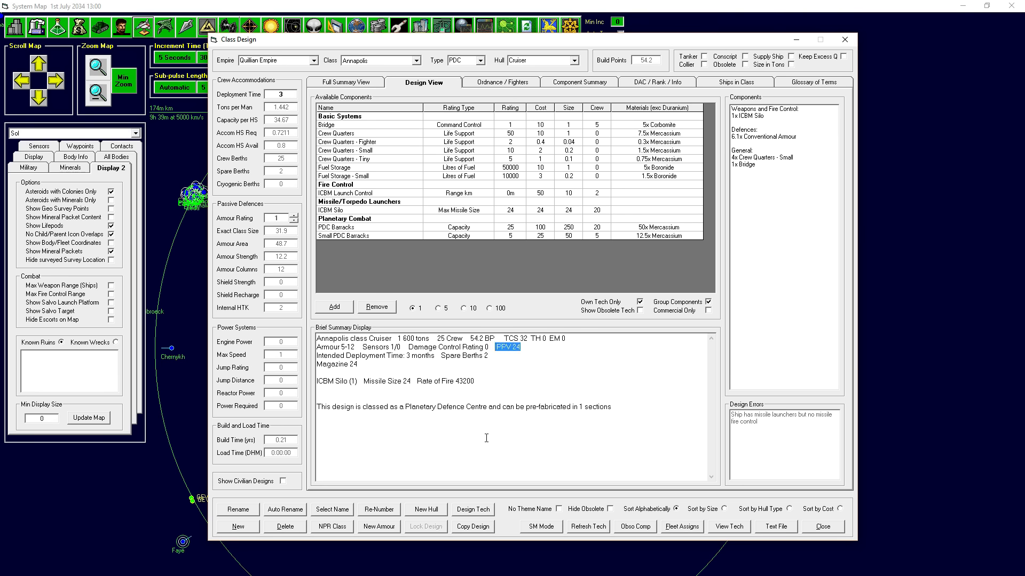
mouse_move(526, 412)
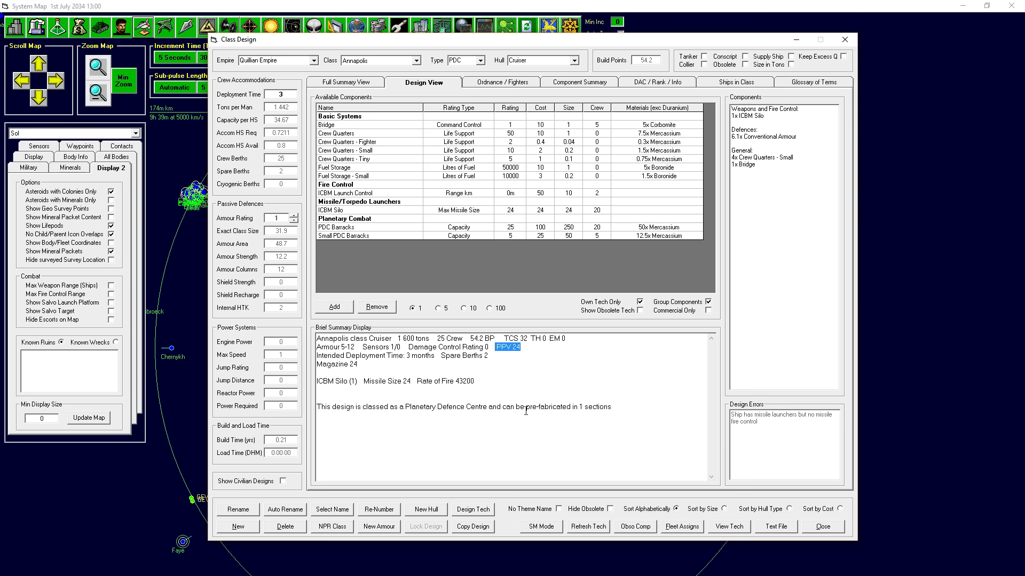
mouse_move(776, 273)
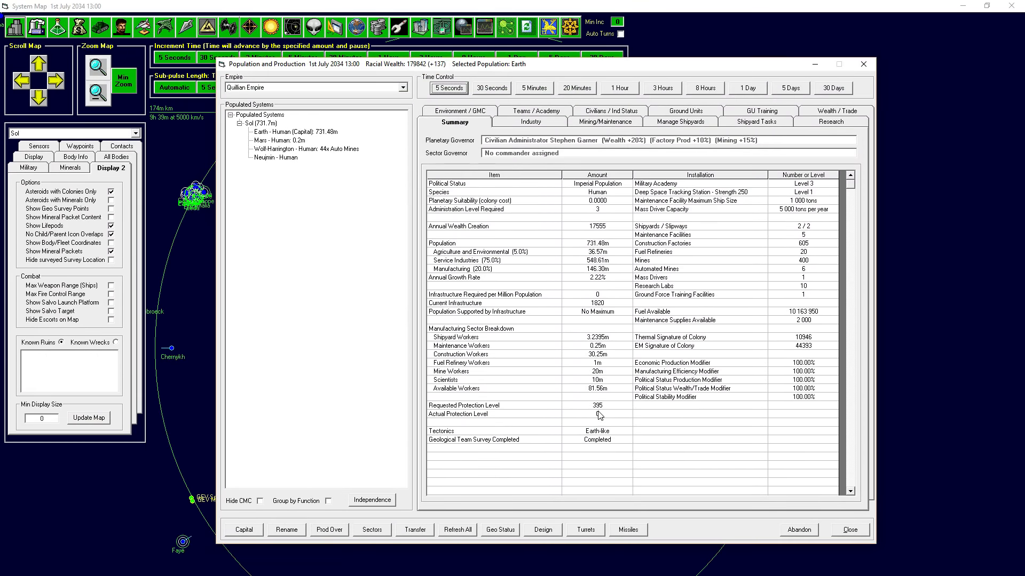
- Check Earth's requested protection 395 against actual 0 and close the population window
click(594, 406)
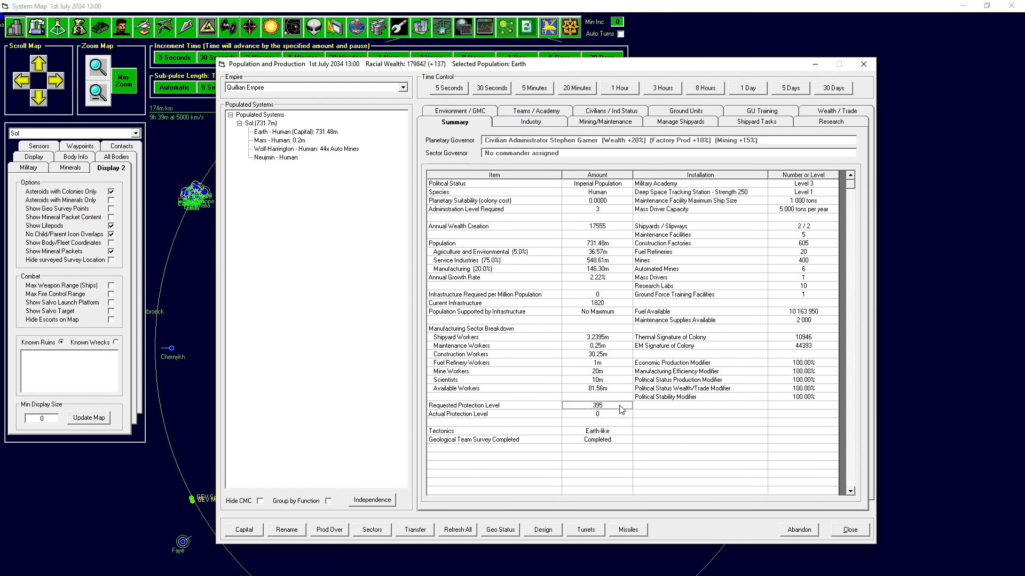
mouse_move(390, 150)
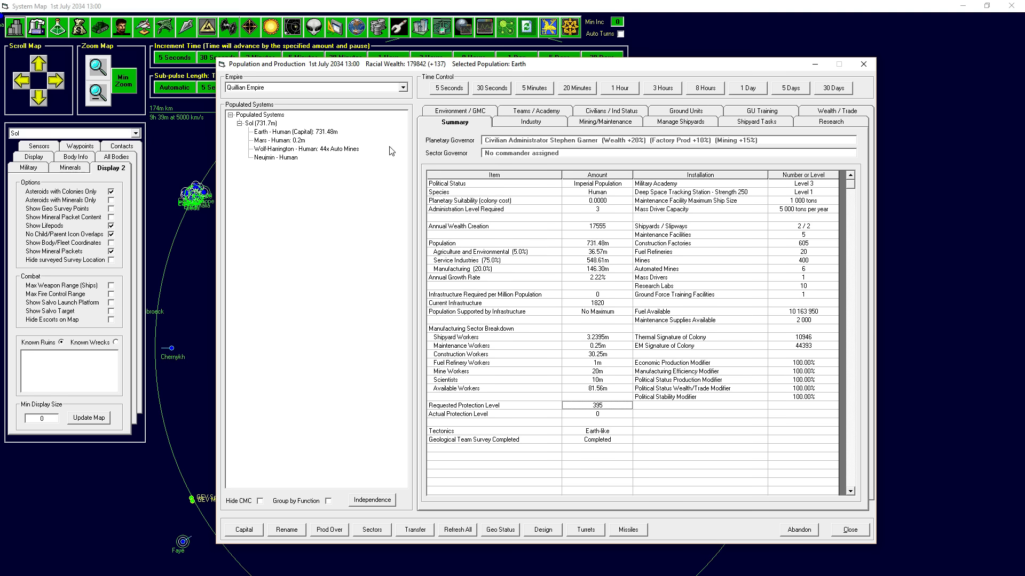
mouse_move(139, 46)
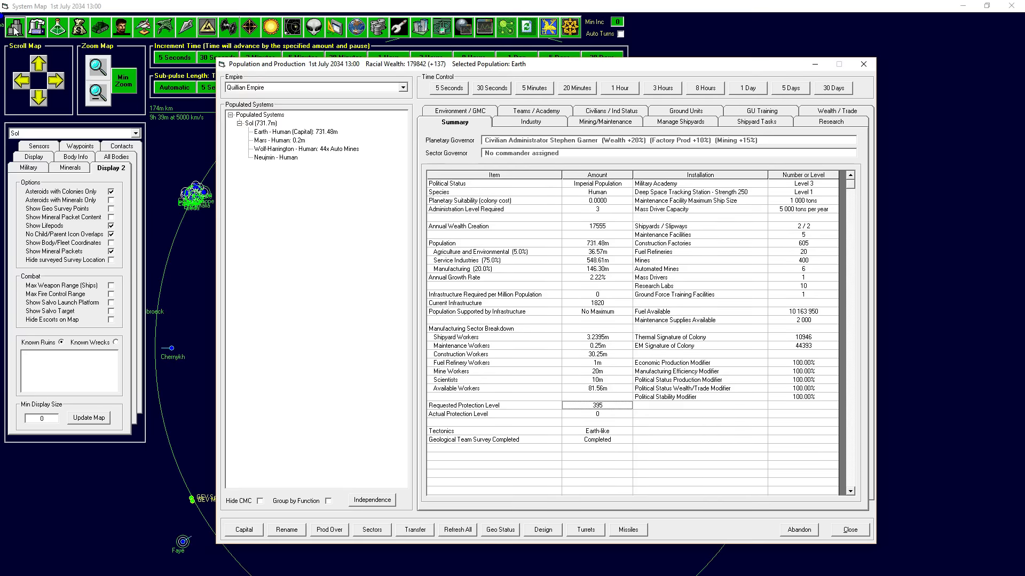
click(596, 414)
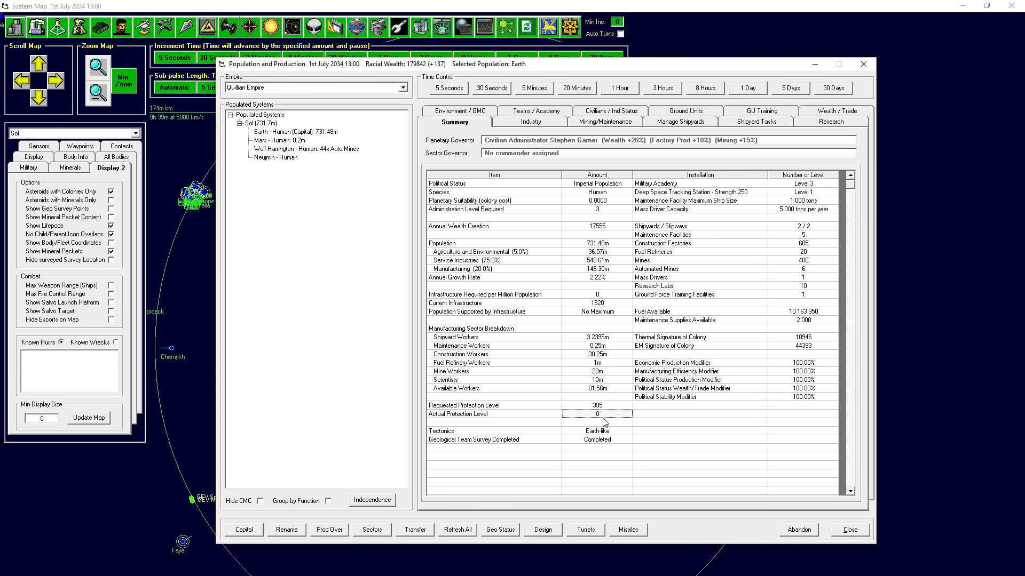
mouse_move(601, 423)
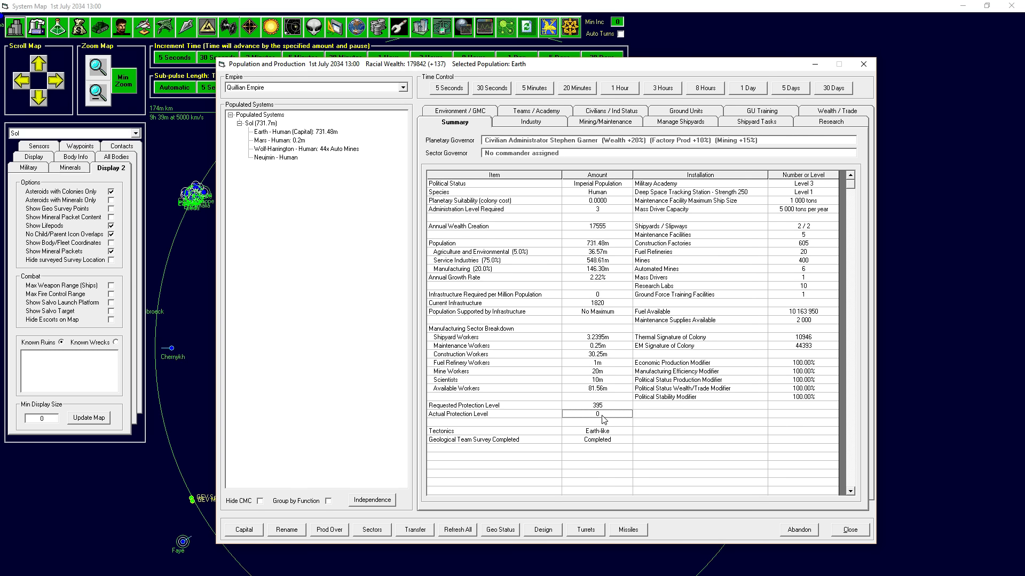
mouse_move(950, 530)
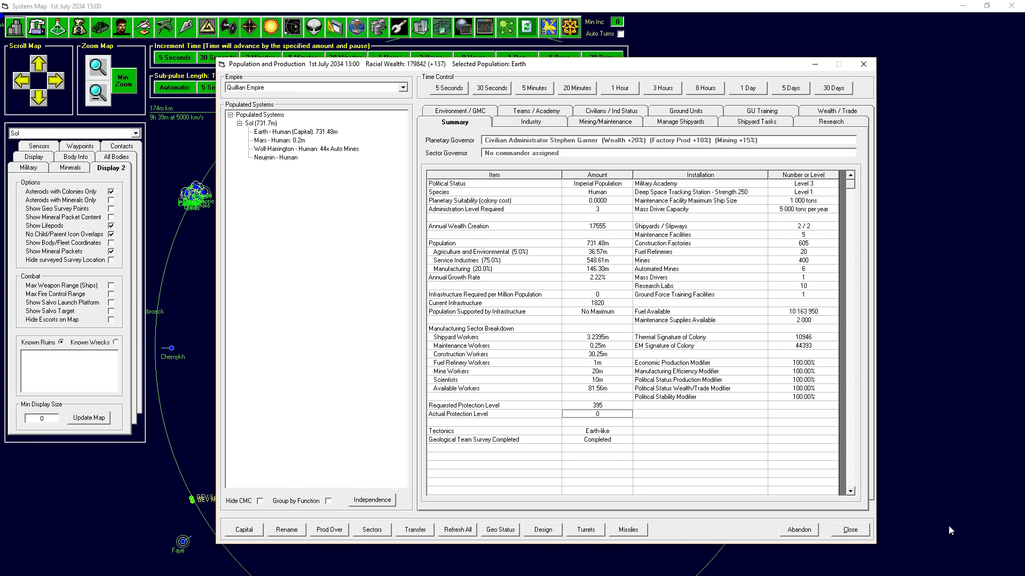
click(848, 529)
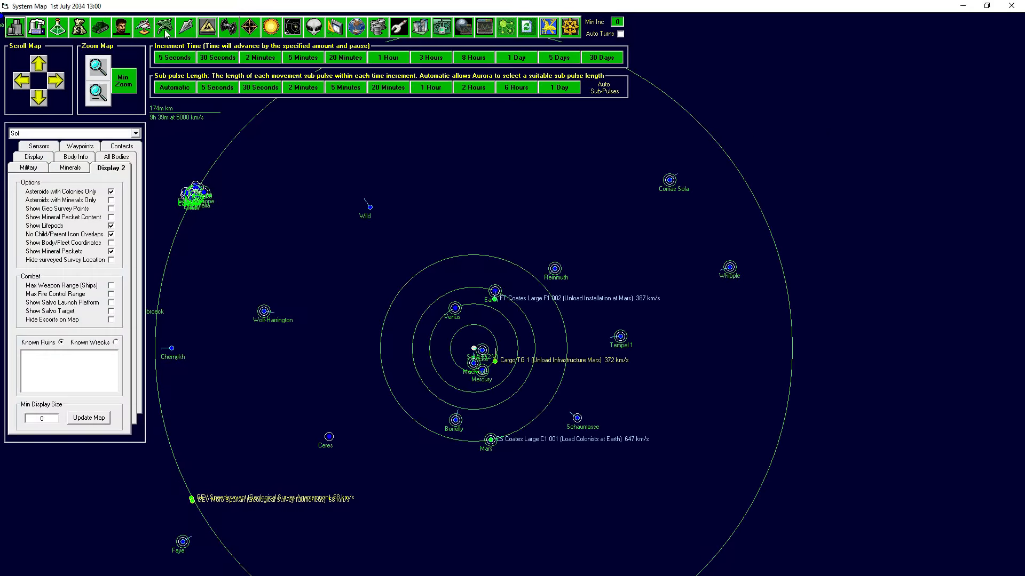
- Add a 17th ICBM silo to Annapolis (22,750 tons, PPV 408) and note the prefabricated section count
click(143, 27)
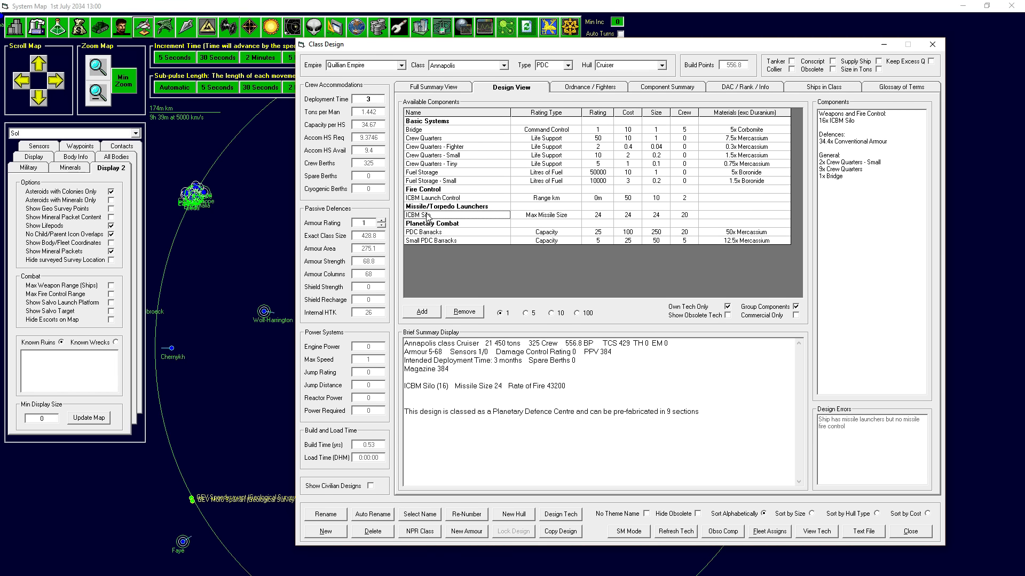
click(421, 311)
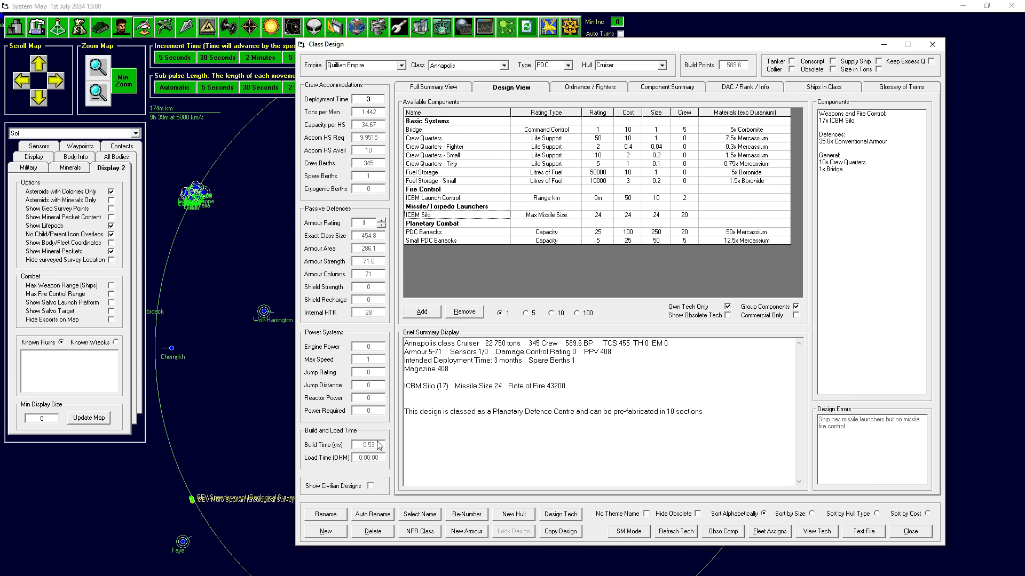
mouse_move(606, 430)
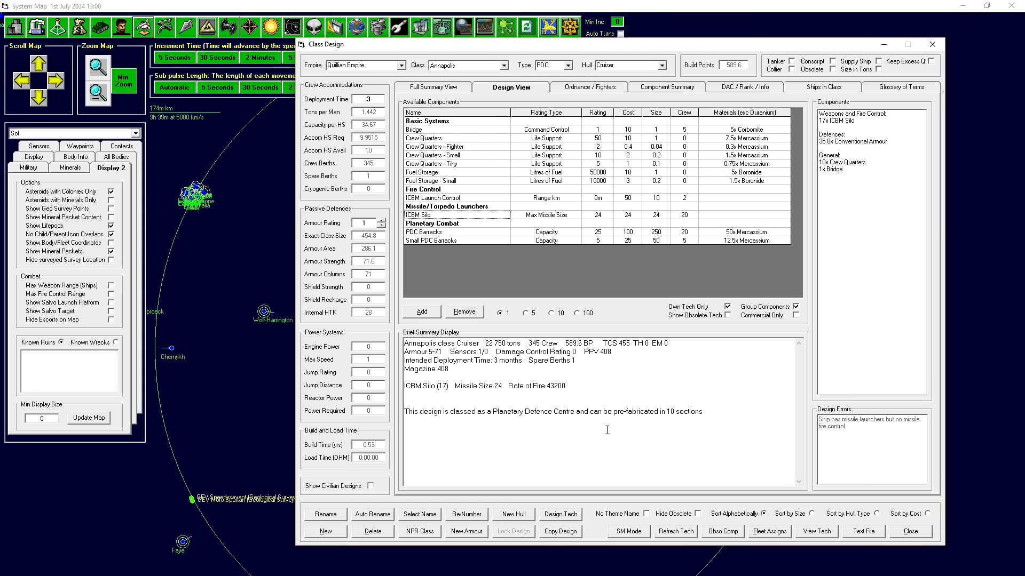
mouse_move(522, 441)
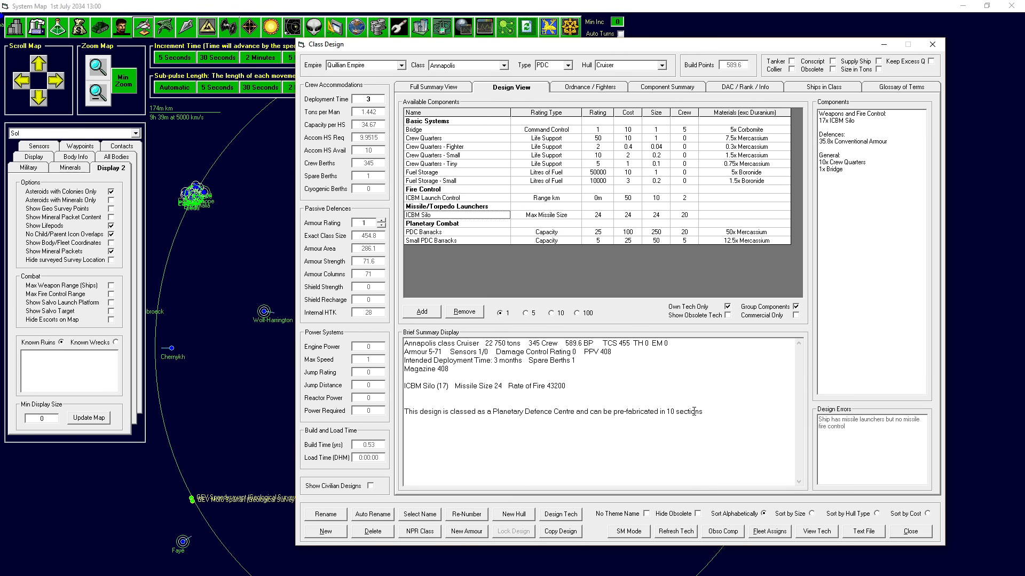
double_click(665, 412)
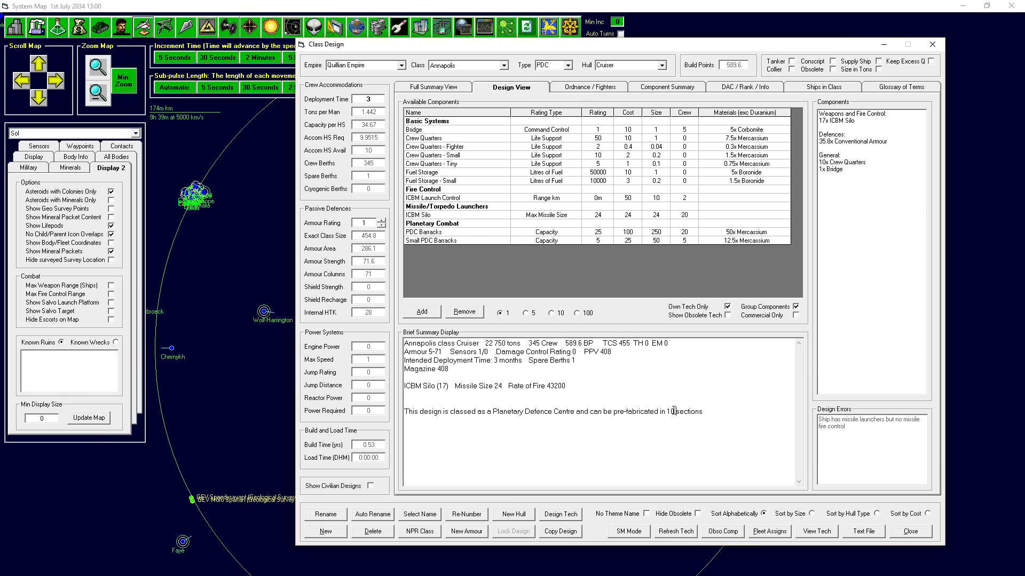
double_click(670, 412)
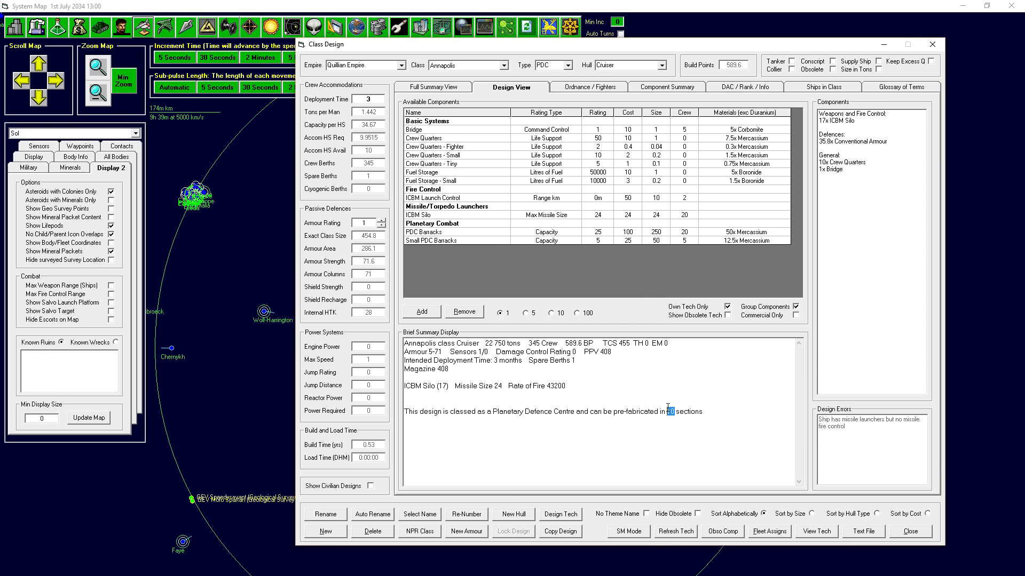
mouse_move(625, 358)
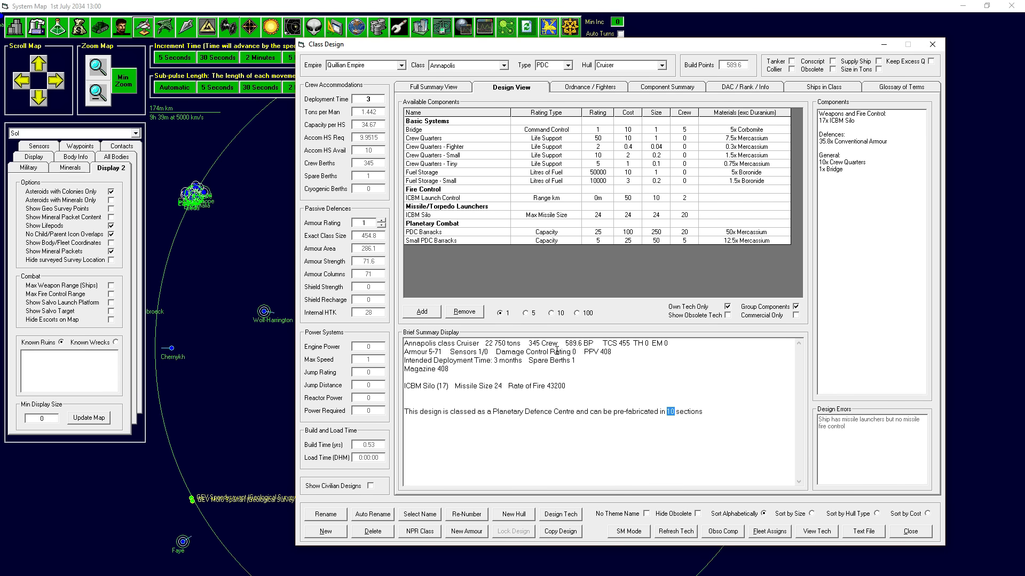
click(662, 65)
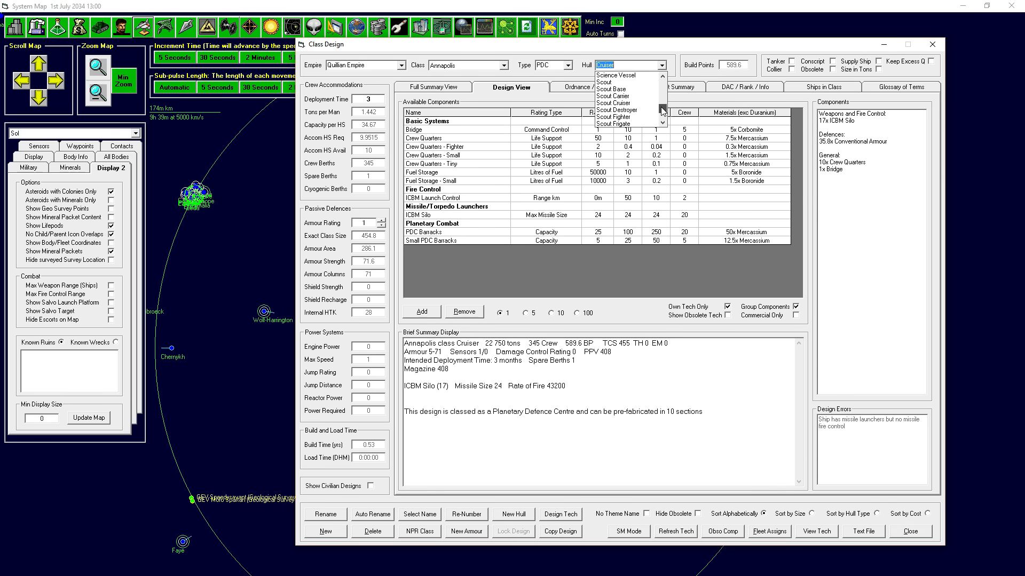
- Set Annapolis's hull type to Planetary Defence Centre instead of Cruiser
text(p)
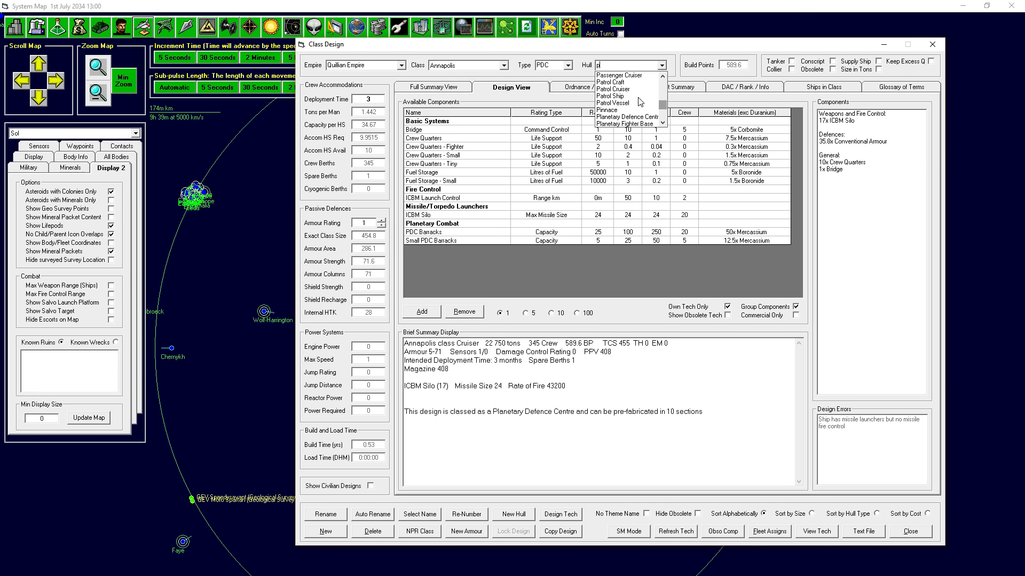
mouse_move(627, 118)
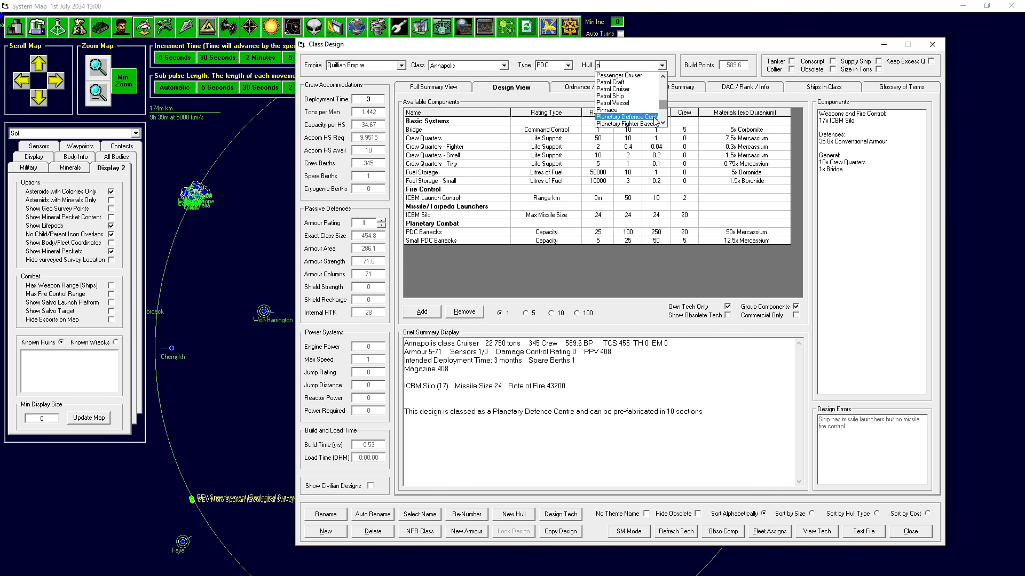
click(630, 123)
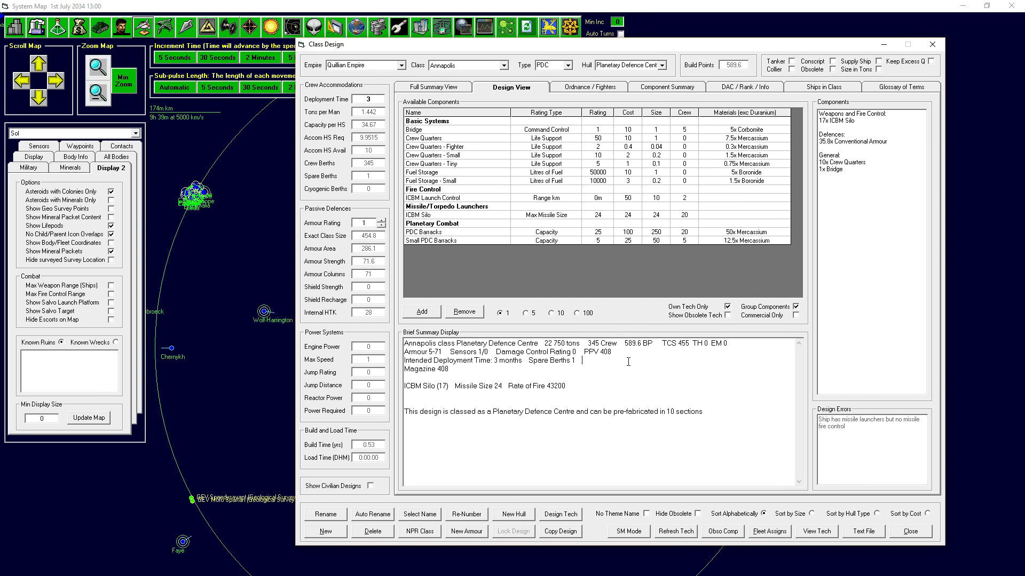
mouse_move(745, 405)
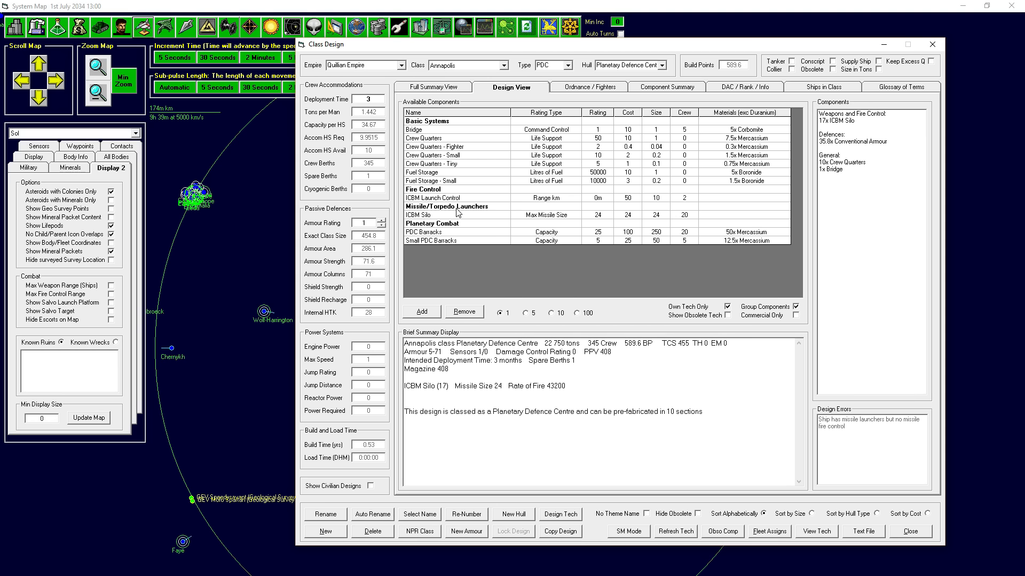
mouse_move(455, 218)
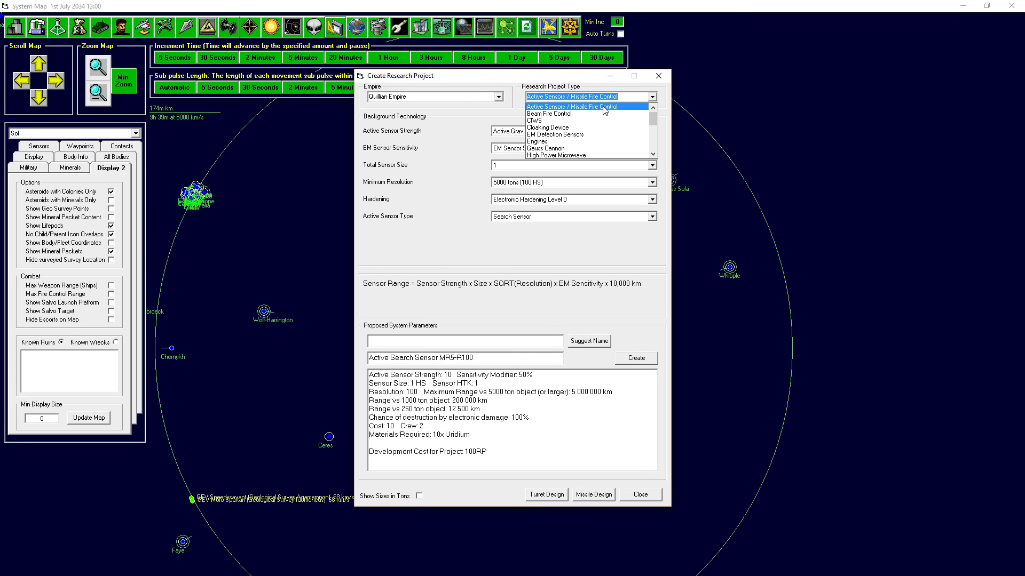
- Try Beam Fire Control and Meson Cannon project types, dismissing the missing Meson Focusing warning and keeping 10cm focal size
click(547, 106)
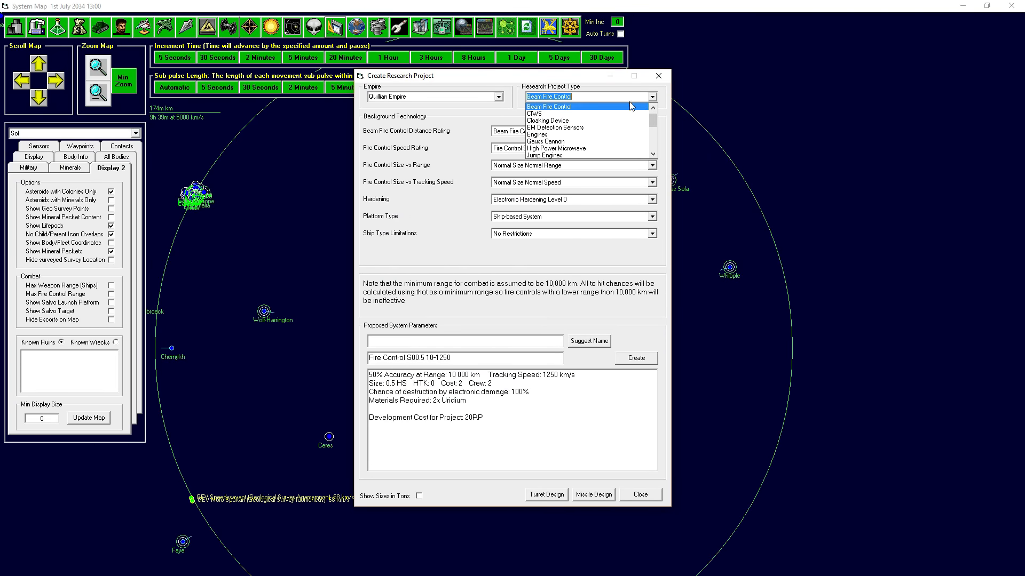
mouse_move(549, 118)
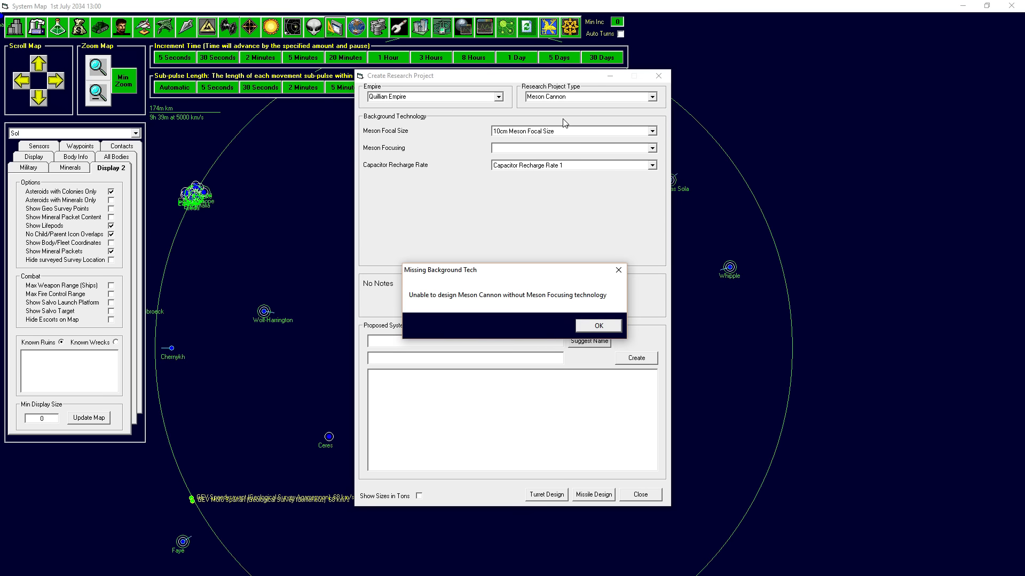
click(596, 325)
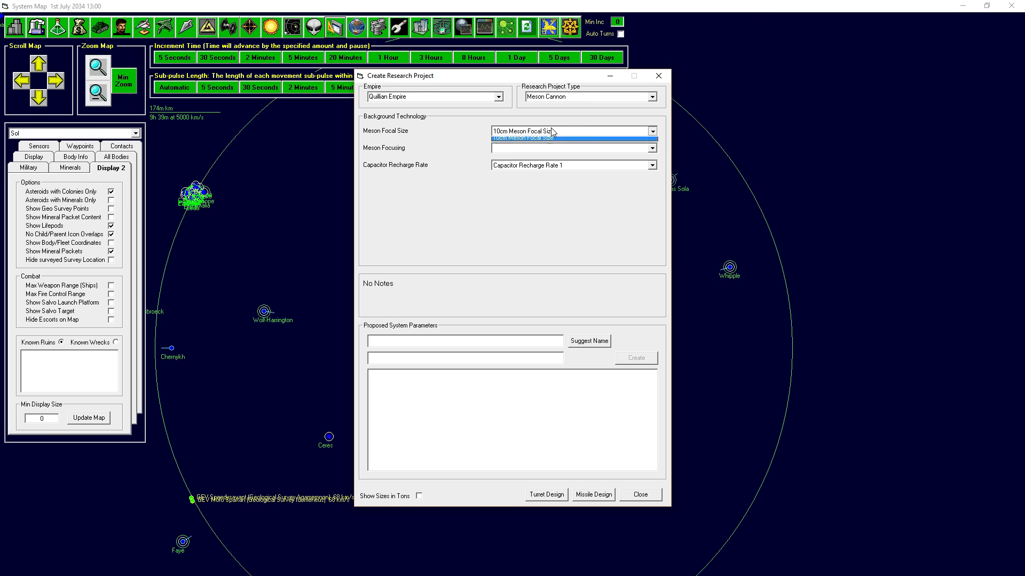
click(529, 139)
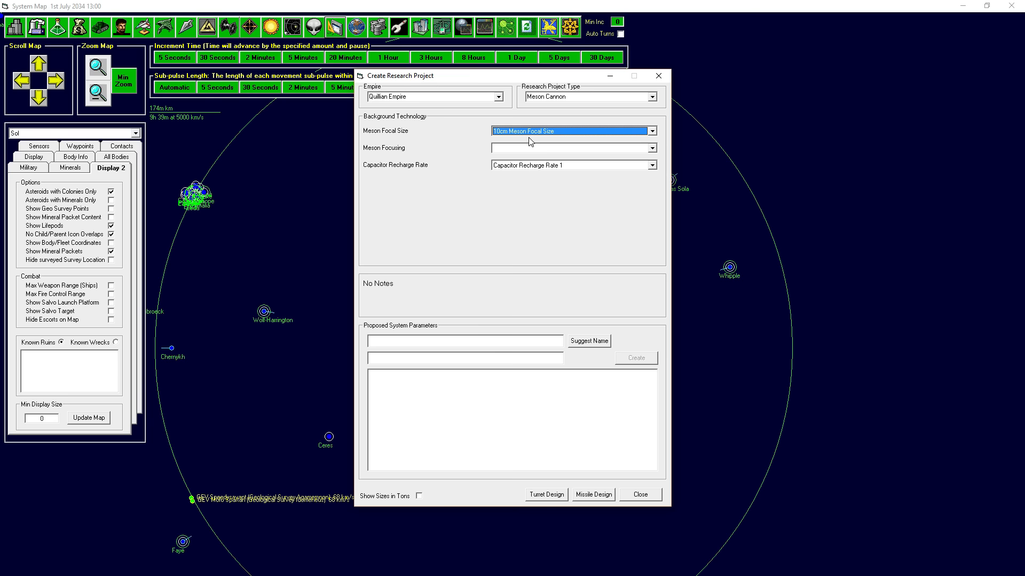
mouse_move(634, 493)
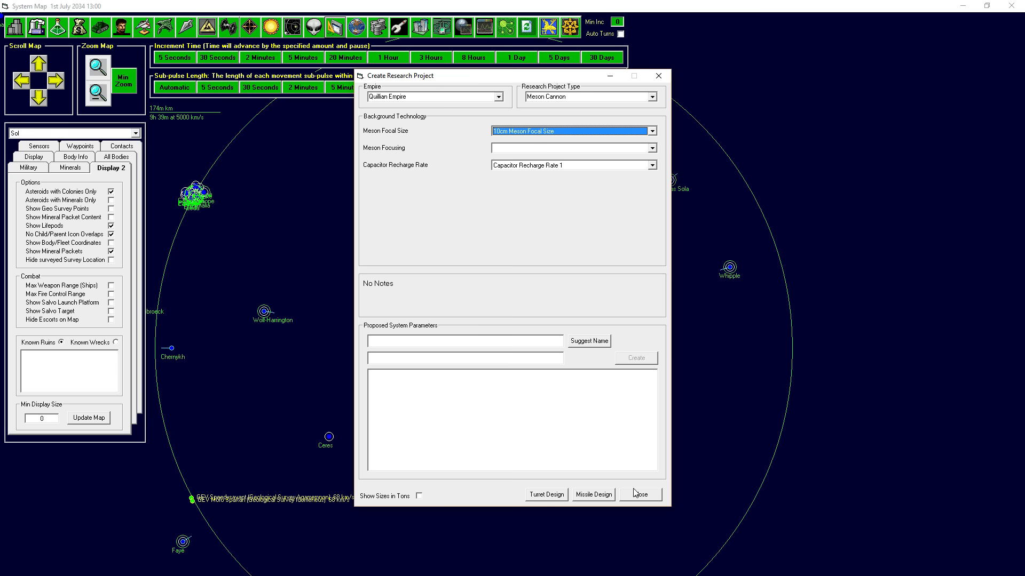
mouse_move(526, 149)
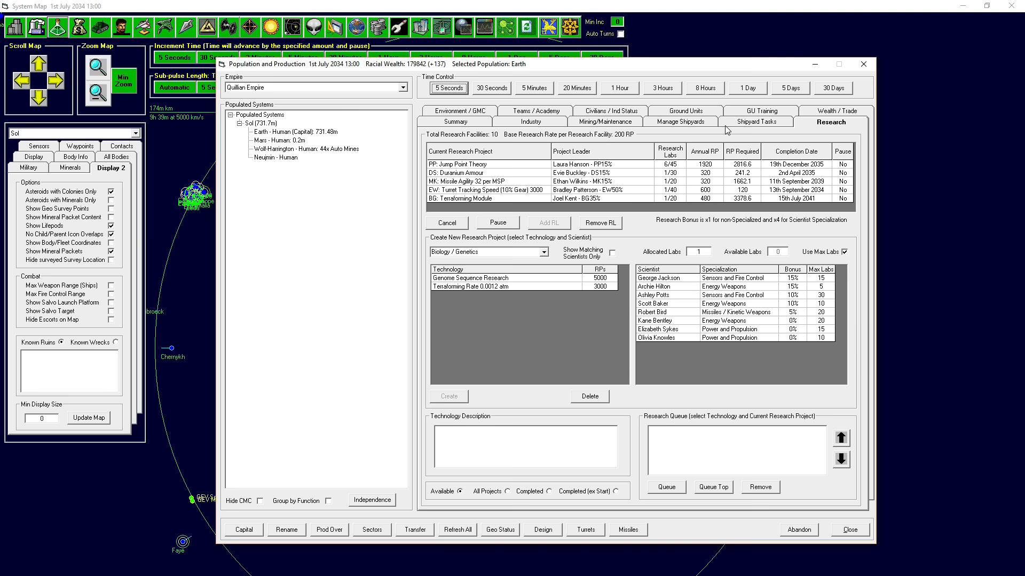
mouse_move(860, 546)
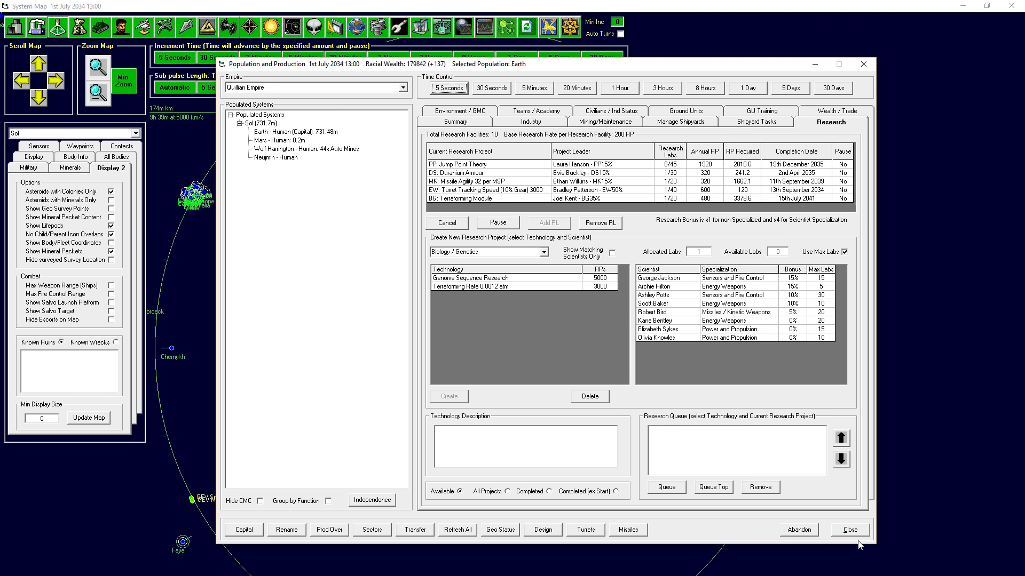
- Close the research overview, widen the Sol map, then reopen the research projects
click(850, 529)
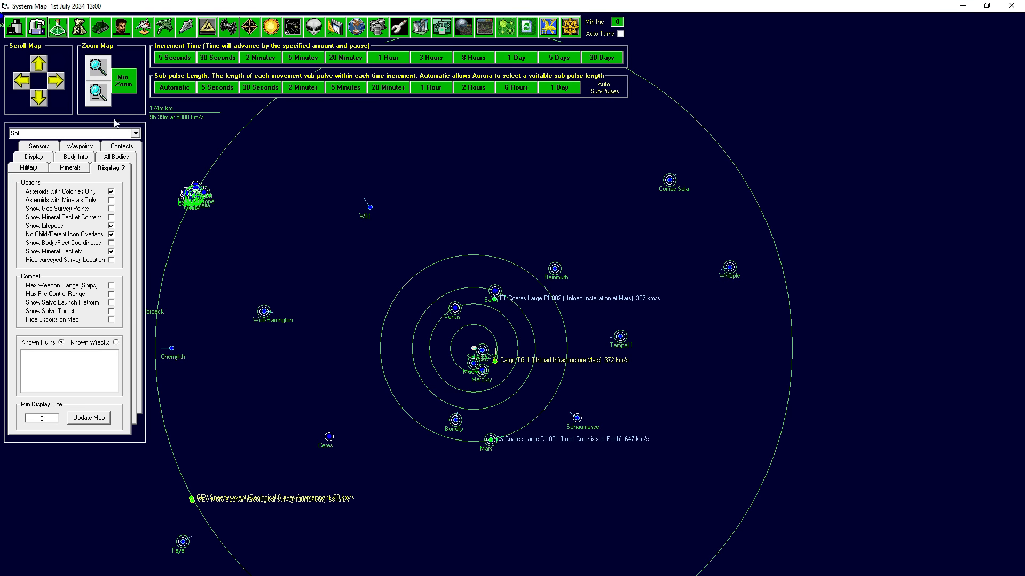
click(97, 92)
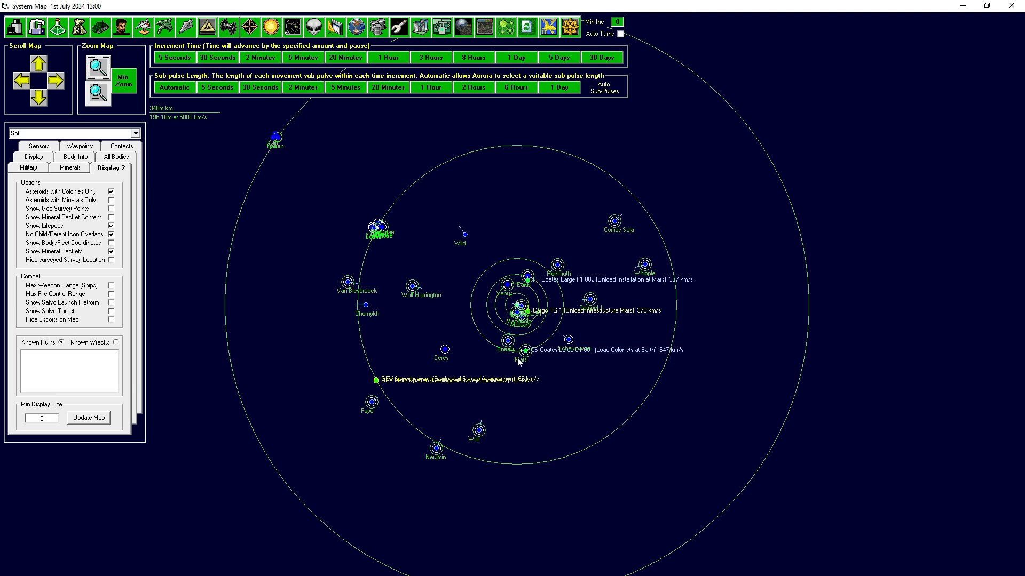
mouse_move(202, 153)
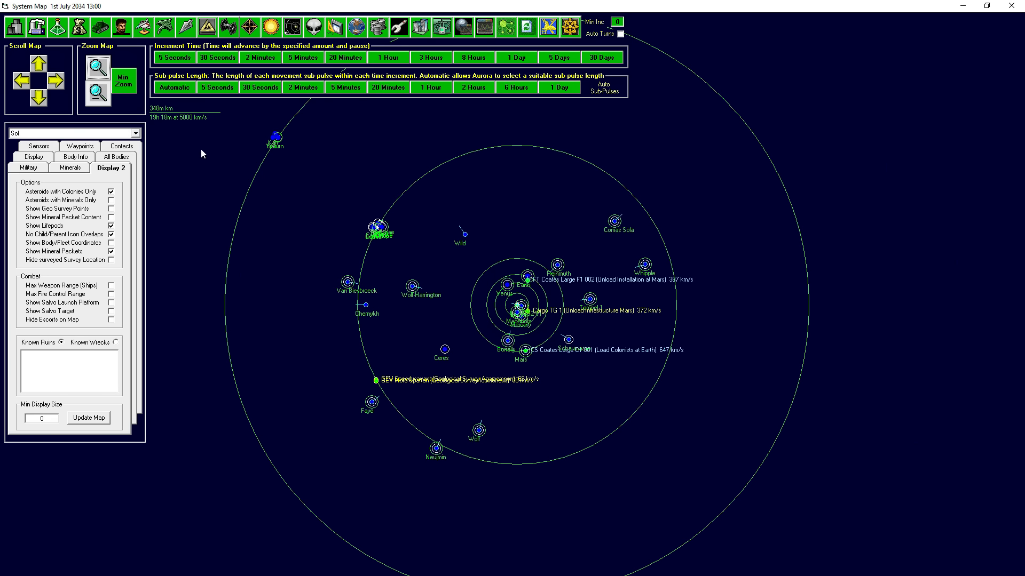
click(57, 25)
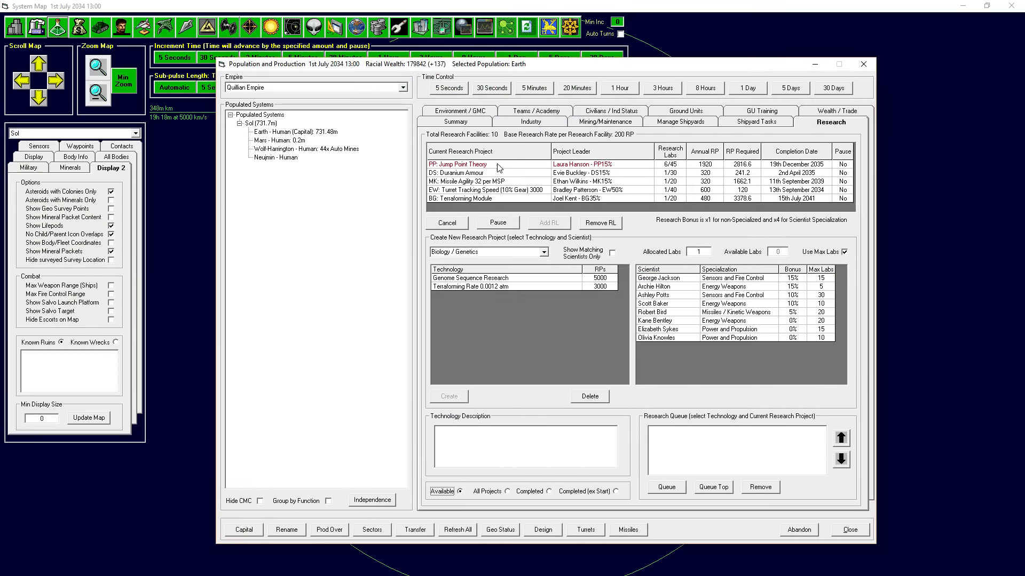
mouse_move(534, 167)
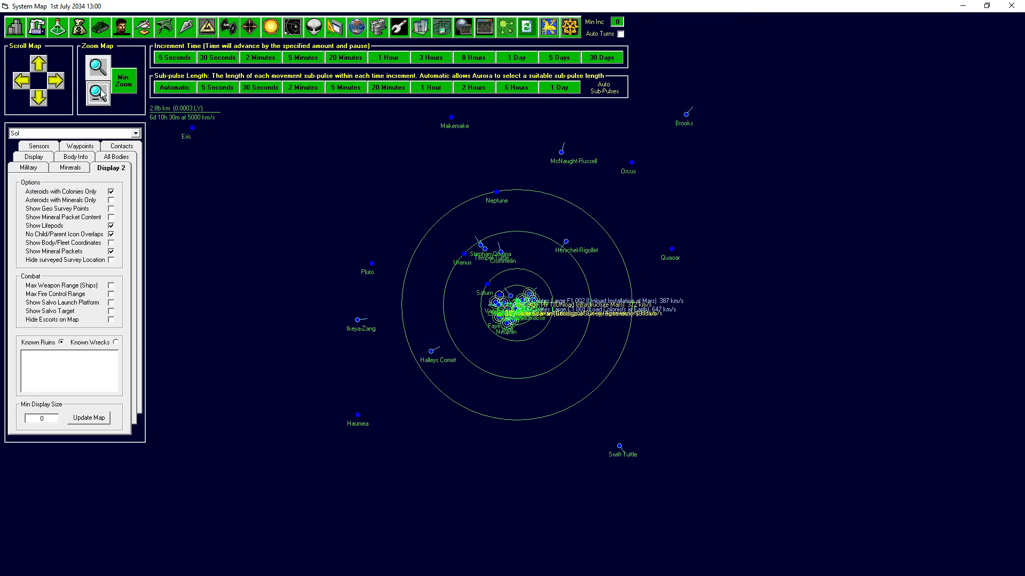
click(28, 168)
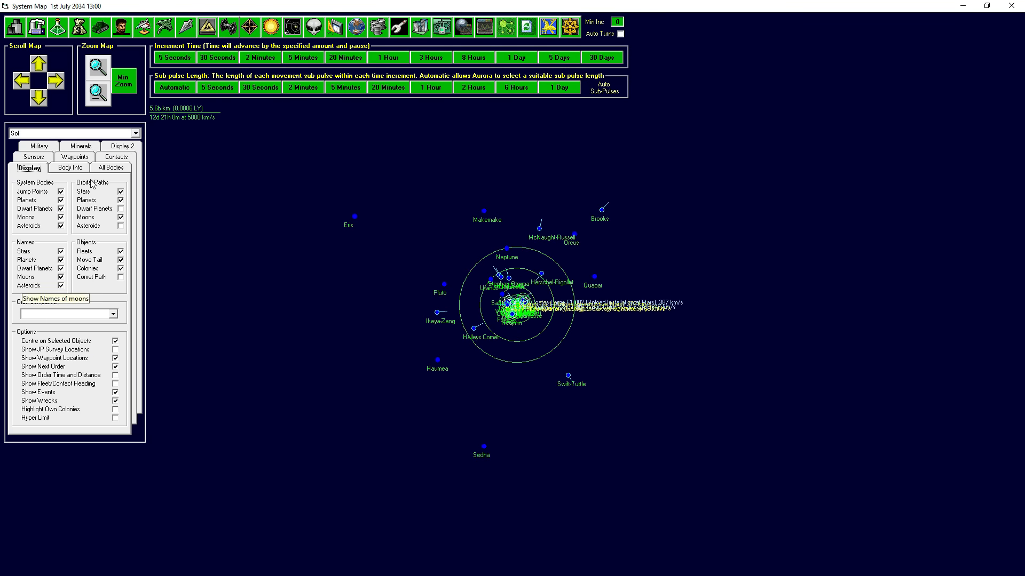
click(111, 167)
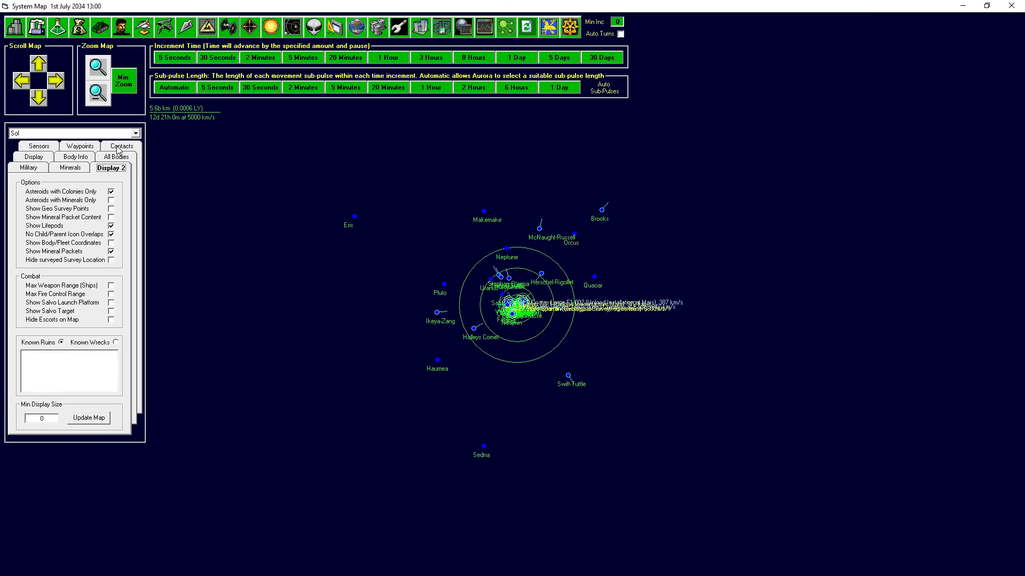
click(112, 208)
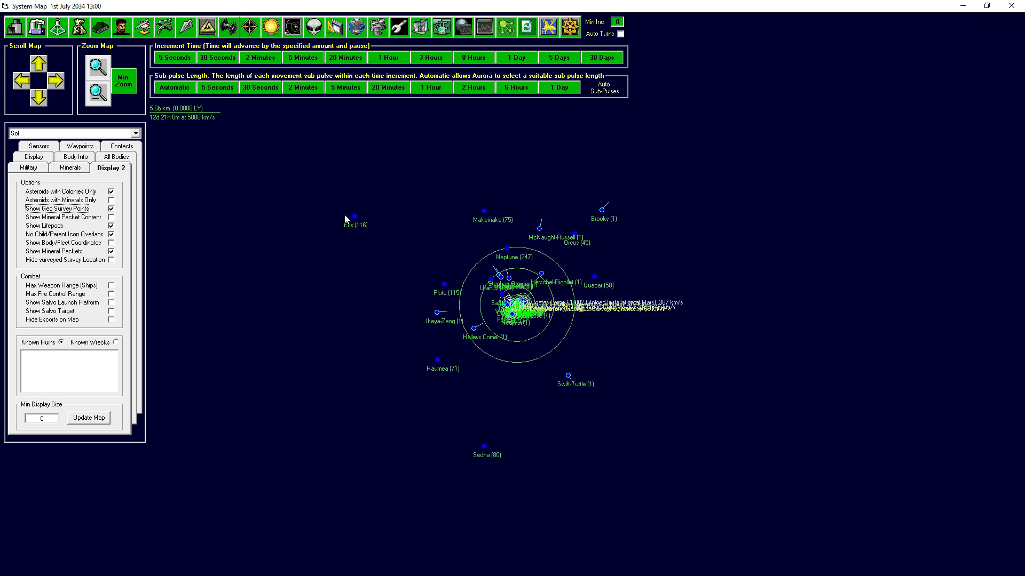
click(96, 70)
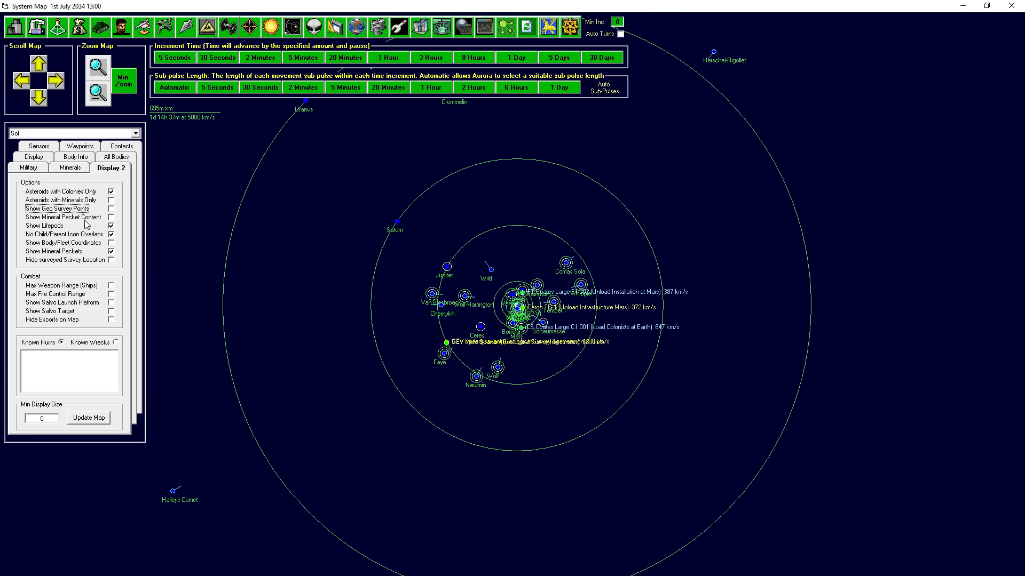
mouse_move(88, 306)
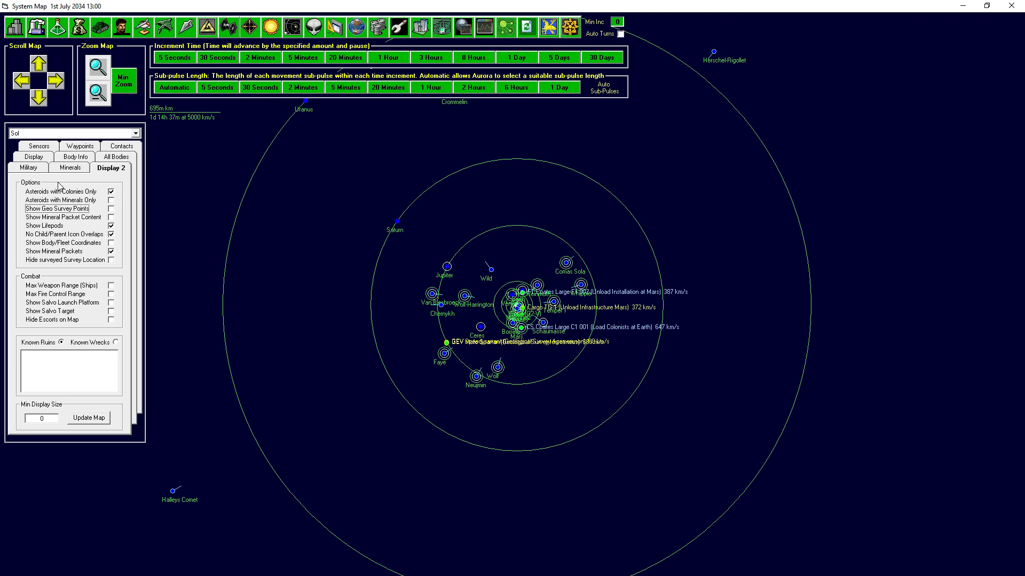
- Adjust the map display options and zoom in until the inner planets are individually visible
click(29, 167)
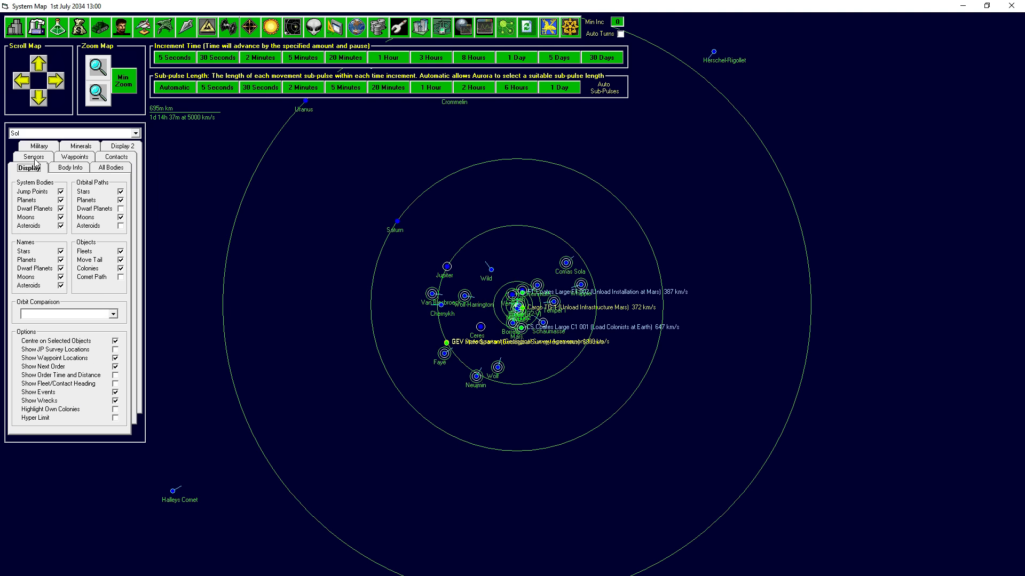
click(116, 350)
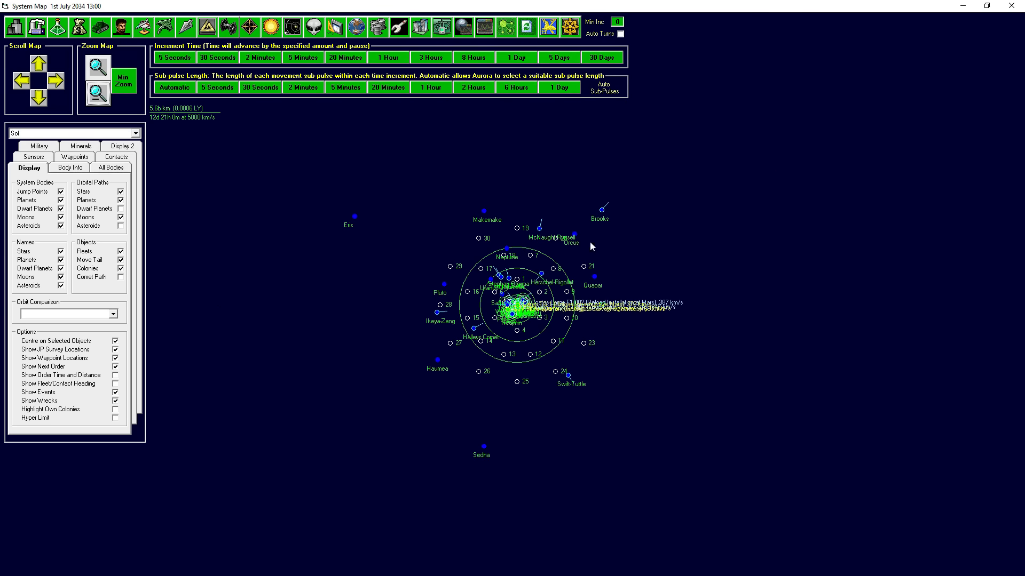
click(97, 73)
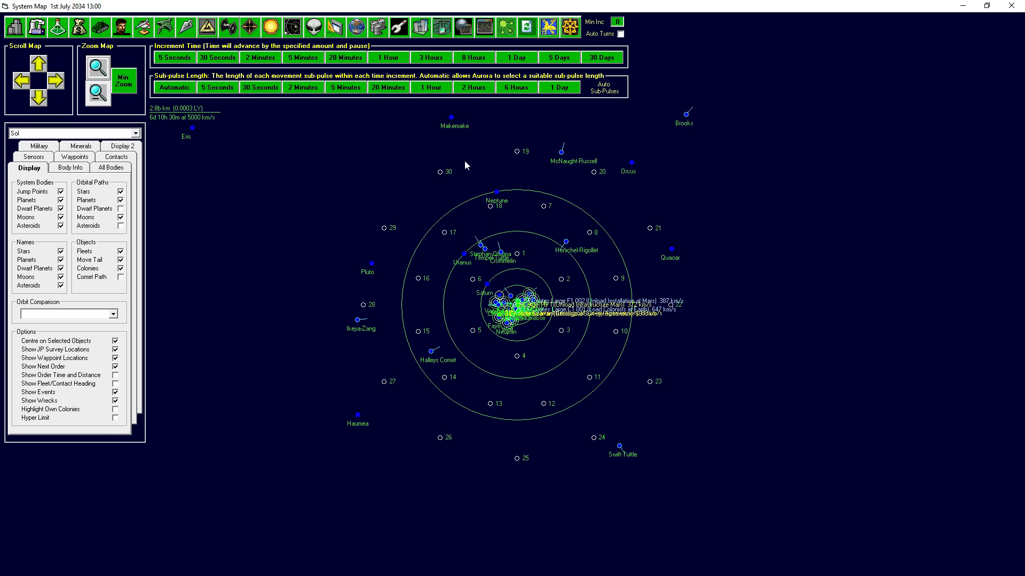
mouse_move(633, 228)
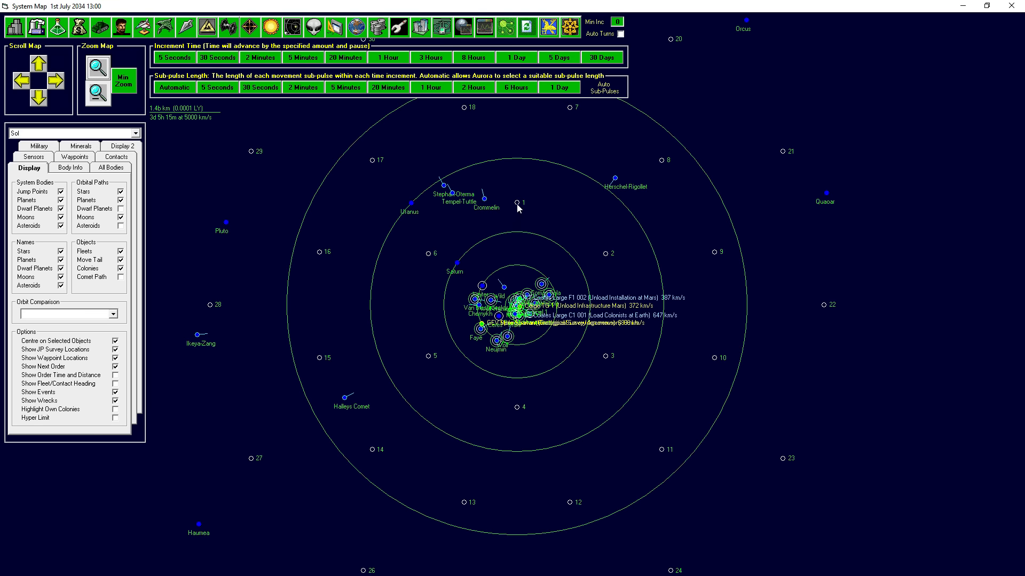
mouse_move(520, 484)
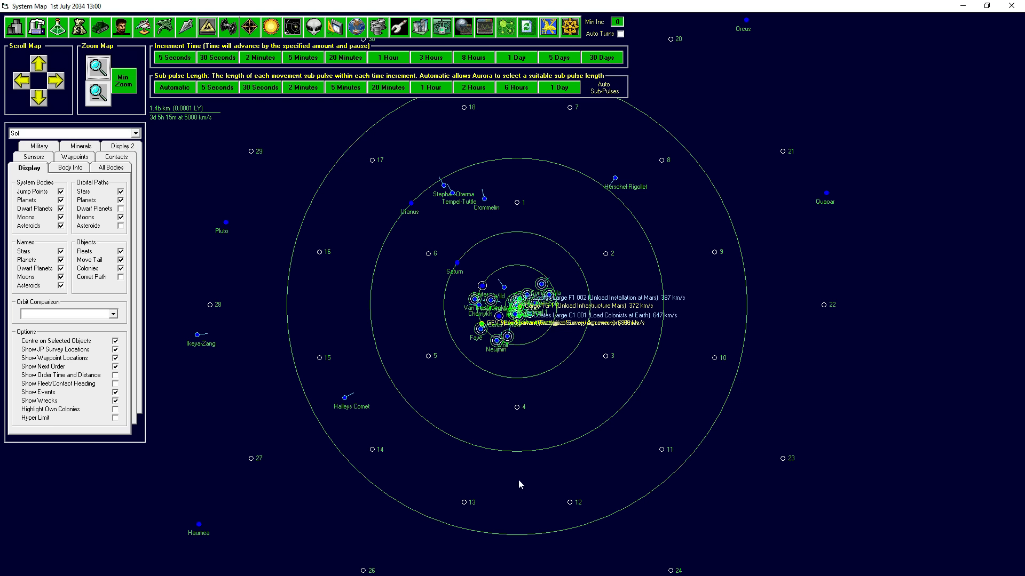
mouse_move(518, 208)
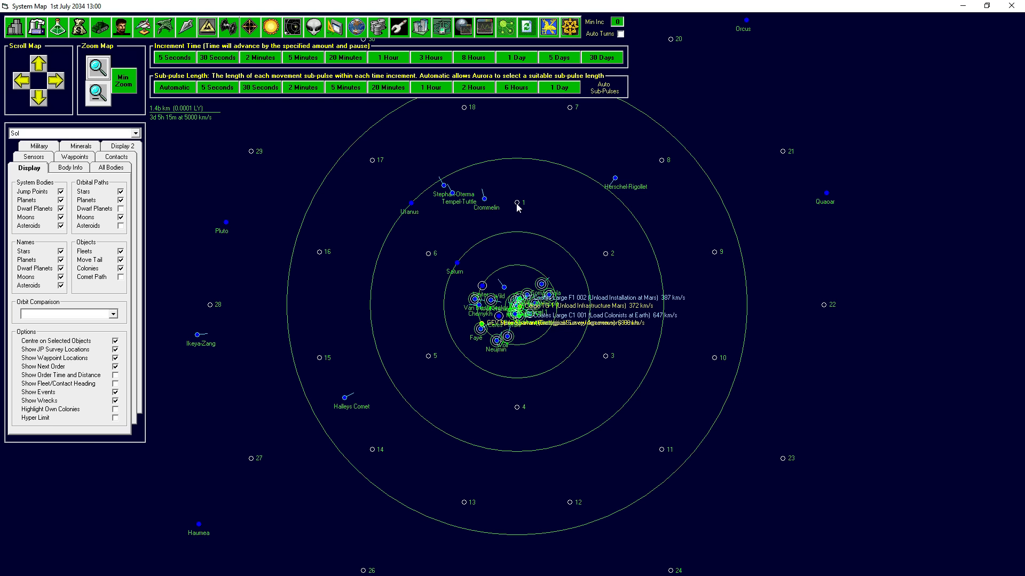
mouse_move(455, 234)
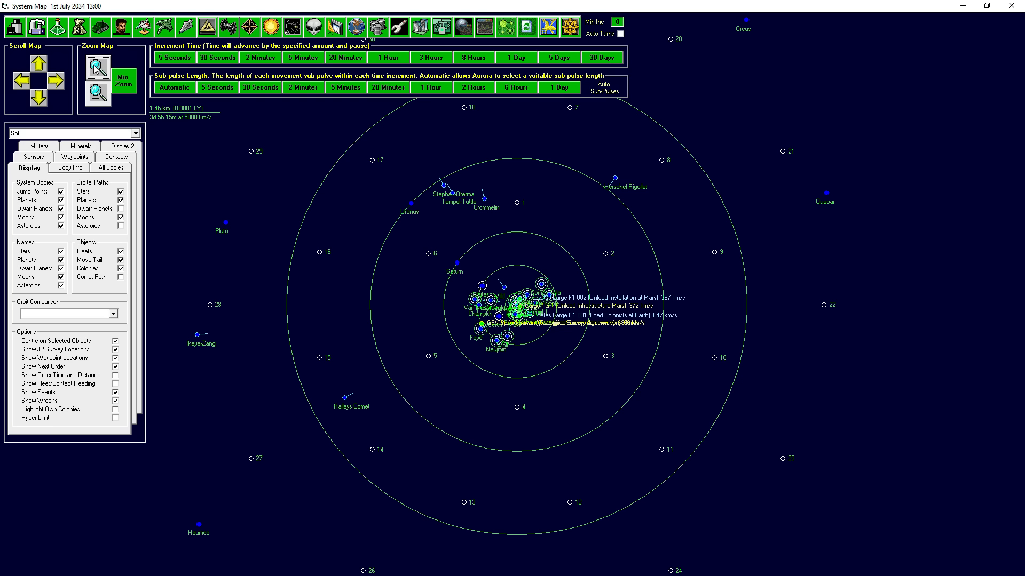
mouse_move(519, 215)
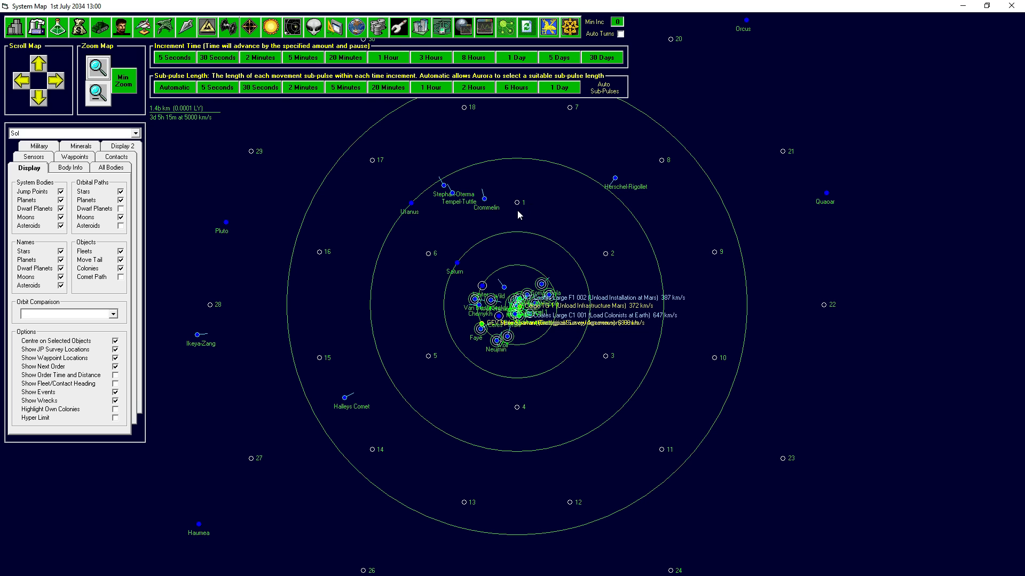
mouse_move(525, 207)
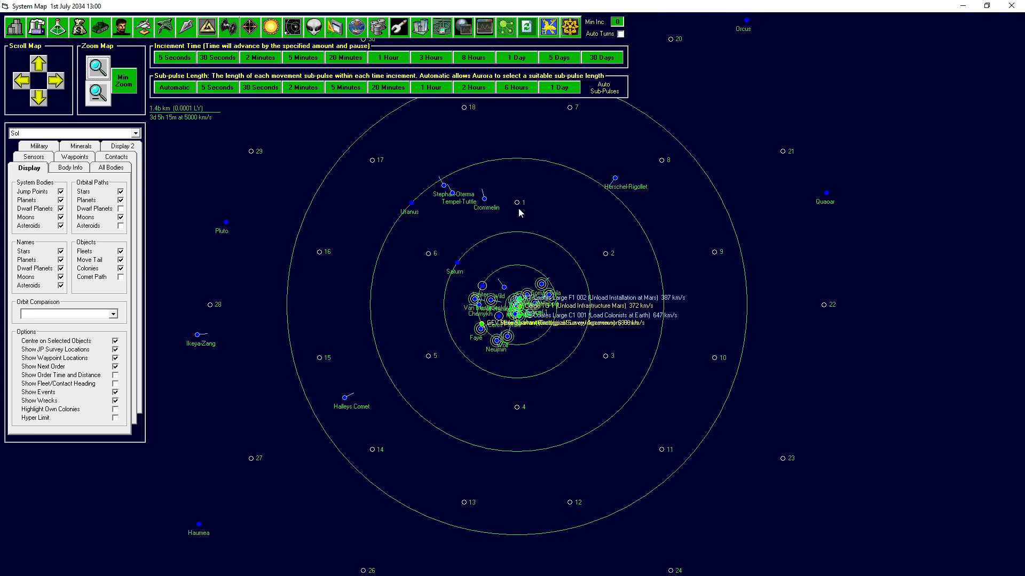
click(97, 74)
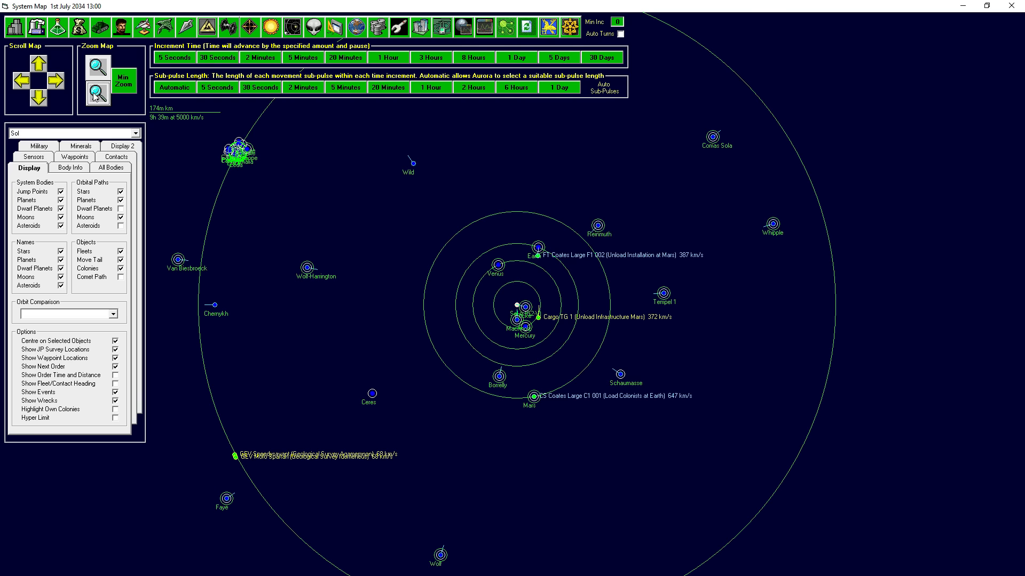
- Zoom in close on the Sun, then back out to Saturn's orbit so survey points 2, 3, 5 and 6 appear
click(97, 70)
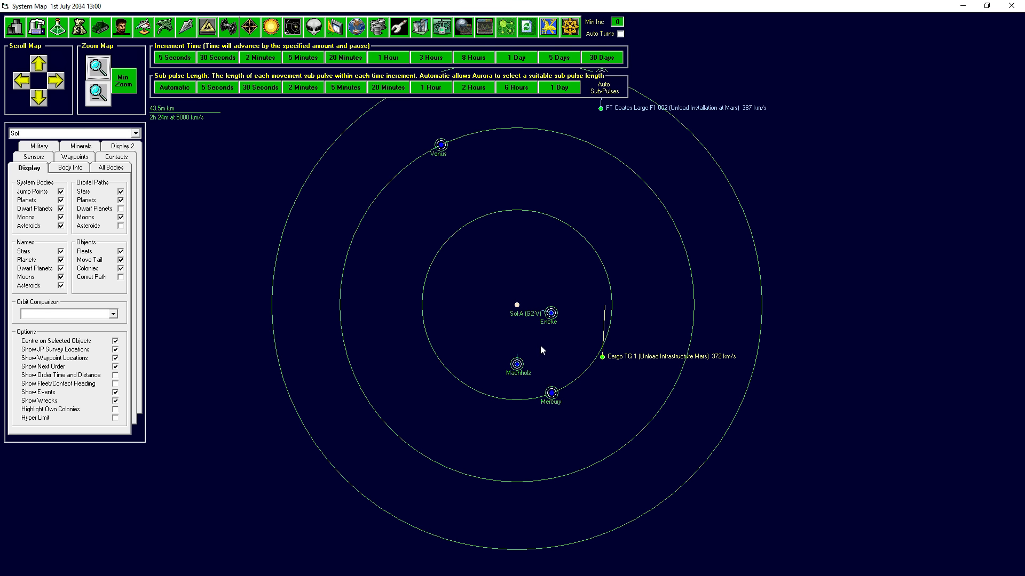
mouse_move(537, 344)
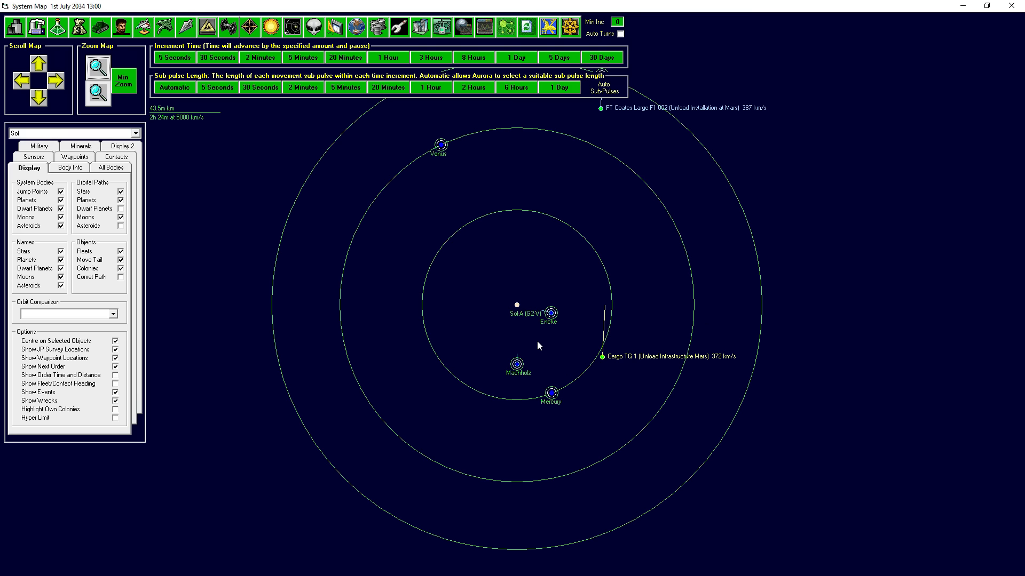
mouse_move(279, 132)
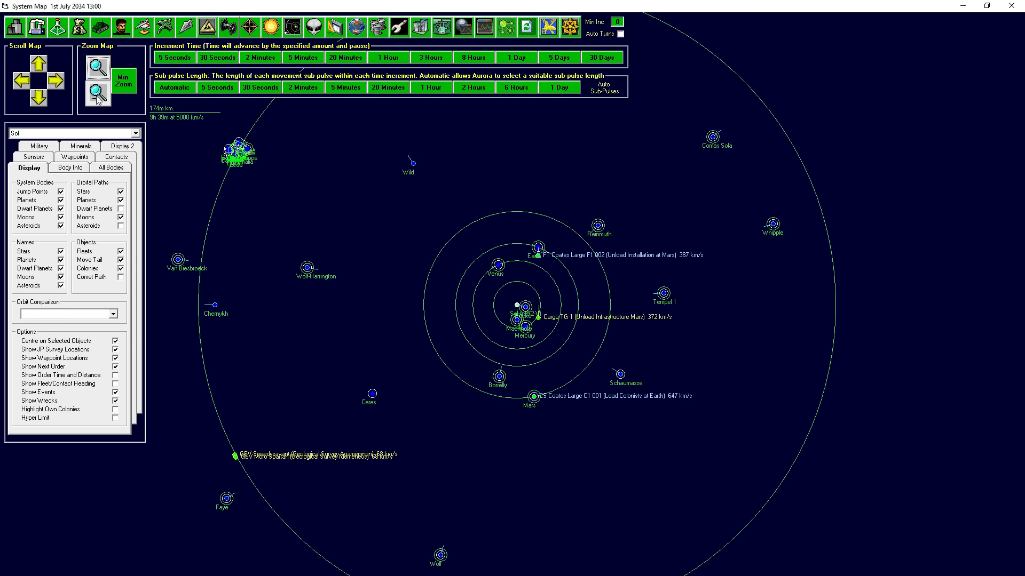
click(98, 92)
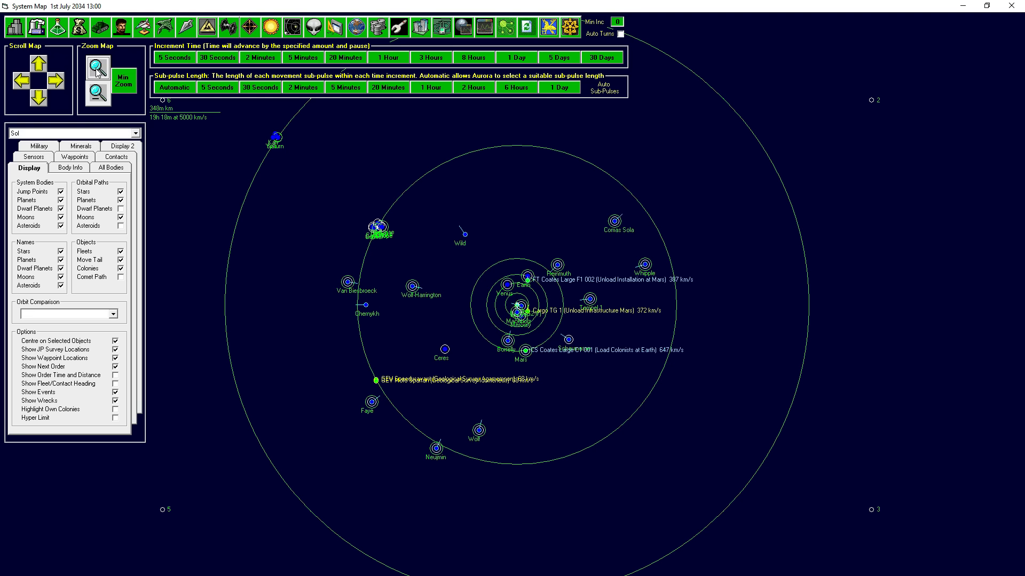
mouse_move(335, 190)
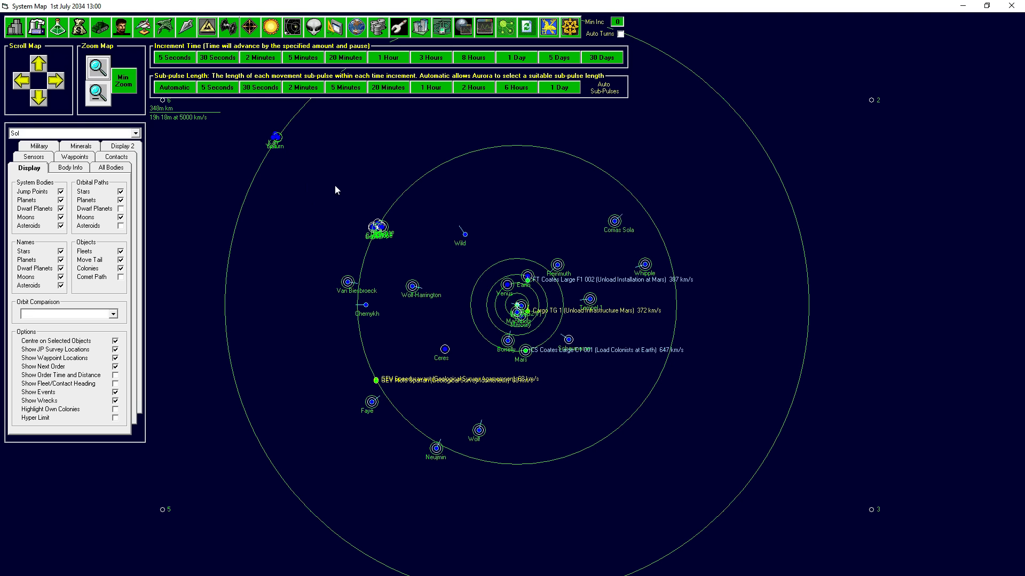
mouse_move(519, 219)
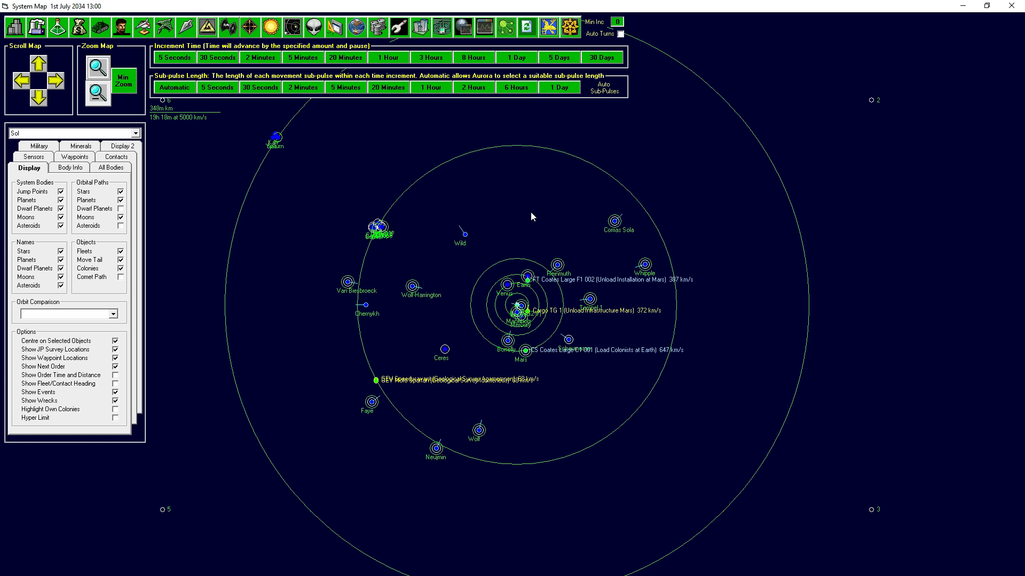
mouse_move(545, 304)
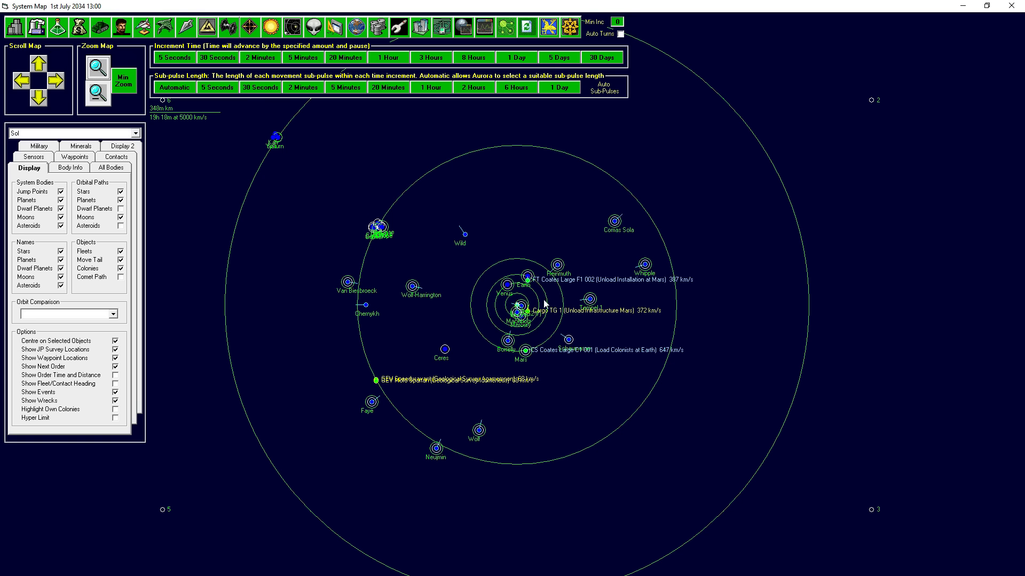
mouse_move(699, 177)
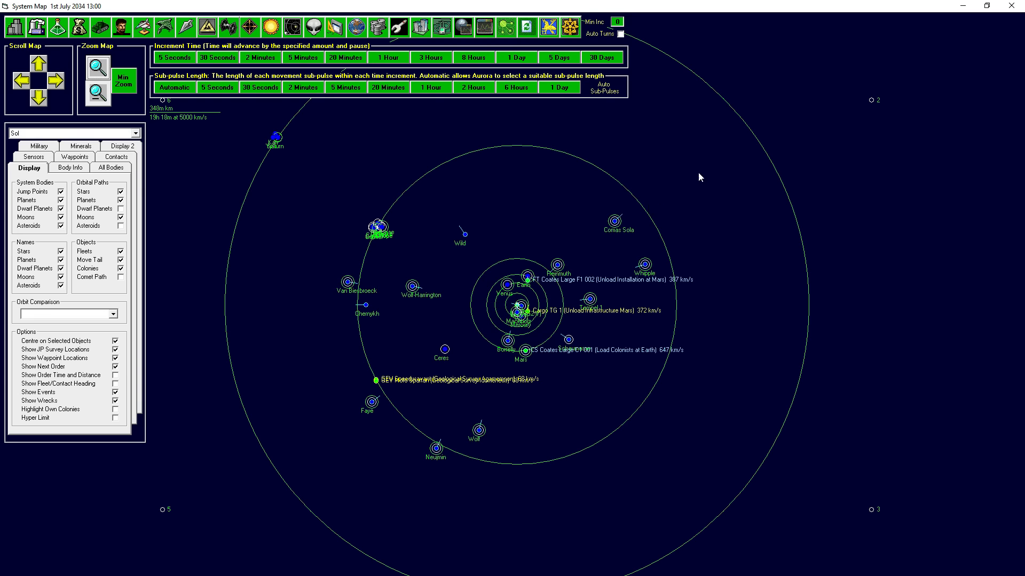
mouse_move(570, 200)
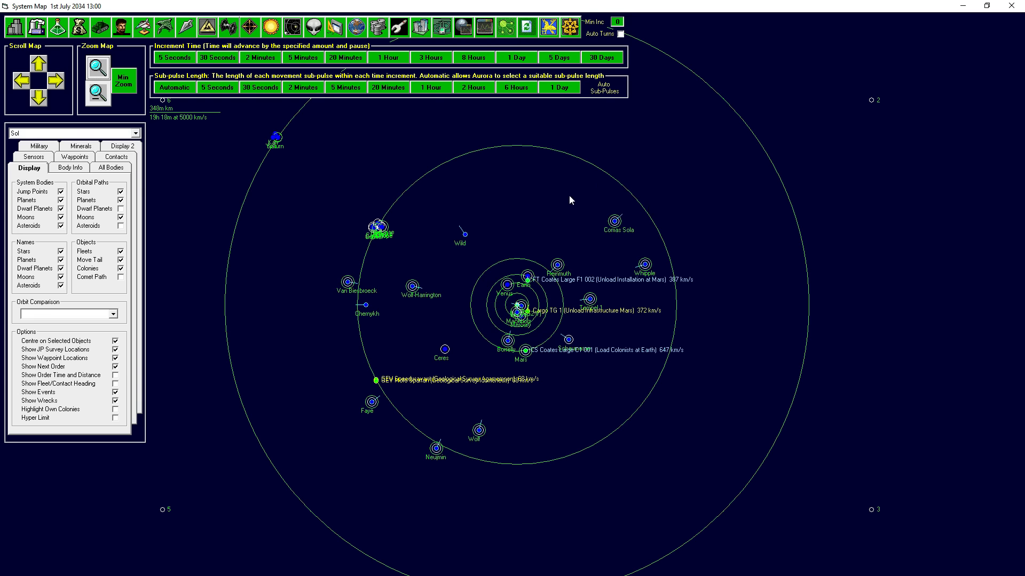
mouse_move(43, 42)
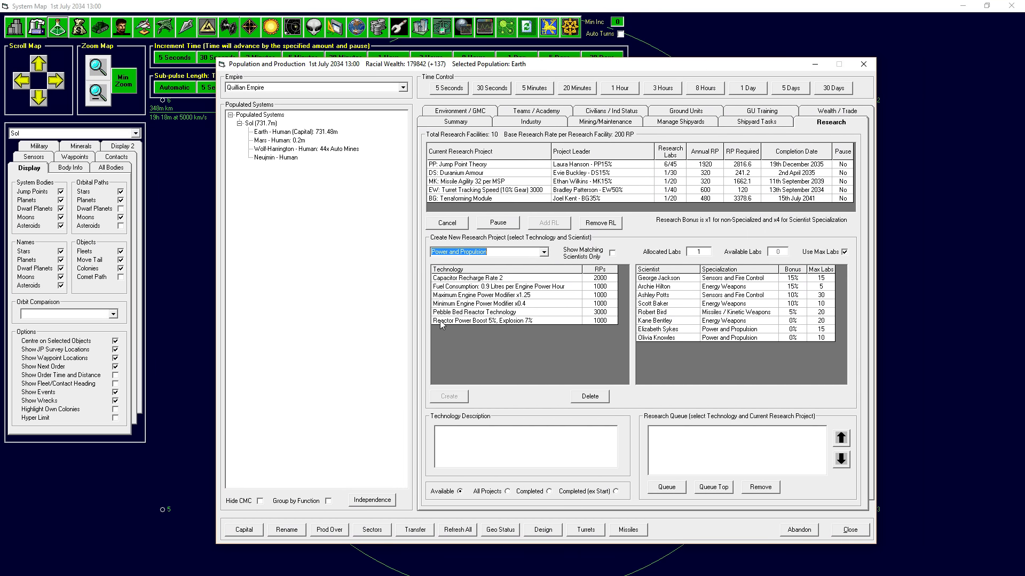
mouse_move(469, 171)
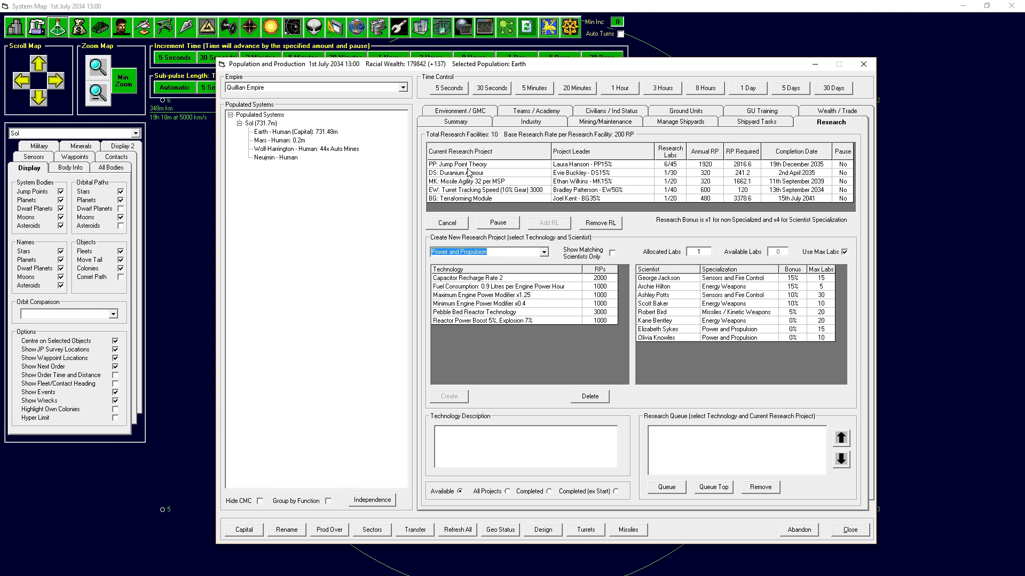
mouse_move(497, 293)
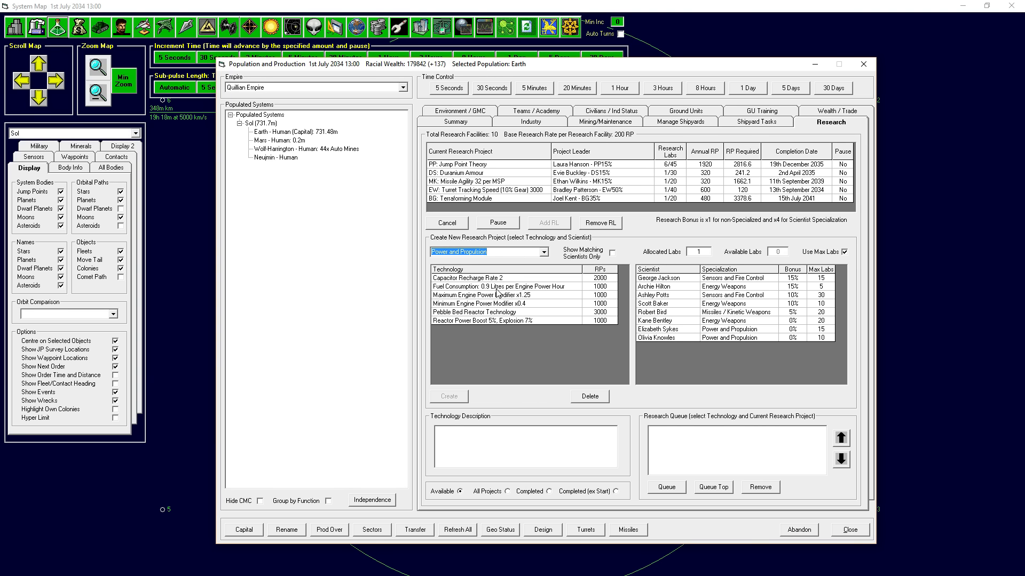
click(474, 320)
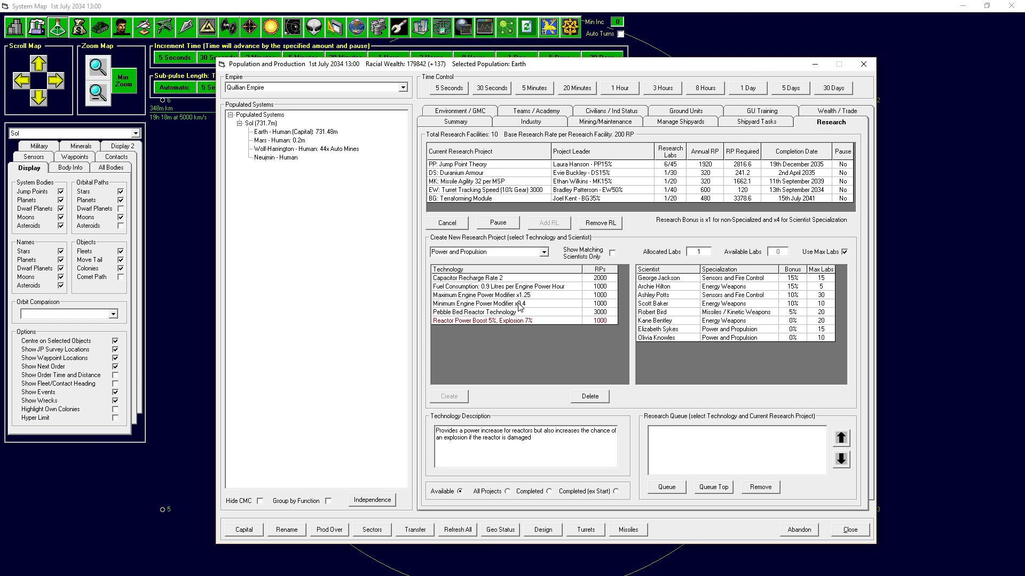
mouse_move(517, 297)
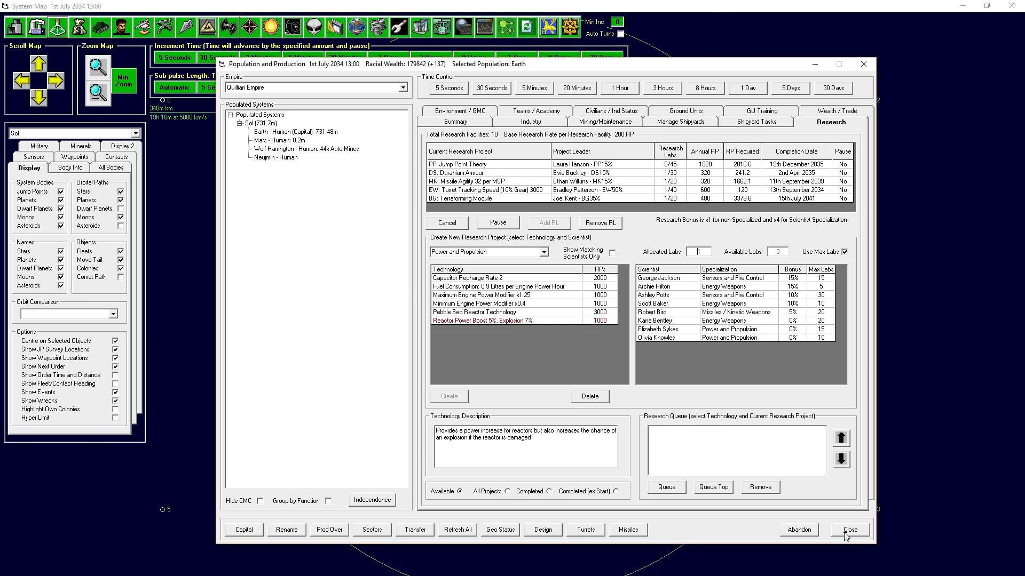
click(849, 529)
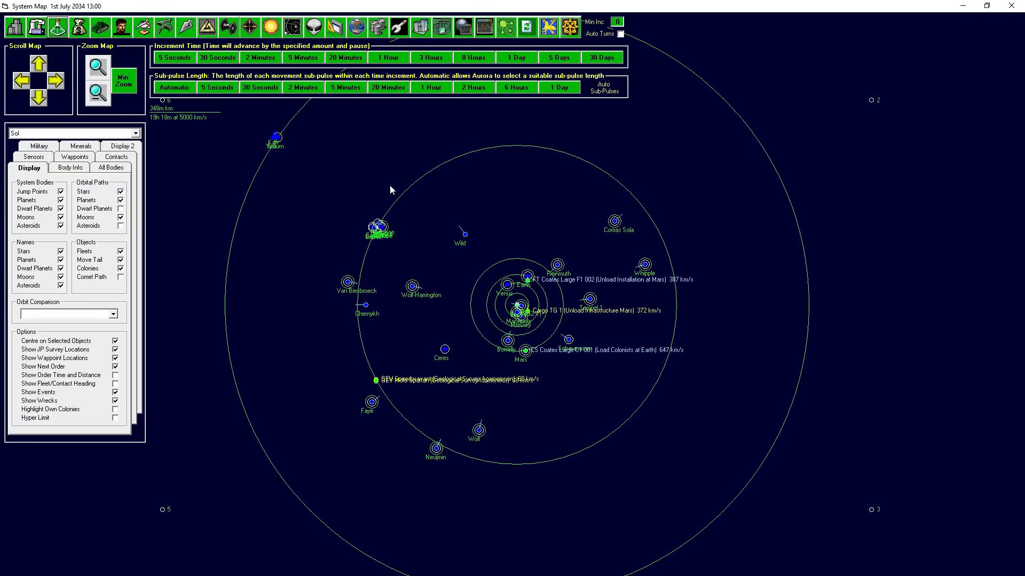
mouse_move(499, 219)
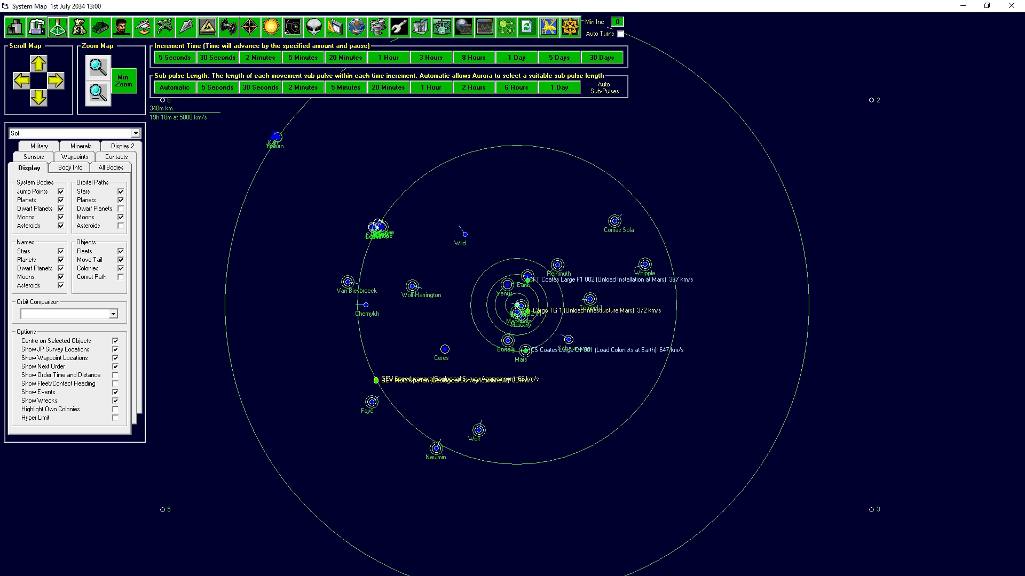
mouse_move(473, 184)
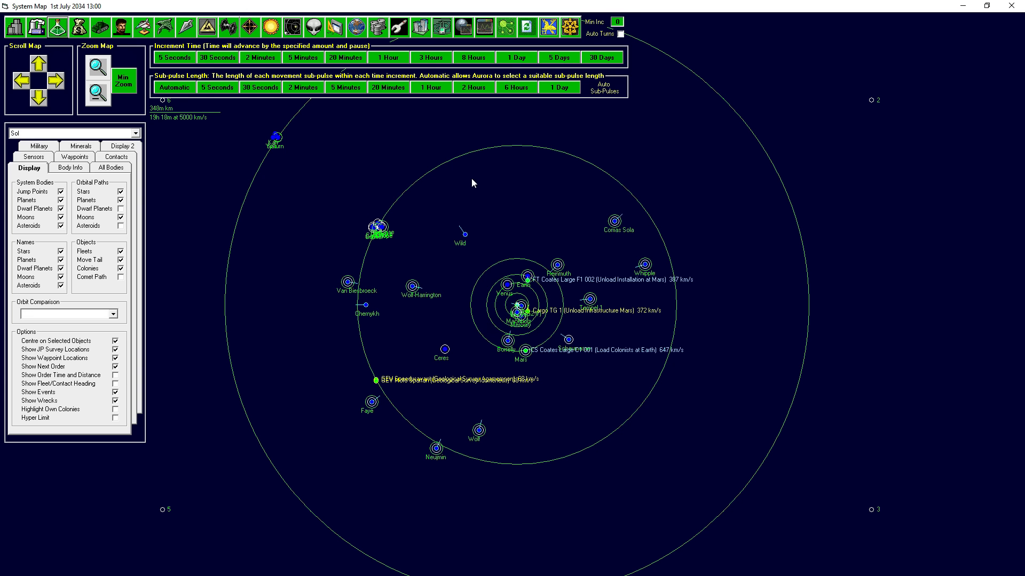
mouse_move(512, 187)
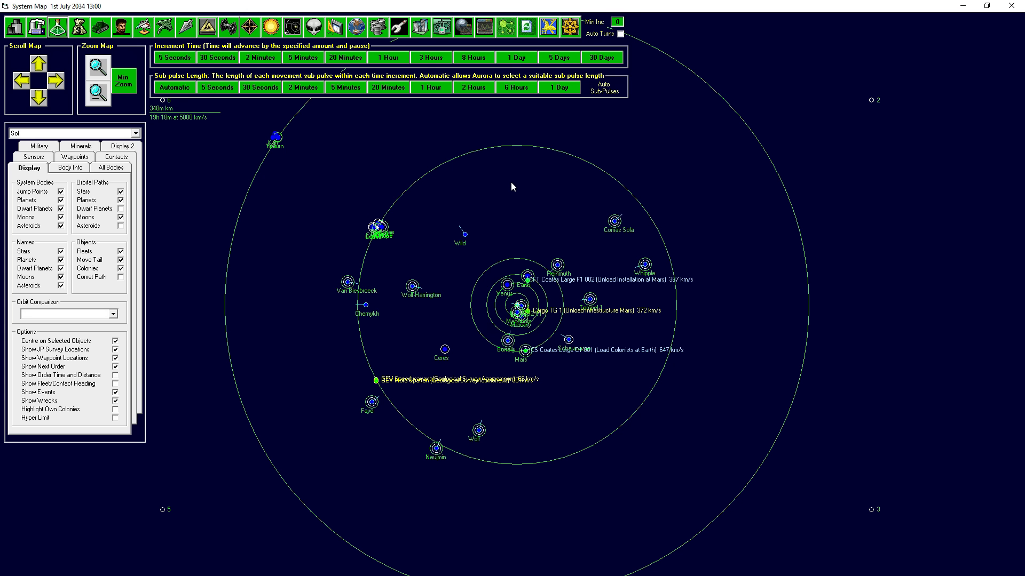